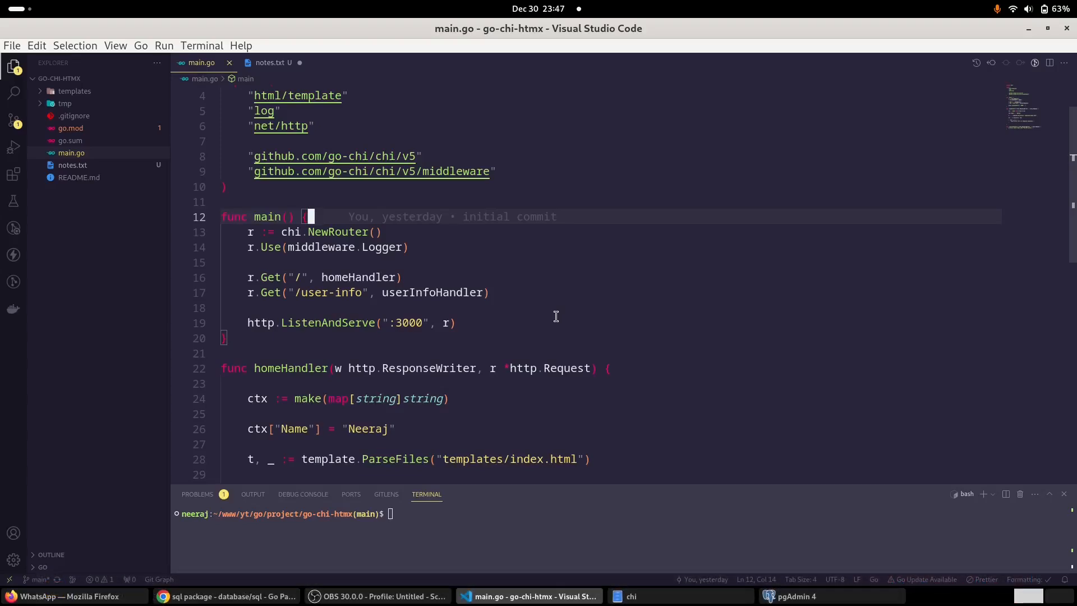
{"action": "mouse_move", "coordinate": [741, 393]}
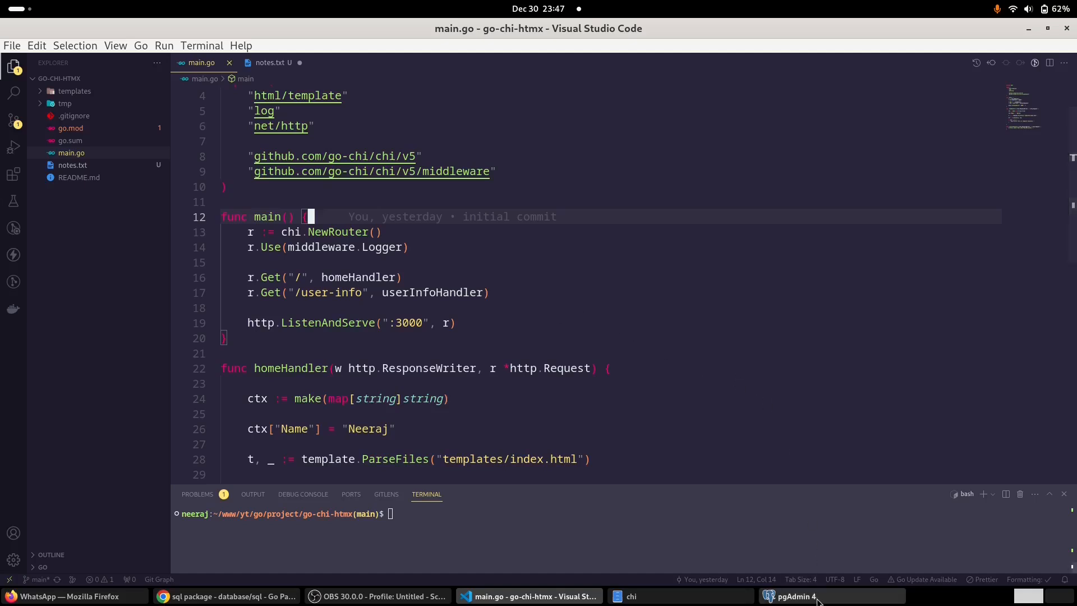
- Bring up the posts table under chi-htmx-demo > public > Tables in pgAdmin's object tree
{"action": "left_click", "coordinate": [795, 596]}
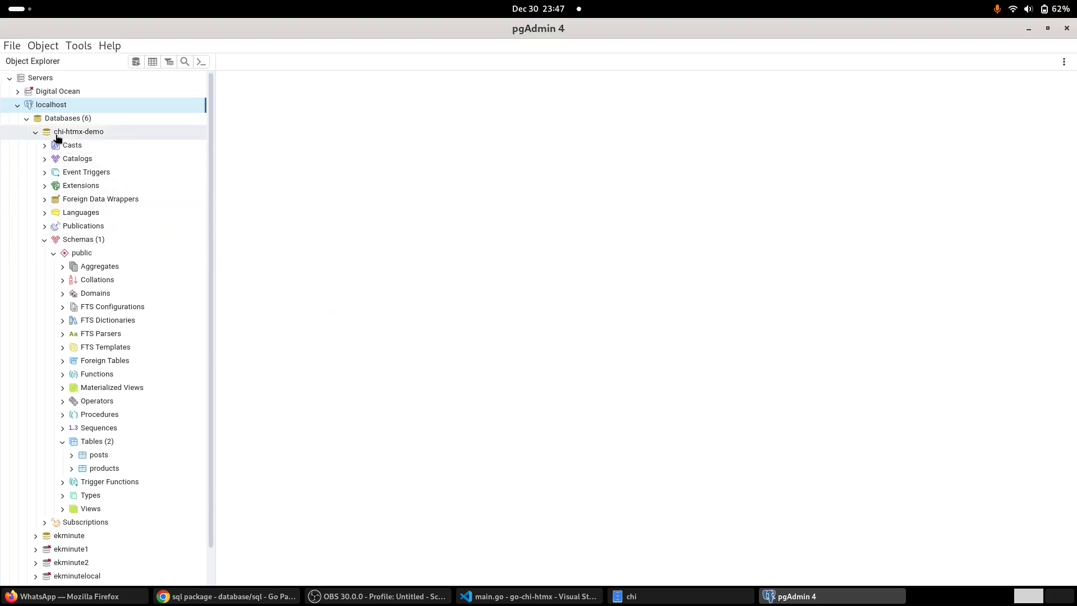
{"action": "left_click", "coordinate": [79, 131]}
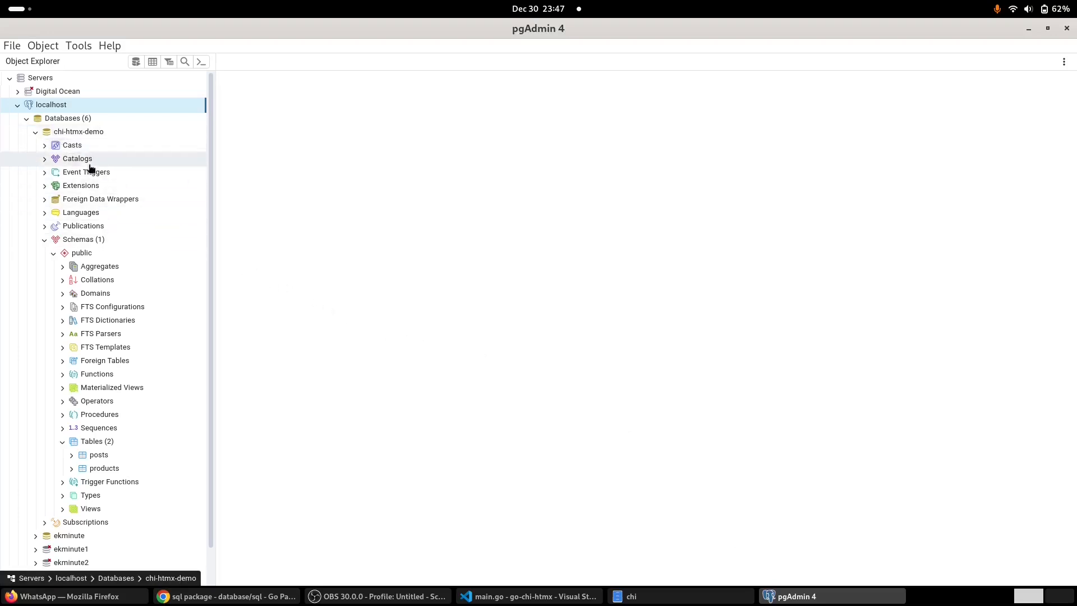
{"action": "left_click", "coordinate": [99, 455]}
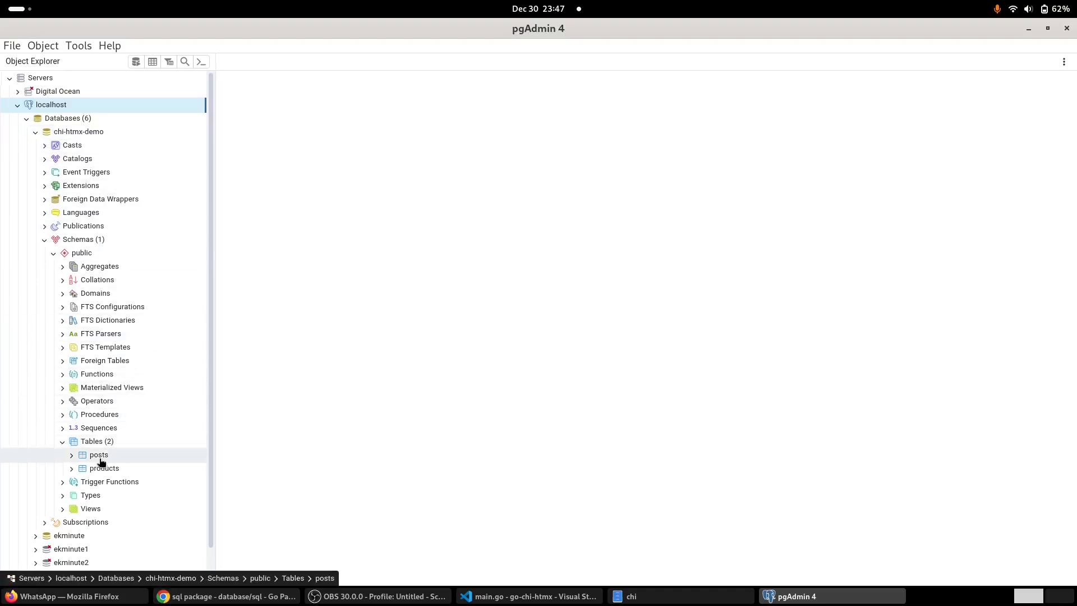
{"action": "mouse_move", "coordinate": [528, 595]}
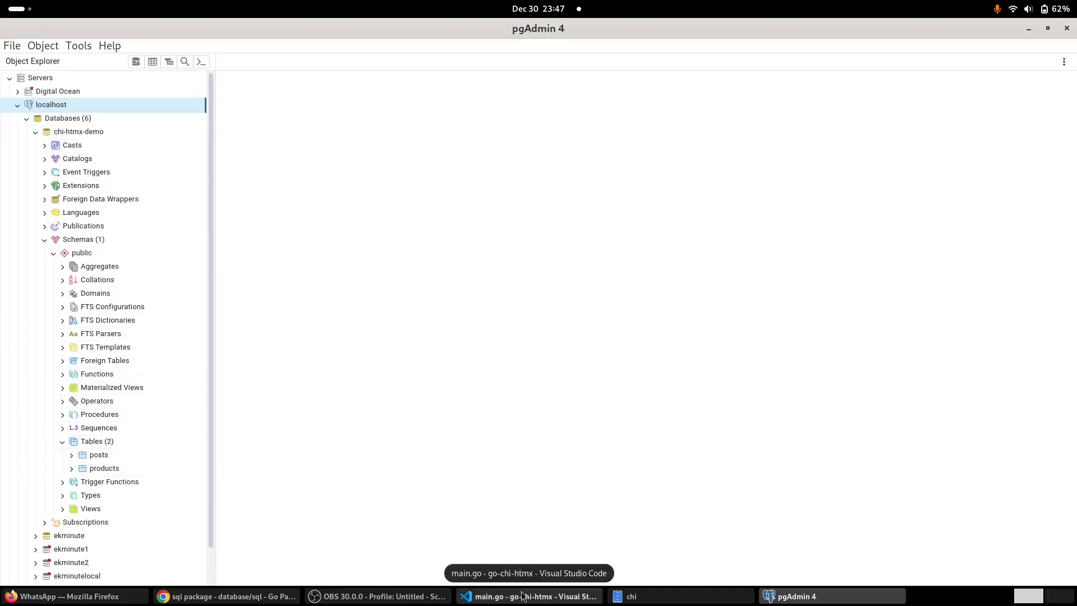
- Bring Visual Studio Code with main.go back to the front from the taskbar
{"action": "left_click", "coordinate": [529, 596]}
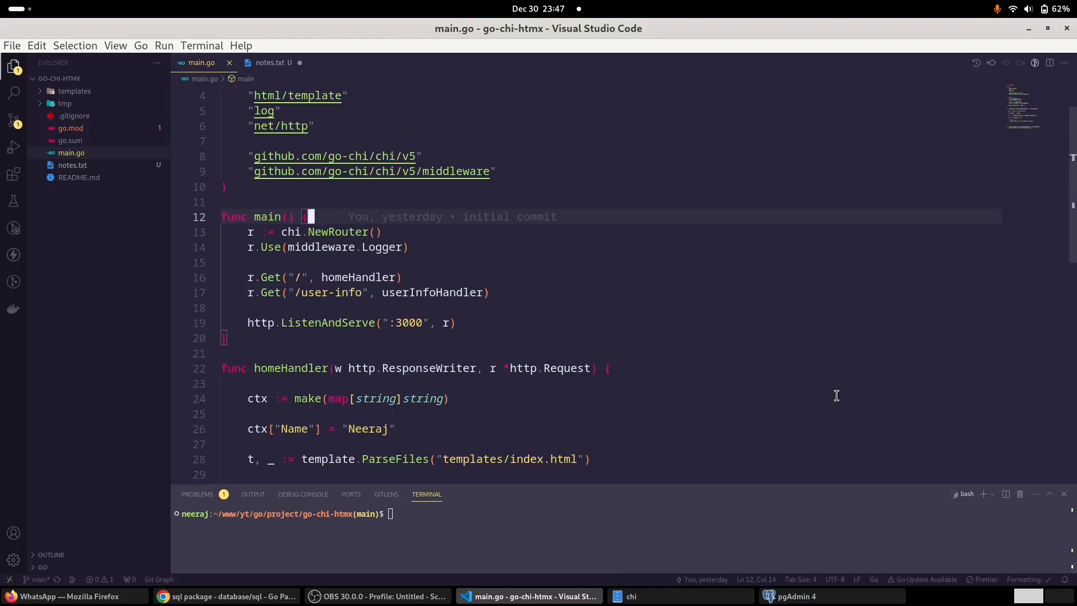
{"action": "mouse_move", "coordinate": [748, 356]}
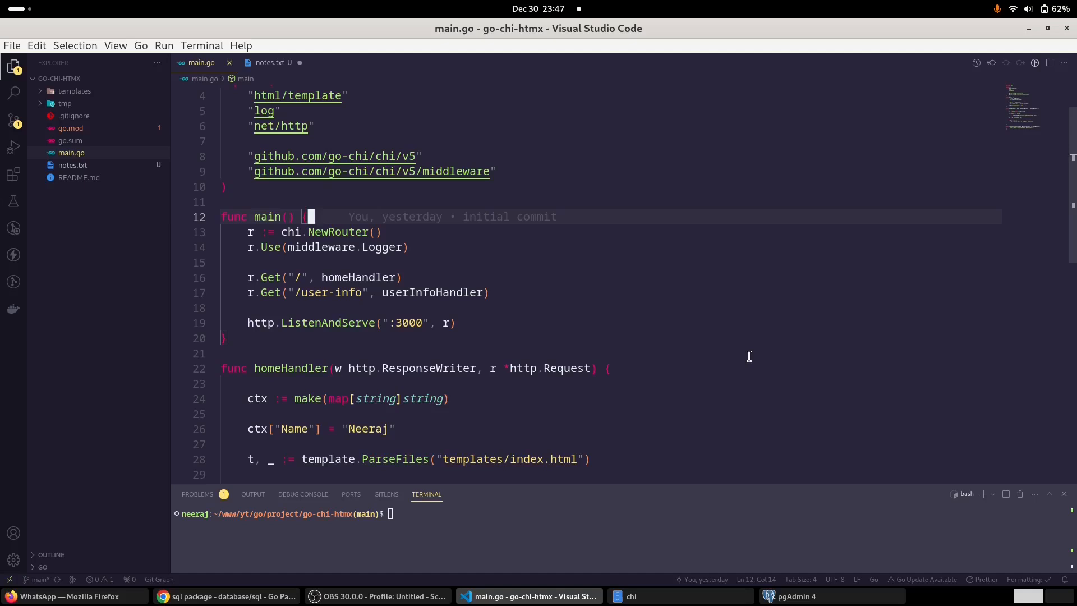
{"action": "mouse_move", "coordinate": [714, 342]}
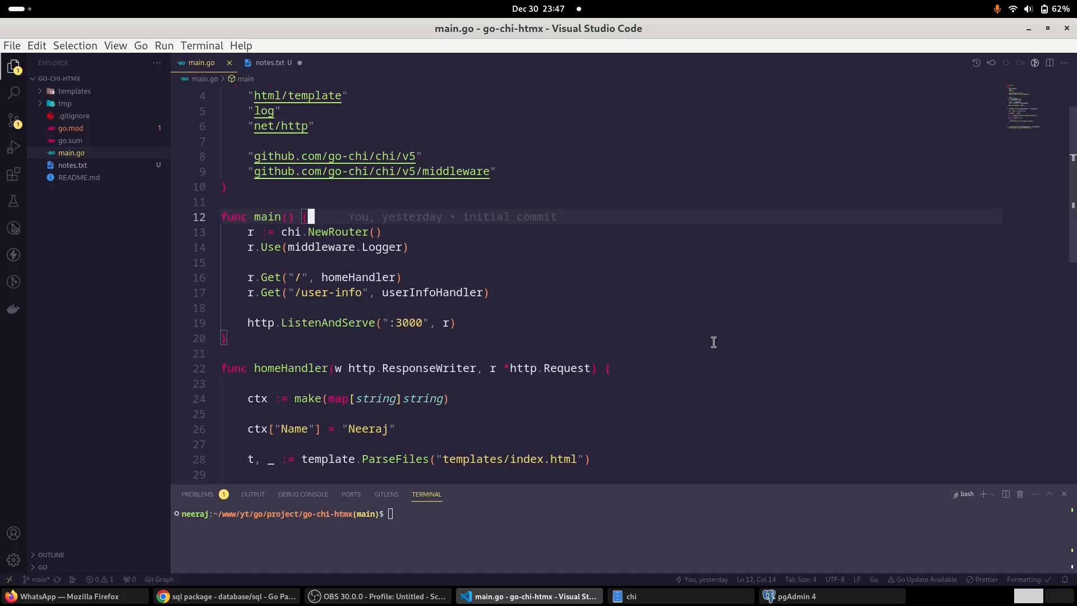
{"action": "mouse_move", "coordinate": [516, 441]}
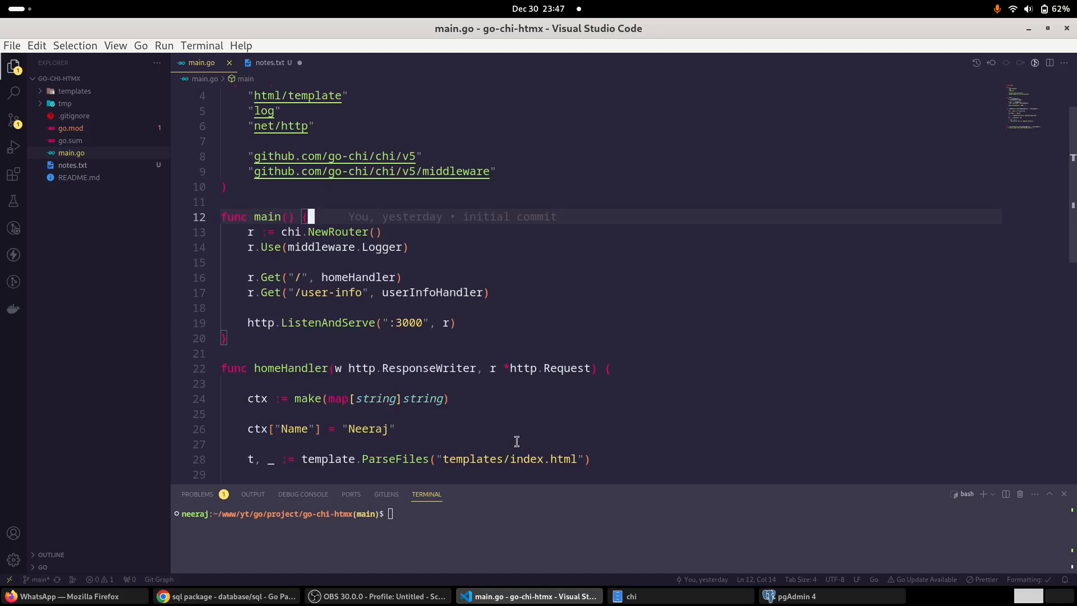
{"action": "mouse_move", "coordinate": [451, 433]}
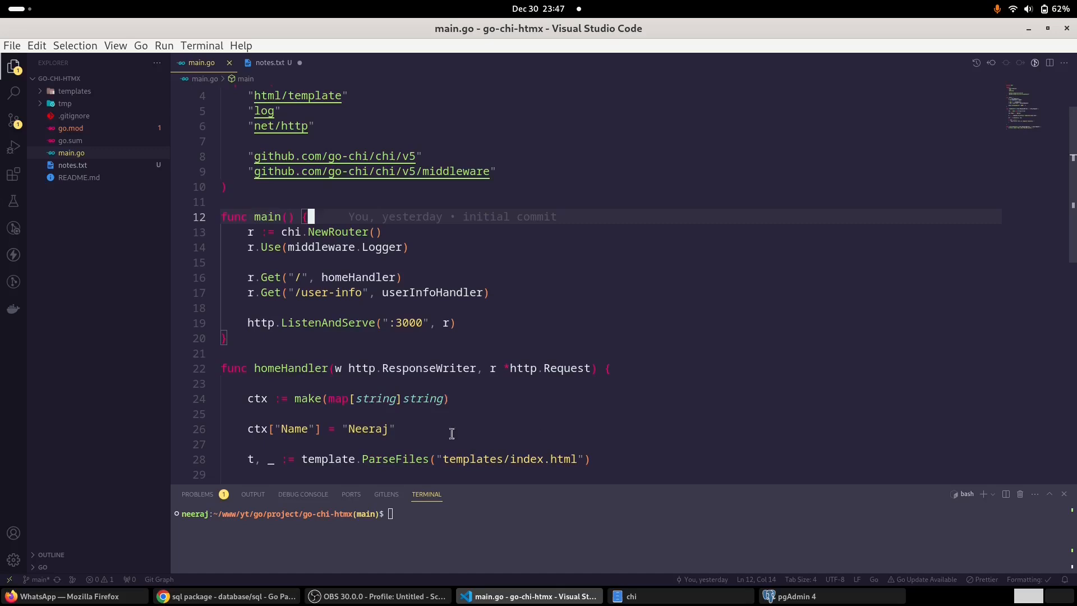
- From the database/sql docs, reach the Go Wiki SQL drivers list and scroll to the Postgres entries
{"action": "left_click", "coordinate": [227, 595]}
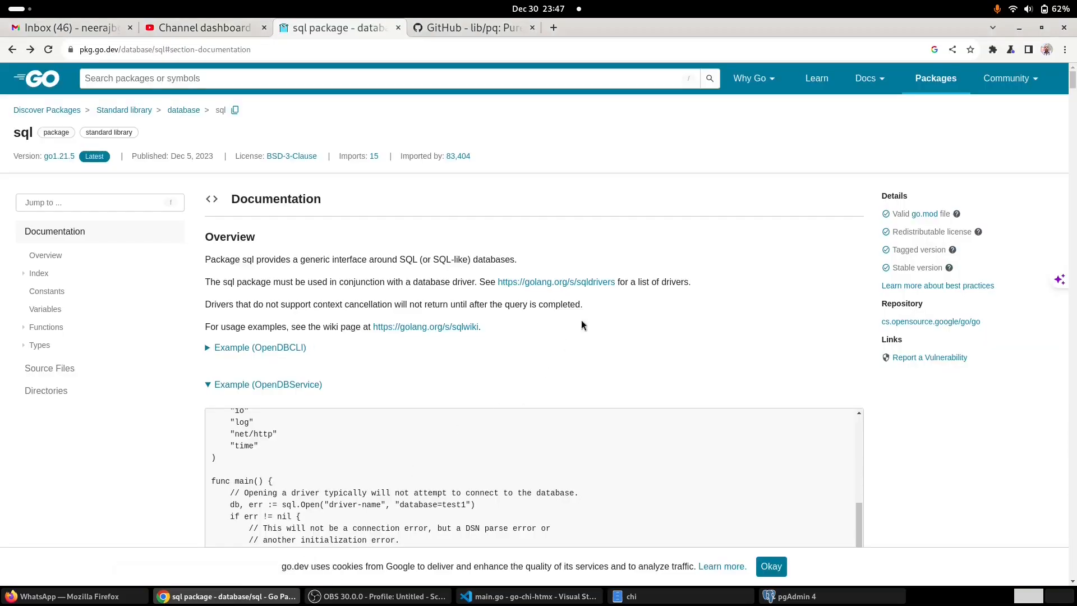
{"action": "mouse_move", "coordinate": [618, 341]}
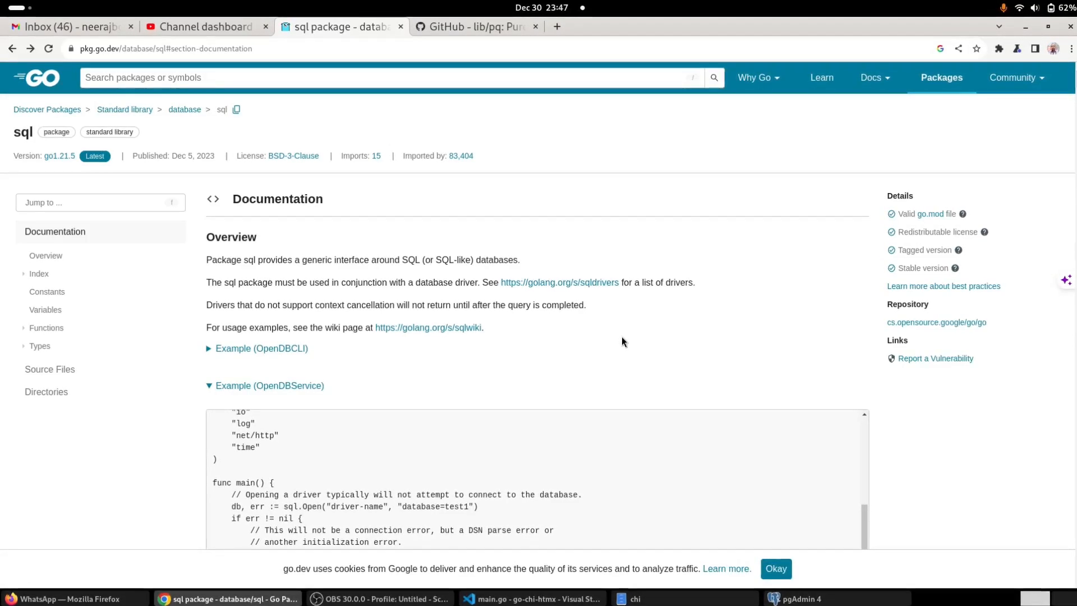
{"action": "mouse_move", "coordinate": [560, 283]}
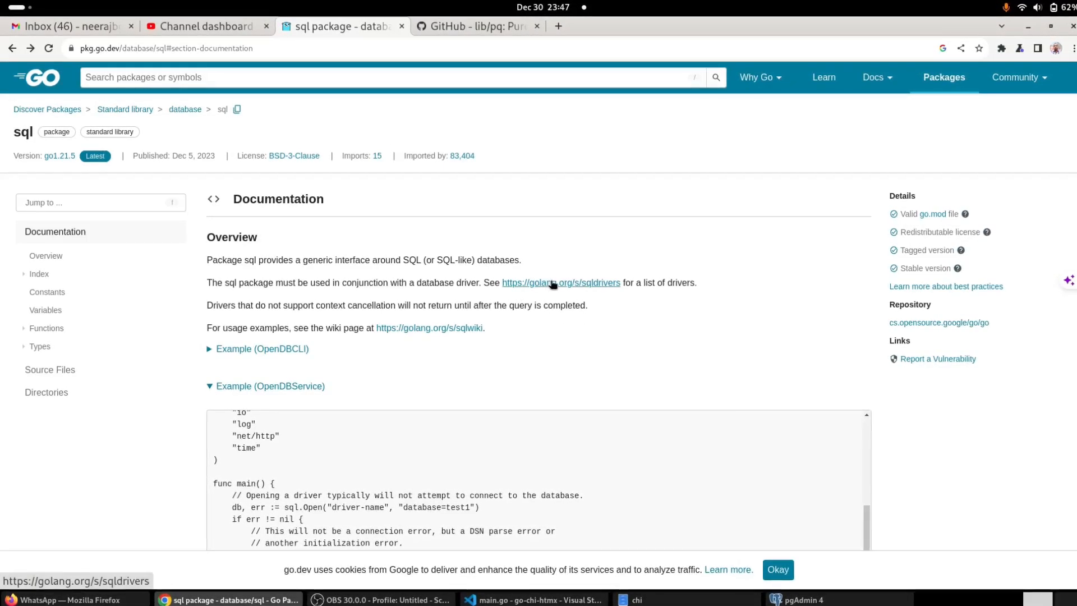
{"action": "left_click", "coordinate": [560, 282]}
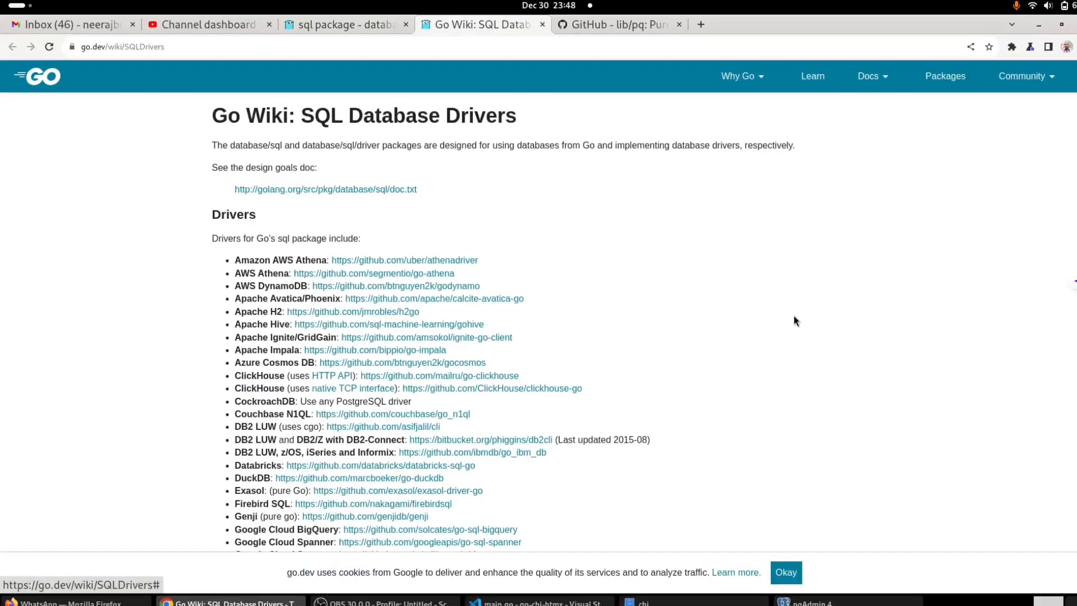
{"action": "scroll", "scroll_direction": "down", "scroll_amount": 3}
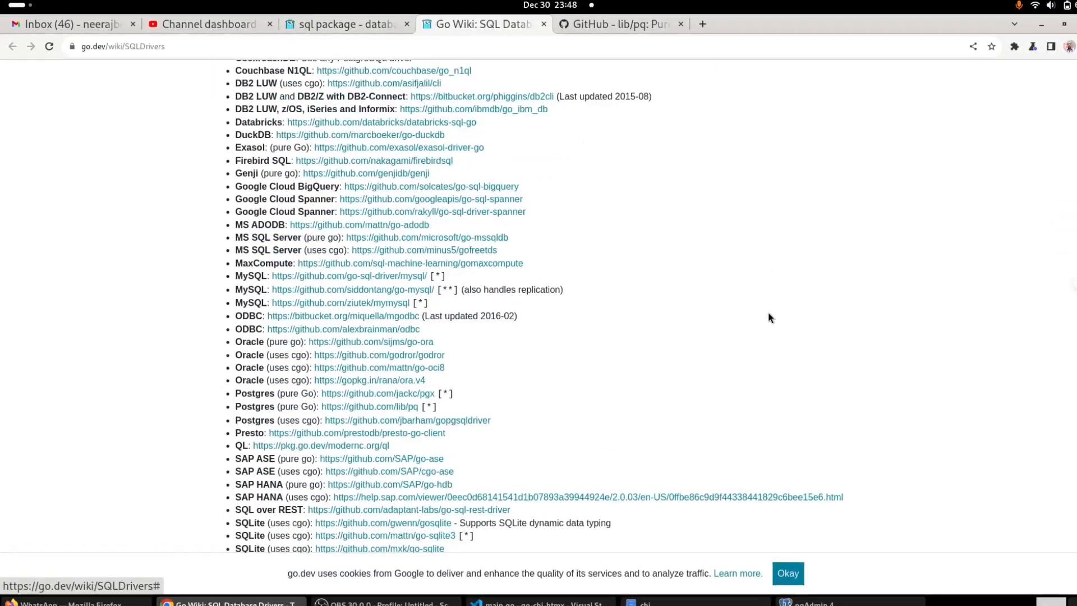
{"action": "scroll", "scroll_direction": "down", "scroll_amount": 3}
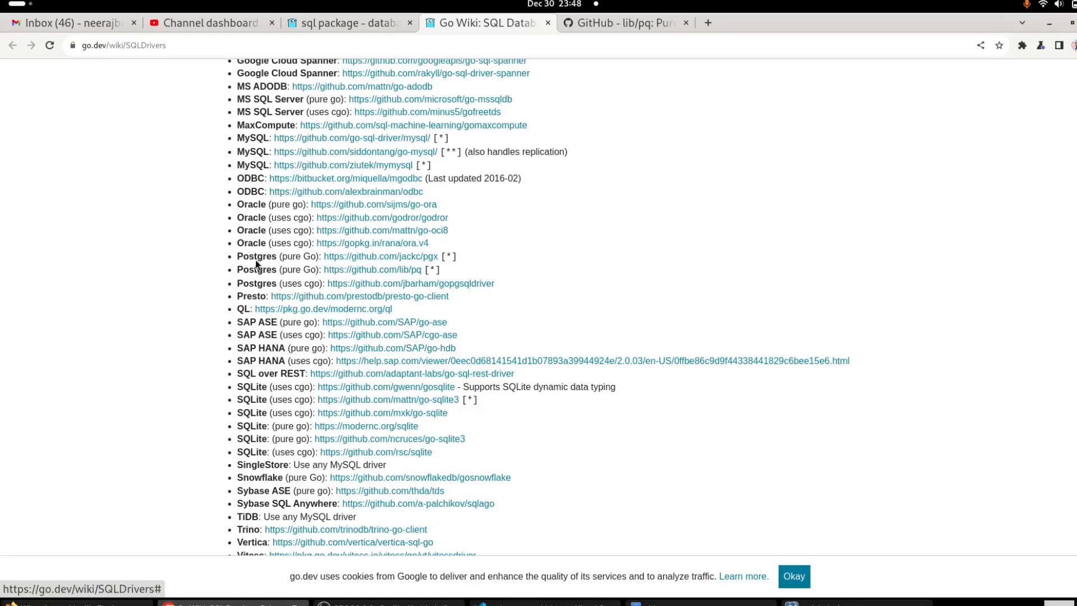
{"action": "mouse_move", "coordinate": [372, 269]}
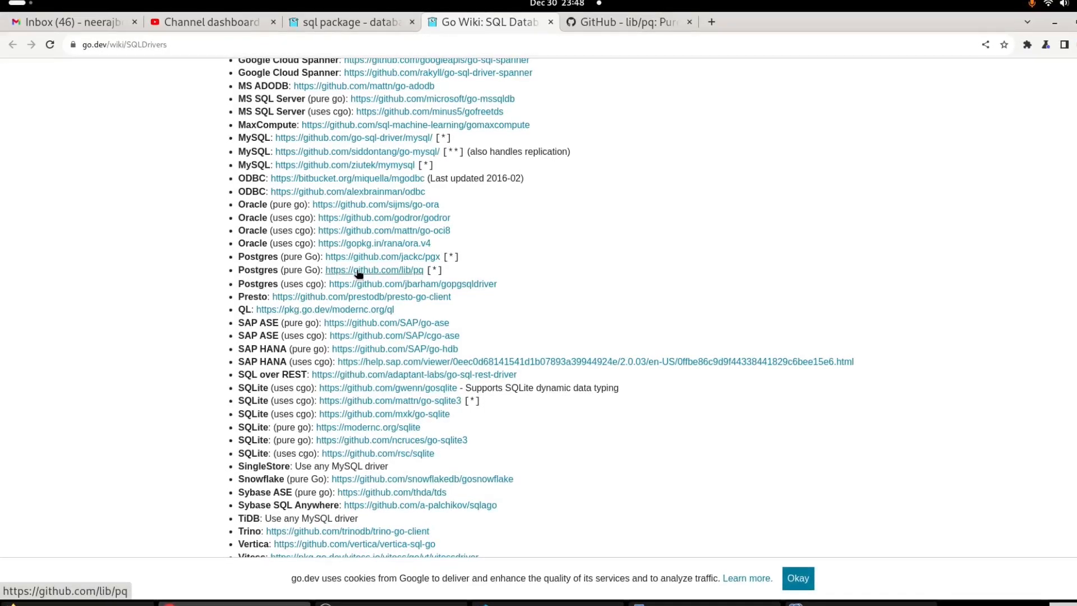
- Open the lib/pq GitHub repo and copy its 'go get github.com/lib/pq' install command
{"action": "left_click", "coordinate": [374, 271]}
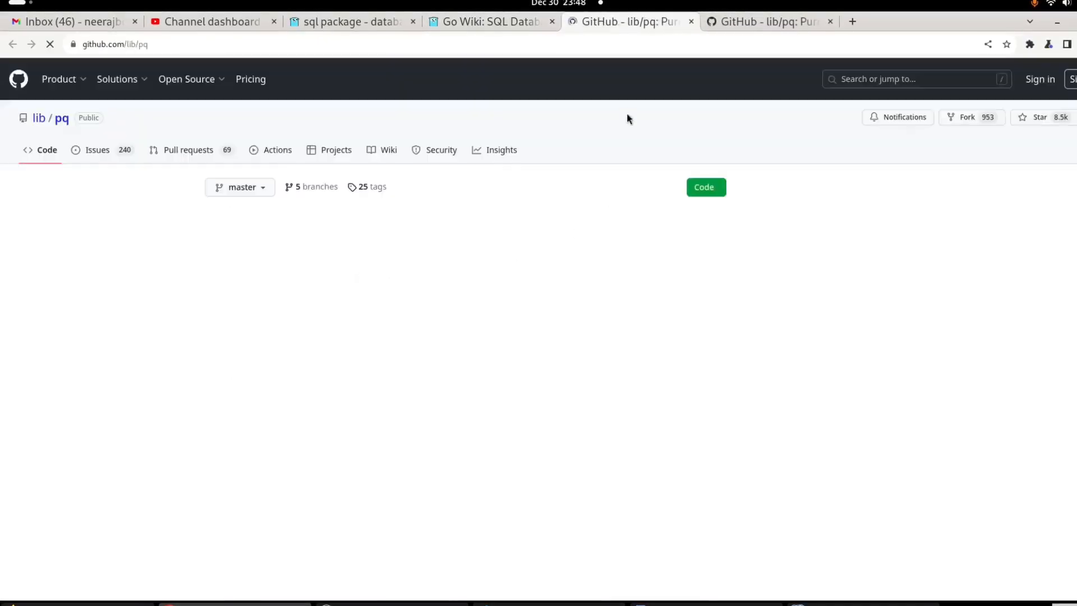
{"action": "scroll", "scroll_direction": "down", "scroll_amount": 3}
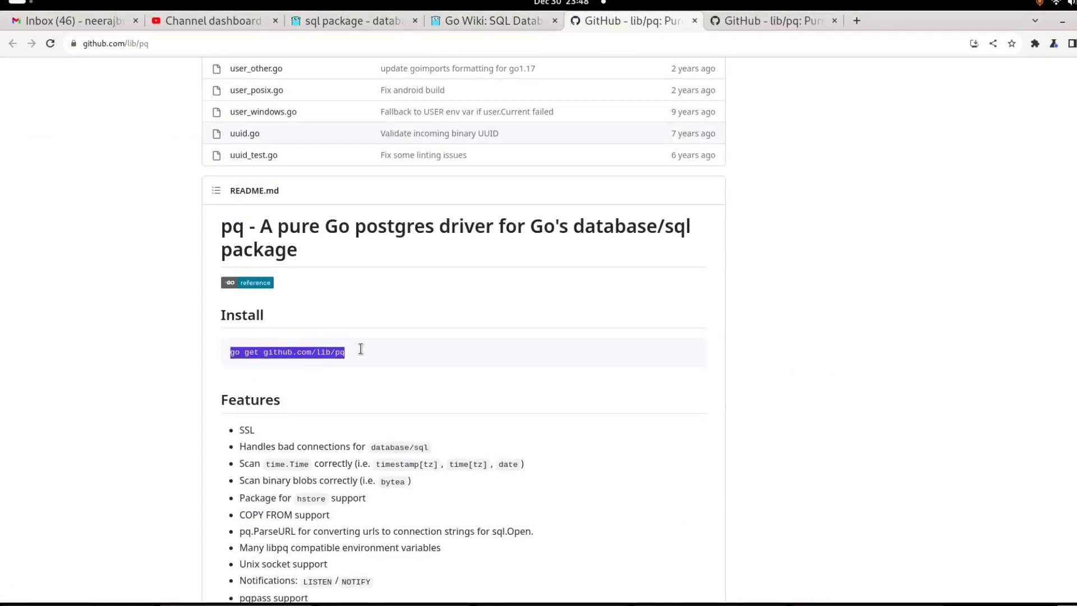
{"action": "left_click", "coordinate": [286, 351]}
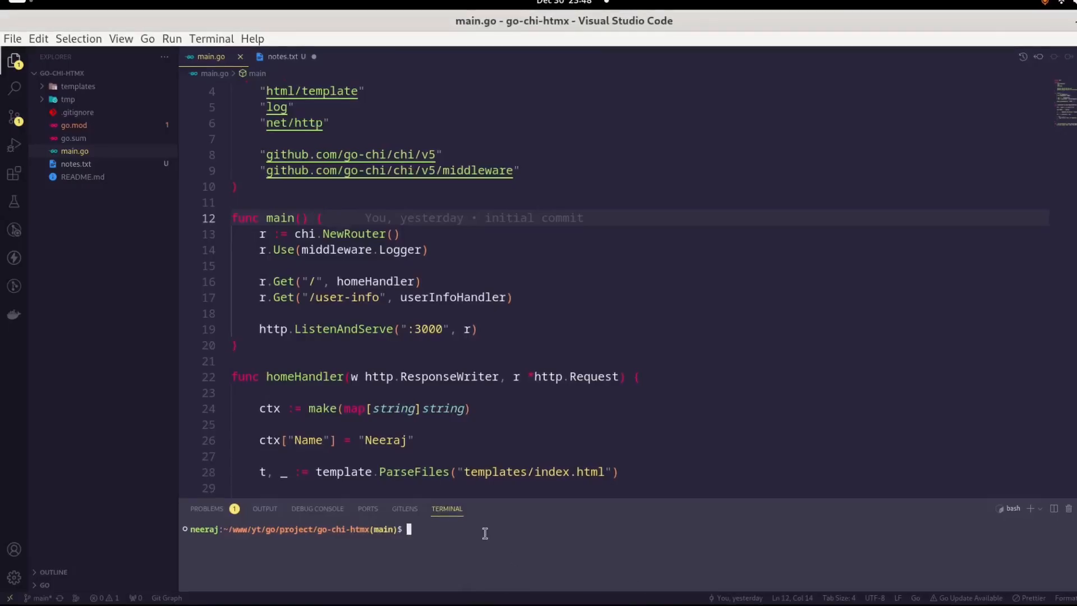
- Run 'go get github.com/lib/pq' in the integrated terminal to install the driver
{"action": "type", "text": "go get github.com/lib/pq"}
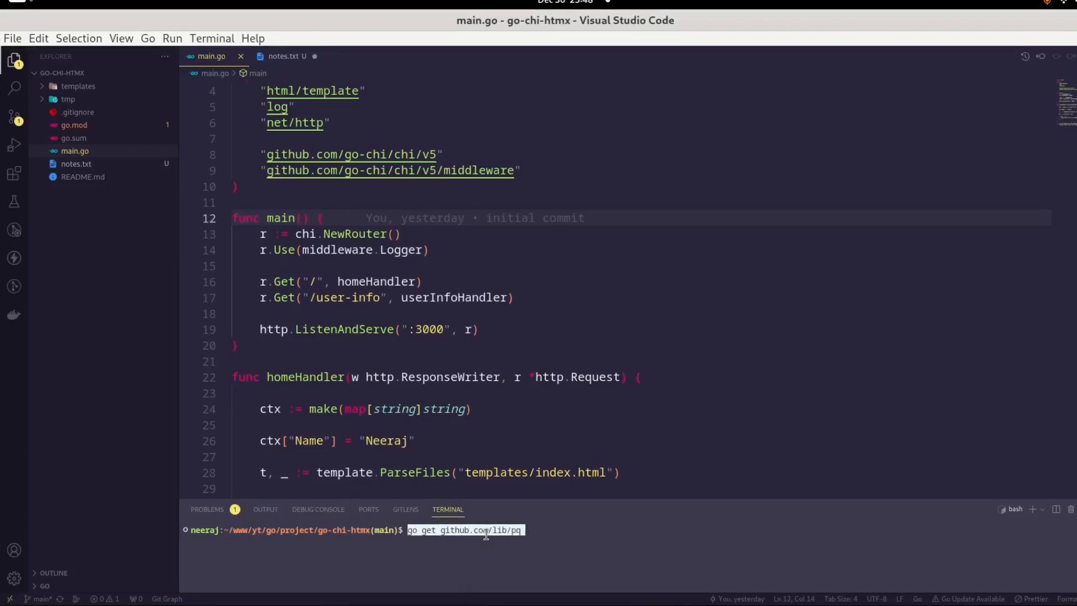
{"action": "key", "text": "Return"}
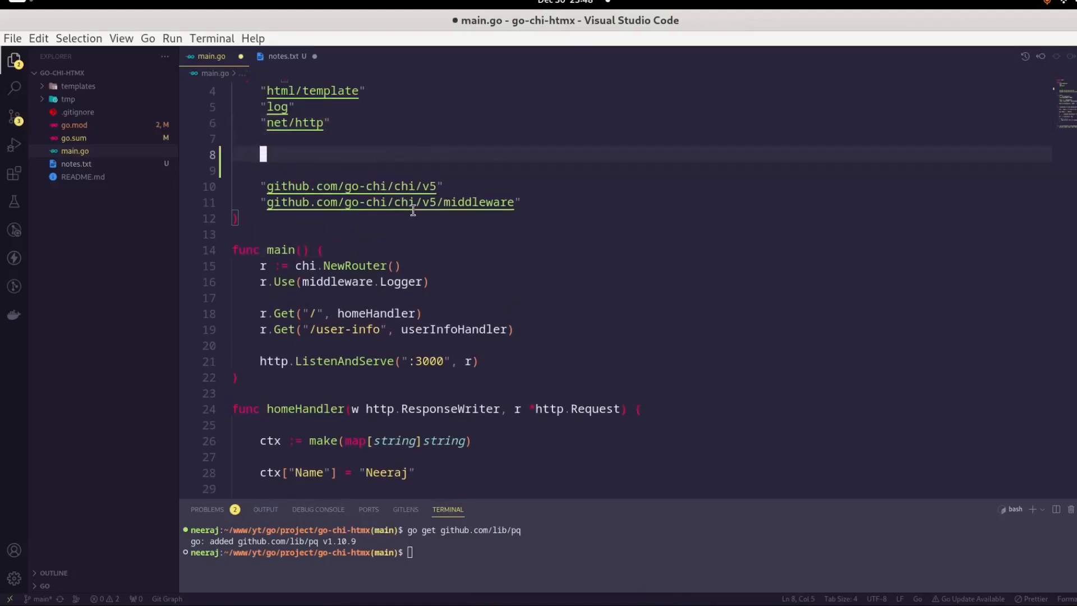
- Add "database/sql" to main.go's import block
{"action": "type", "text": "\""}
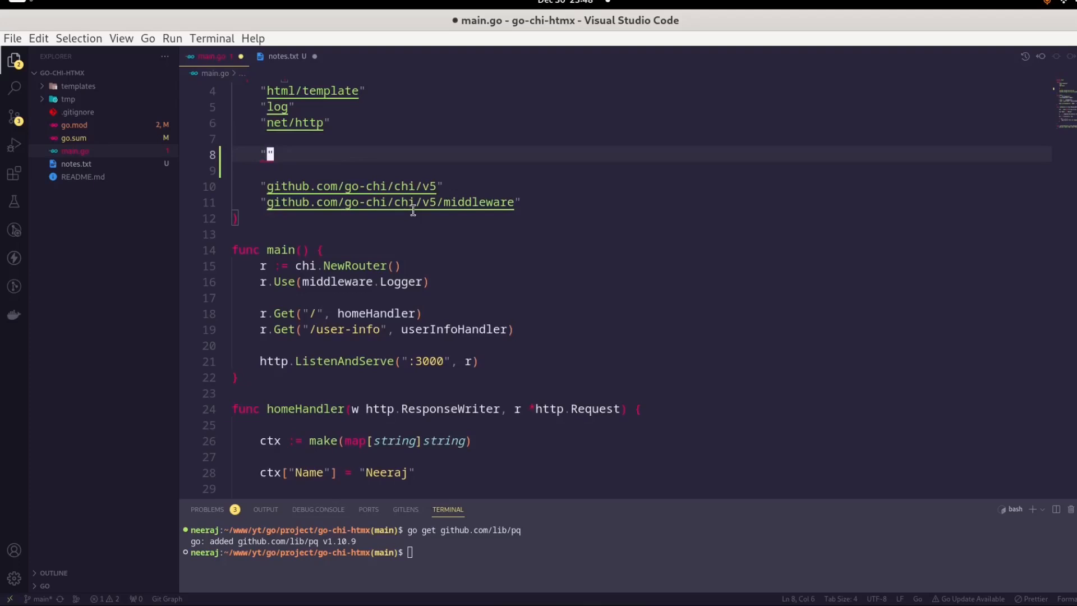
{"action": "type", "text": "data"}
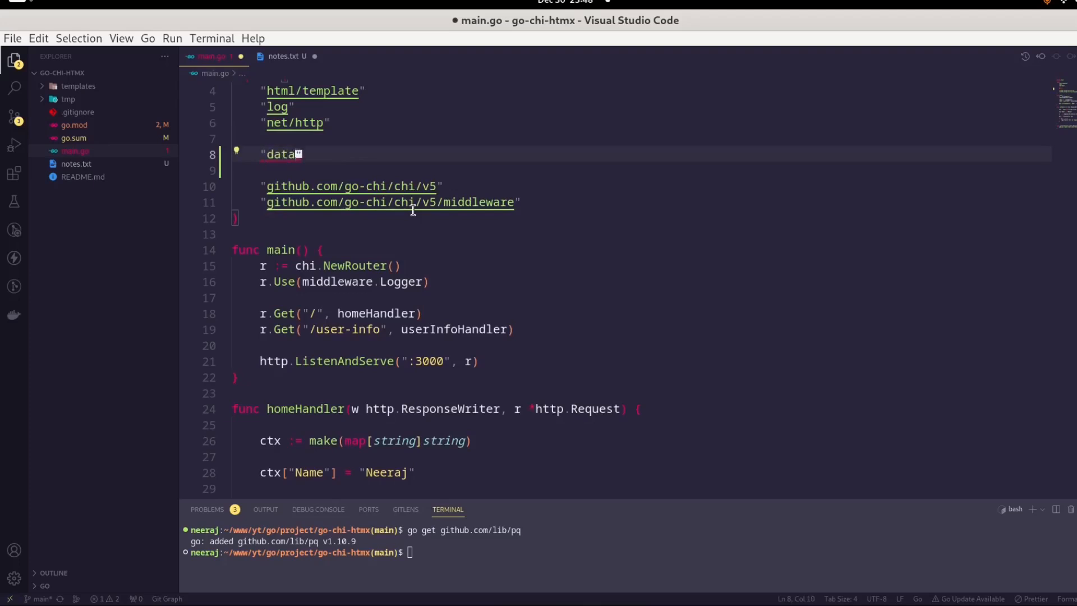
{"action": "type", "text": "base"}
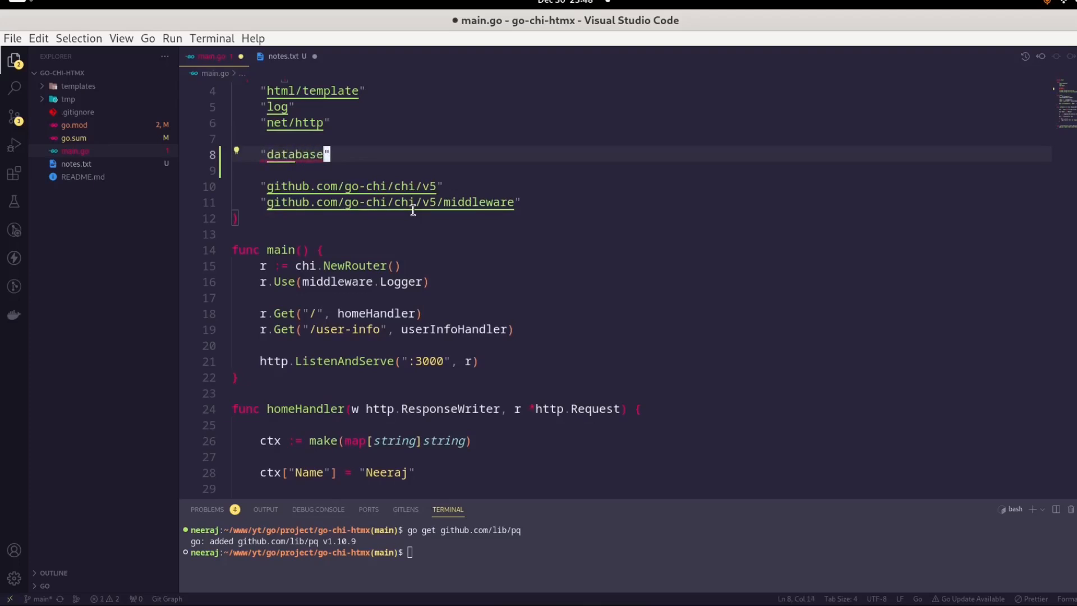
{"action": "type", "text": "/sql"}
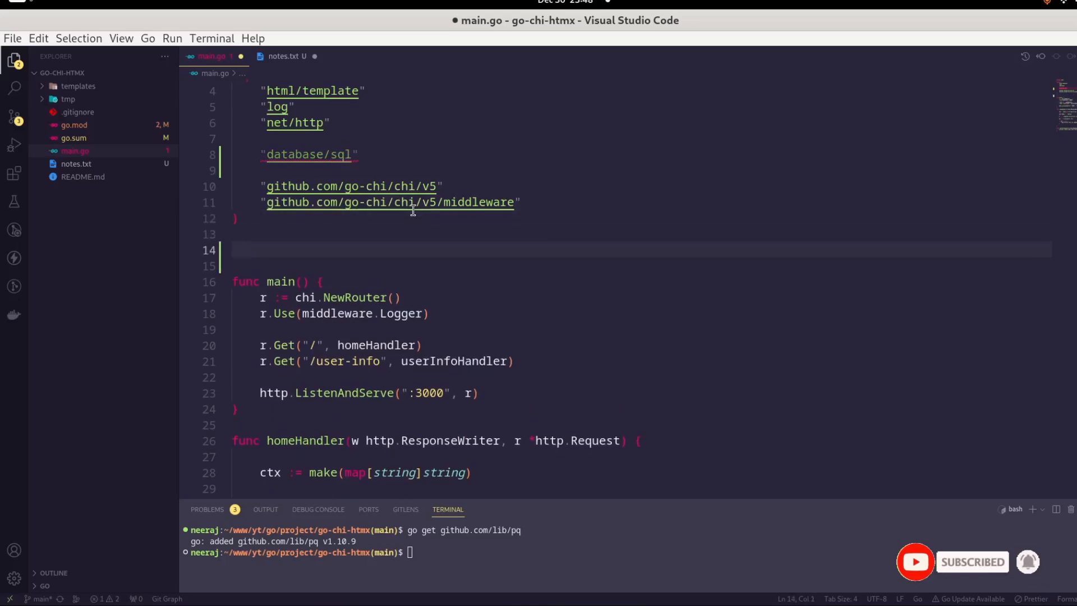
- Write an empty func init() above main and begin a dsn := assignment inside it
{"action": "type", "text": "func in"}
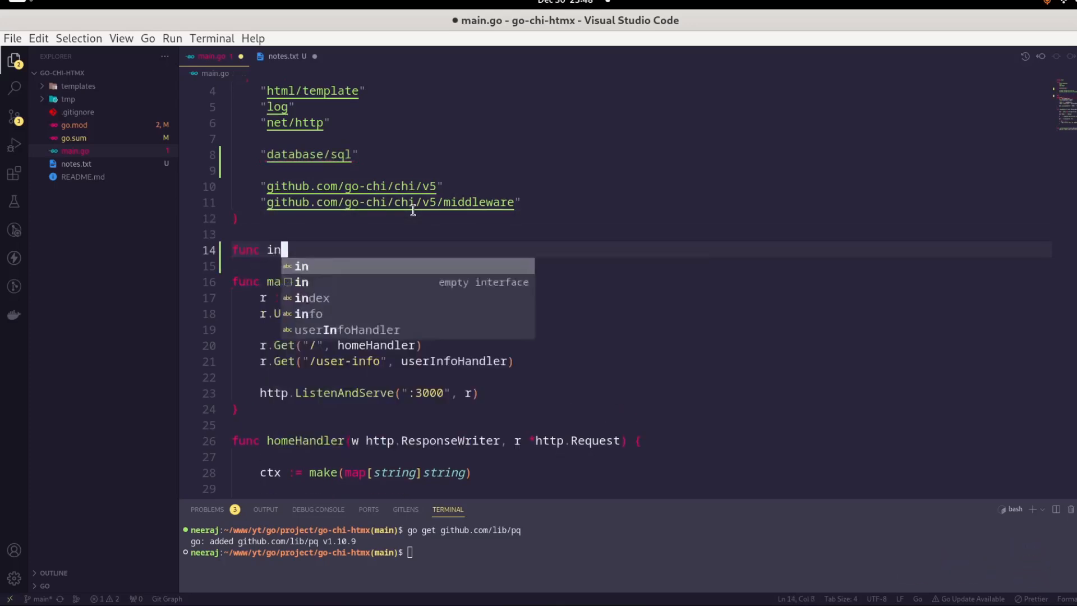
{"action": "type", "text": "it"}
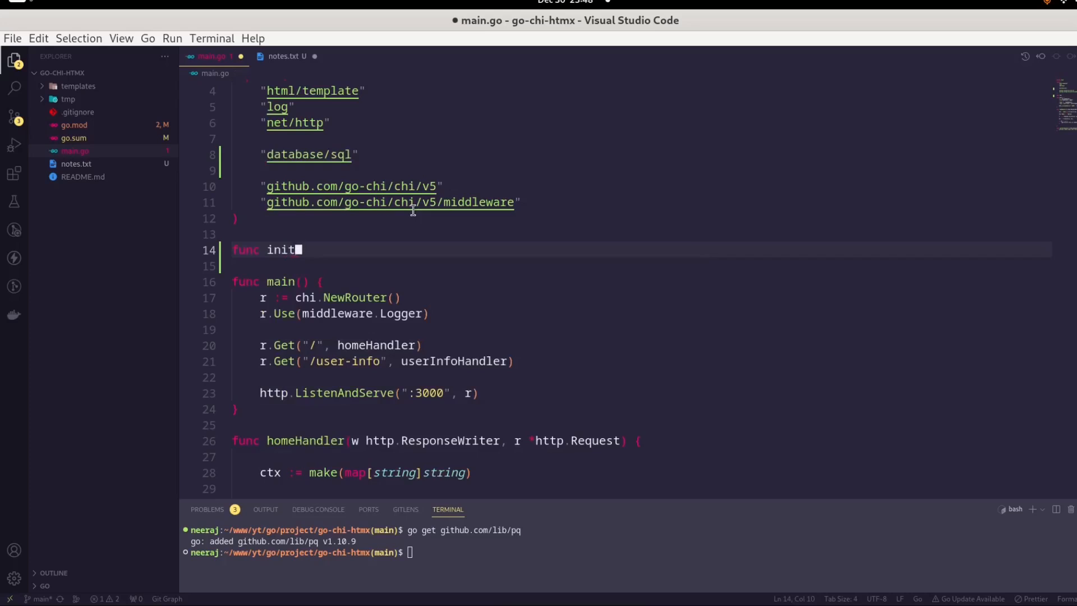
{"action": "type", "text": "(){"}
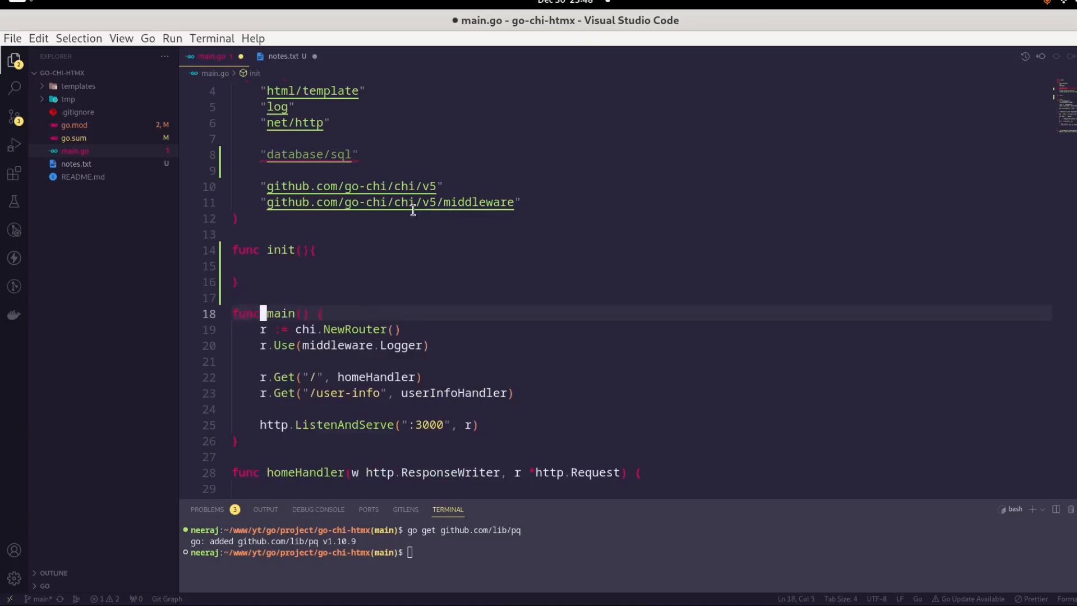
{"action": "left_click", "coordinate": [237, 296]}
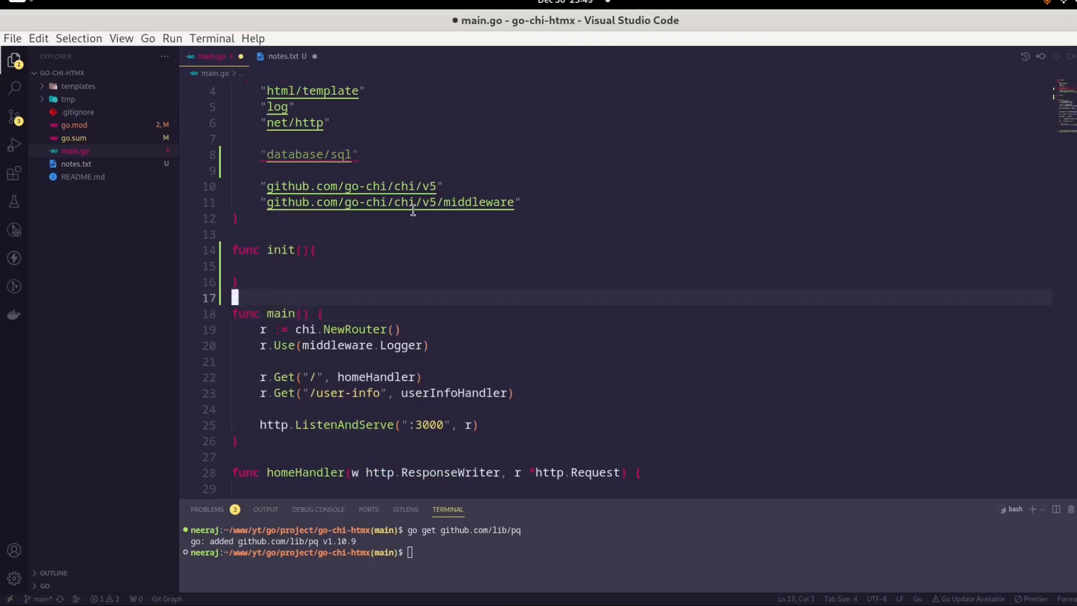
{"action": "type", "text": "dsn :="}
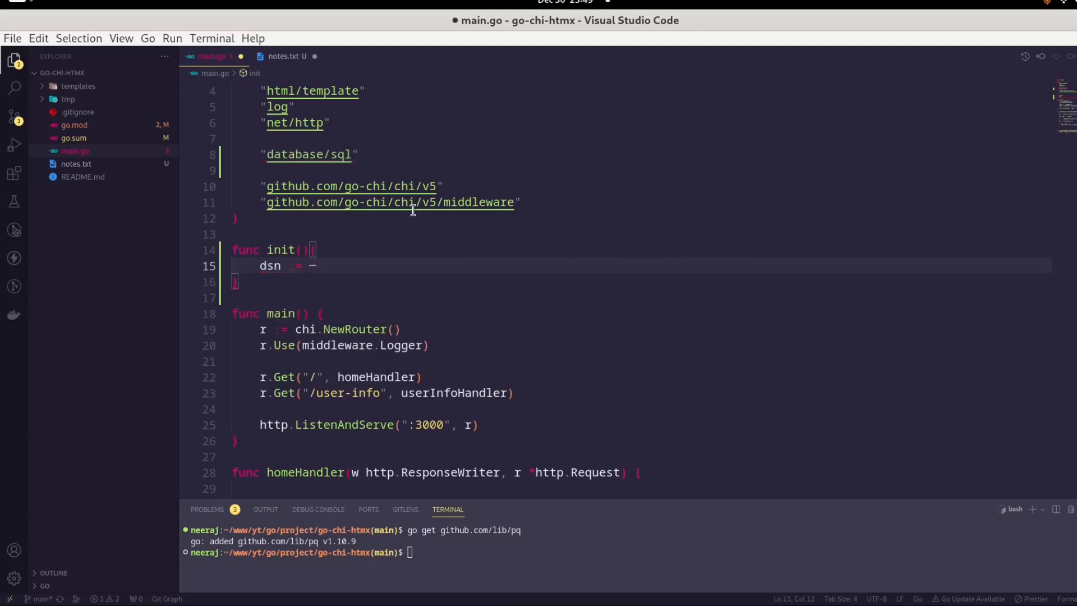
{"action": "left_click", "coordinate": [284, 56]}
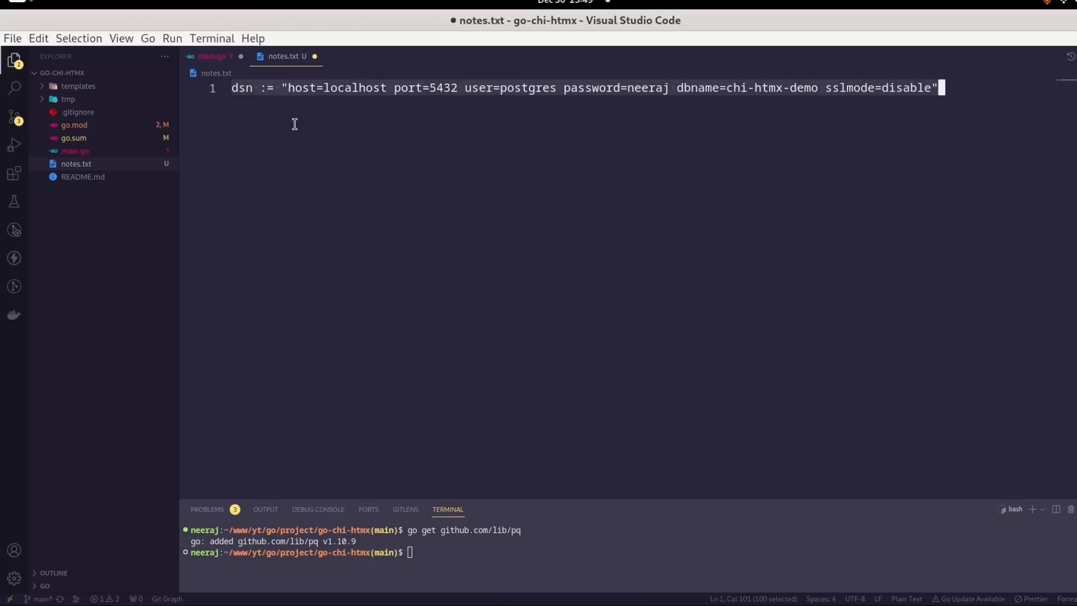
{"action": "left_click", "coordinate": [211, 56]}
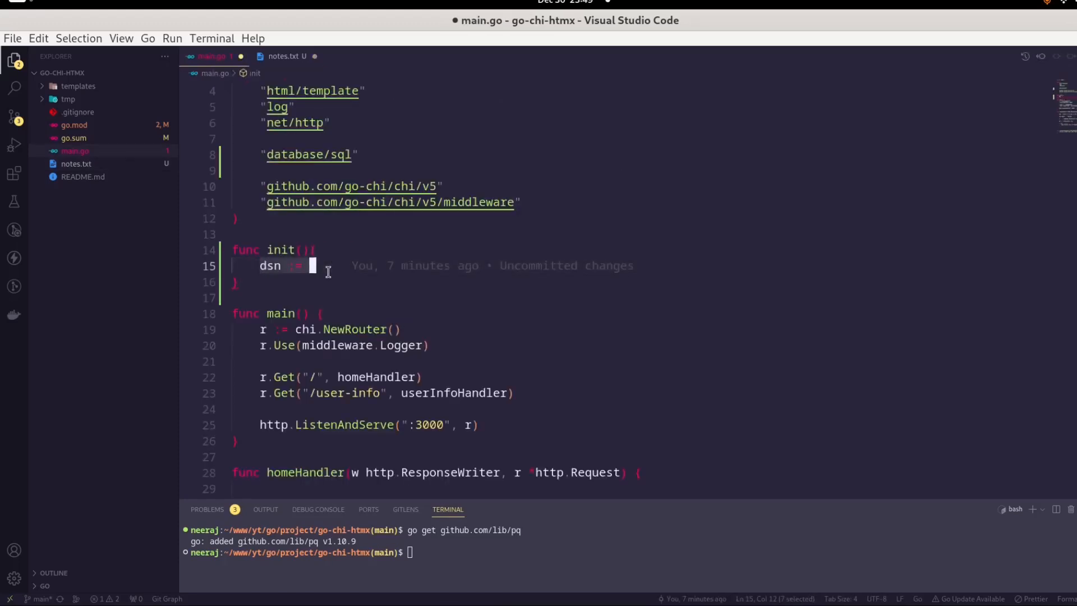
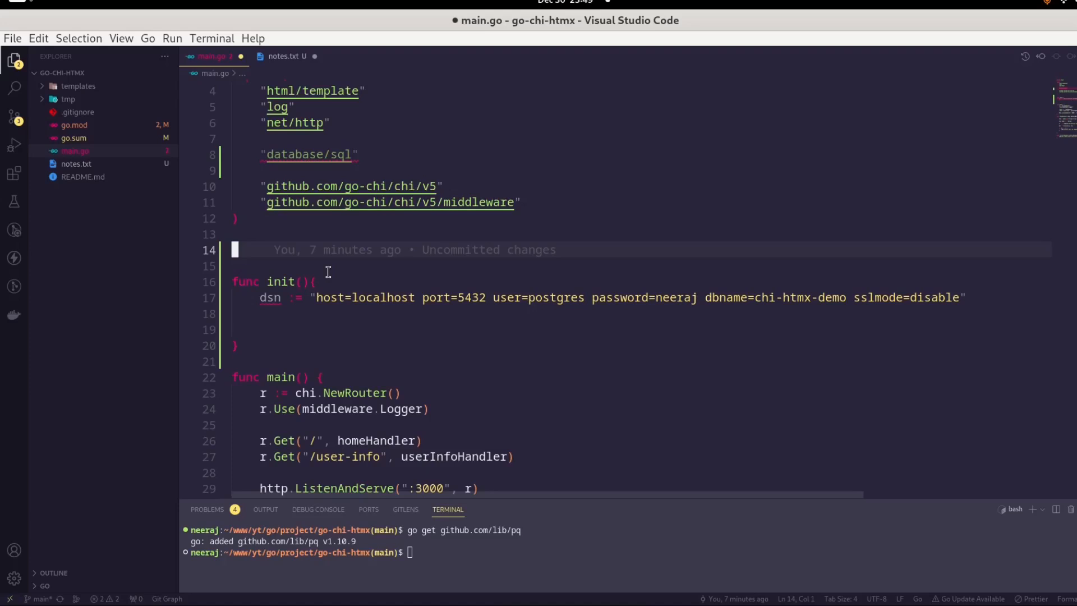
- Declare a package-level var DBConn *sql.DB above init
{"action": "type", "text": "var"}
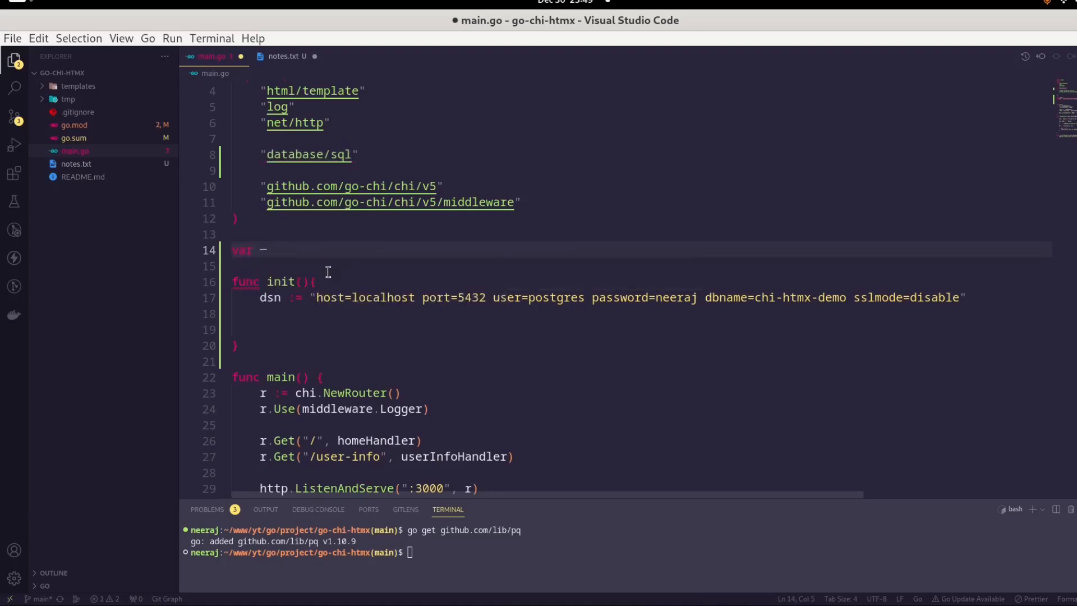
{"action": "type", "text": "DB"}
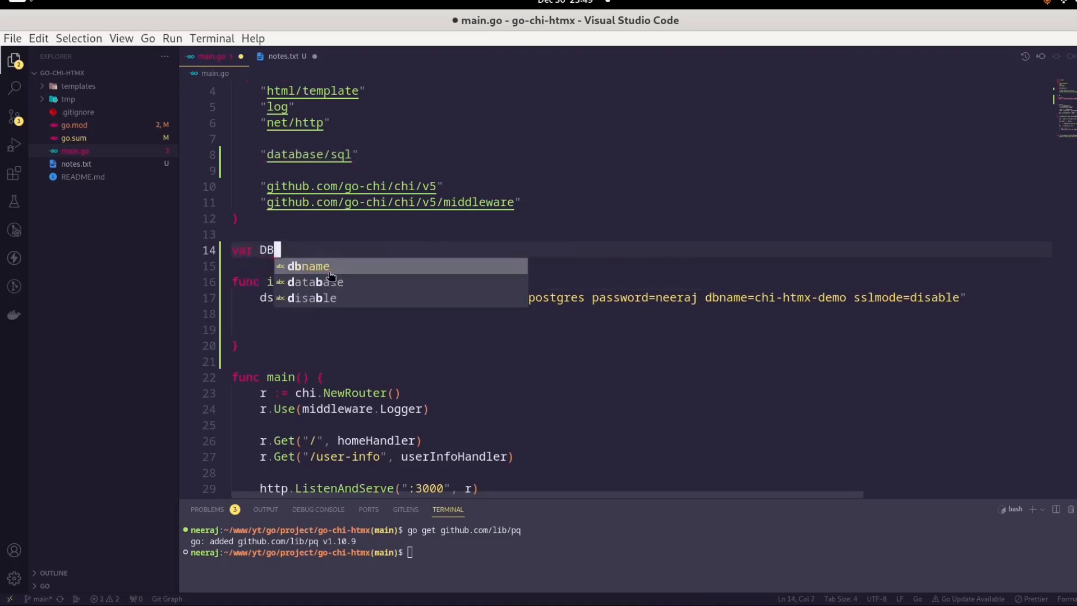
{"action": "type", "text": "Conn"}
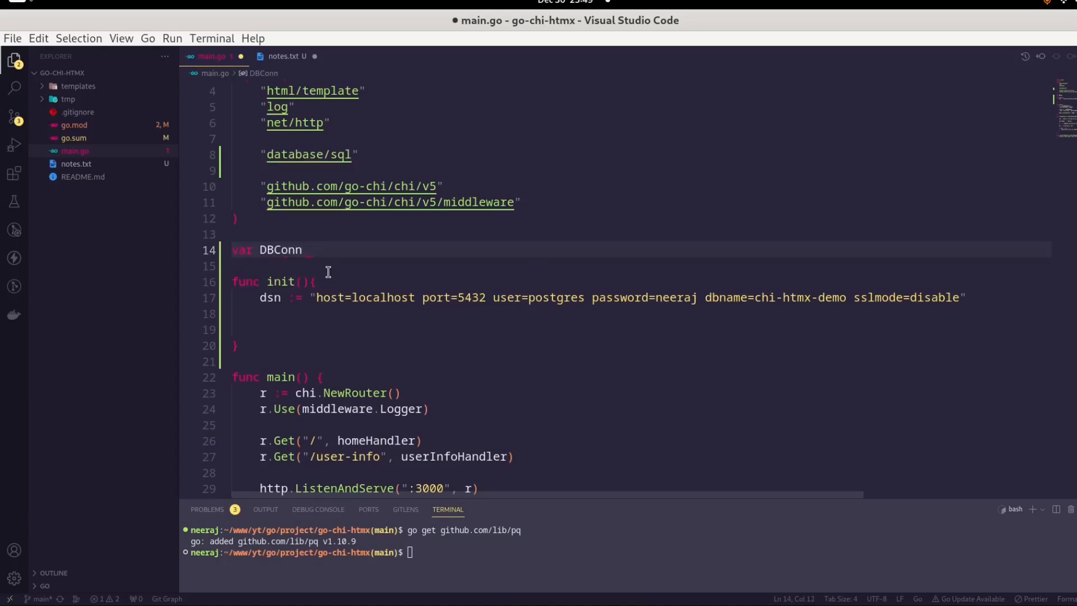
{"action": "type", "text": "*s"}
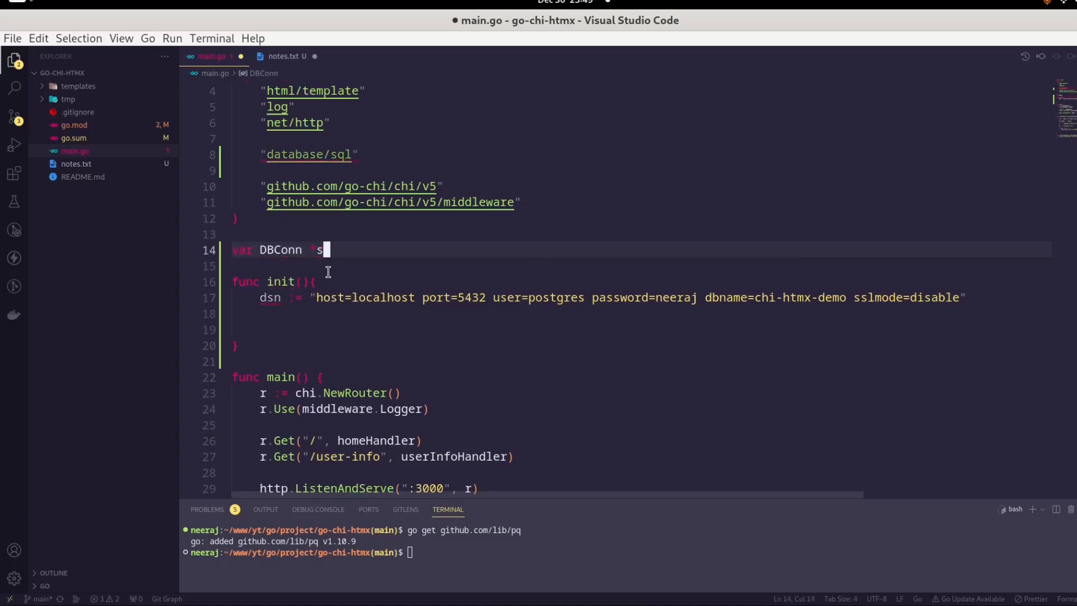
{"action": "type", "text": "ql.DB"}
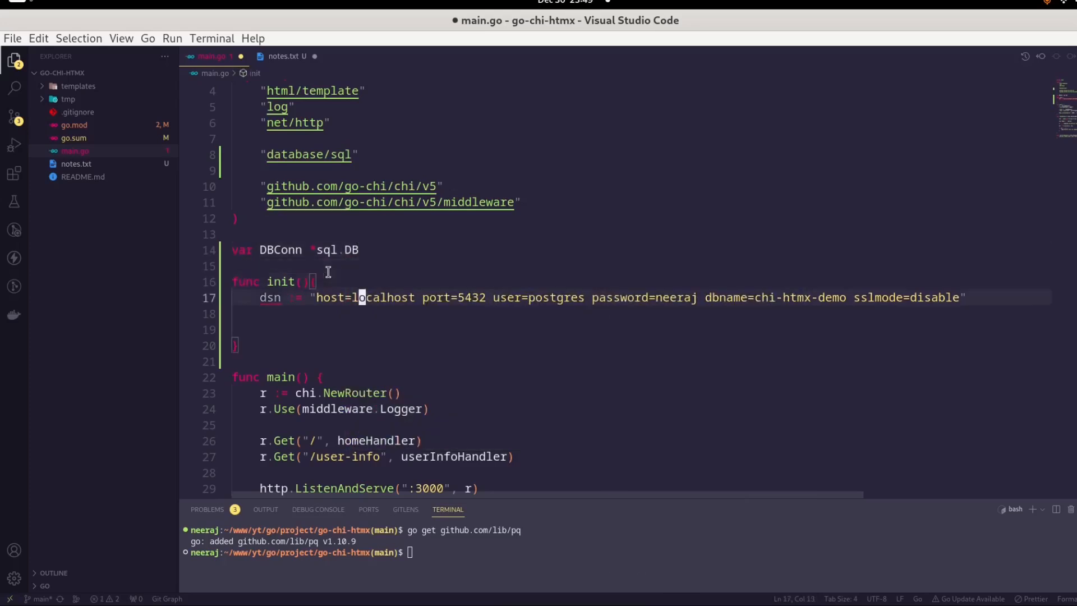
- Inside init, write db, err := sql.Open("postgres", dsn)
{"action": "type", "text": "db"}
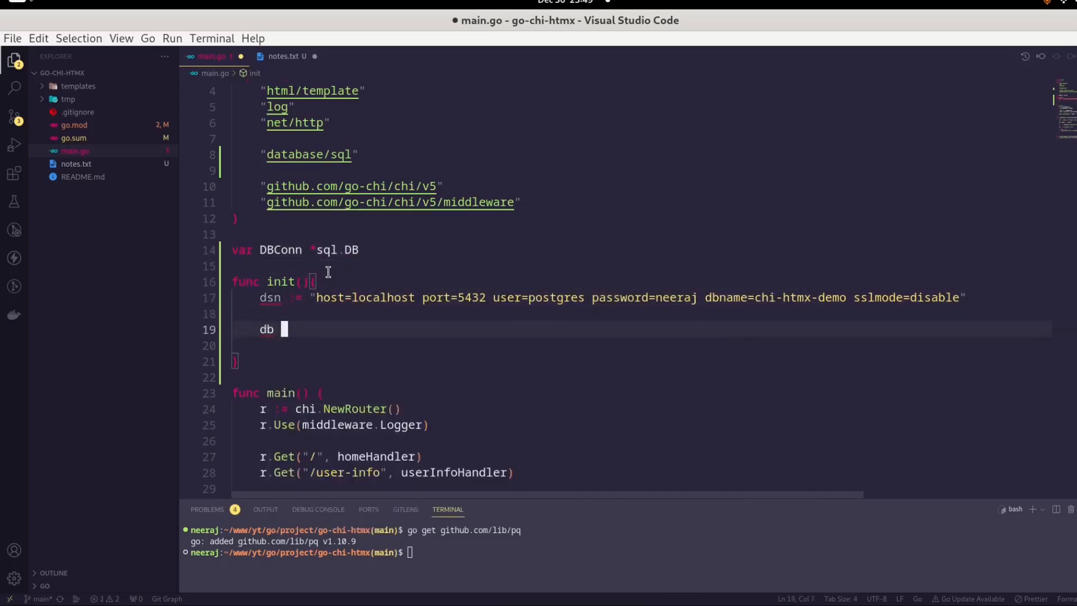
{"action": "type", "text": ", err"}
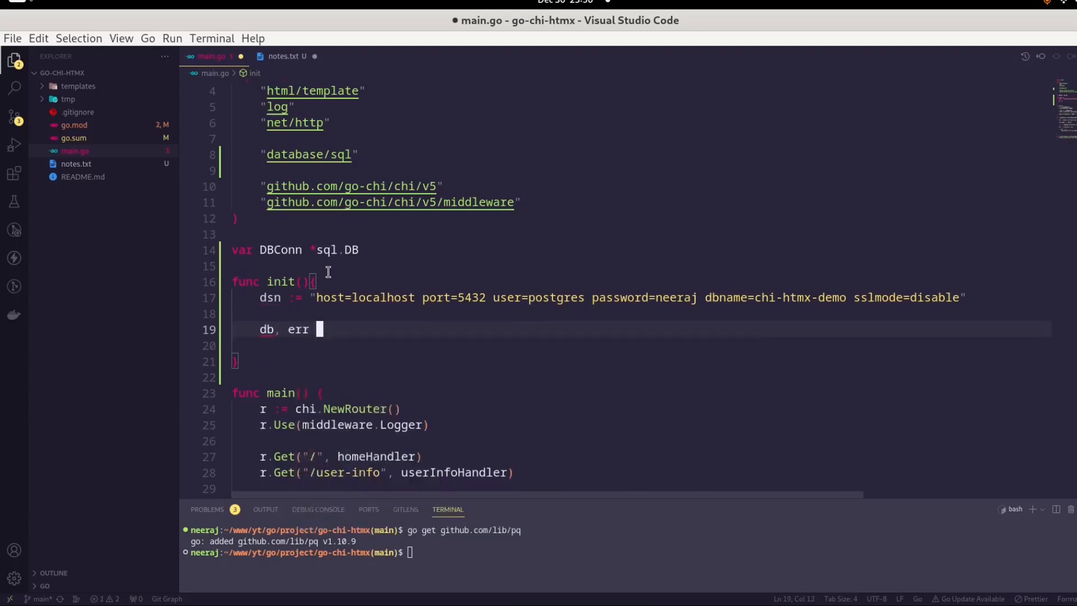
{"action": "type", "text": ":="}
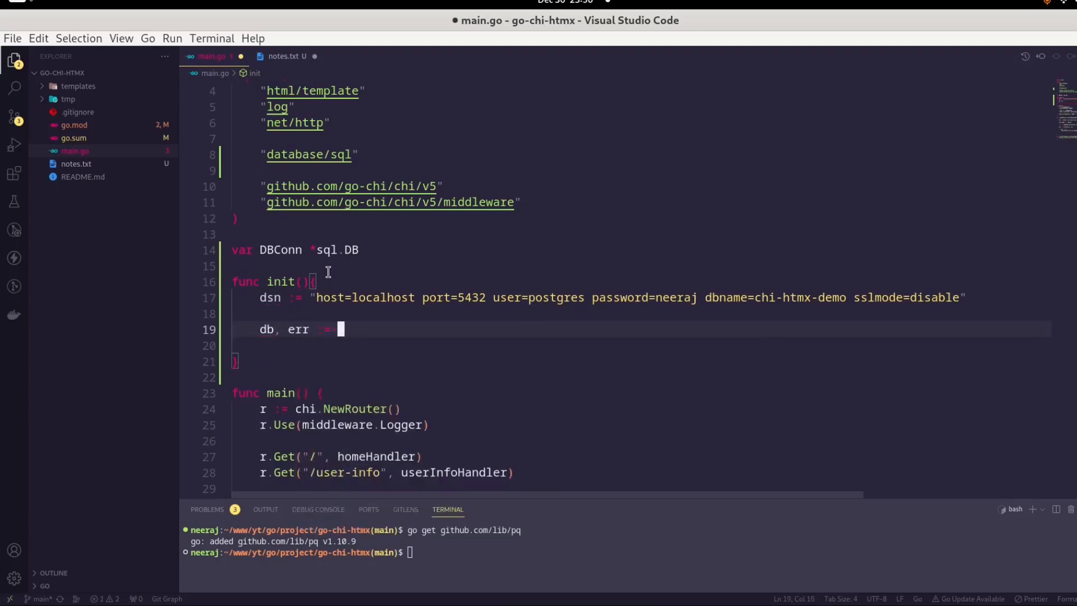
{"action": "type", "text": "sql.Open(\""}
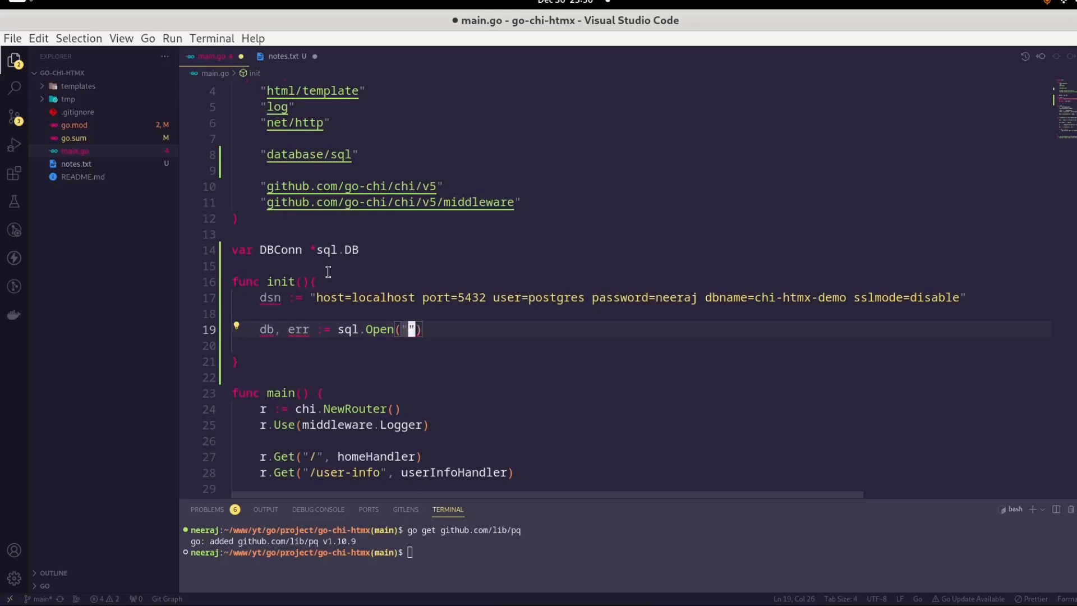
{"action": "type", "text": "p"}
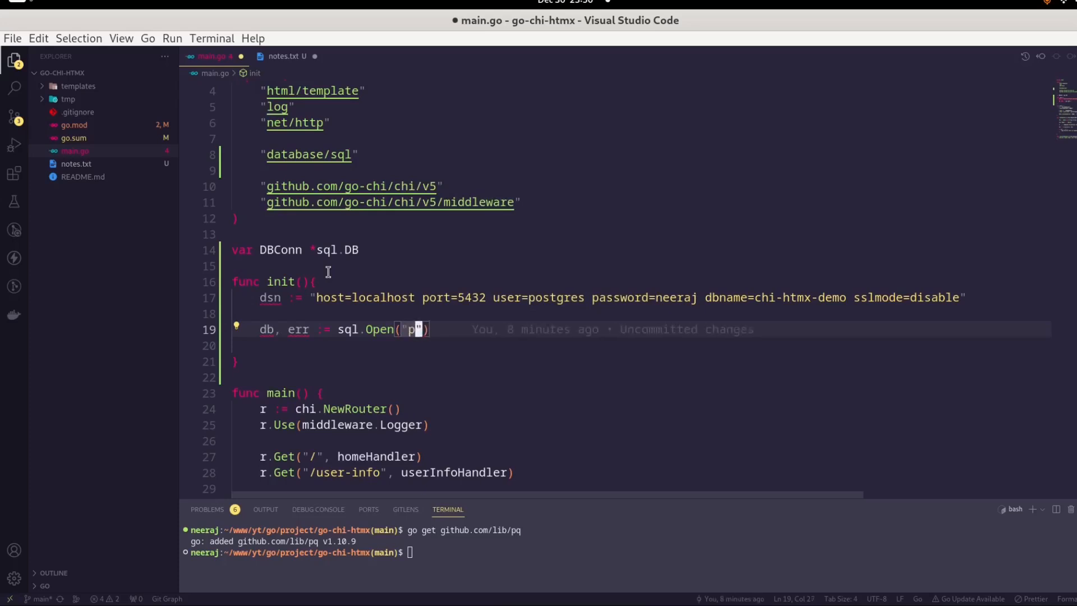
{"action": "type", "text": "ostgres"}
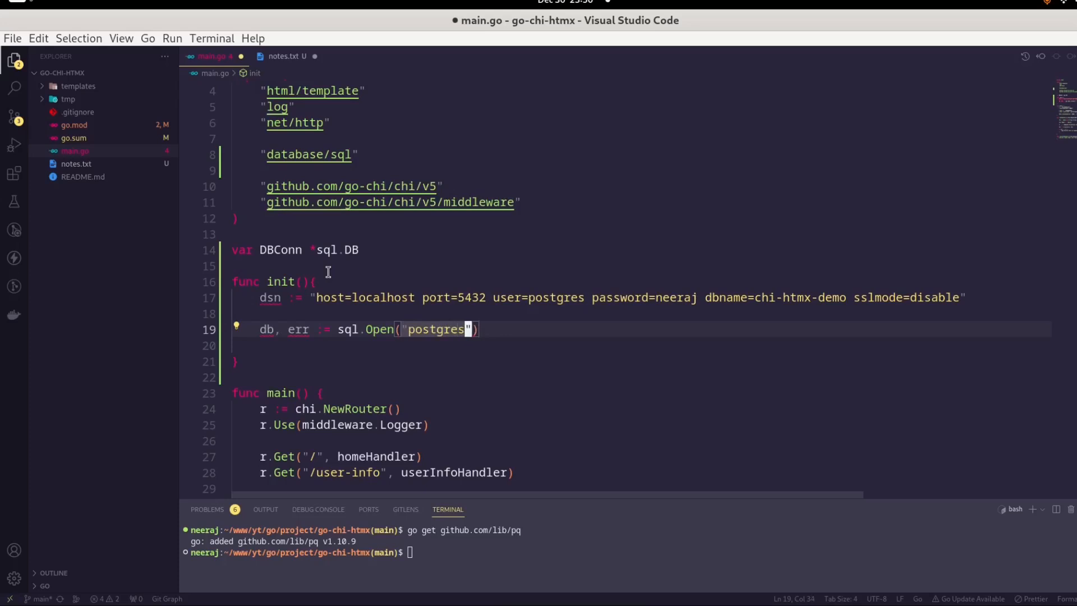
{"action": "type", "text": ","}
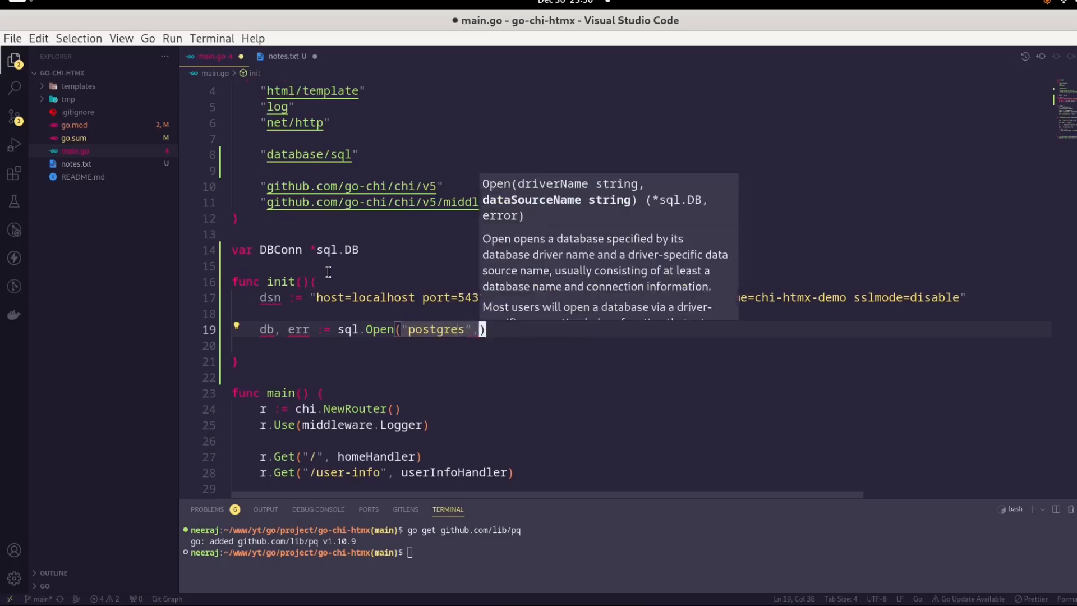
{"action": "type", "text": "dsn"}
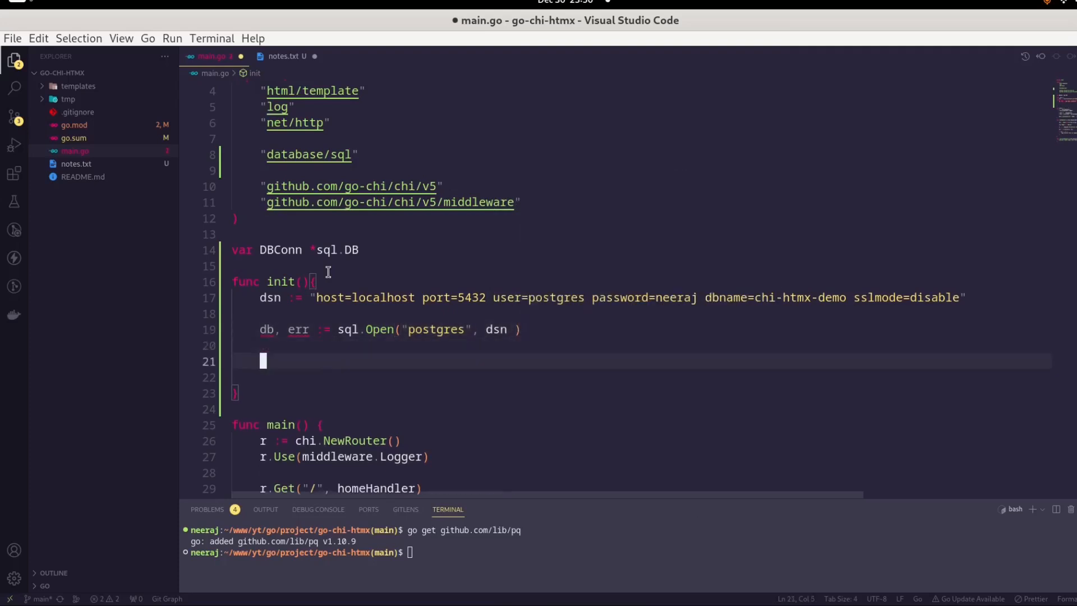
- Add if err != nil { log.Println("Error in DB connection", err) } after sql.Open
{"action": "type", "text": "if err !="}
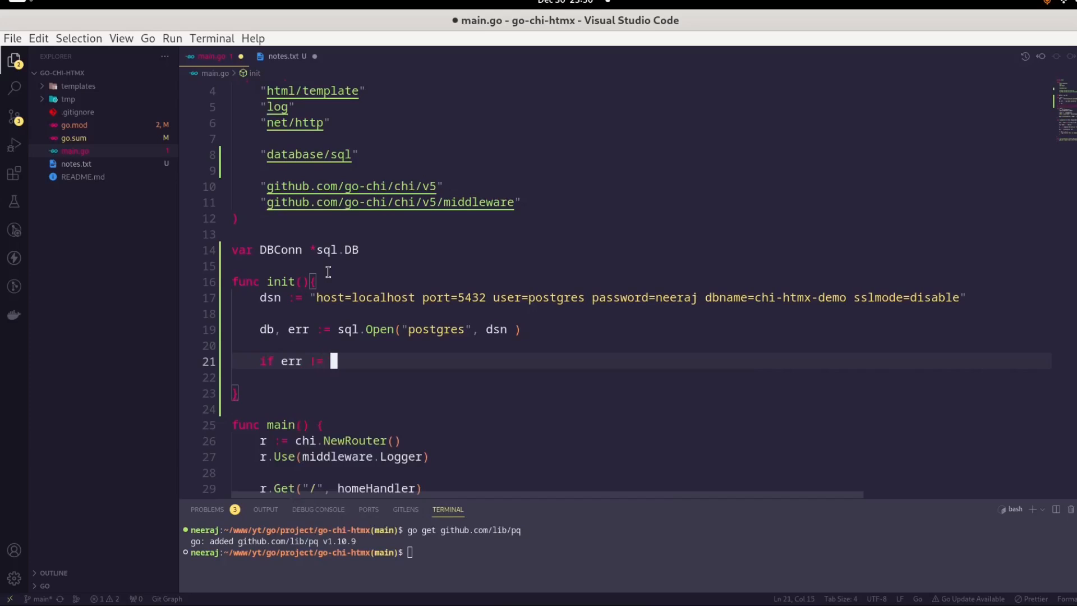
{"action": "type", "text": "nil {"}
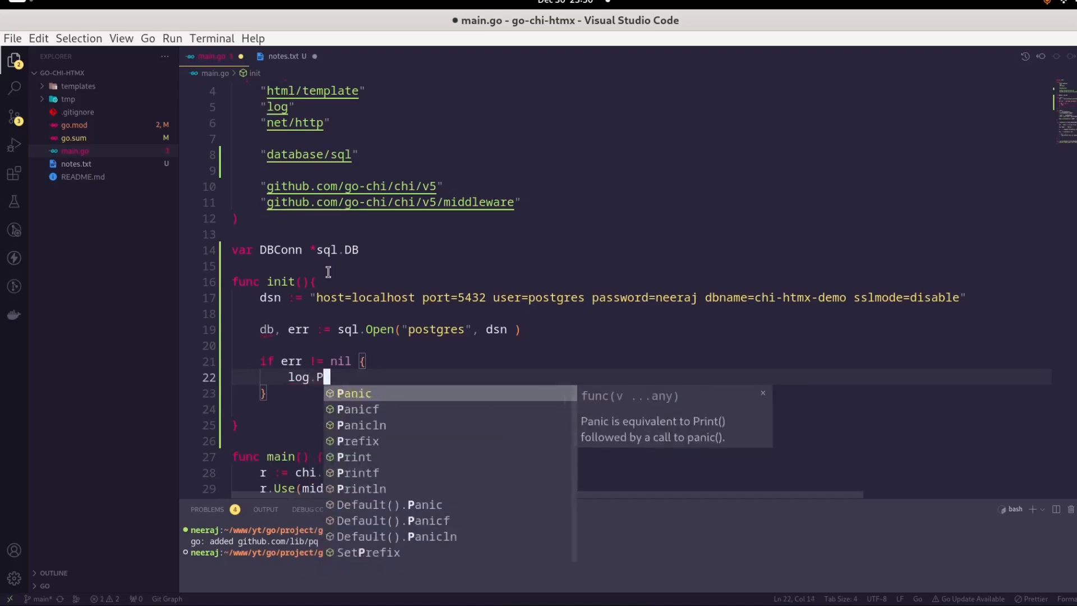
{"action": "type", "text": "rintln("}
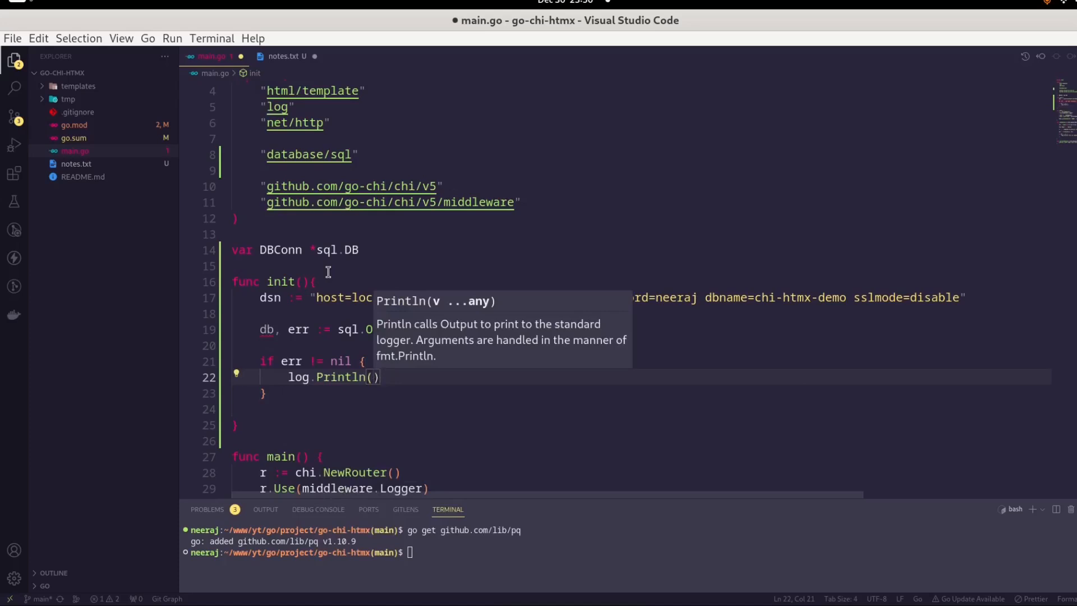
{"action": "type", "text": "err"}
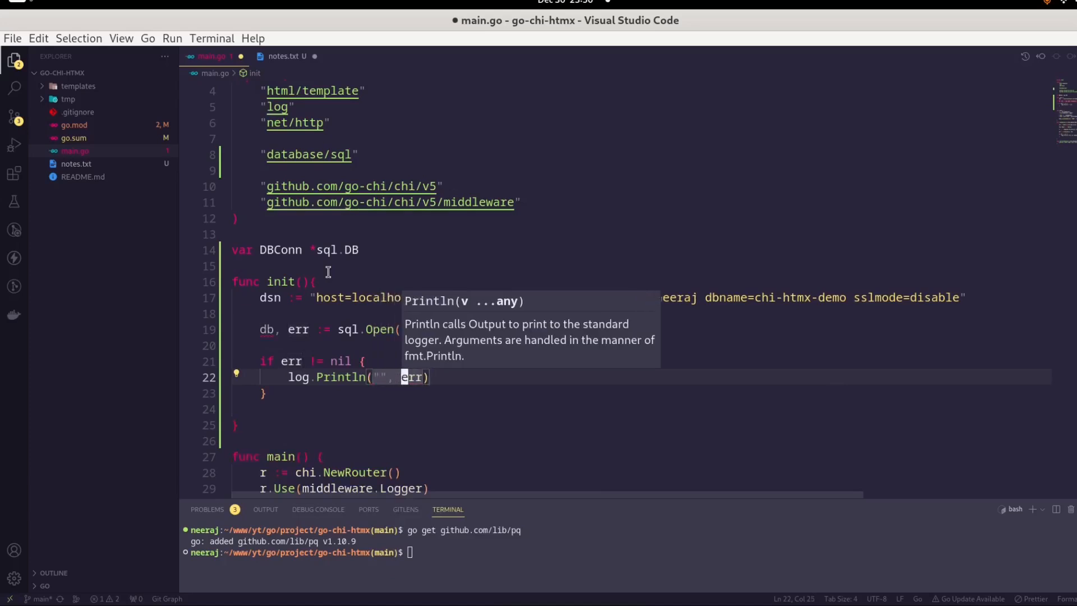
{"action": "type", "text": "Error in DB"}
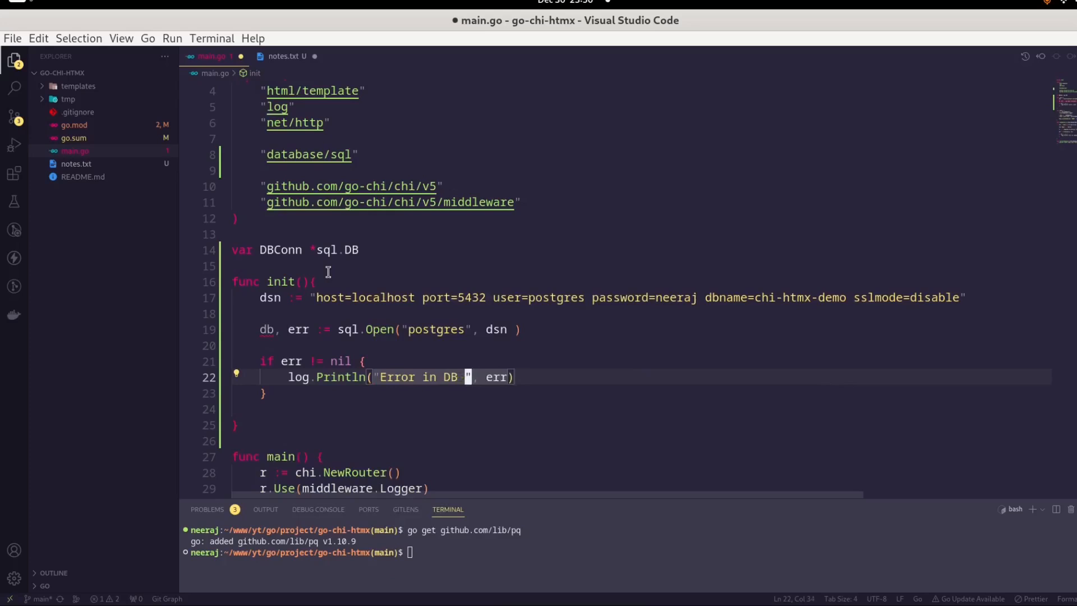
{"action": "type", "text": "connection"}
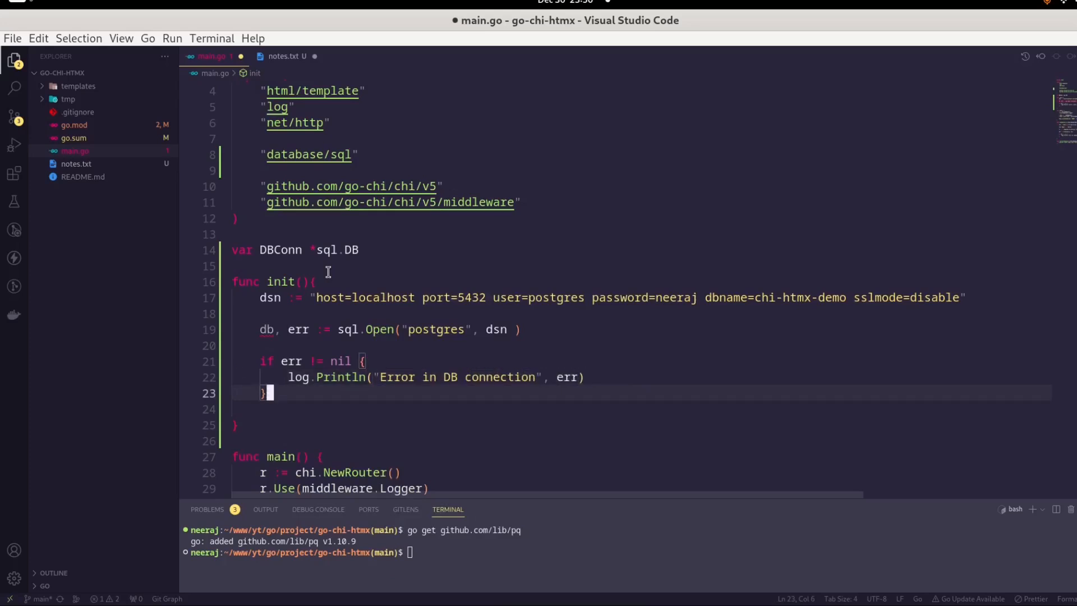
{"action": "key", "text": "enter"}
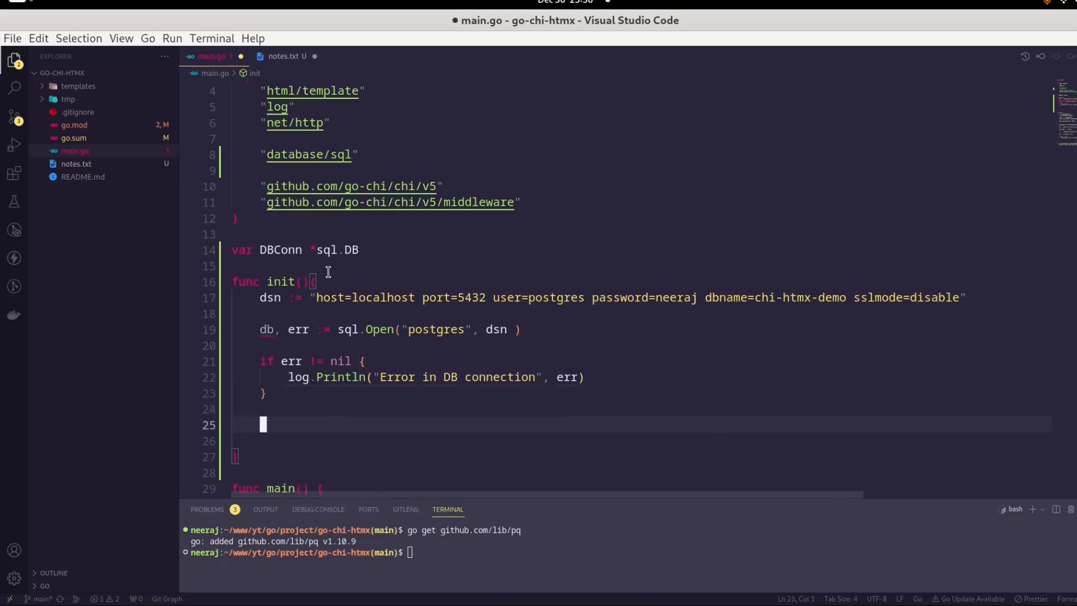
- Assign DBConn = db, log "Database connection successful." and save main.go
{"action": "type", "text": "DBConn"}
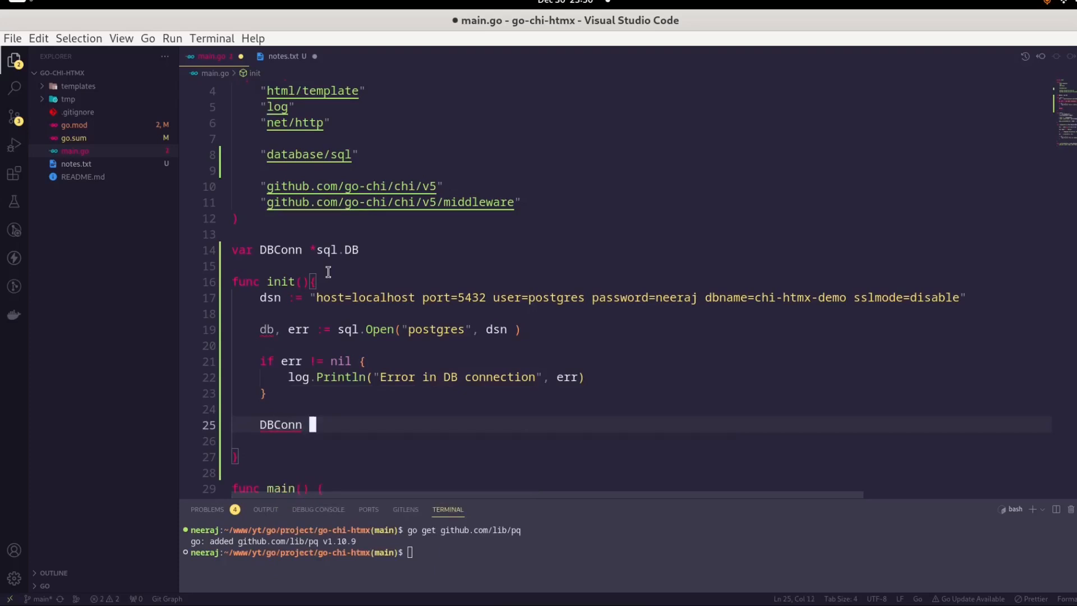
{"action": "type", "text": "= db"}
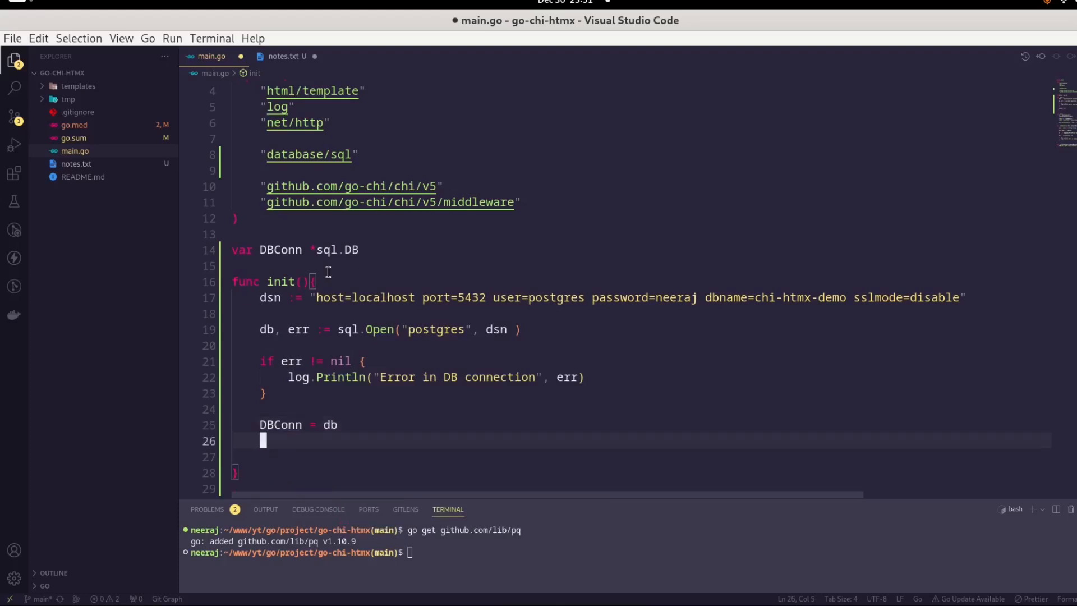
{"action": "type", "text": "log."}
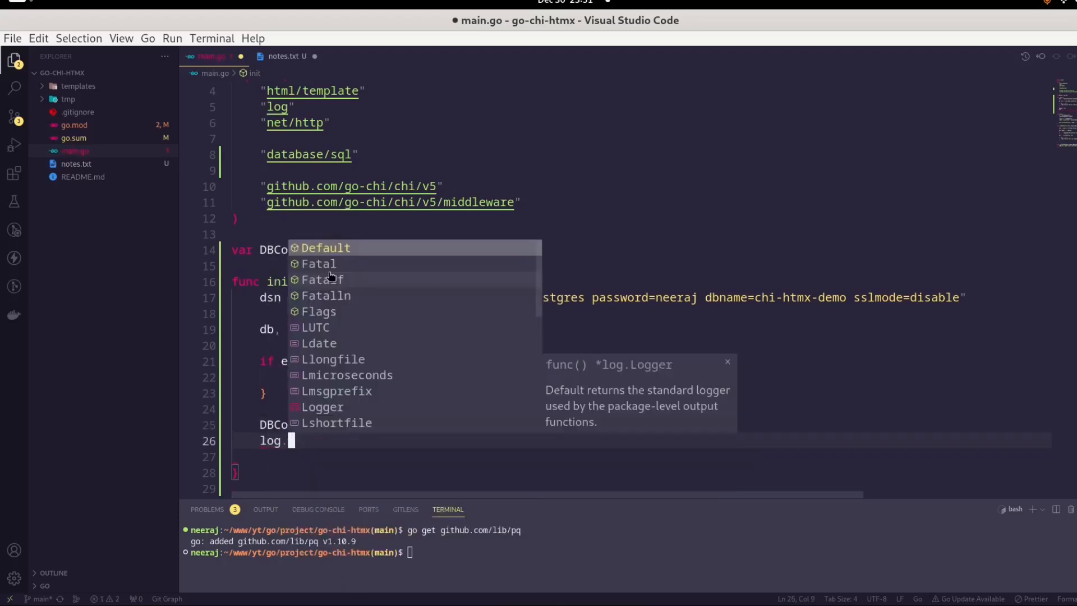
{"action": "type", "text": "Print"}
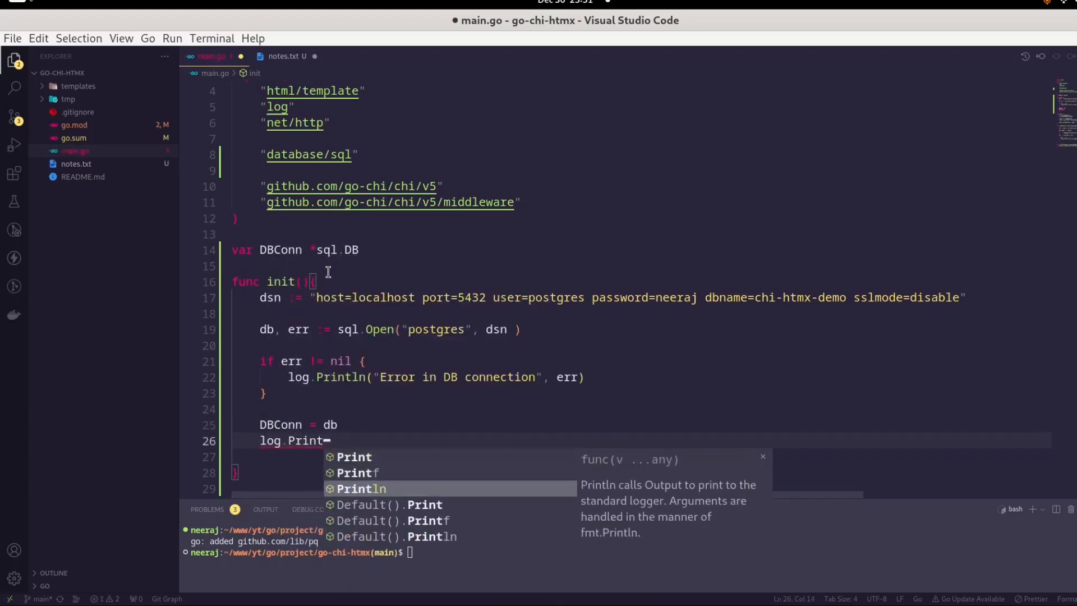
{"action": "left_click", "coordinate": [360, 488]}
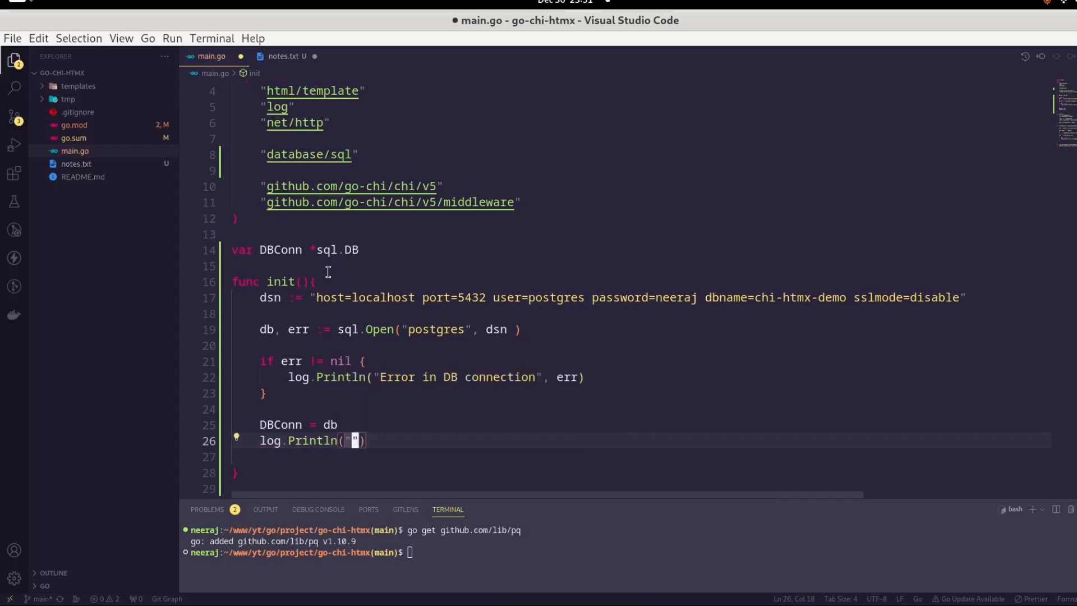
{"action": "type", "text": "Database"}
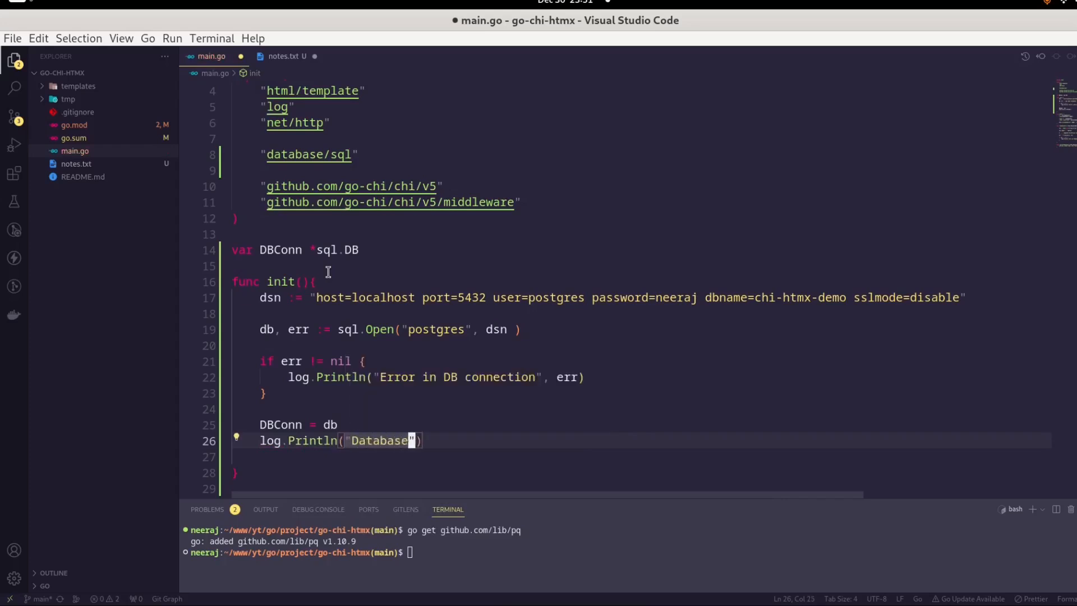
{"action": "type", "text": "connectio"}
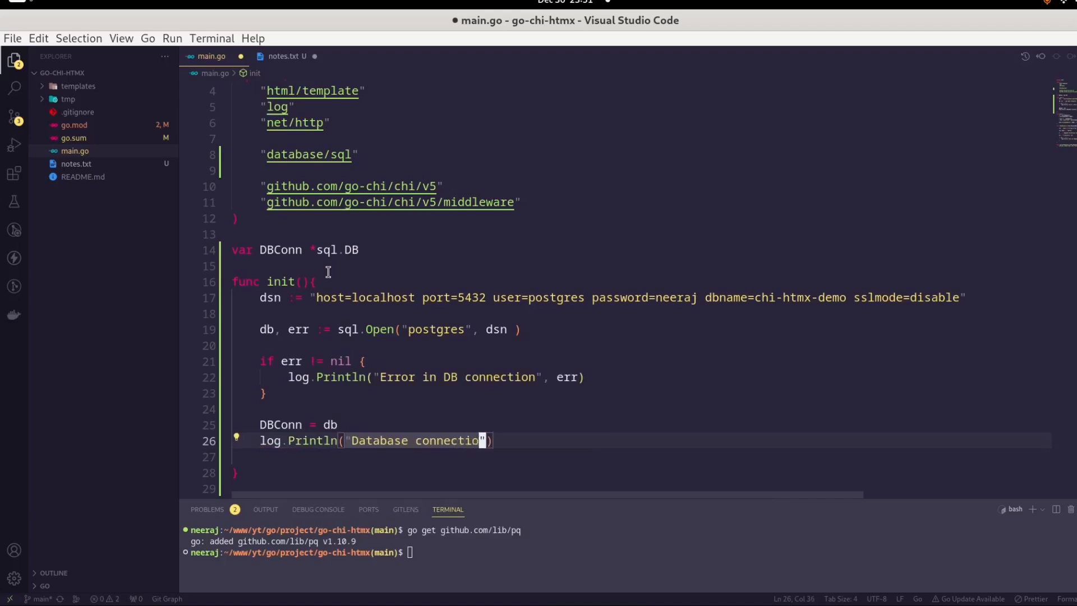
{"action": "type", "text": "success"}
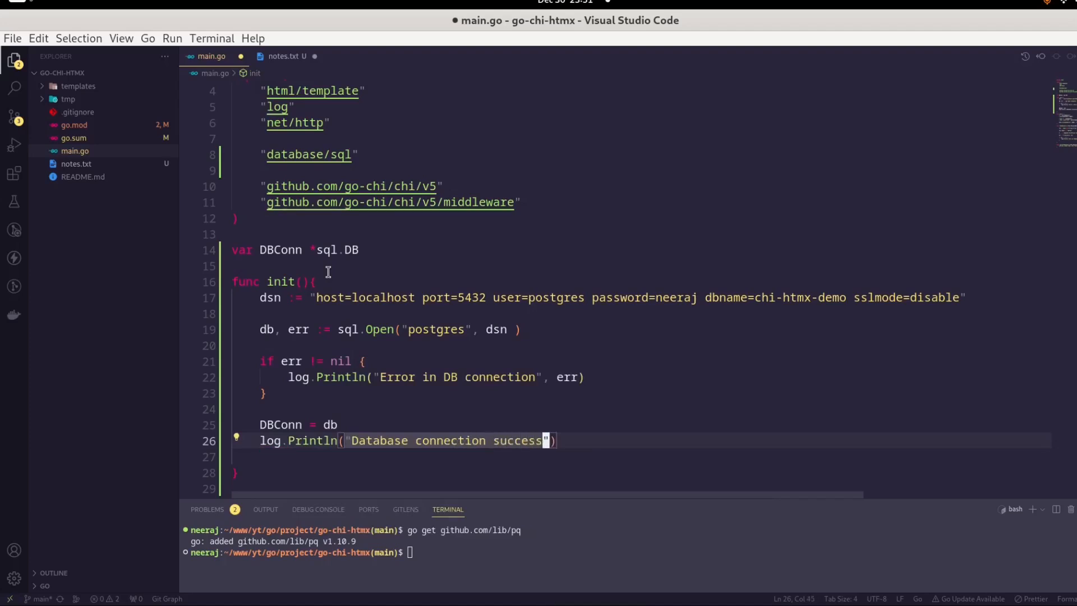
{"action": "type", "text": "ful."}
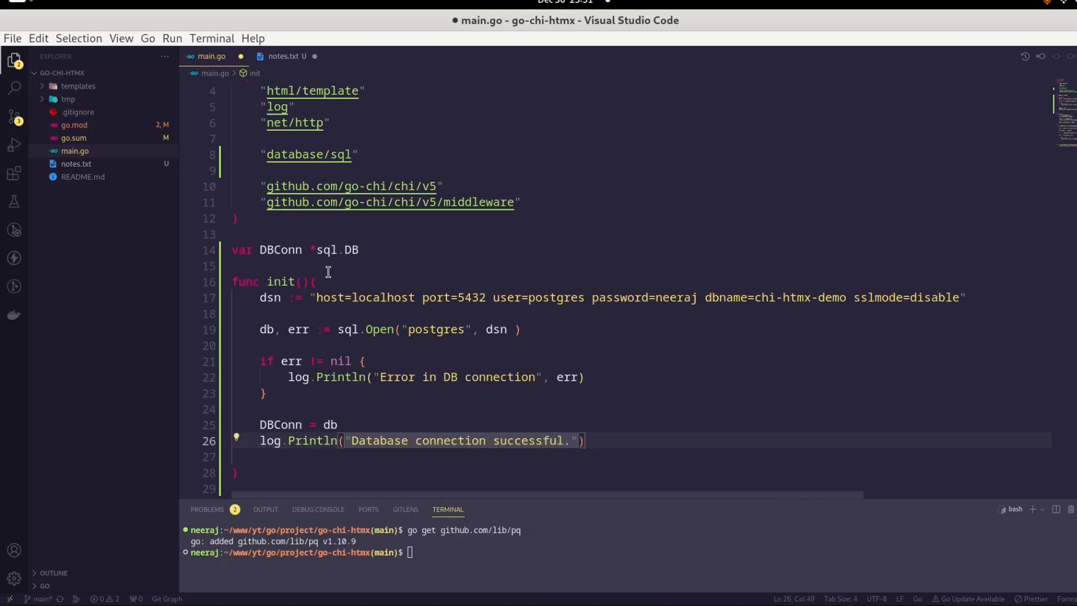
{"action": "key", "text": "ctrl+s"}
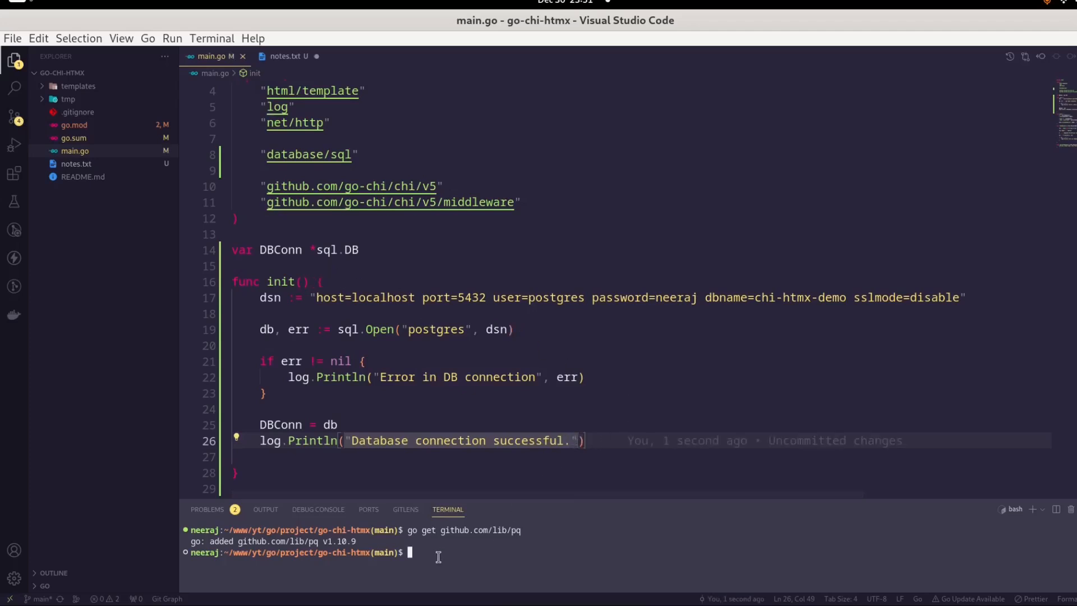
- Run air, see the unknown driver "postgres" error, and start a new import line
{"action": "type", "text": "a"}
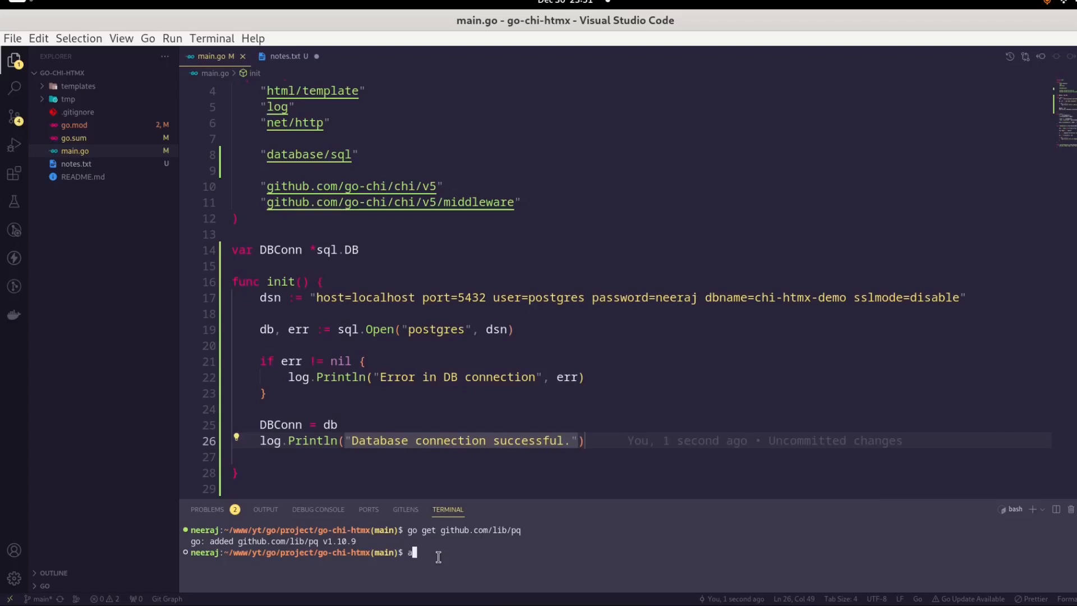
{"action": "key", "text": "Return"}
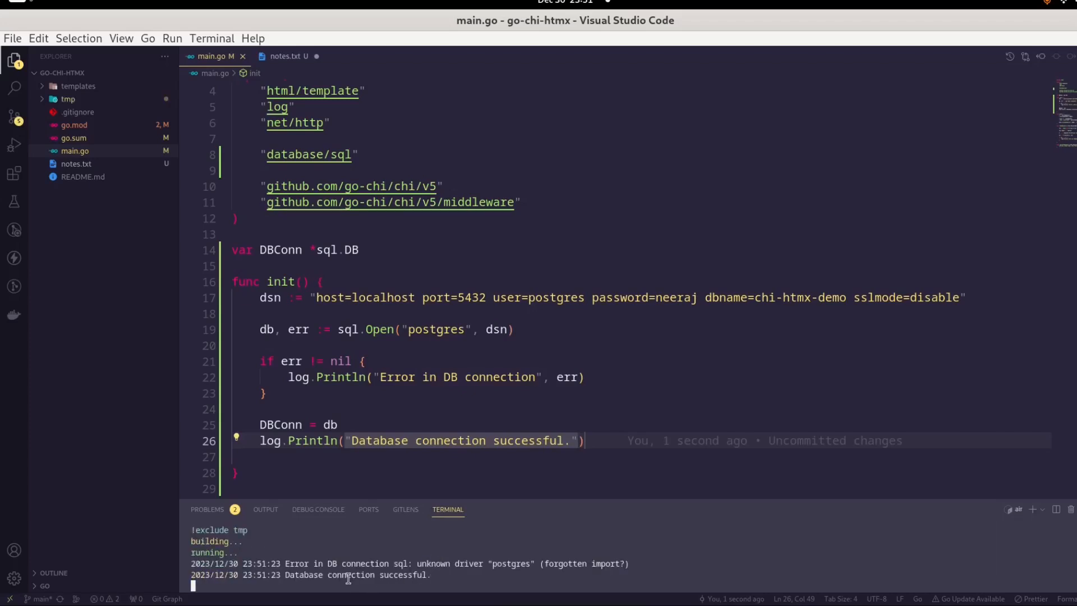
{"action": "mouse_move", "coordinate": [587, 569]}
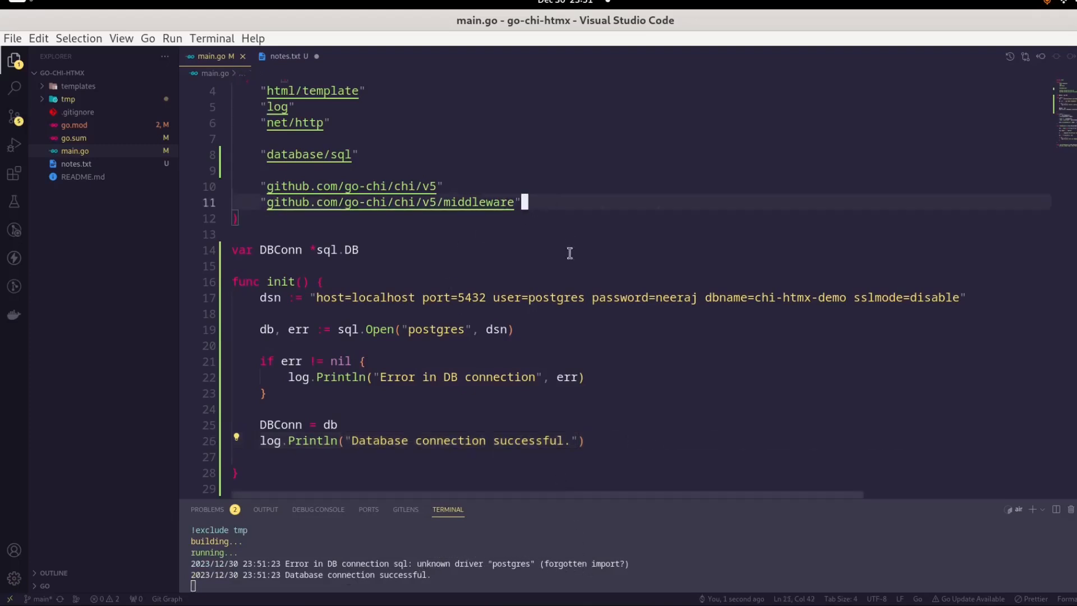
{"action": "key", "text": "Enter"}
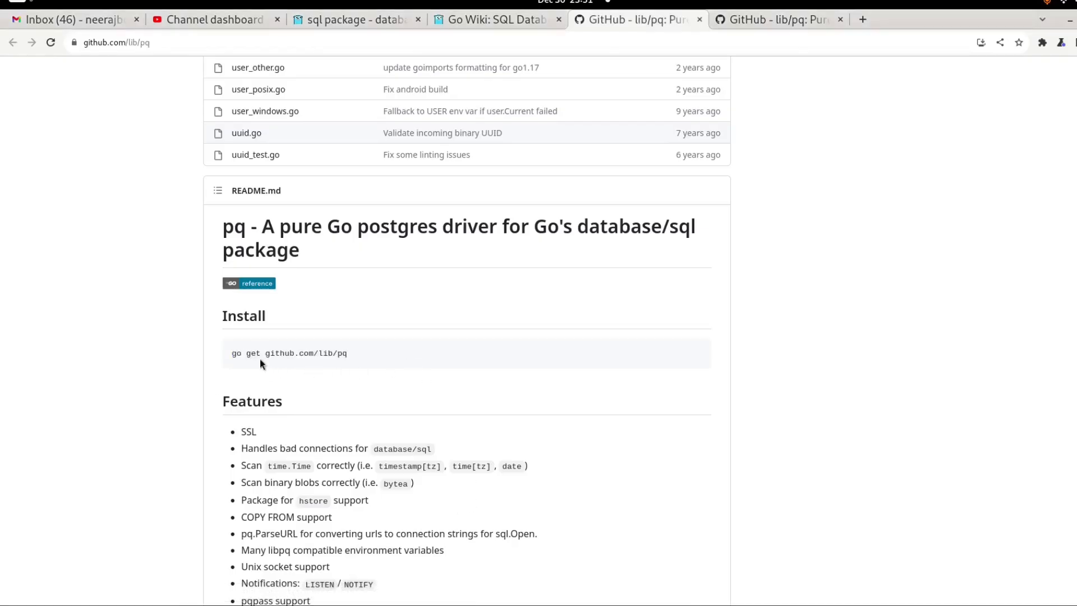
- Select the github.com/lib/pq path in the README's go get command and return to the editor
{"action": "double_click", "coordinate": [305, 353]}
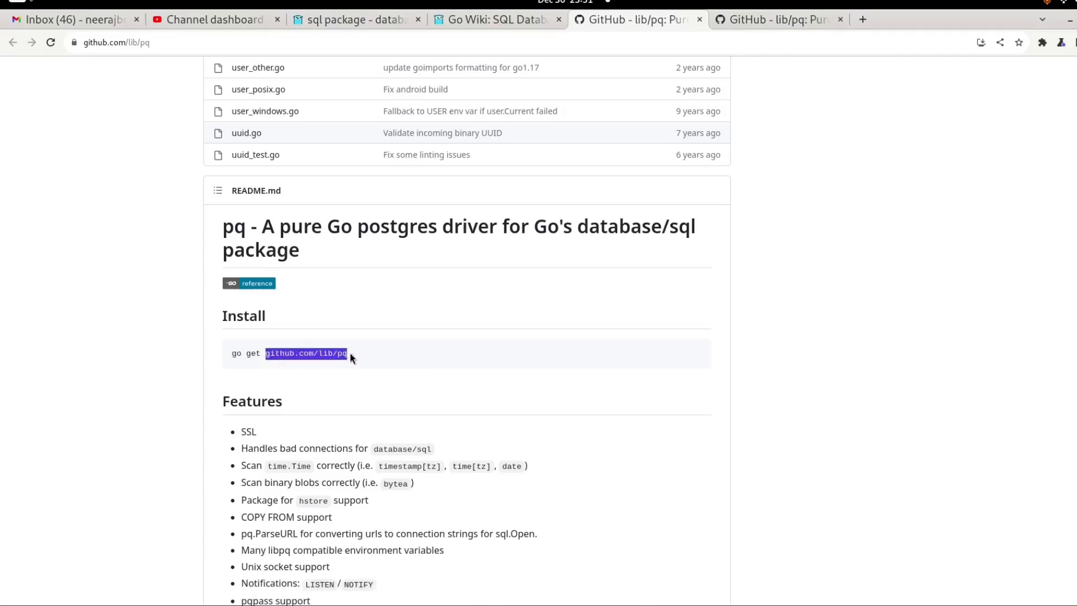
{"action": "double_click", "coordinate": [305, 354]}
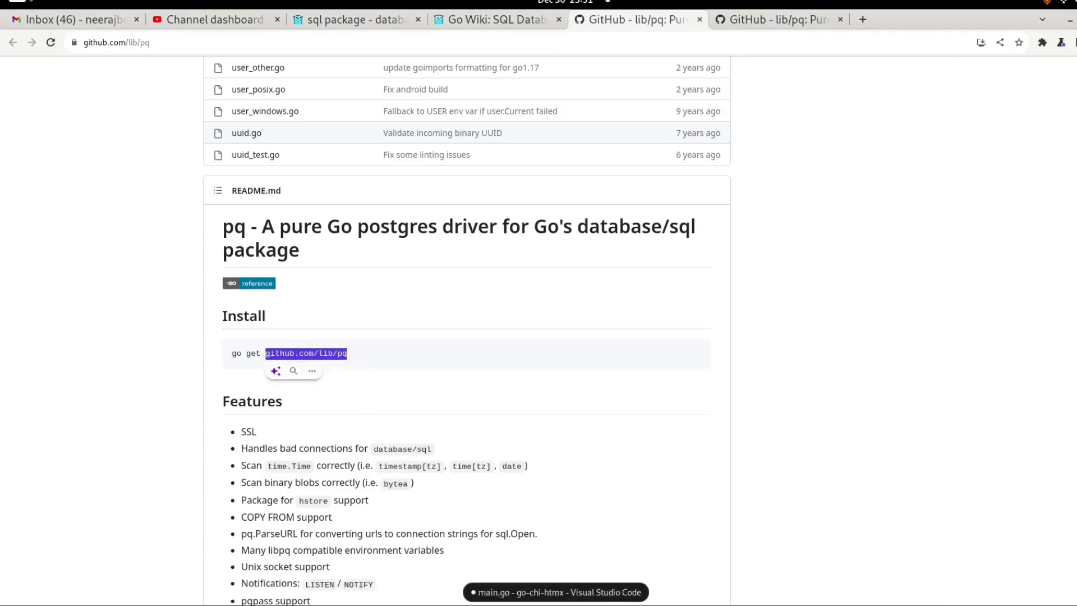
{"action": "left_click", "coordinate": [554, 591]}
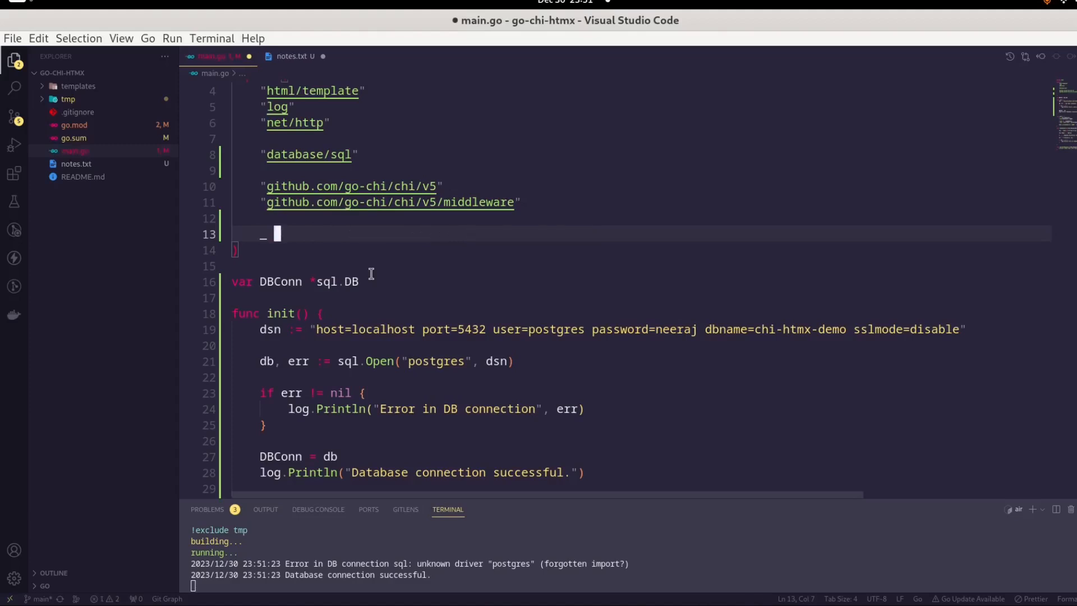
- Add _ "github.com/lib/pq" to main.go's imports, save, and stop the running app
{"action": "type", "text": "\""}
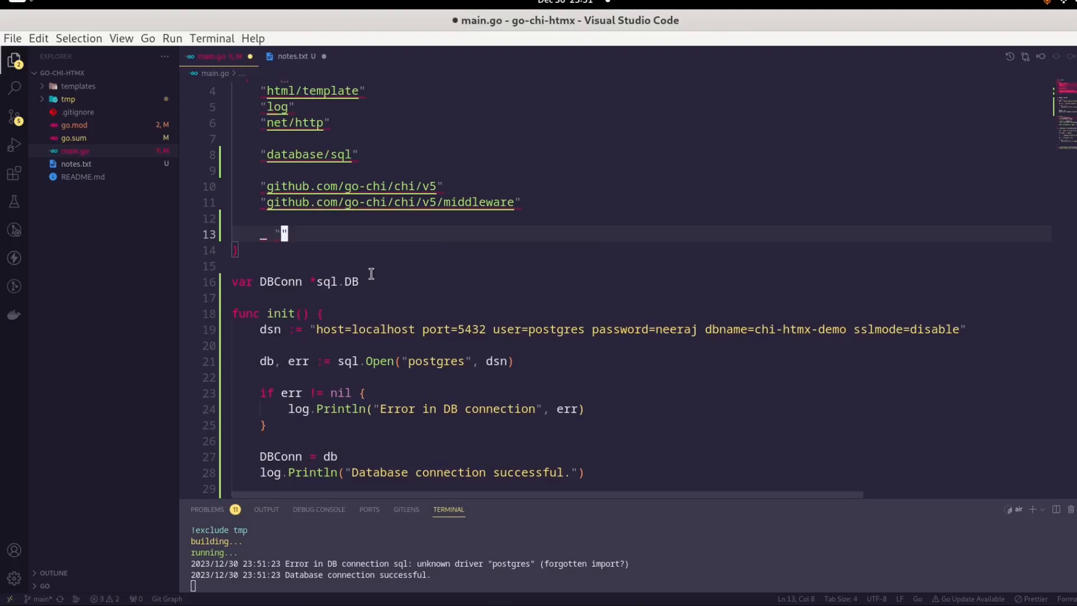
{"action": "type", "text": "github.com/lib/pq"}
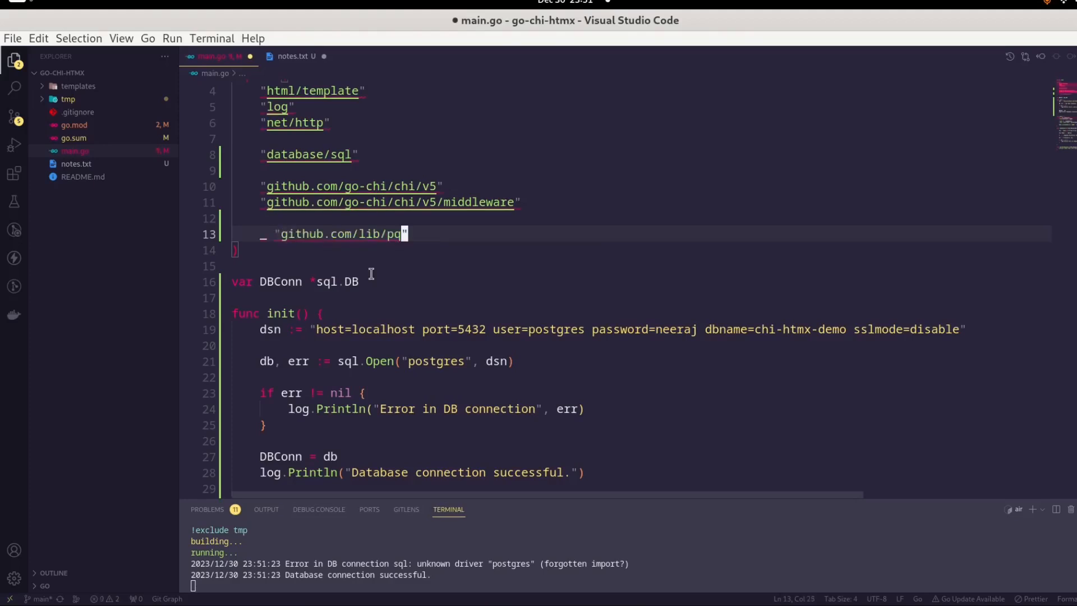
{"action": "key", "text": "ctrl+s"}
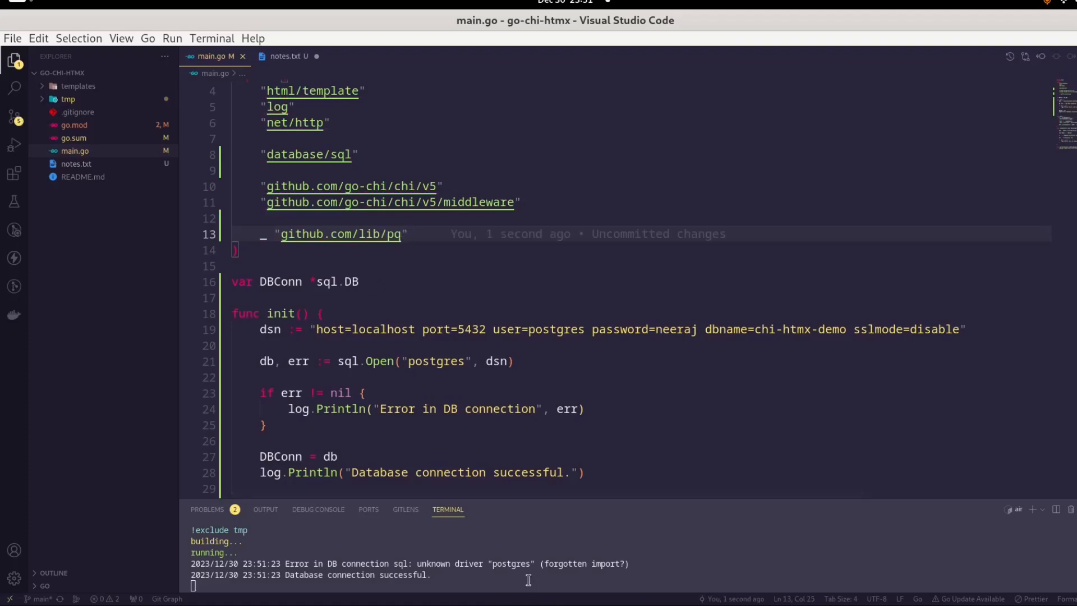
{"action": "key", "text": "ctrl+c"}
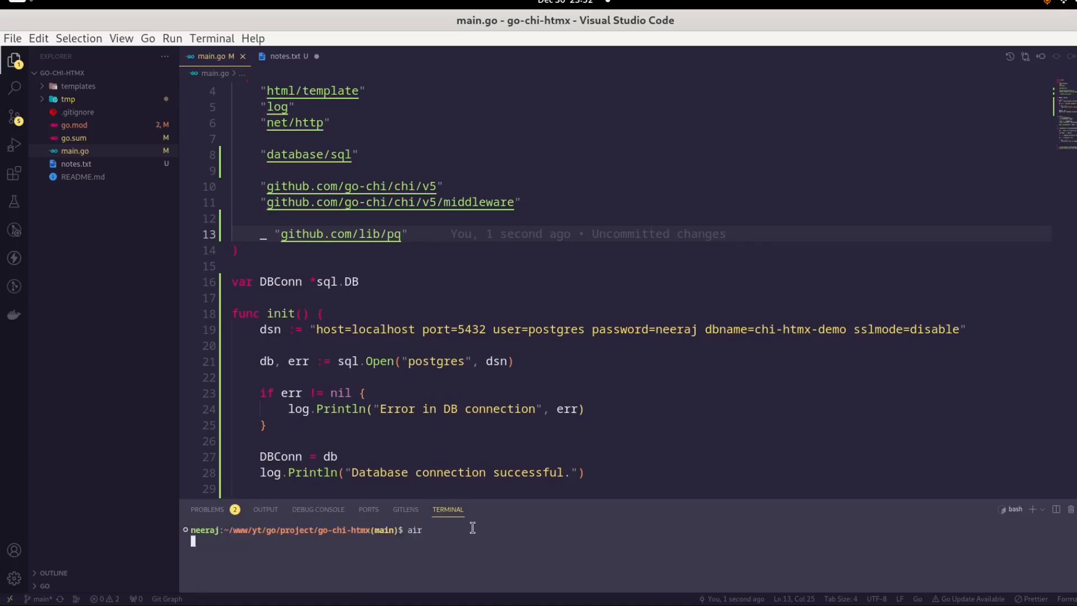
- Rerun air so the log shows only "Database connection successful."
{"action": "key", "text": "Return"}
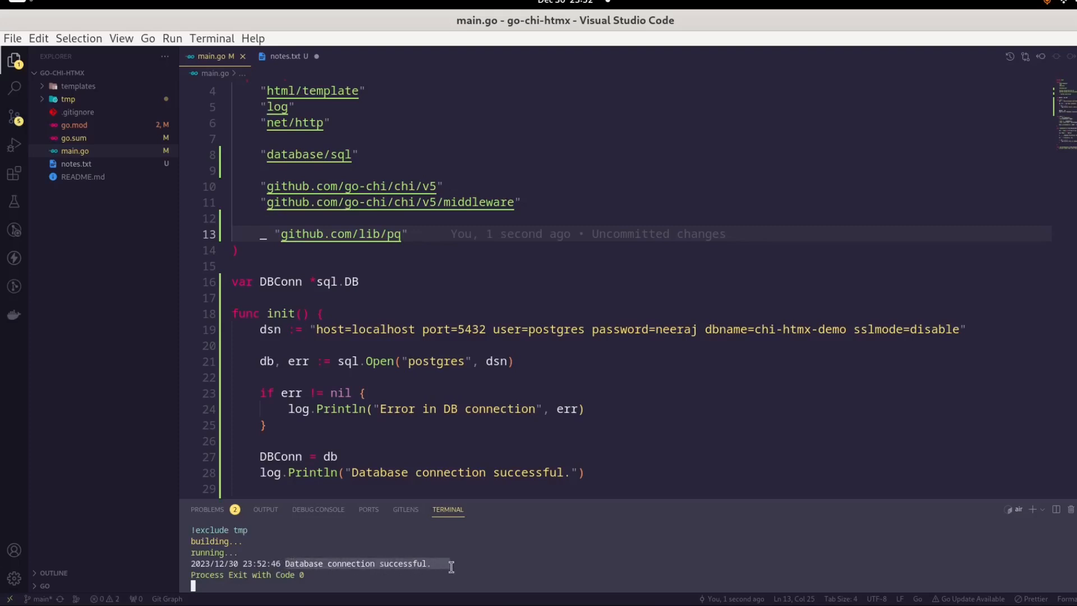
{"action": "mouse_move", "coordinate": [702, 398]}
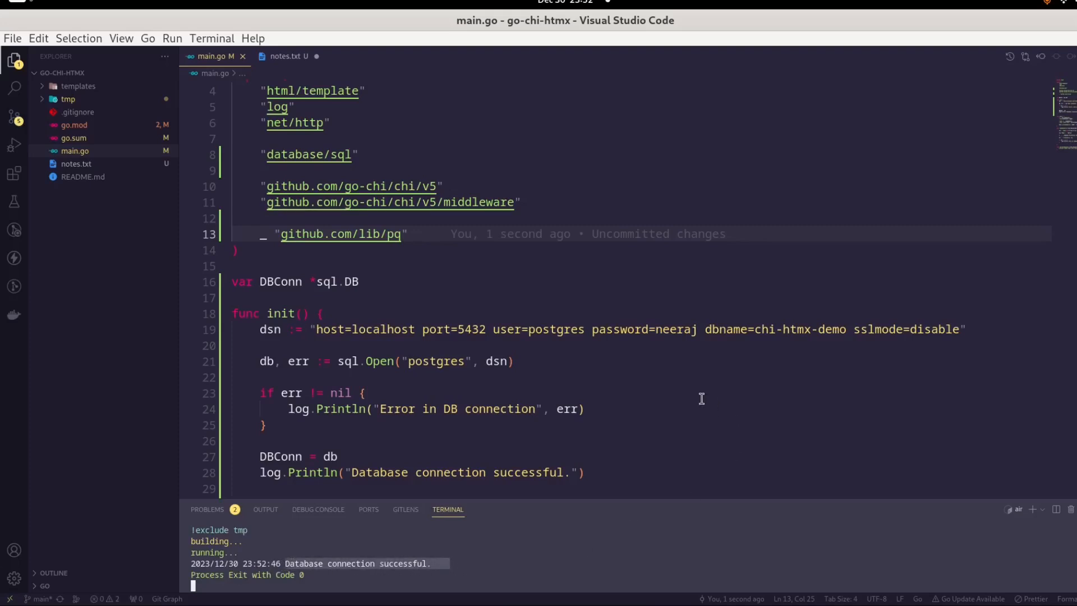
{"action": "mouse_move", "coordinate": [549, 430]}
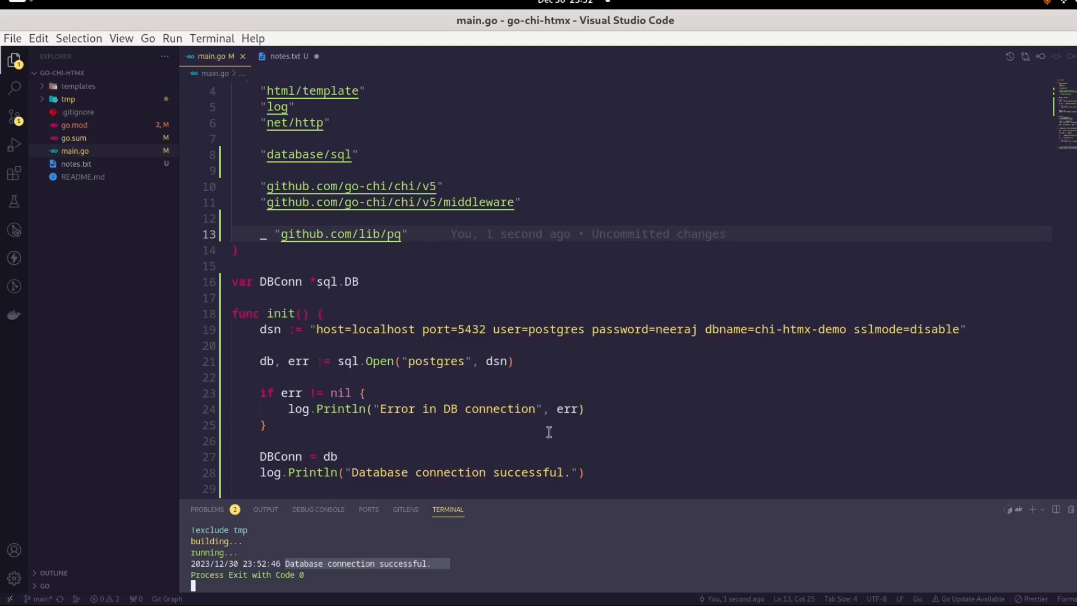
{"action": "mouse_move", "coordinate": [538, 507]}
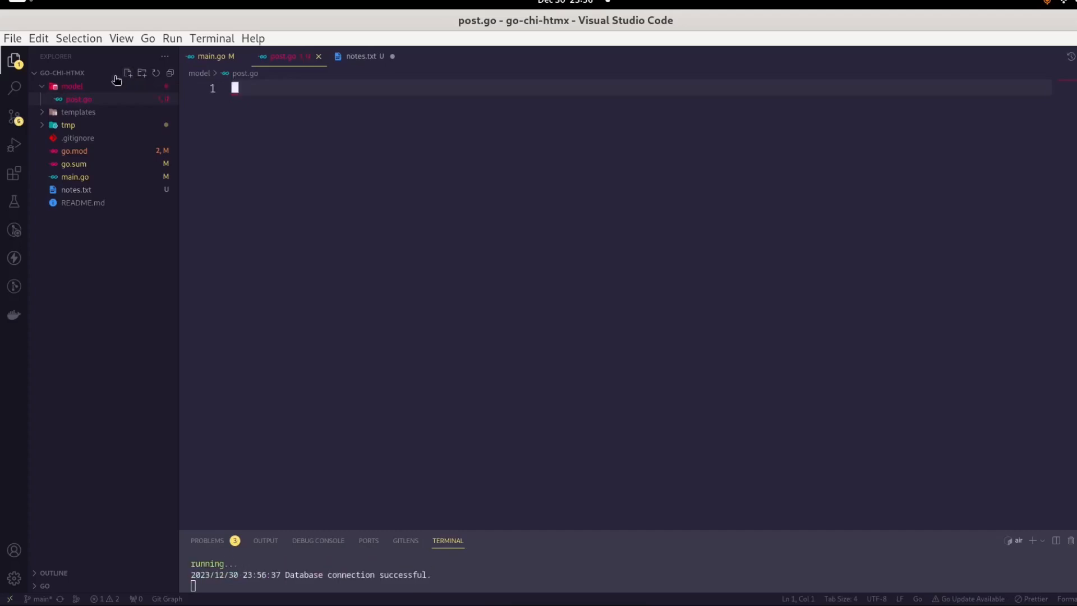
- Create a new product.go file in the model folder
{"action": "left_click", "coordinate": [127, 73]}
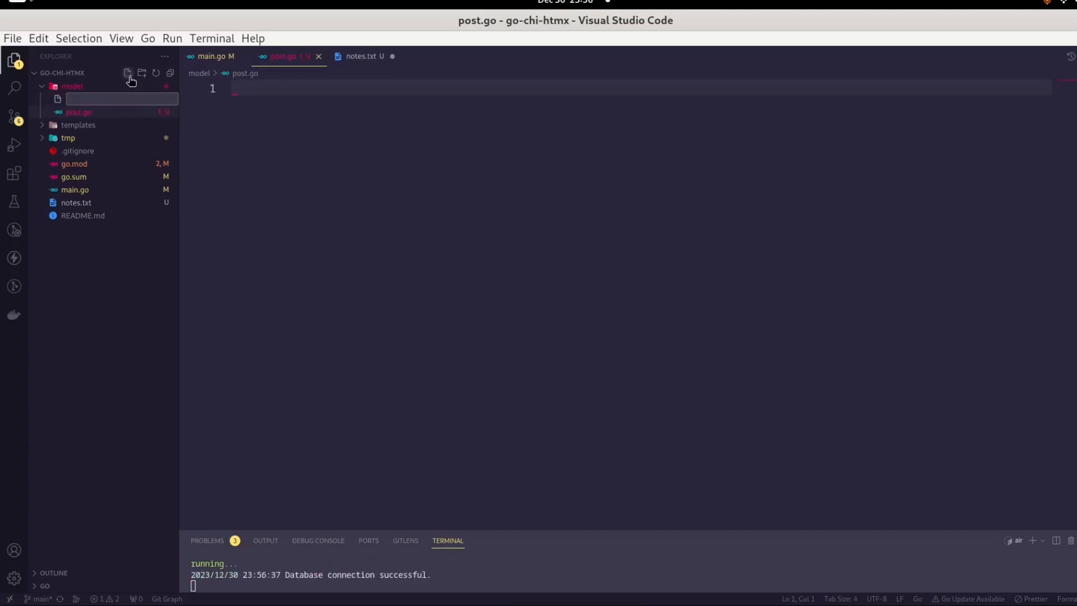
{"action": "type", "text": "product."}
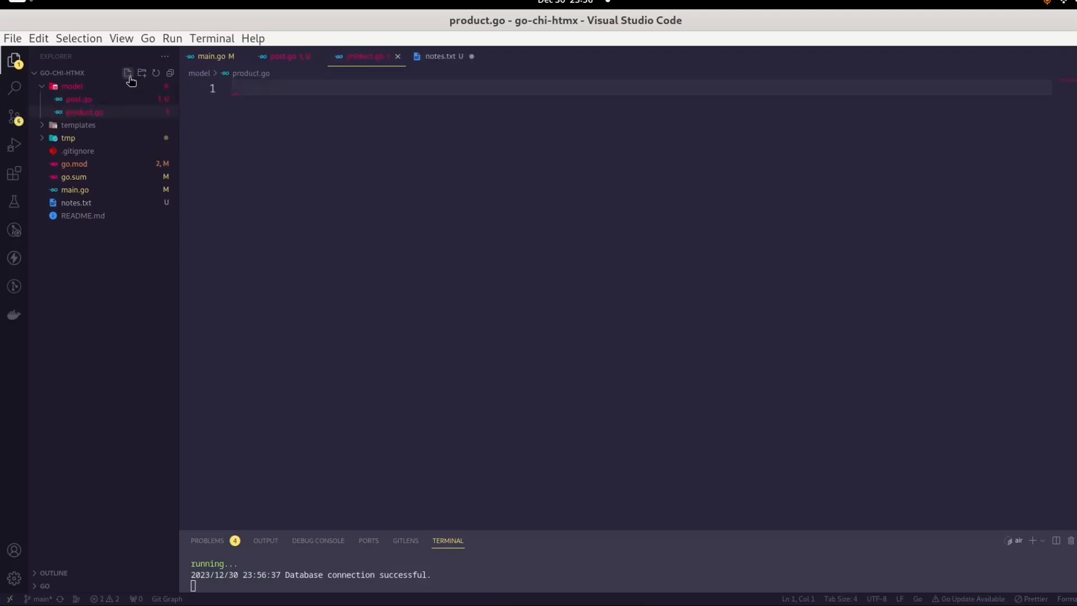
{"action": "mouse_move", "coordinate": [291, 143]}
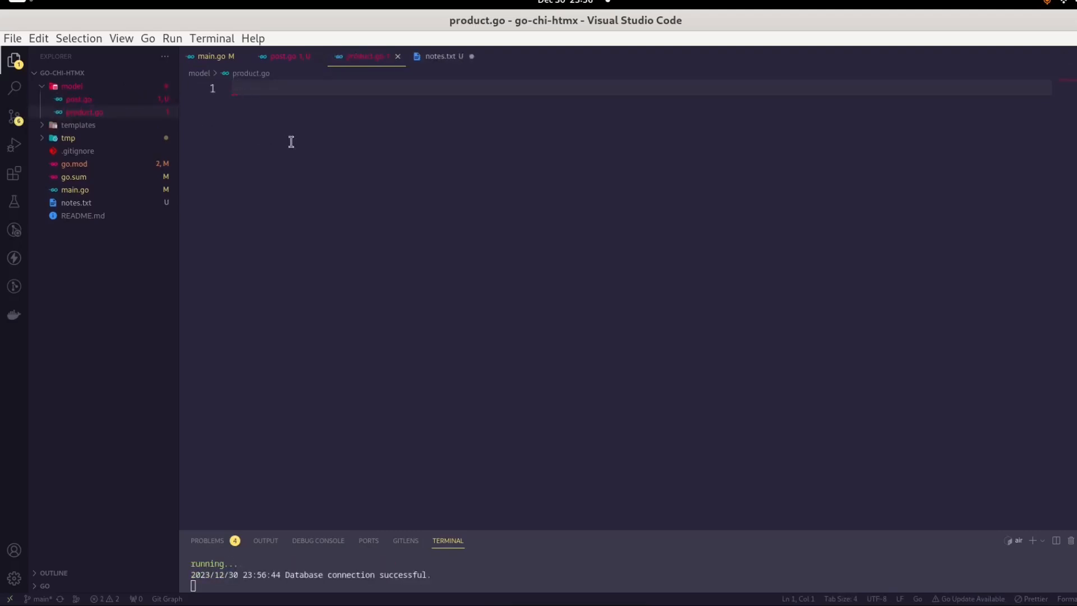
- Declare package model and a Product struct with Id int tagged json:"id"
{"action": "type", "text": "package model"}
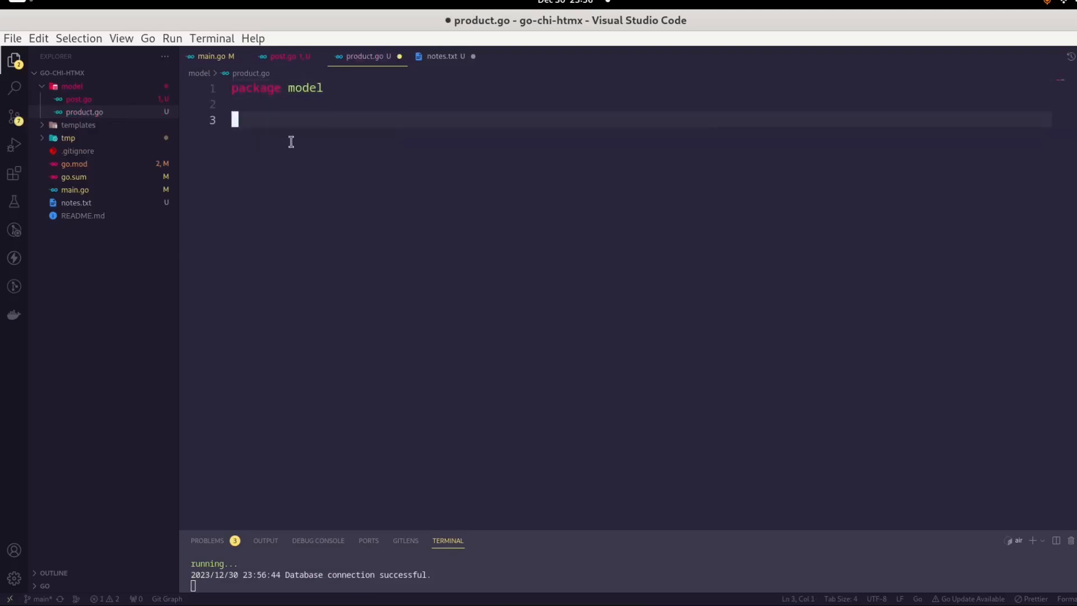
{"action": "type", "text": "type"}
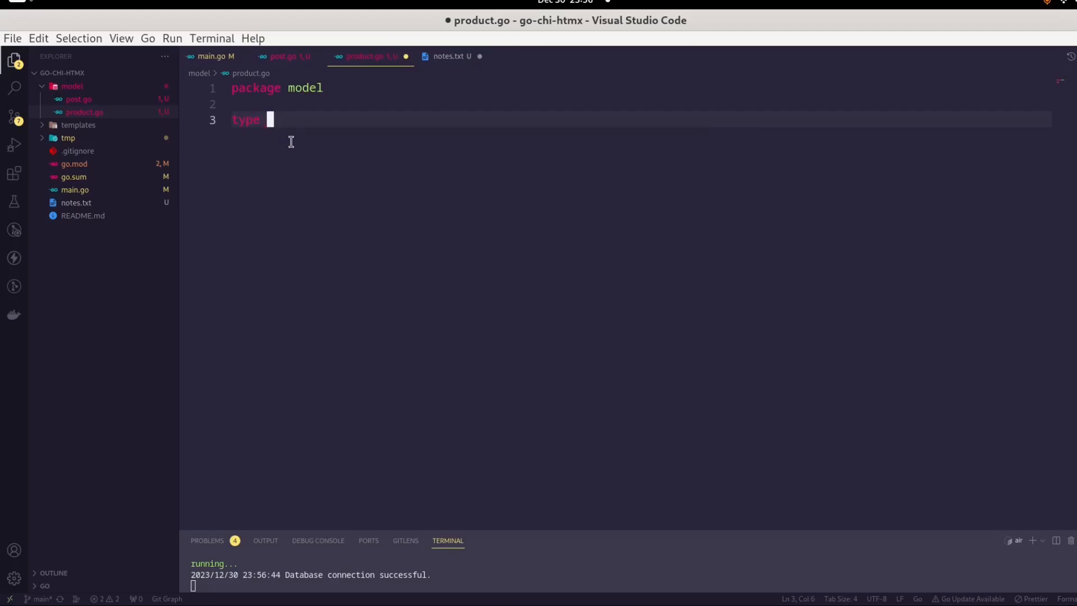
{"action": "type", "text": "Product"}
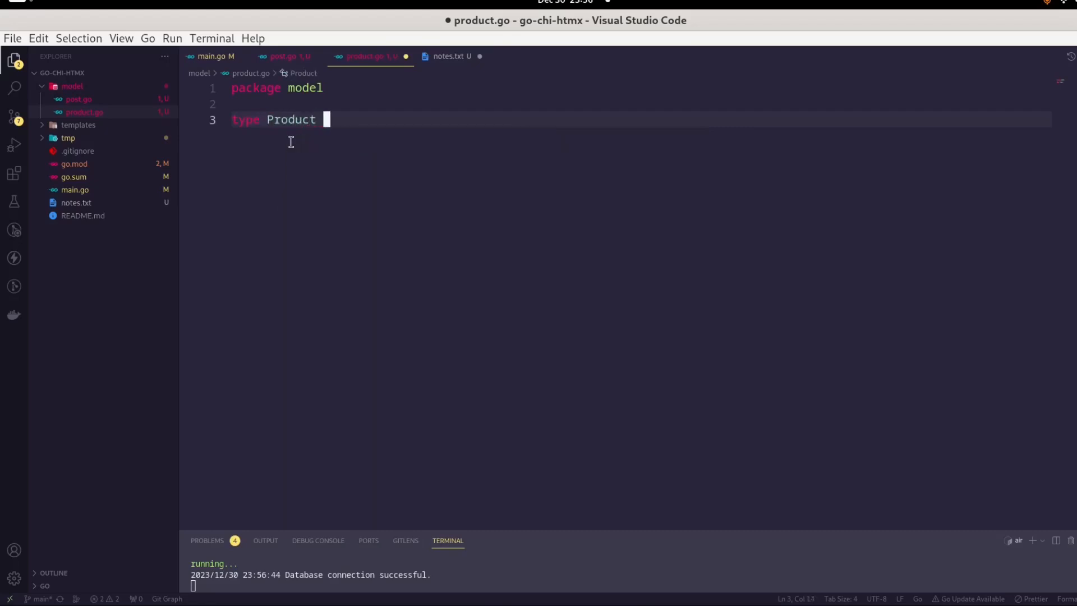
{"action": "type", "text": "struct{"}
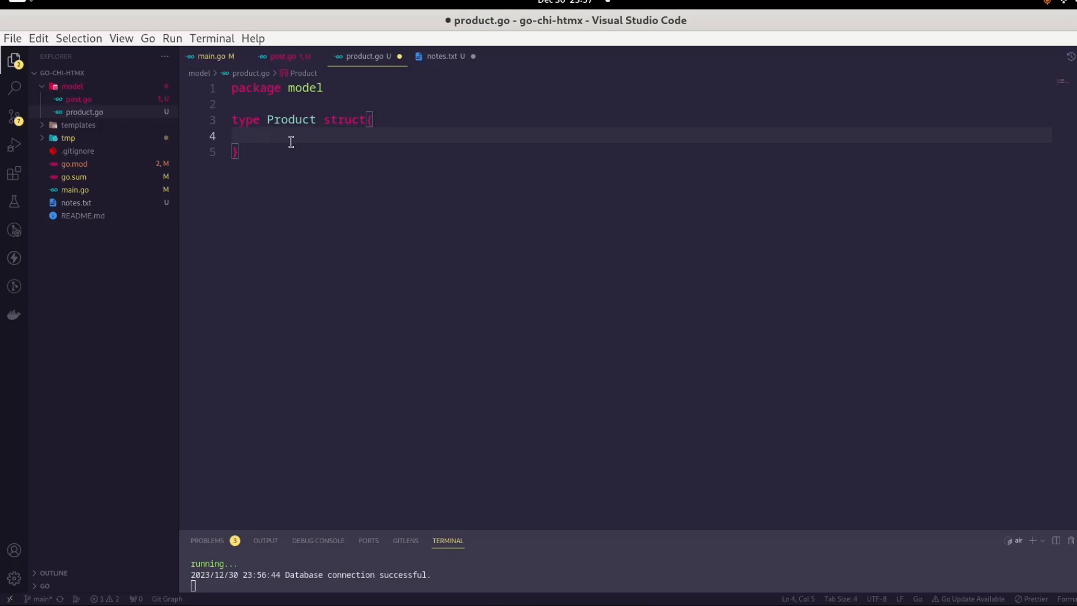
{"action": "type", "text": "Id in"}
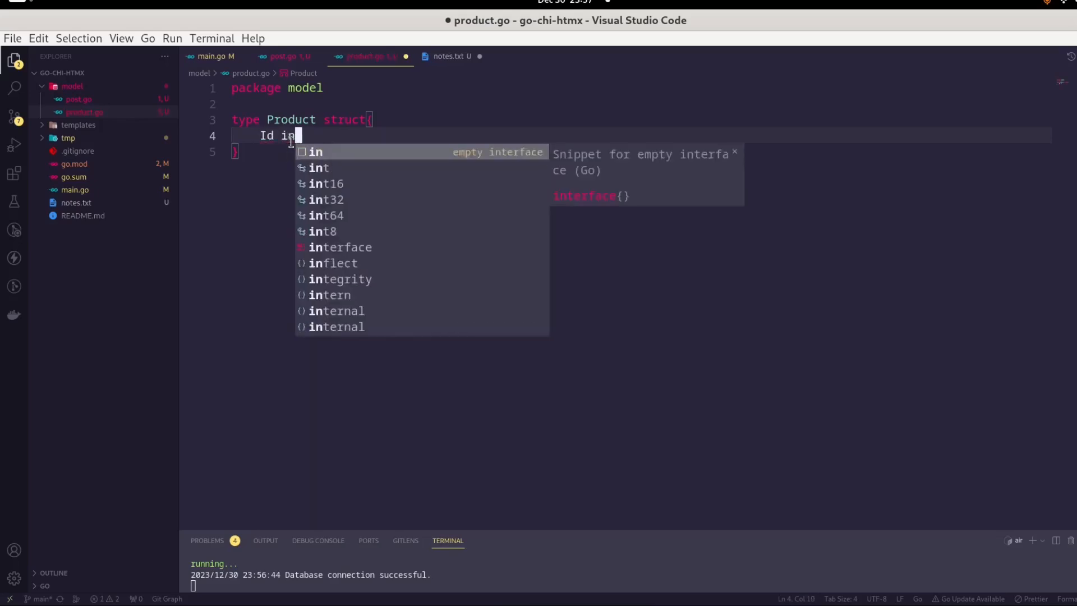
{"action": "type", "text": "te"}
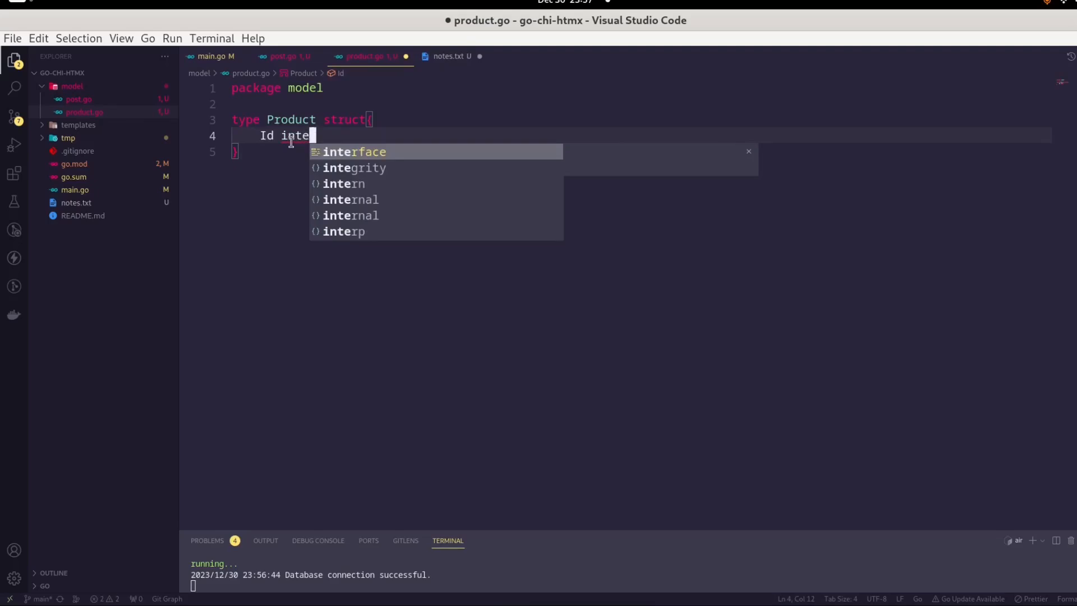
{"action": "key", "text": "Backspace"}
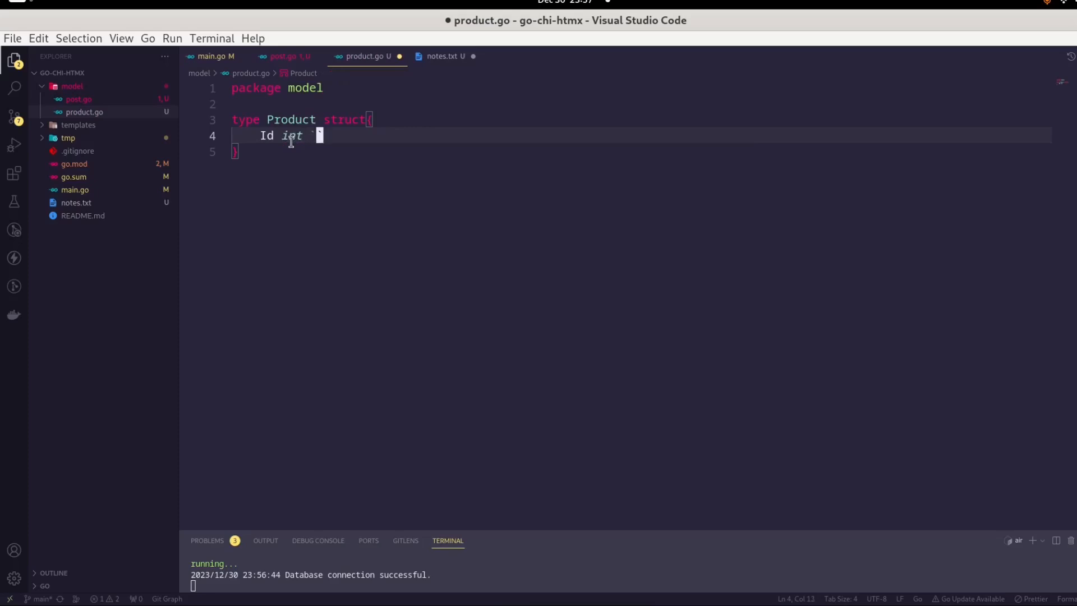
{"action": "type", "text": "json"}
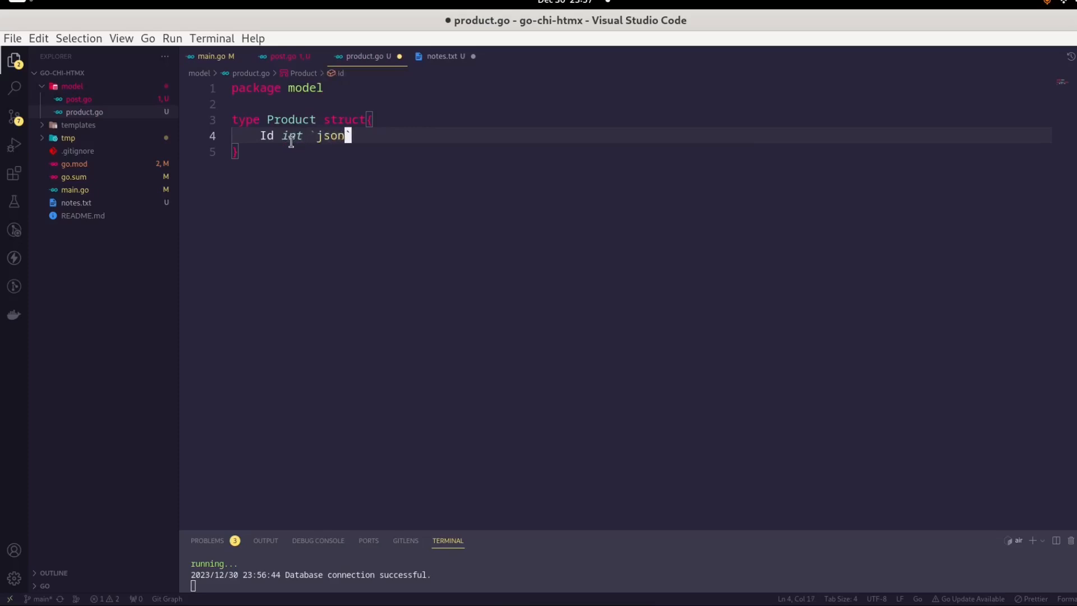
{"action": "type", "text": ":\""}
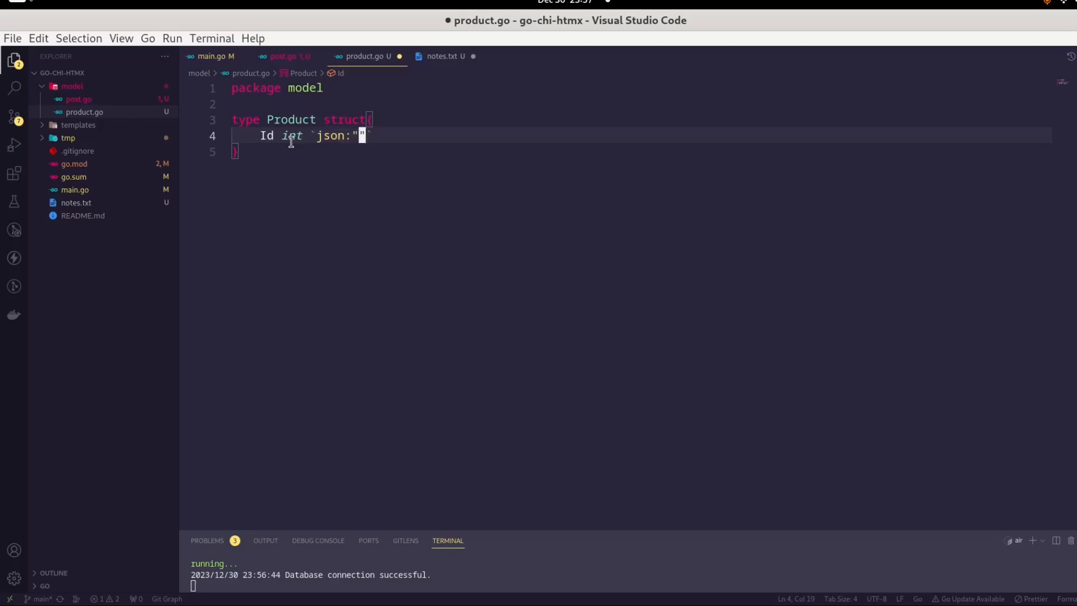
{"action": "type", "text": "id"}
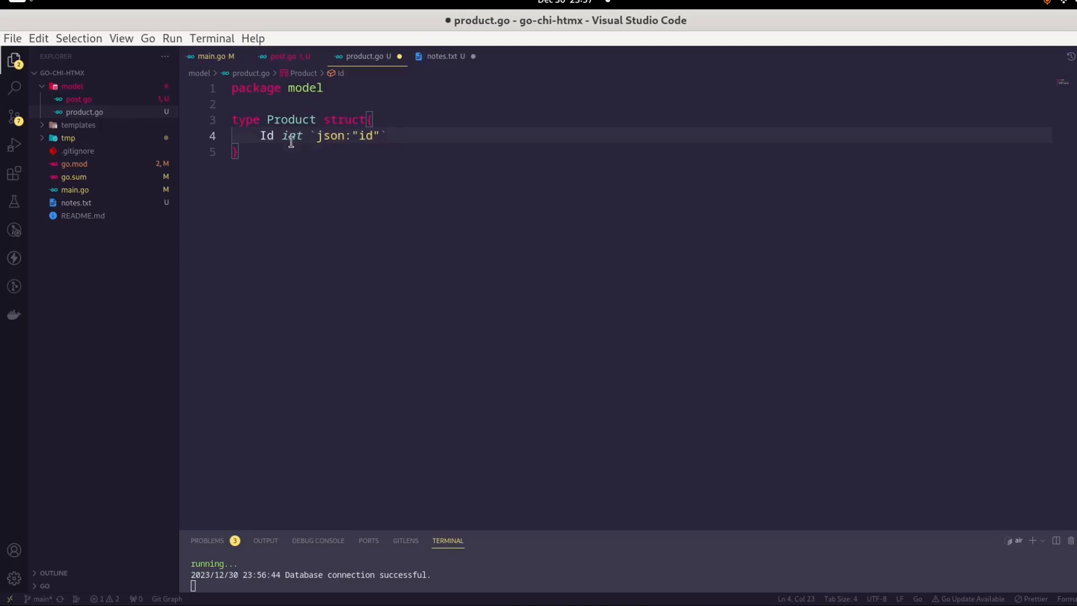
- Add a Name string field tagged json:"name" to Product, then switch to post.go
{"action": "type", "text": "P"}
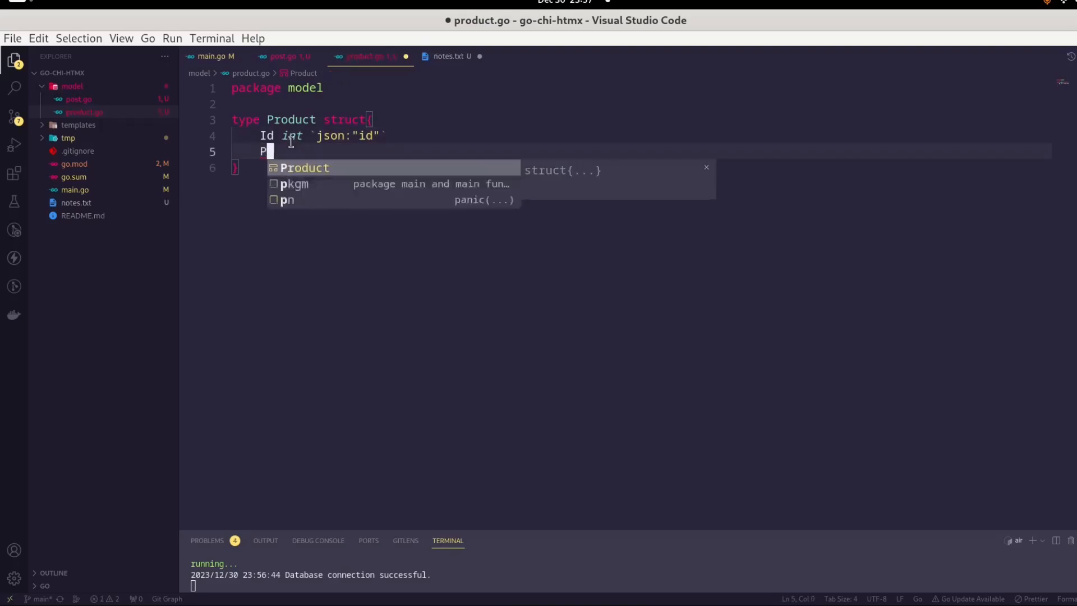
{"action": "type", "text": "name"}
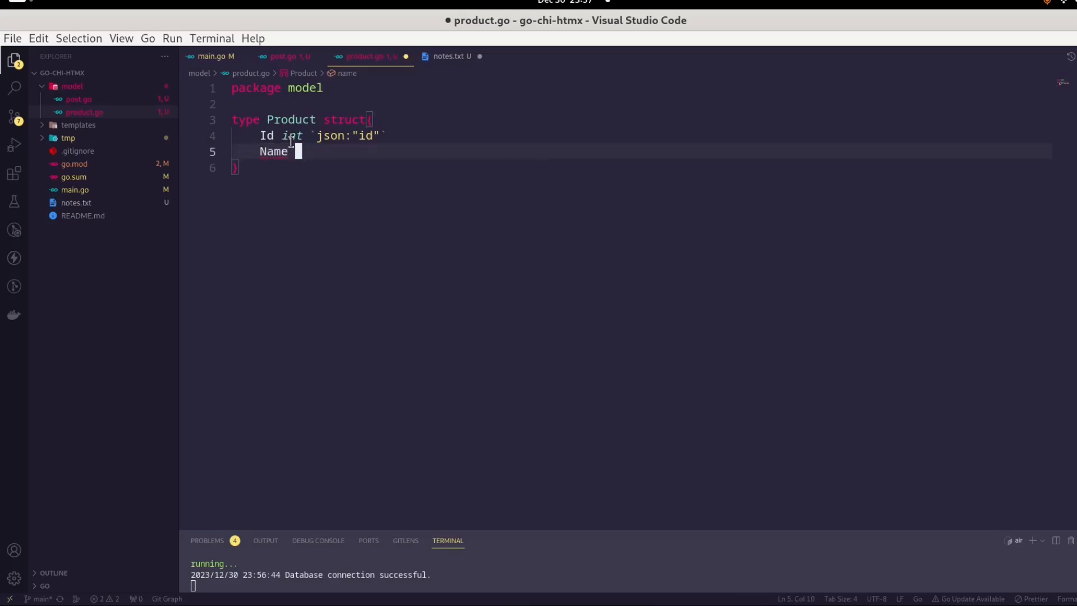
{"action": "type", "text": "string"}
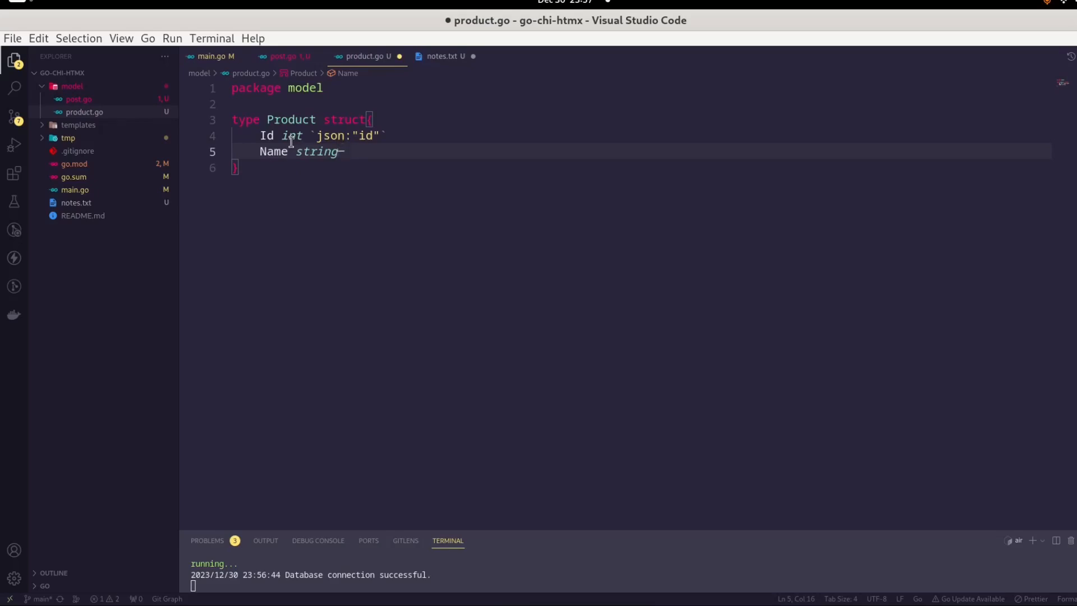
{"action": "type", "text": "`"}
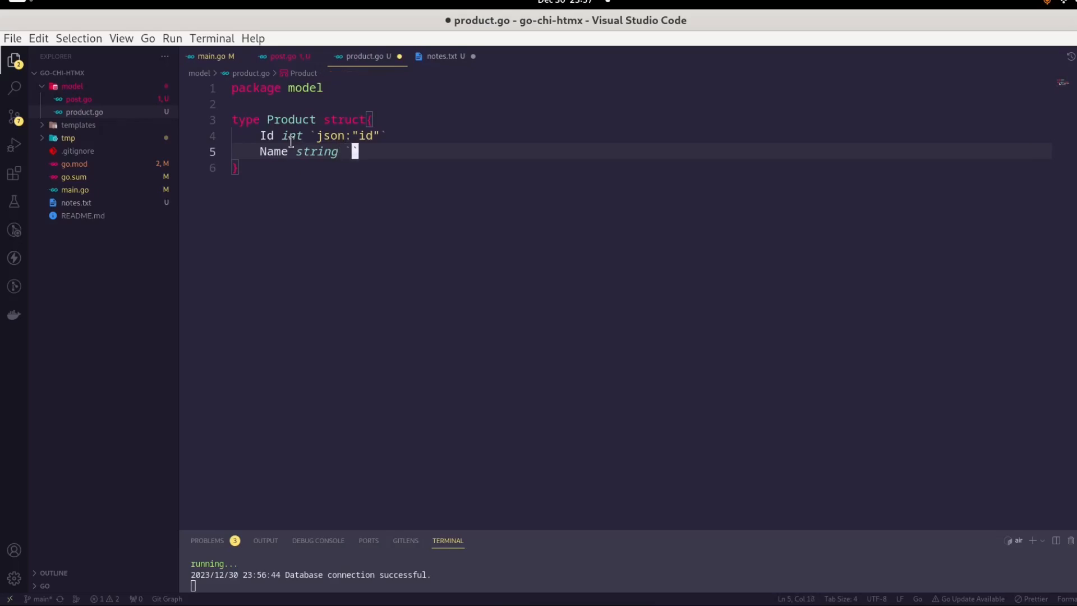
{"action": "type", "text": "json"}
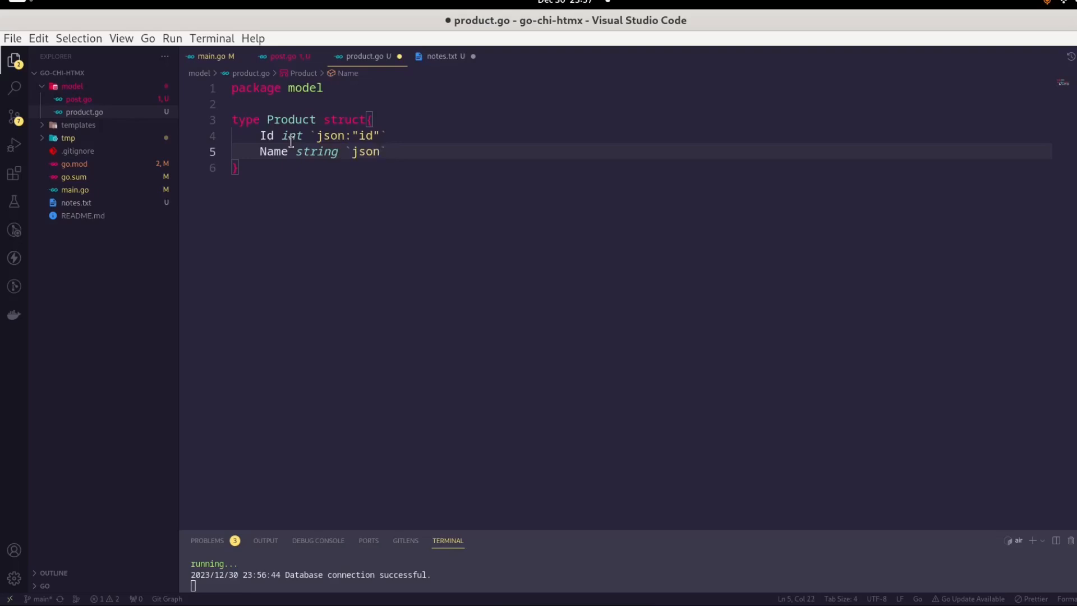
{"action": "type", "text": "\"\""}
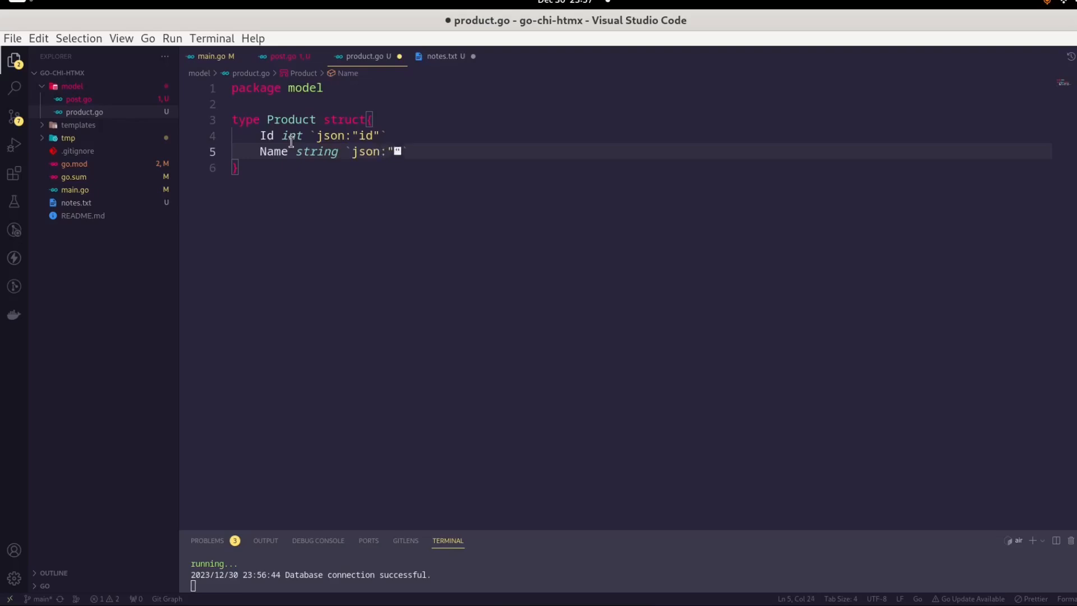
{"action": "type", "text": "name"}
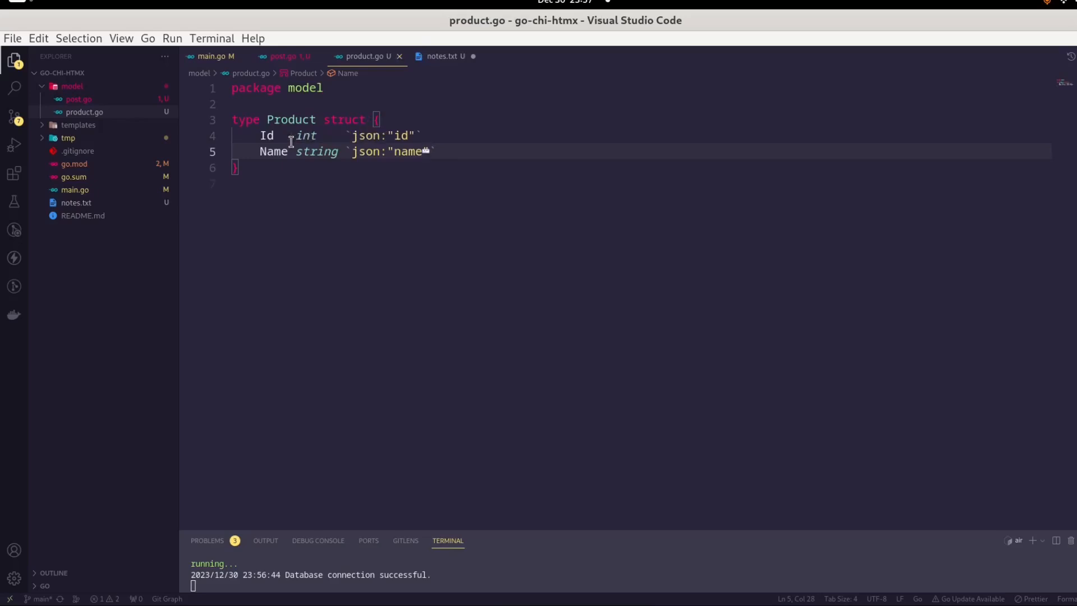
{"action": "left_click", "coordinate": [282, 56]}
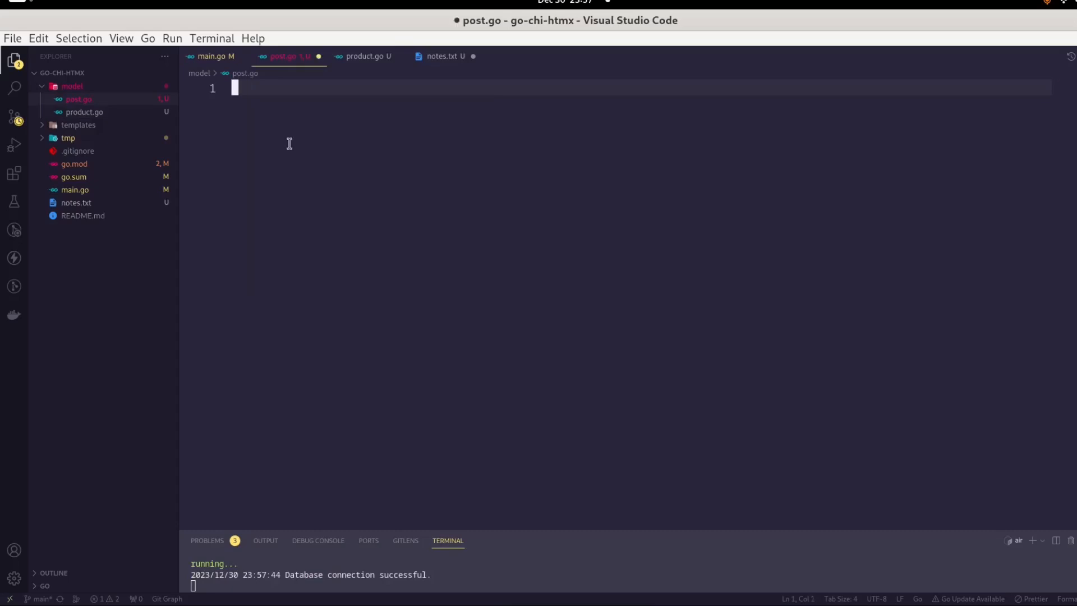
- Declare package model and a Post struct with Id int tagged json:"id"
{"action": "type", "text": "package model"}
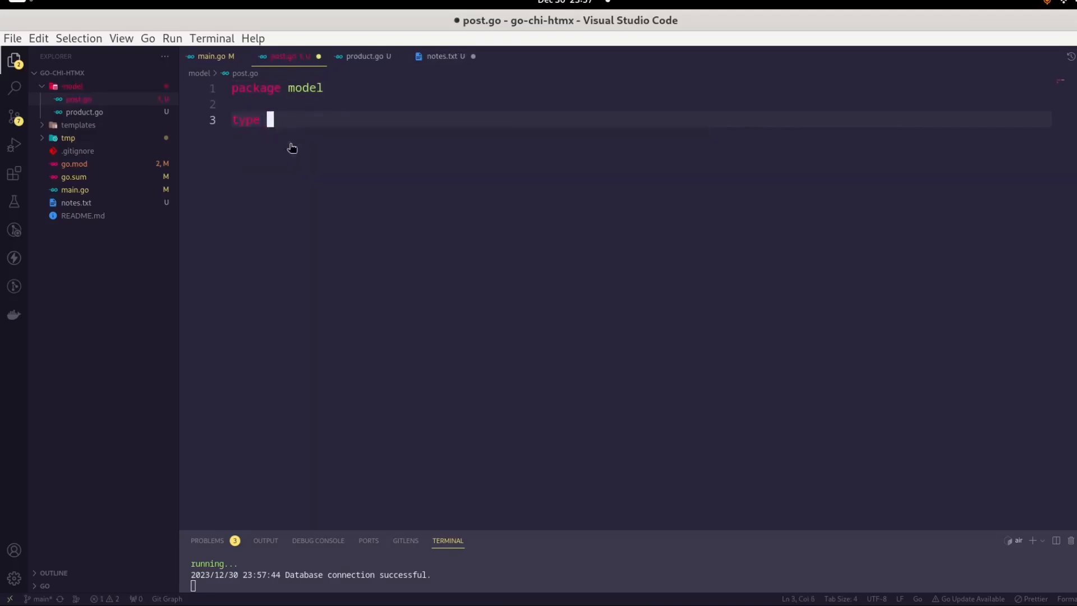
{"action": "type", "text": "Pr"}
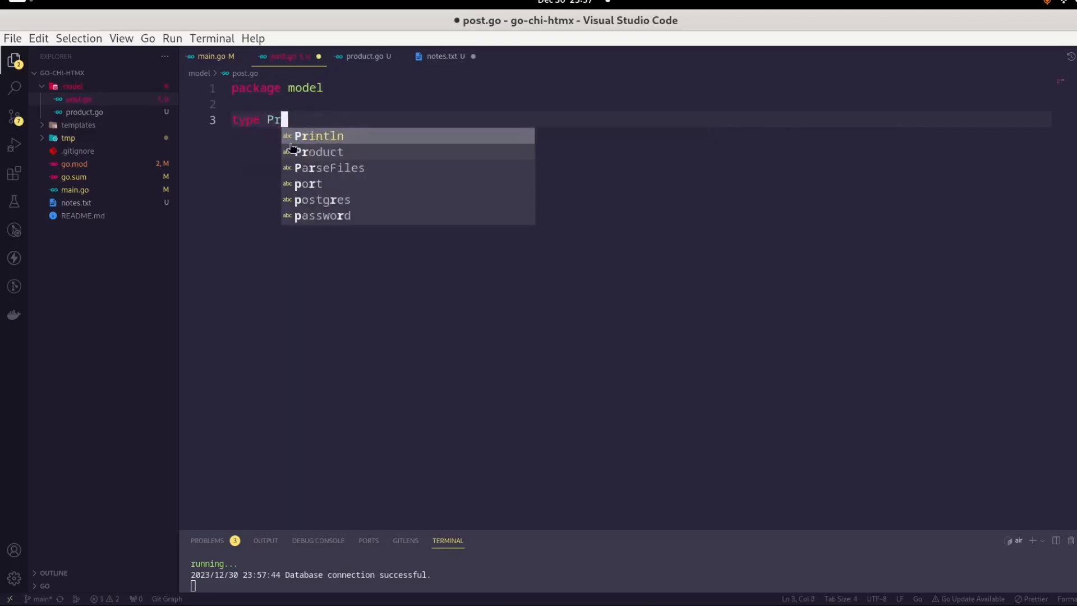
{"action": "type", "text": "ost"}
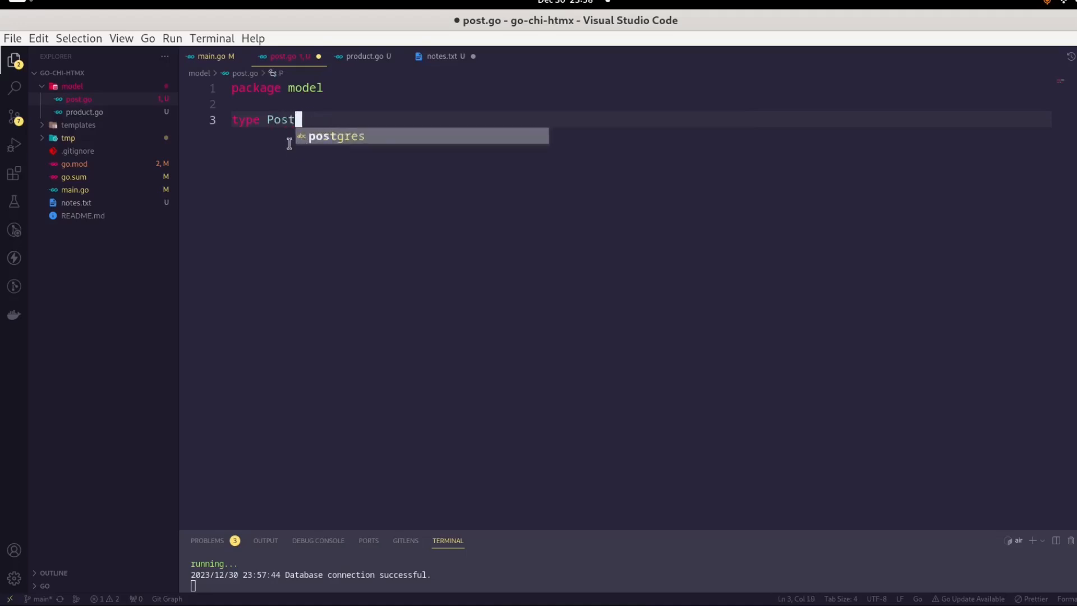
{"action": "type", "text": "struct{"}
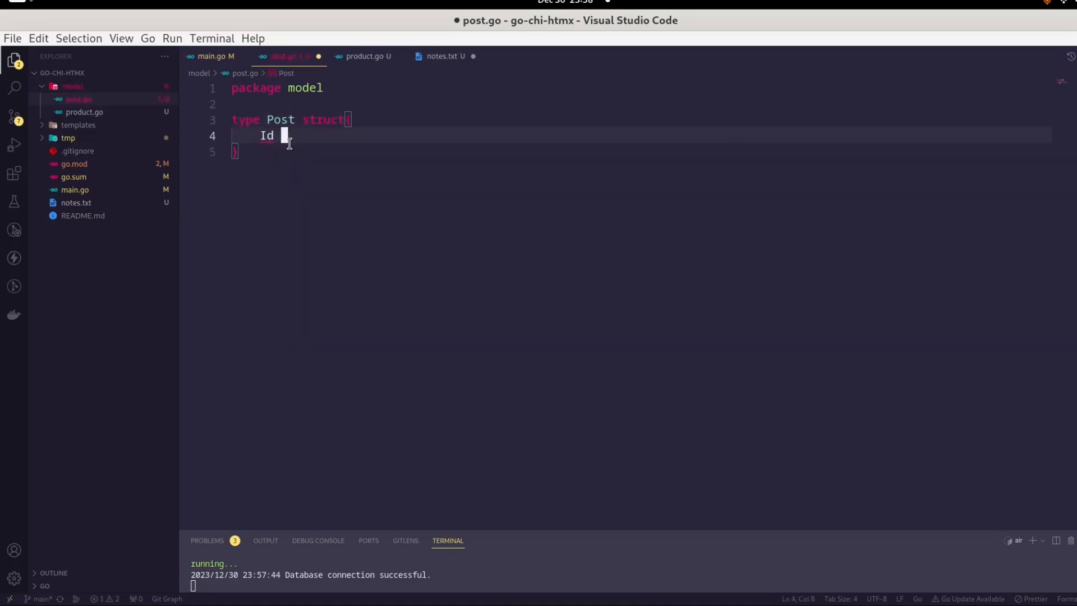
{"action": "type", "text": "int `'json"}
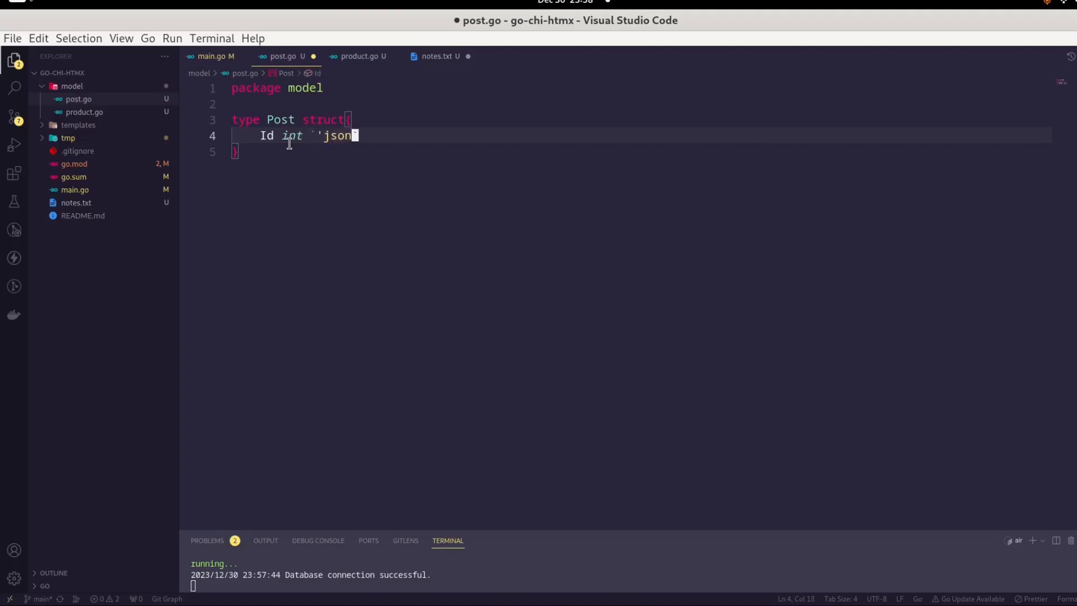
{"action": "type", "text": ":\"id"}
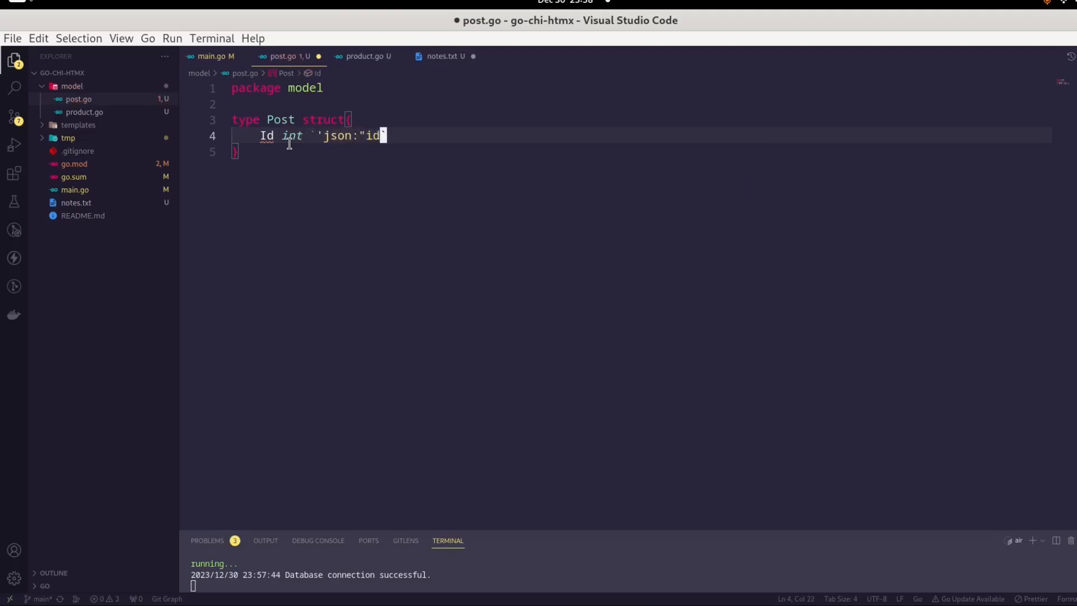
{"action": "type", "text": "\""}
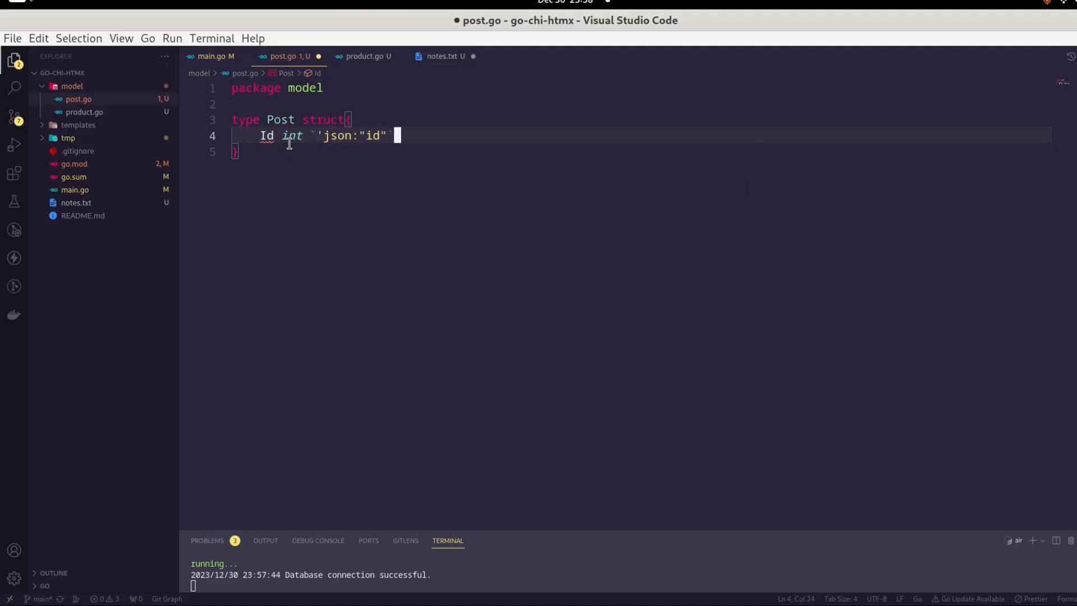
- Add a Title string field tagged json:"title" to Post and save post.go
{"action": "type", "text": "Ti"}
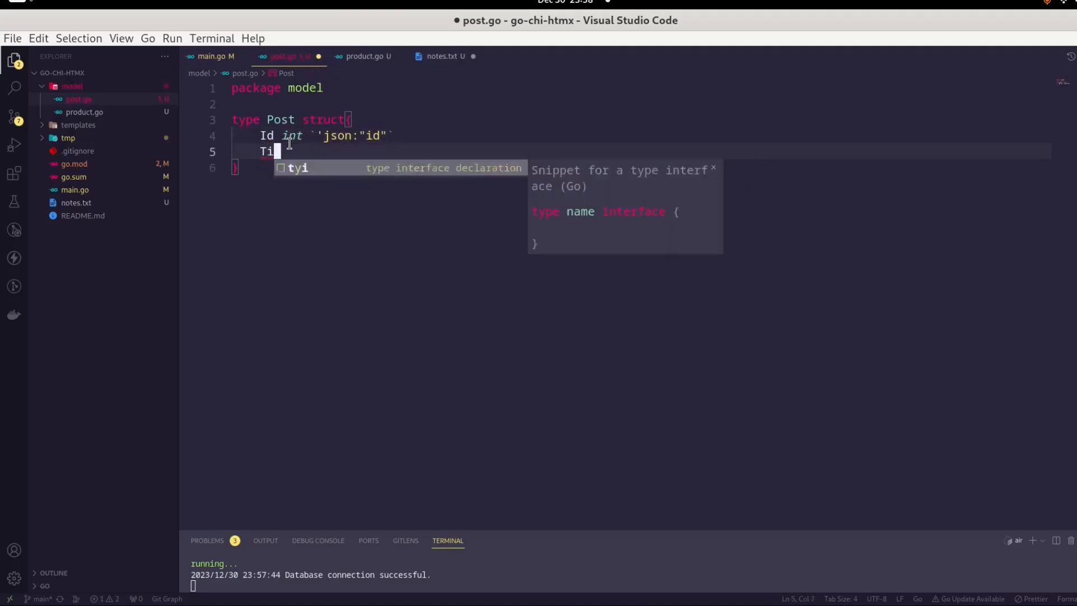
{"action": "type", "text": "tle string `'j"}
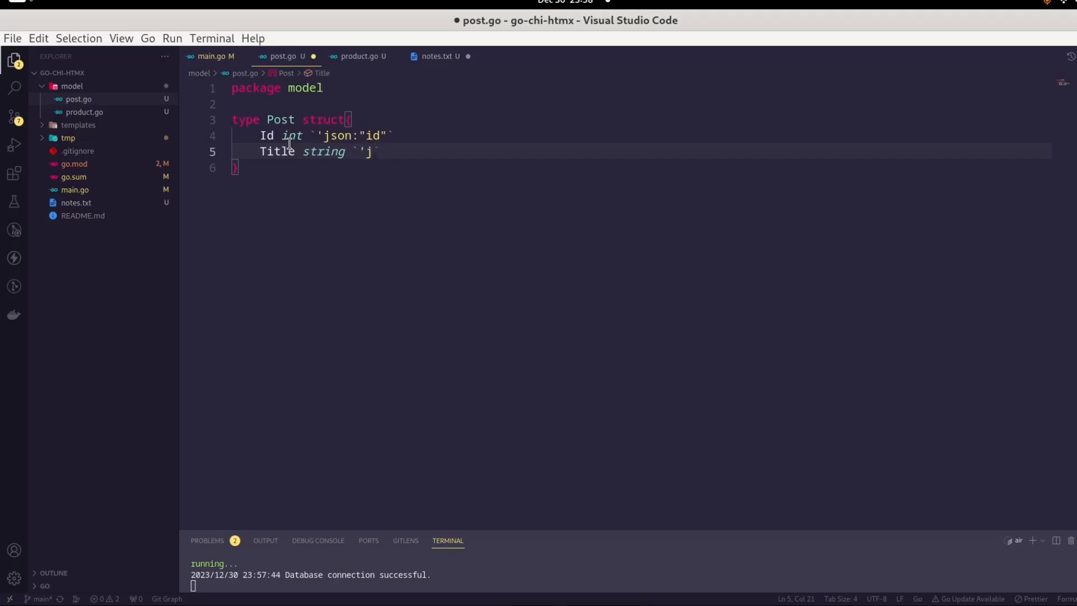
{"action": "type", "text": "son:"}
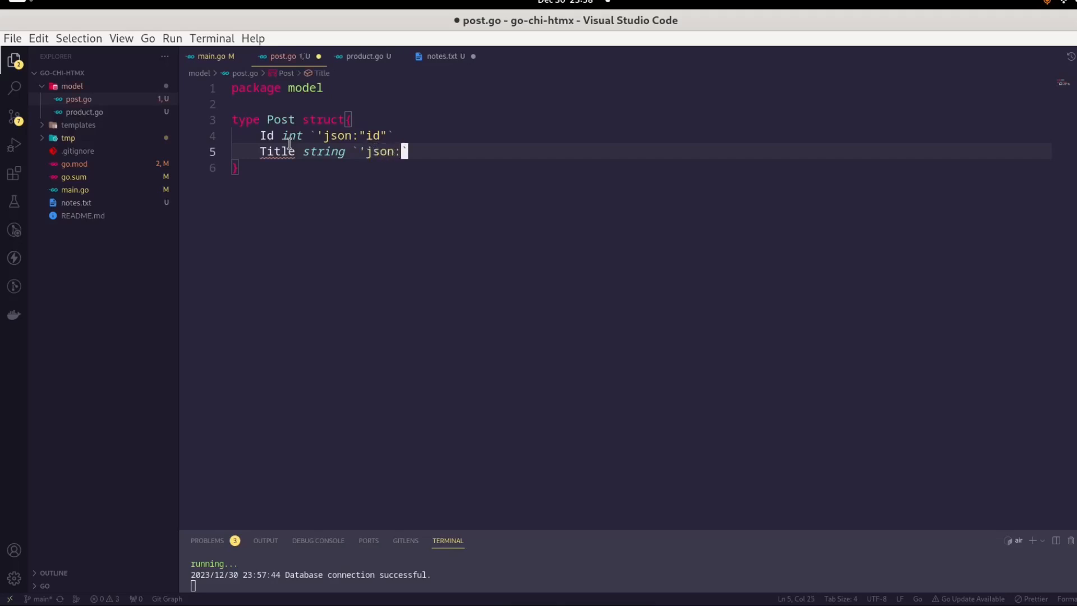
{"action": "type", "text": "\""}
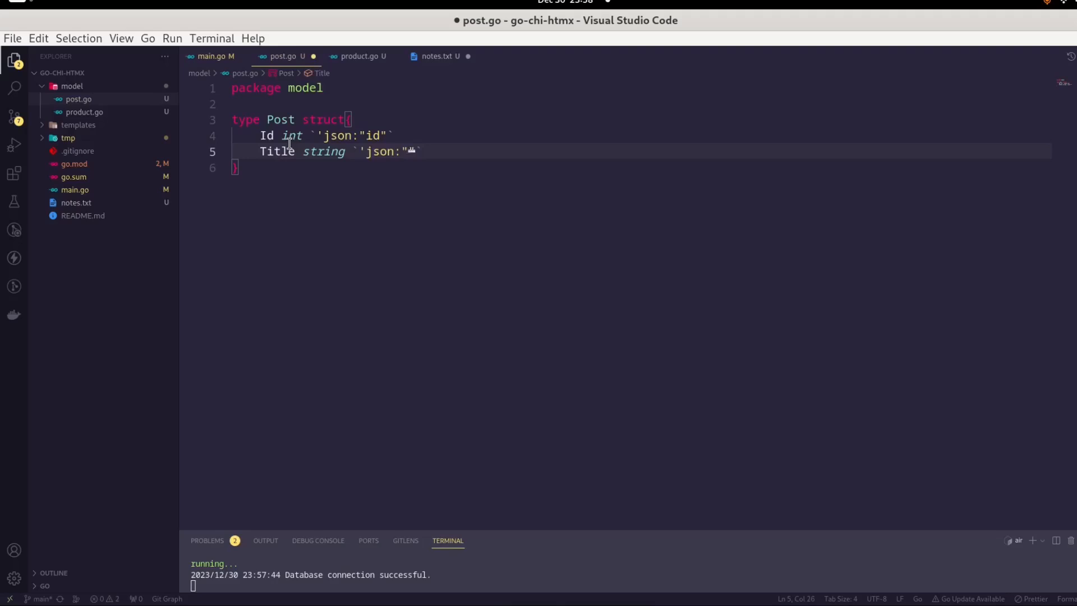
{"action": "type", "text": "tile"}
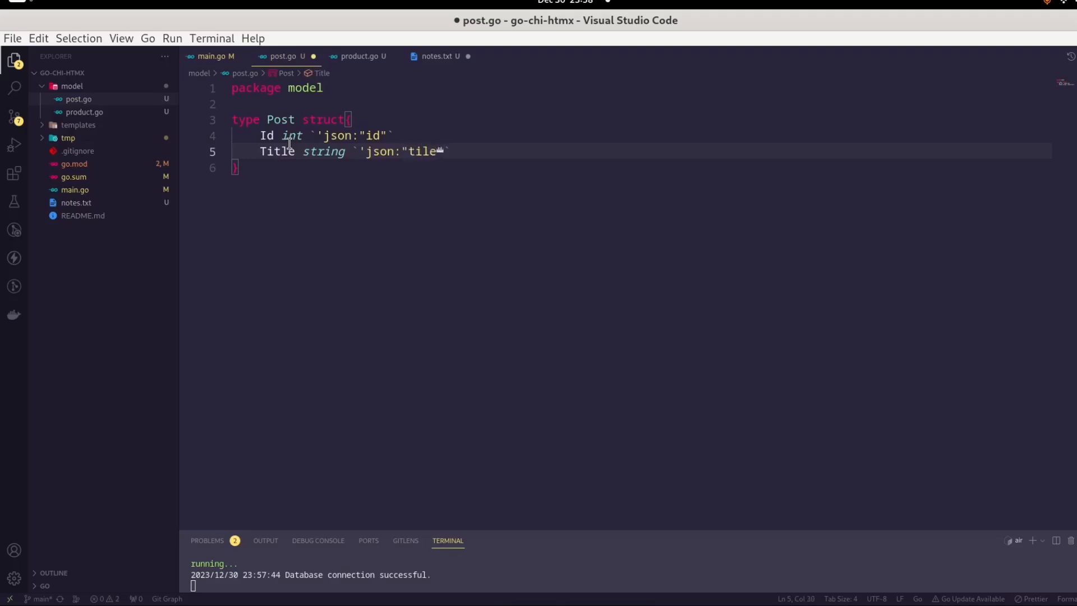
{"action": "type", "text": "t"}
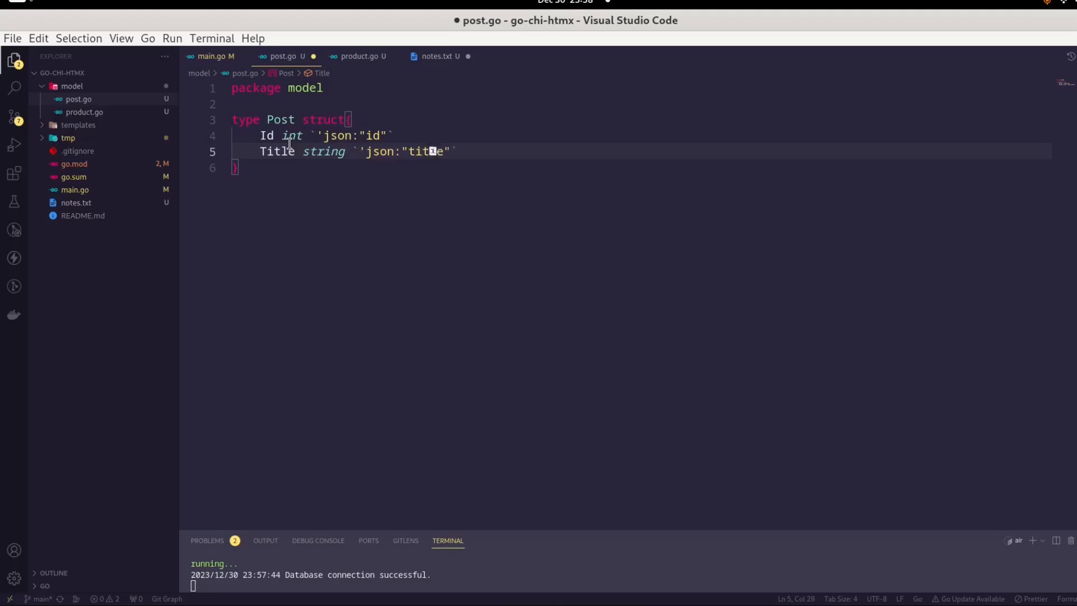
{"action": "key", "text": "ctrl+s"}
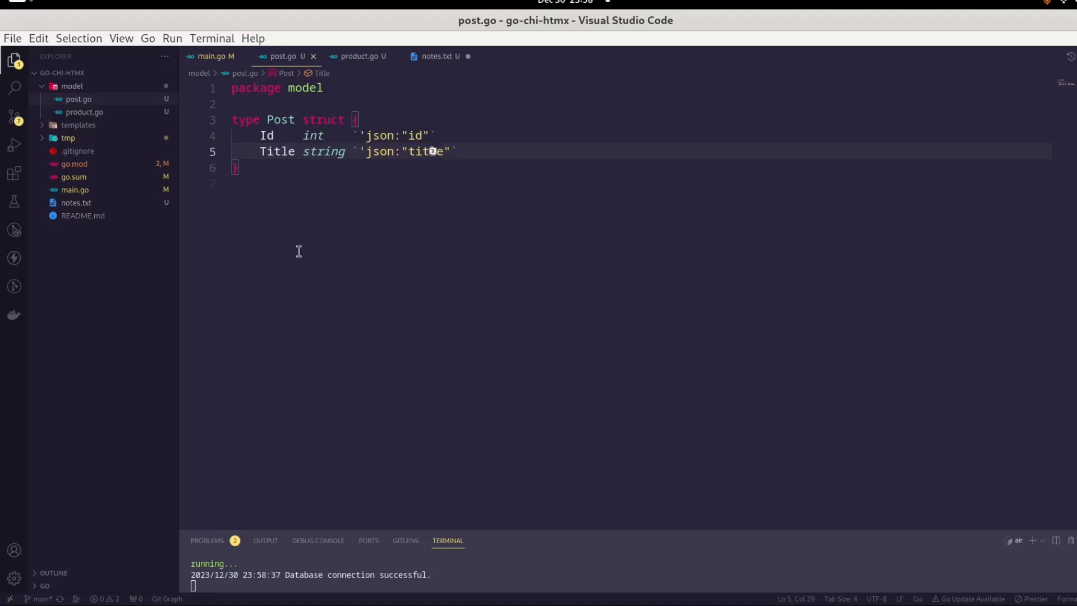
{"action": "mouse_move", "coordinate": [133, 268]}
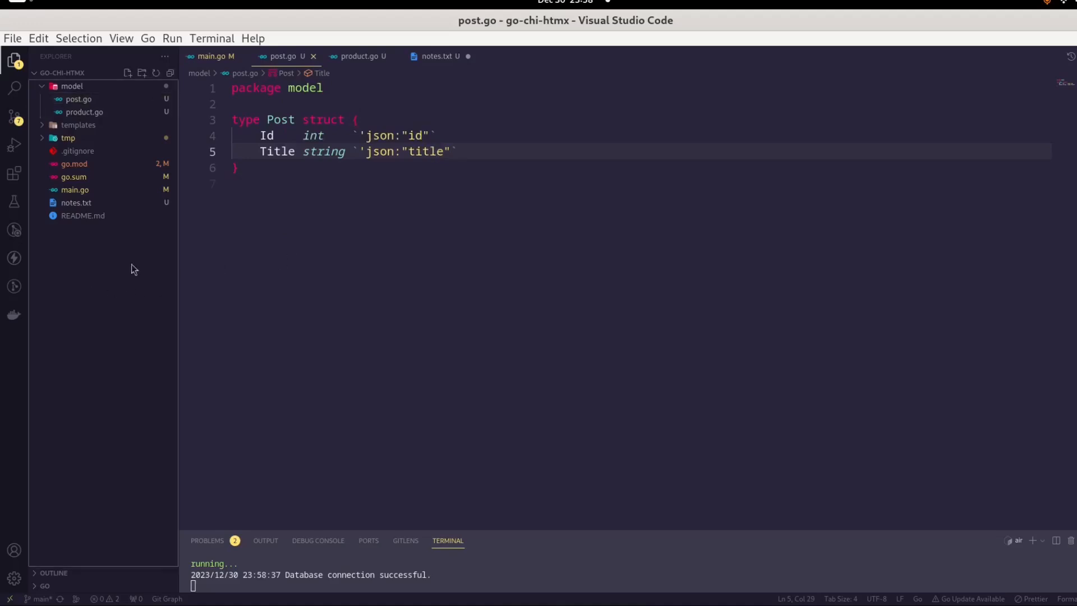
- In main.go, fold the homeHandler body and add a blank line after the routes in main
{"action": "left_click", "coordinate": [211, 56]}
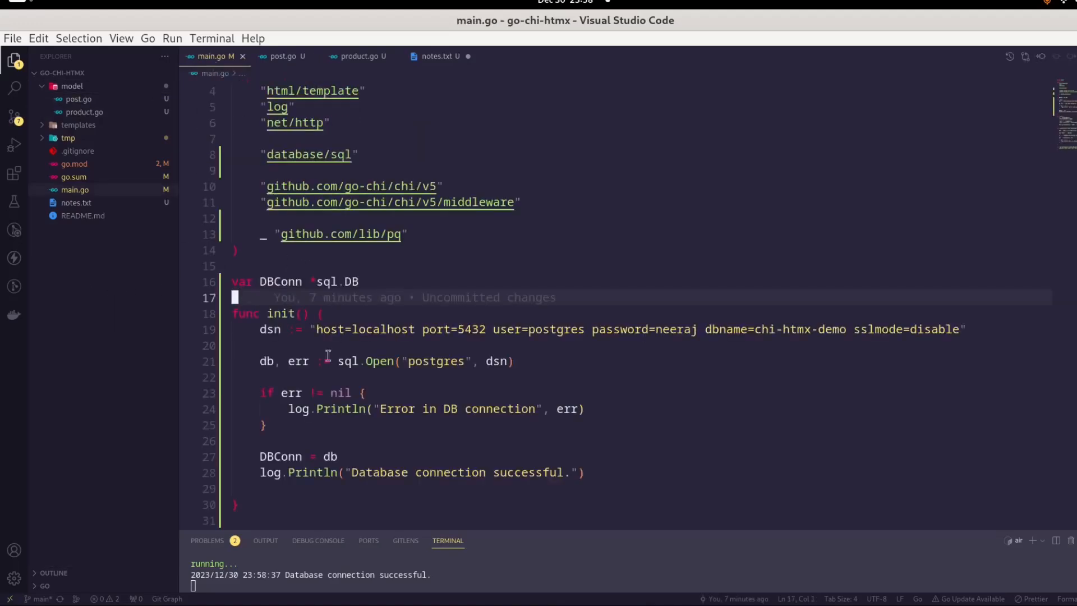
{"action": "scroll", "scroll_direction": "down", "scroll_amount": 3}
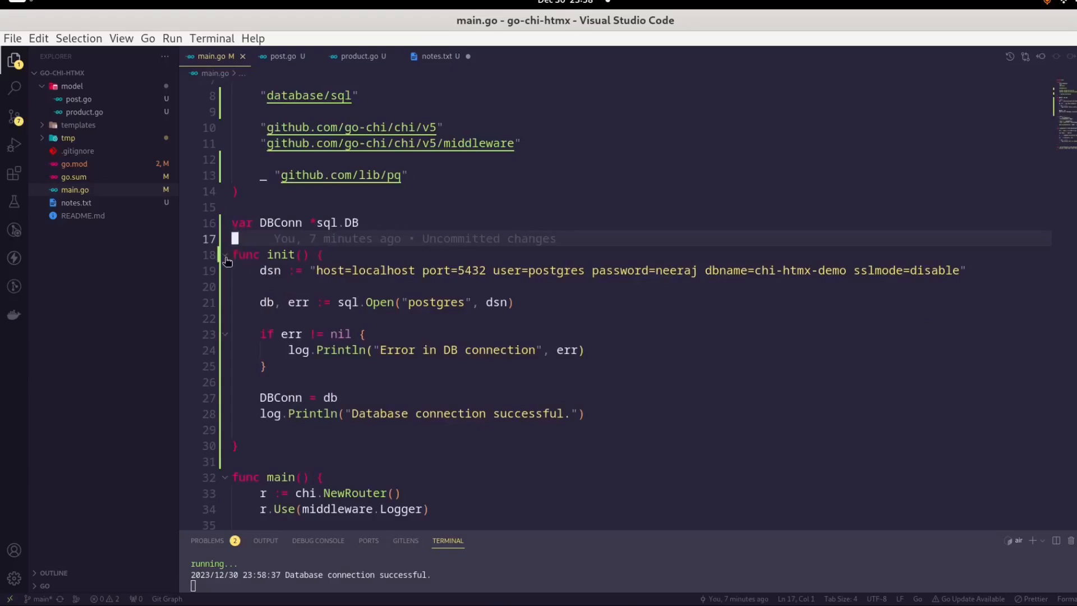
{"action": "scroll", "scroll_direction": "down", "scroll_amount": 3}
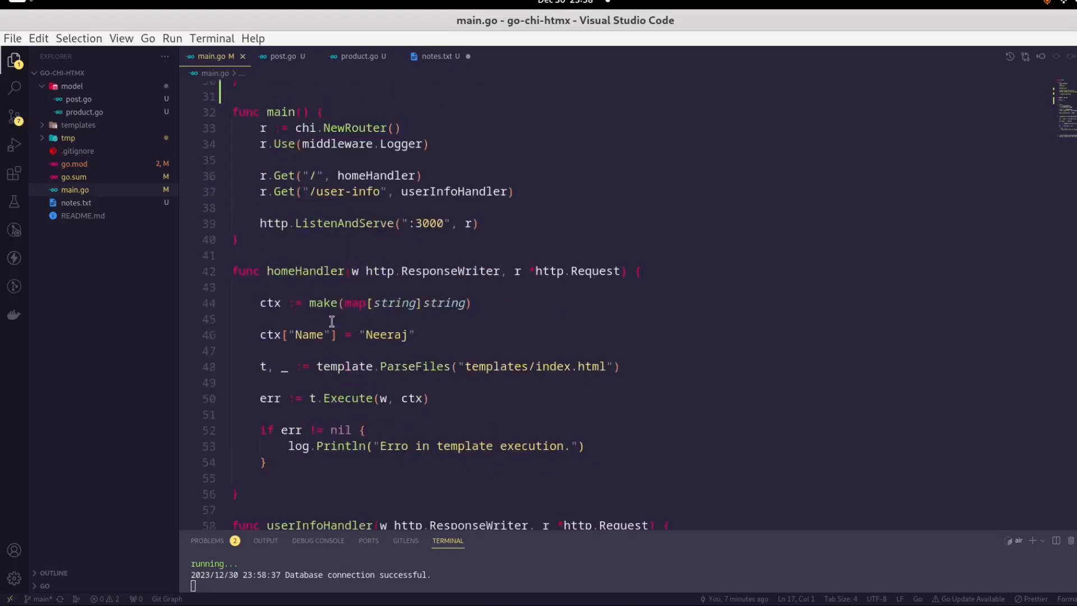
{"action": "left_click", "coordinate": [224, 271]}
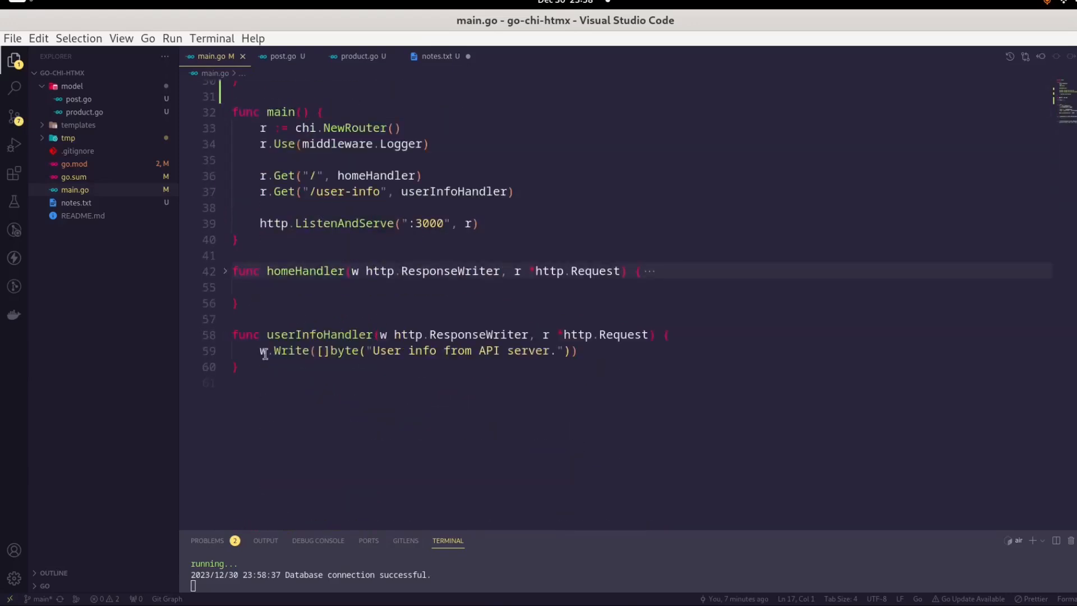
{"action": "scroll", "scroll_direction": "up", "scroll_amount": 3}
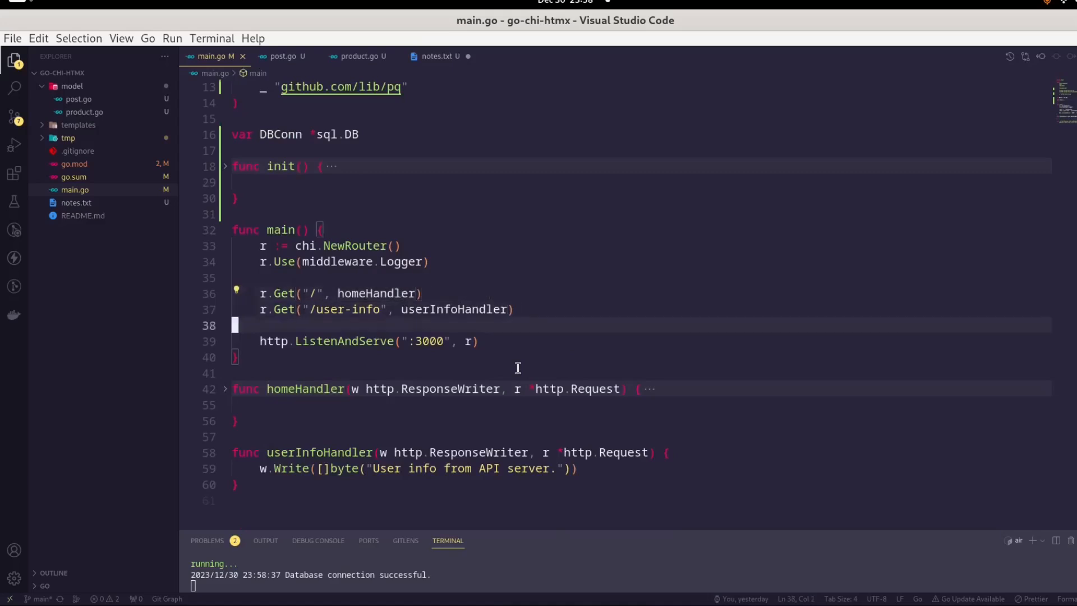
{"action": "key", "text": "Enter"}
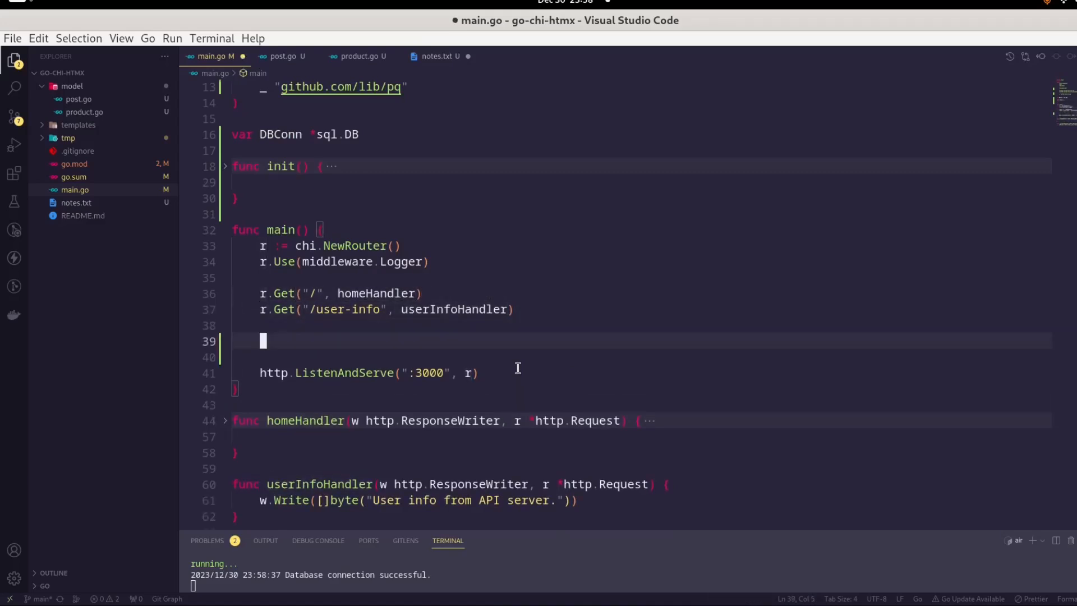
- Register r.Get("/posts", postHandler) in main
{"action": "type", "text": "r.Get("}
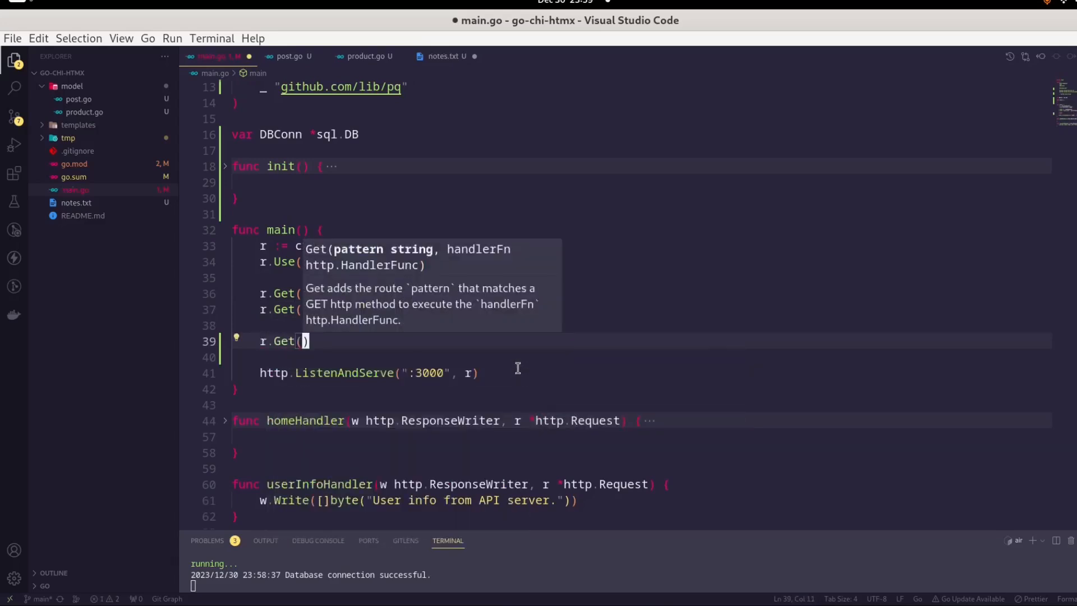
{"action": "type", "text": "\"/"}
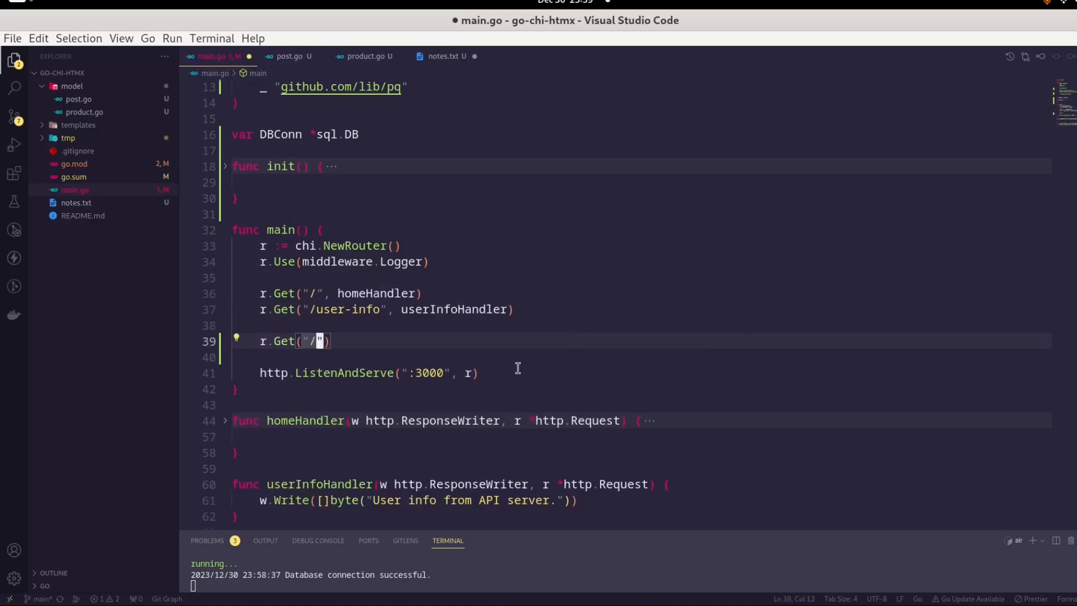
{"action": "type", "text": "posts"}
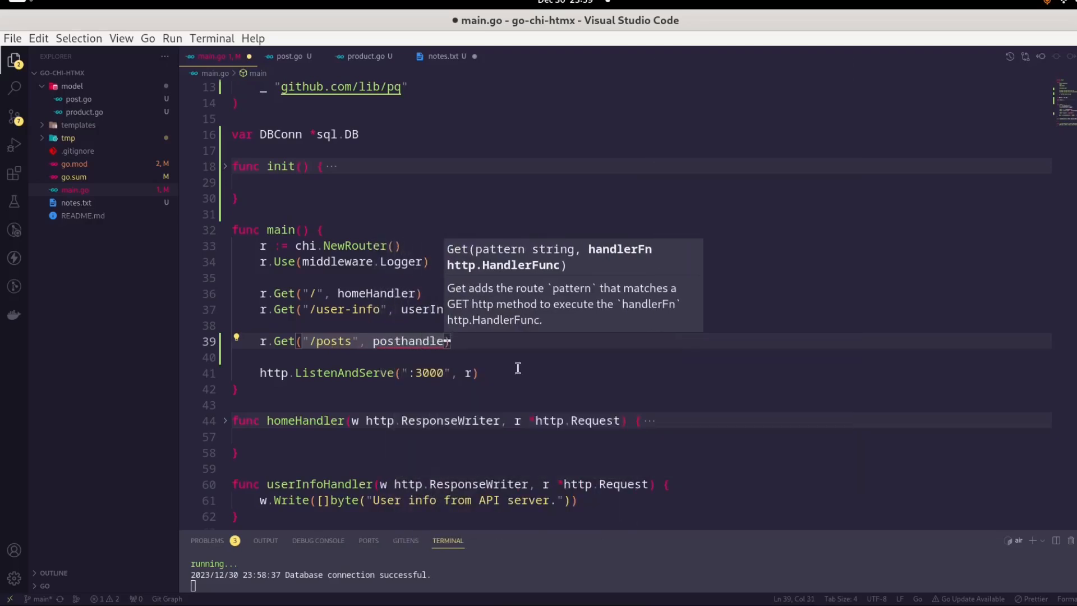
{"action": "type", "text": "r)"}
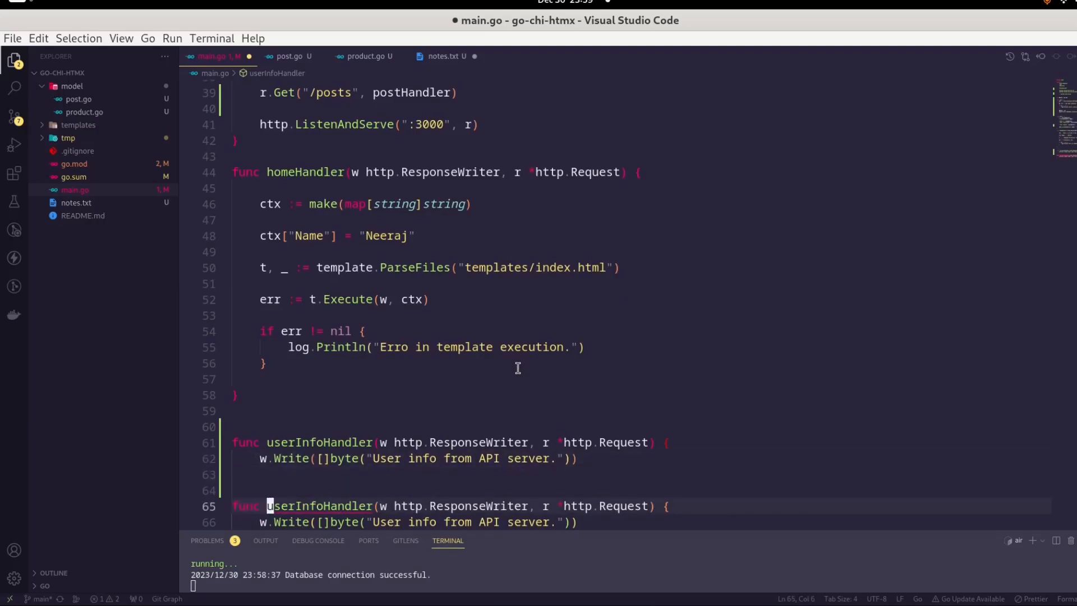
- Rename the duplicated handler to postHandler and open blank lines at its top
{"action": "type", "text": "post"}
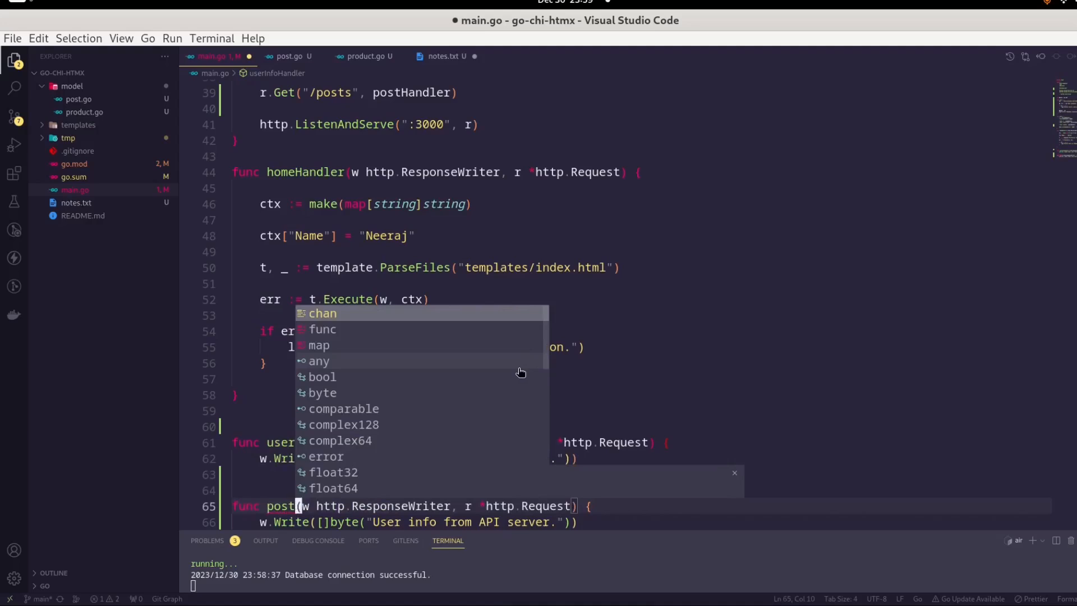
{"action": "type", "text": "han"}
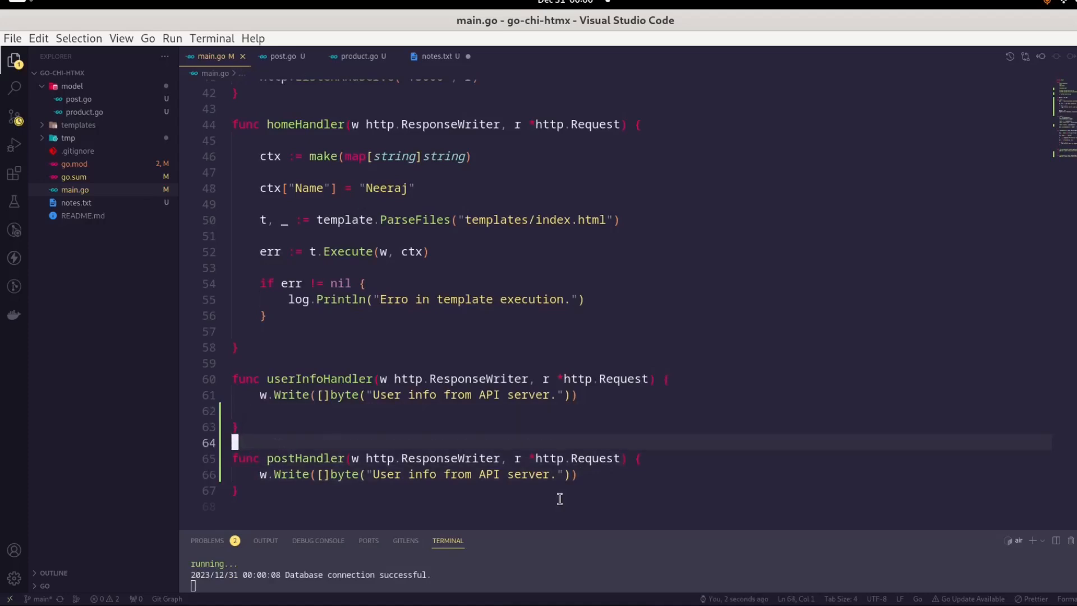
{"action": "left_click", "coordinate": [405, 473]}
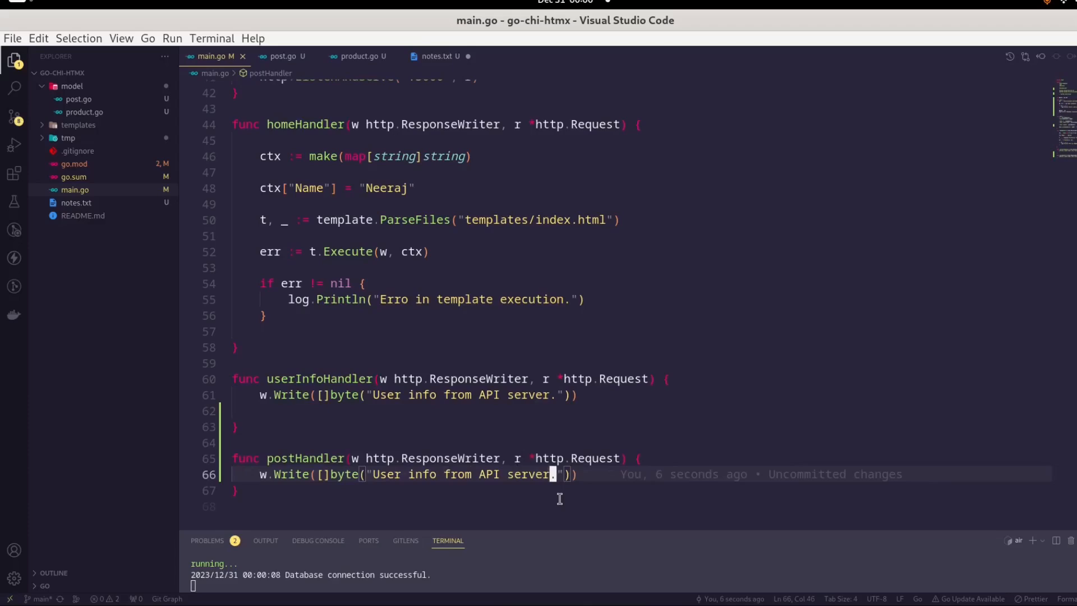
{"action": "scroll", "scroll_direction": "up", "scroll_amount": 3}
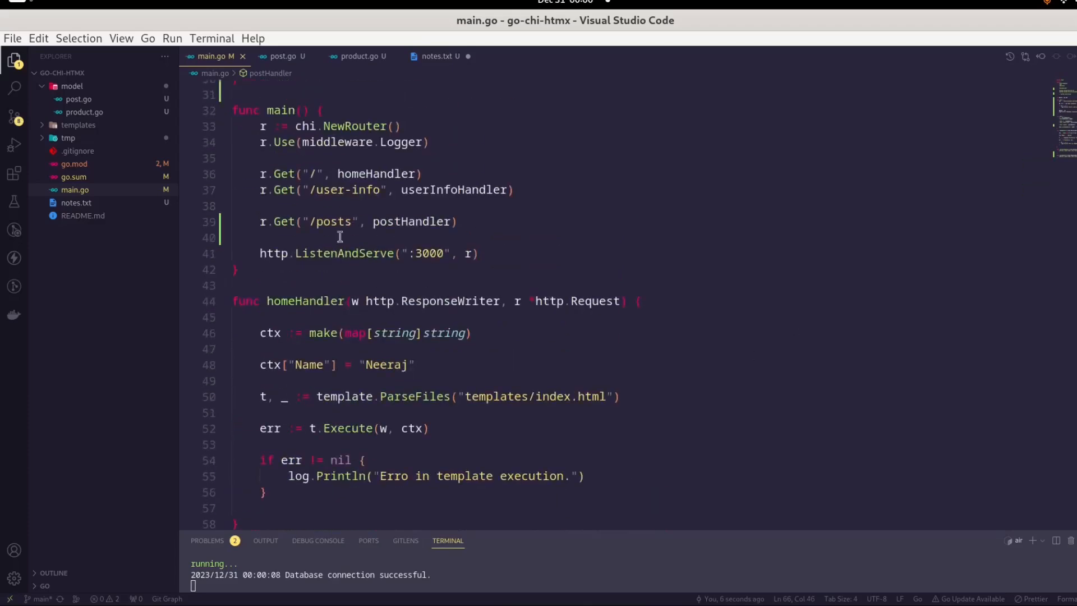
{"action": "scroll", "scroll_direction": "down", "scroll_amount": 3}
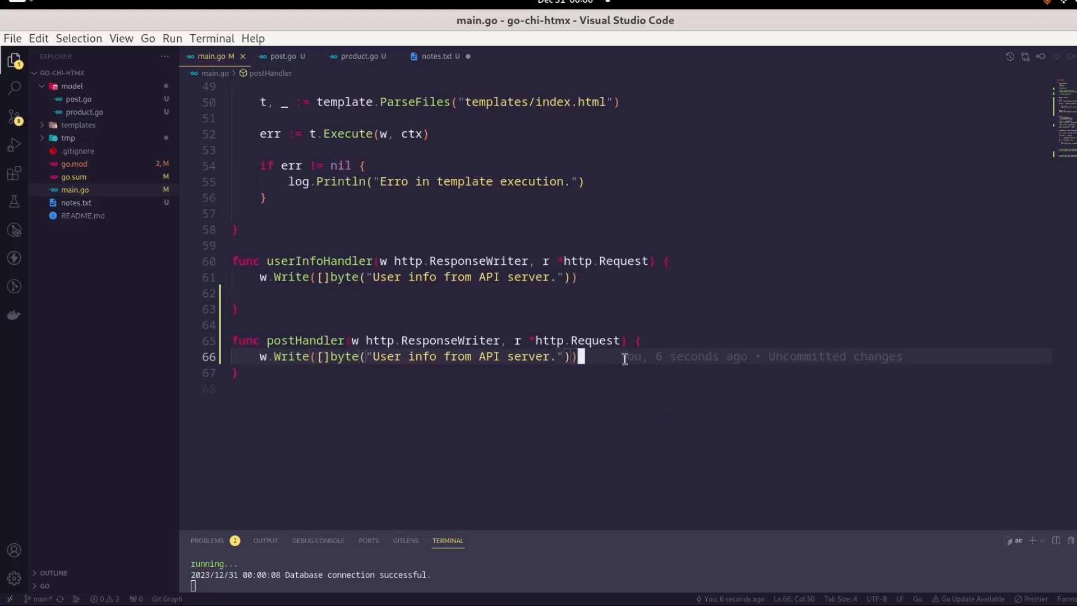
{"action": "key", "text": "Enter"}
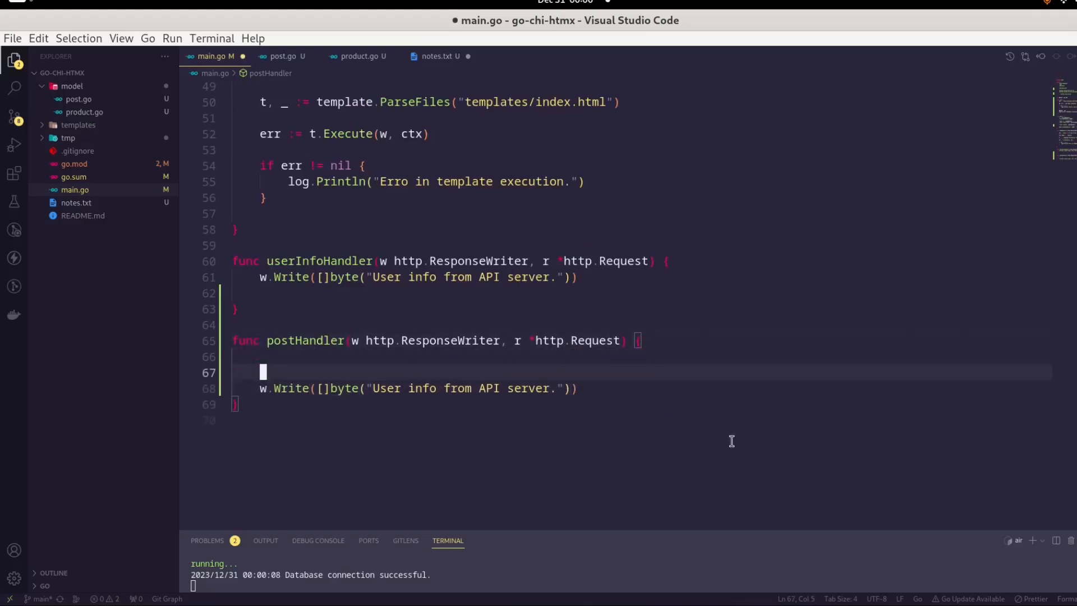
{"action": "key", "text": "Enter"}
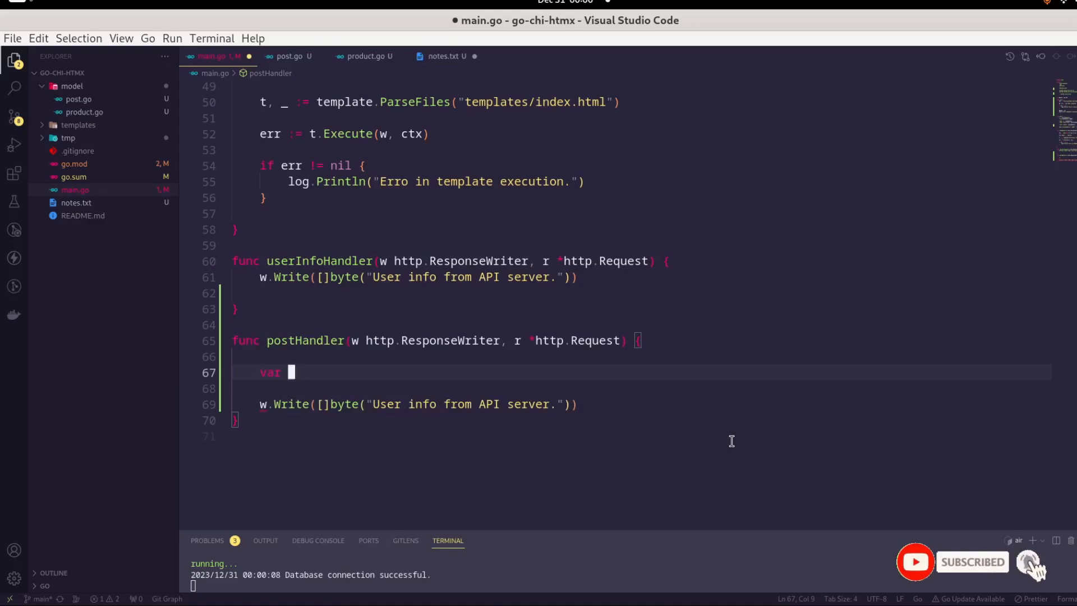
- Declare var posts []model.Post in postHandler and save main.go
{"action": "type", "text": "posts"}
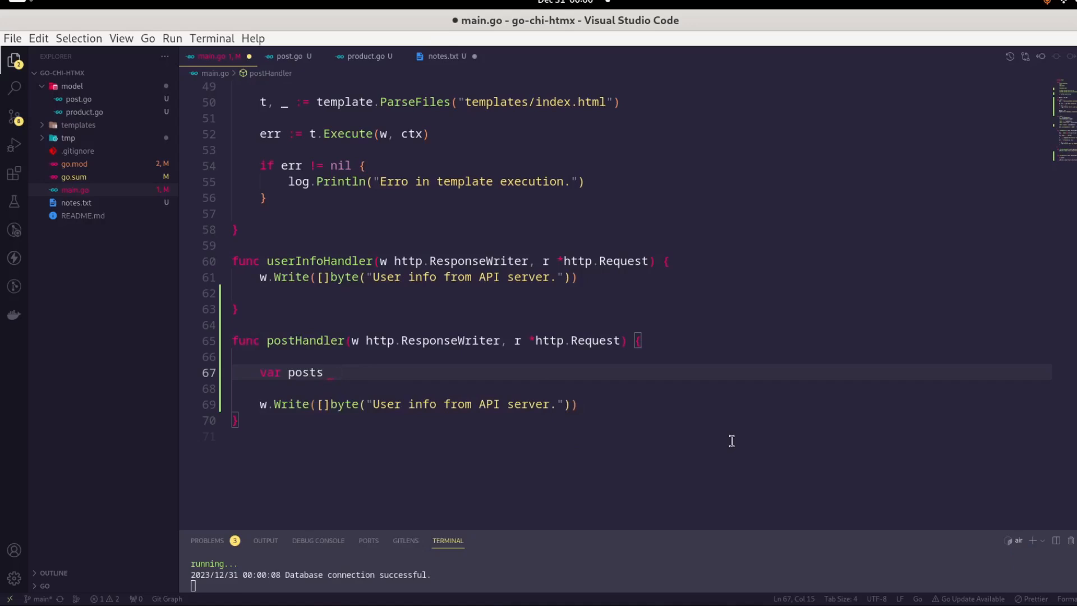
{"action": "type", "text": "[]"}
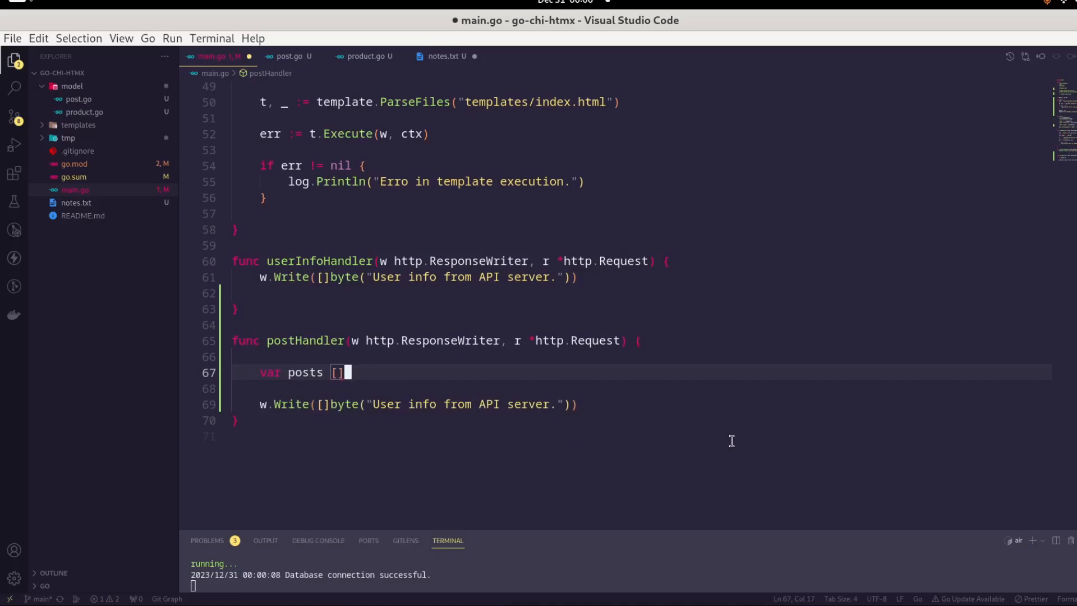
{"action": "type", "text": "model"}
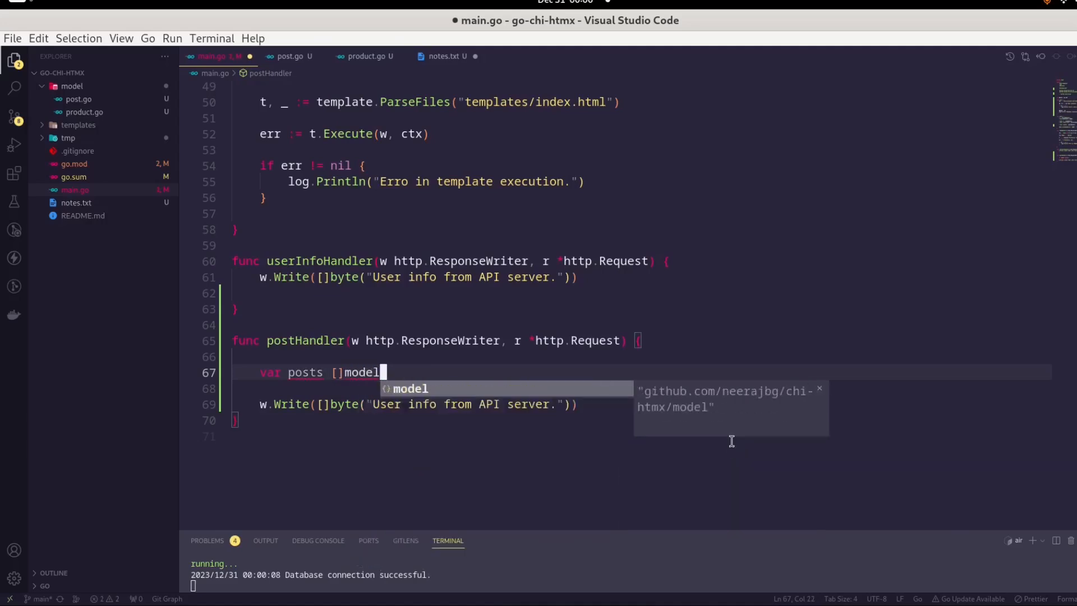
{"action": "type", "text": ".Post"}
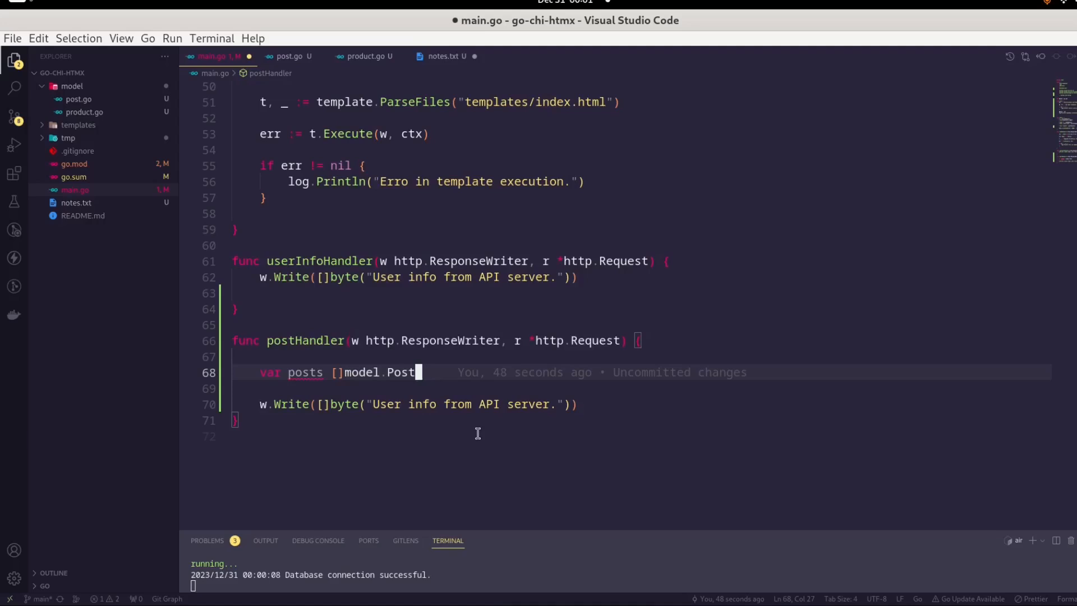
{"action": "mouse_move", "coordinate": [340, 380]}
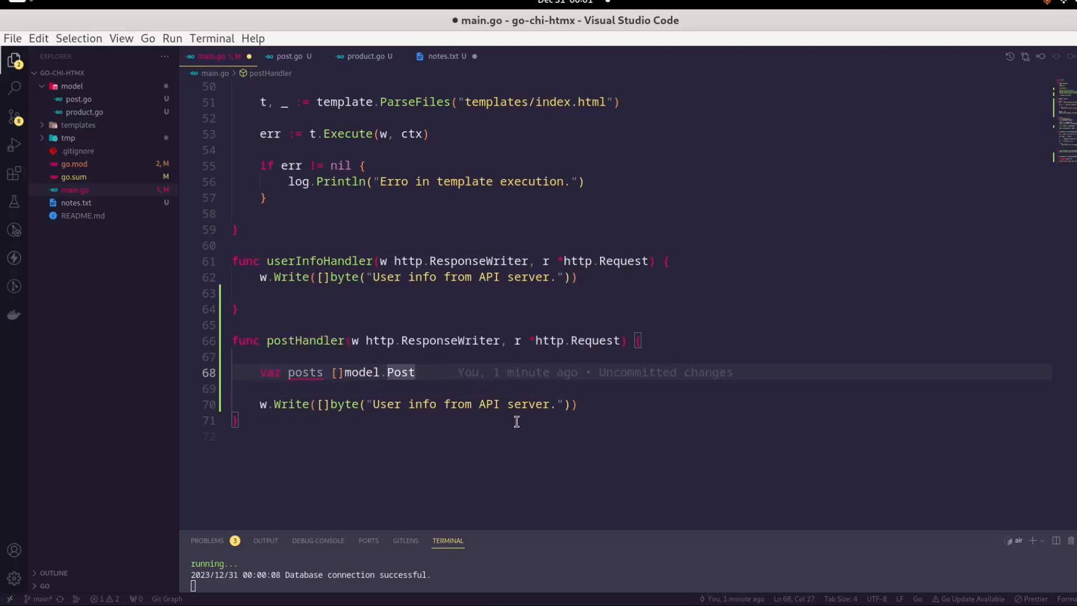
{"action": "key", "text": "ctrl+s"}
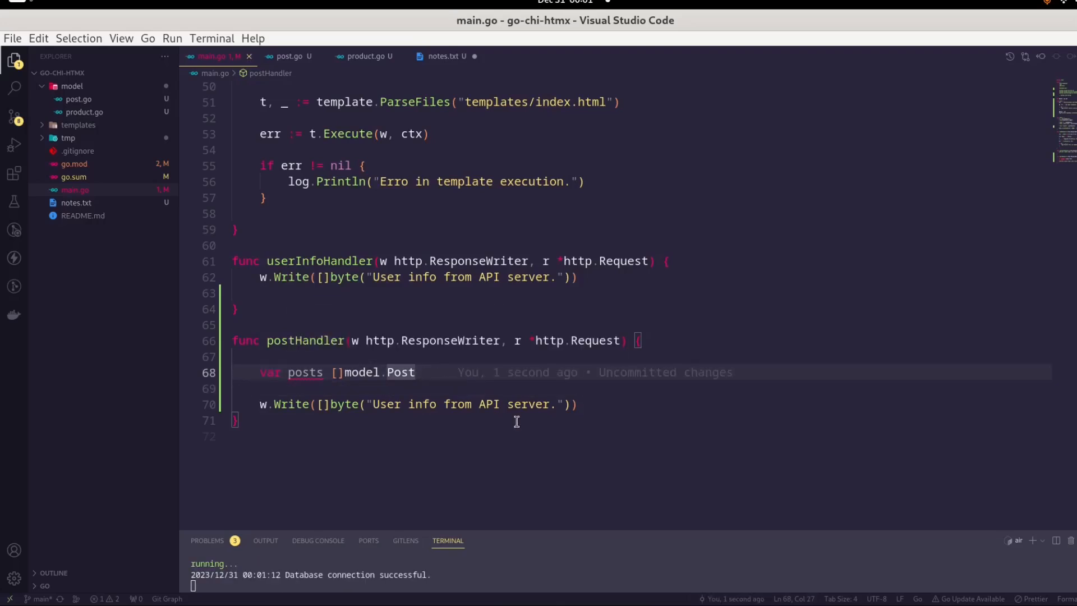
{"action": "key", "text": "Enter"}
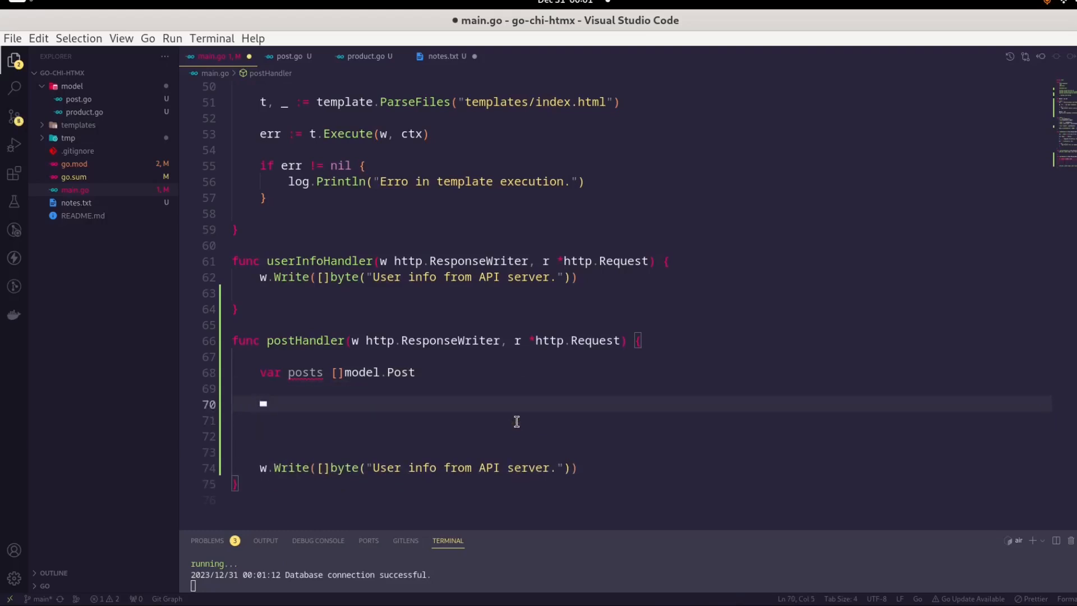
- Declare sql := "select * from posts" on a new line in postHandler
{"action": "type", "text": "sql := \""}
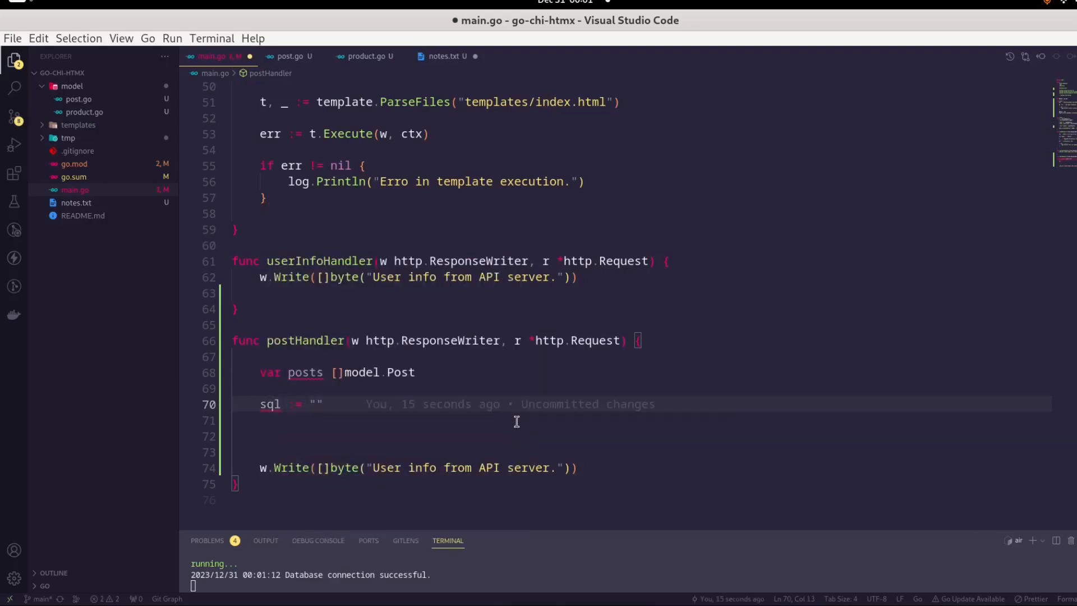
{"action": "left_click", "coordinate": [316, 404]}
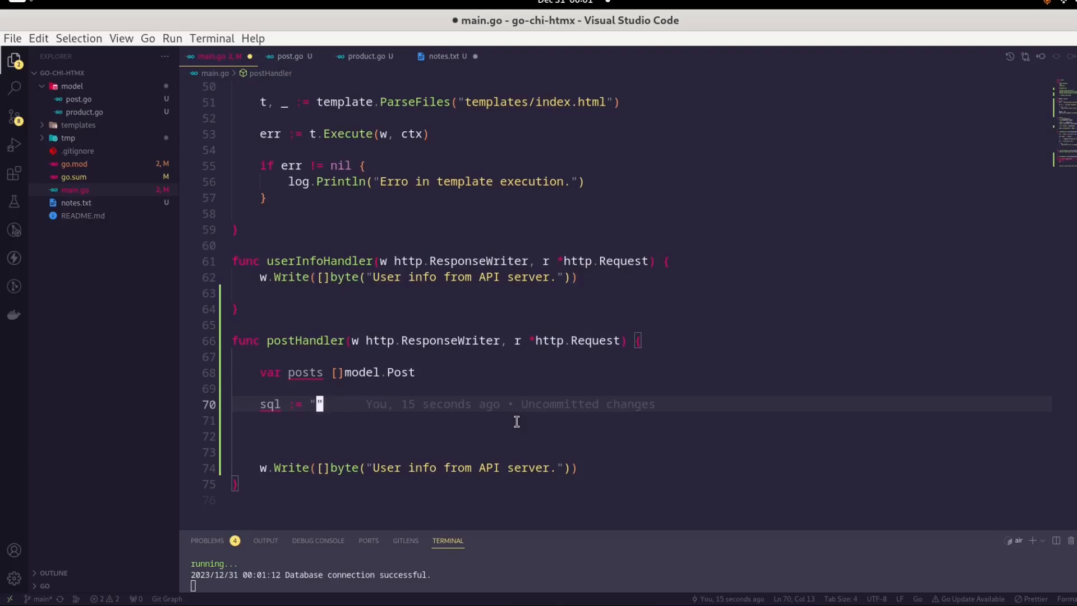
{"action": "type", "text": "select"}
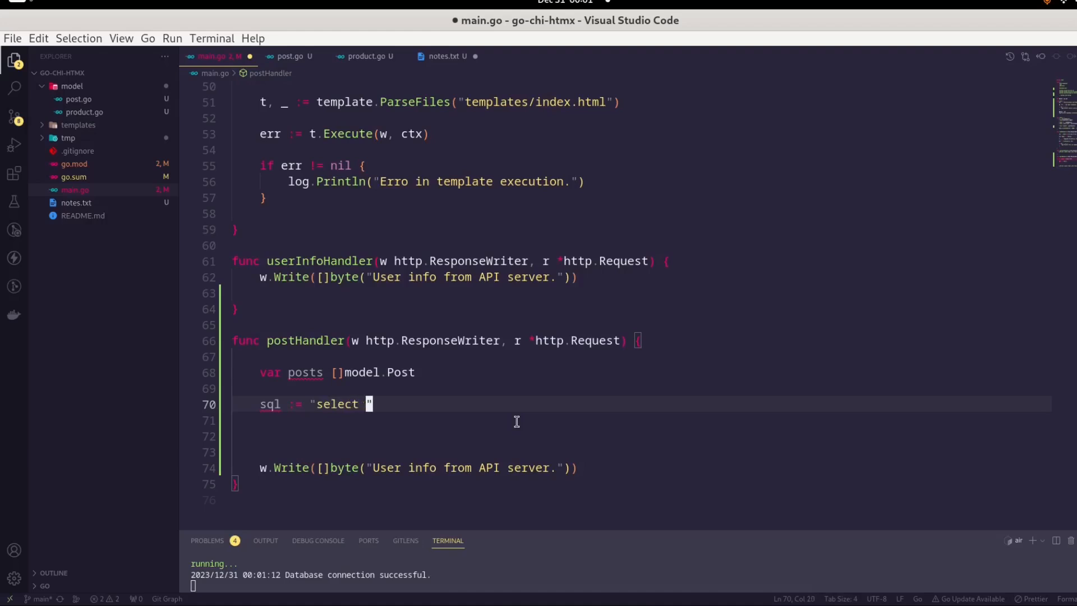
{"action": "type", "text": "* from"}
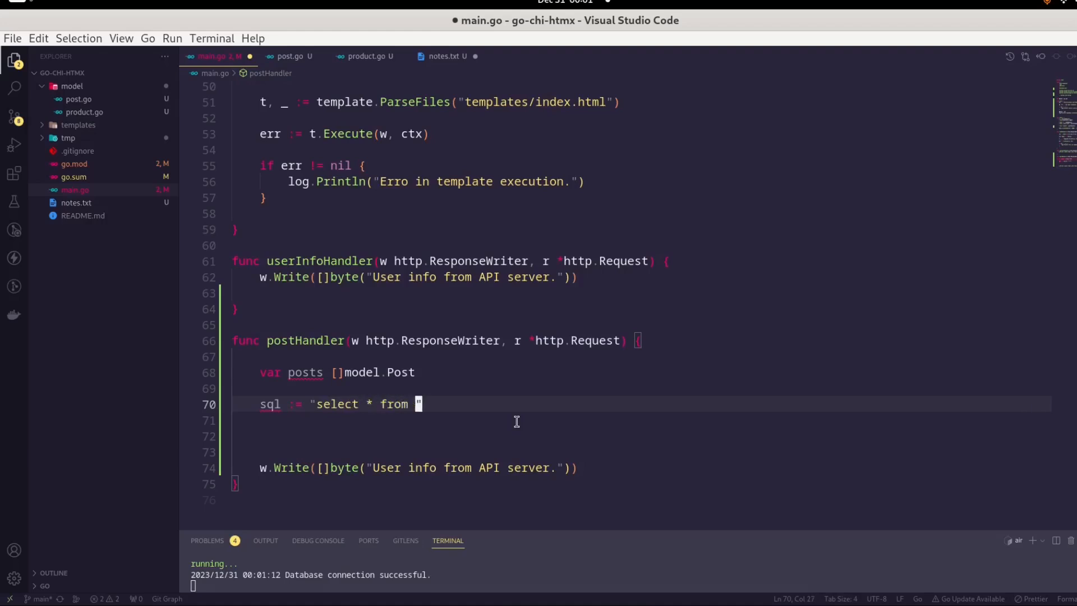
{"action": "type", "text": "posts"}
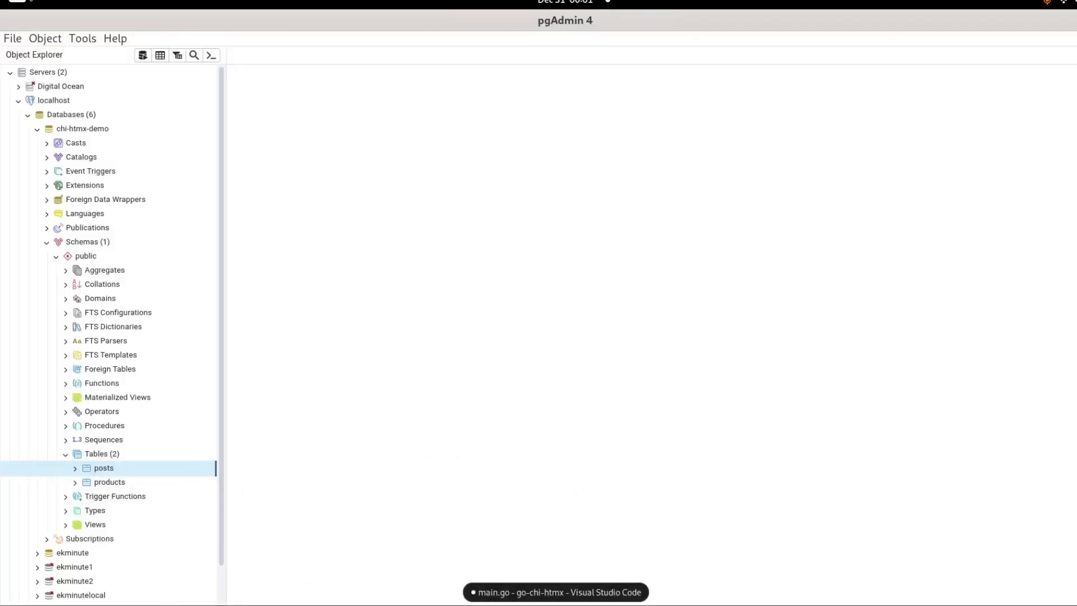
{"action": "left_click", "coordinate": [555, 591]}
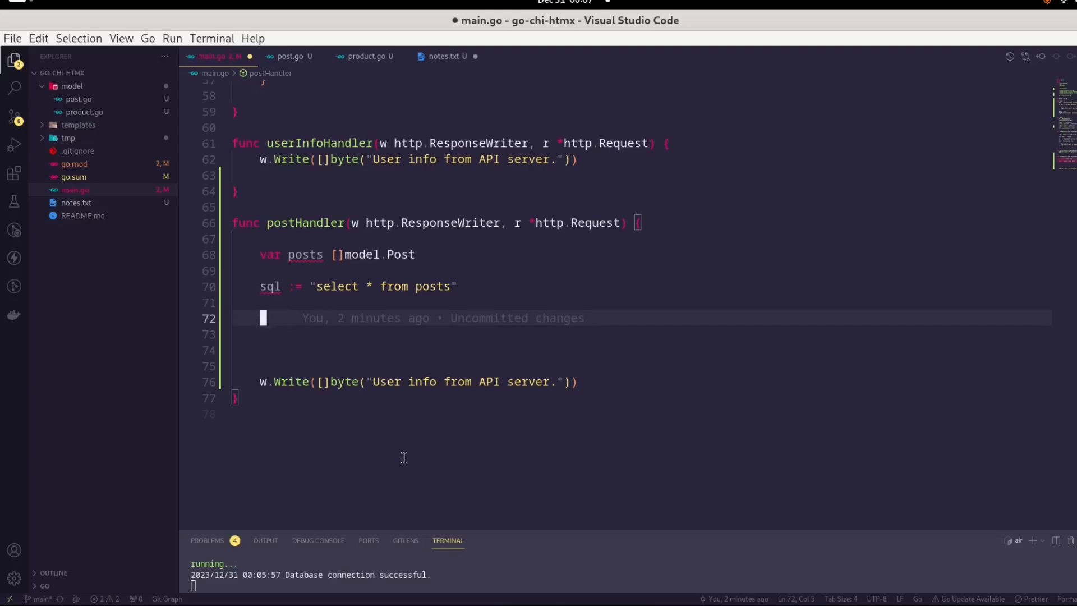
- Write rows, err := DBConn.Query(sql) and leave blank lines below it
{"action": "type", "text": "rows"}
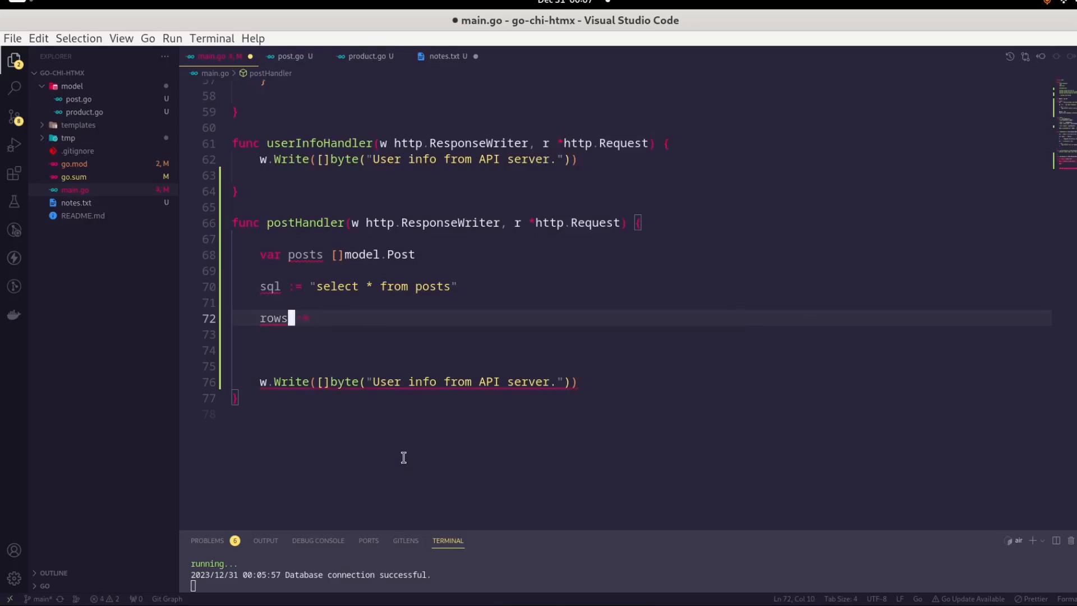
{"action": "type", "text": ", err"}
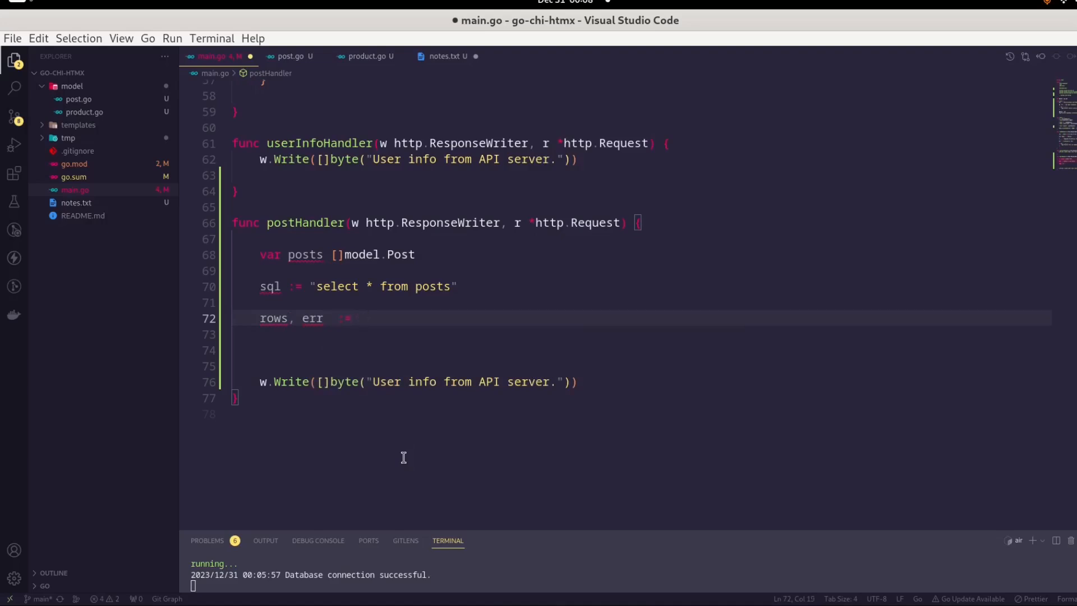
{"action": "type", "text": "db"}
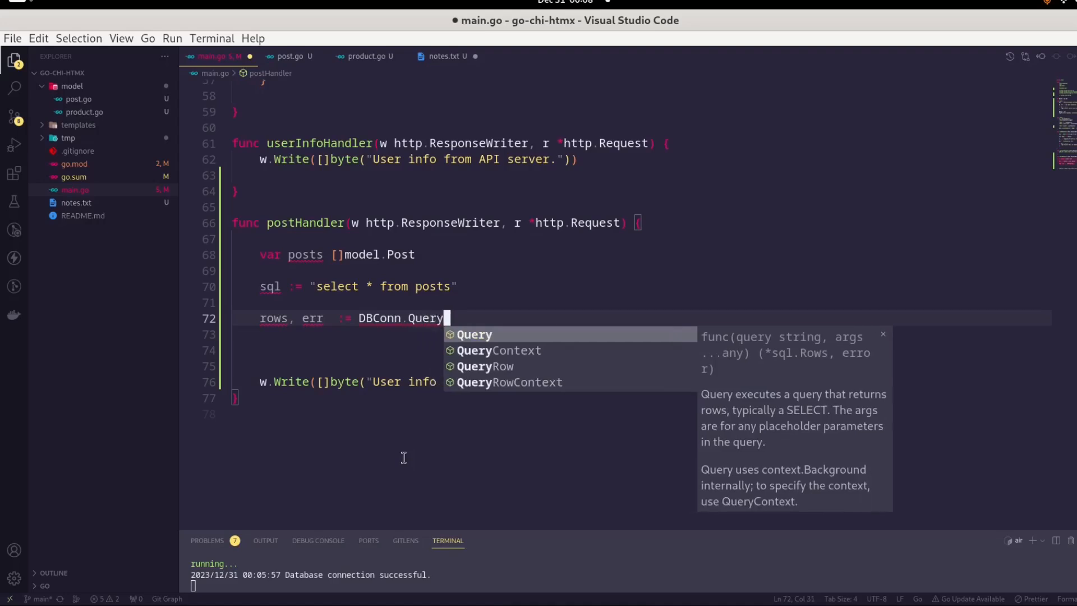
{"action": "type", "text": "(sql"}
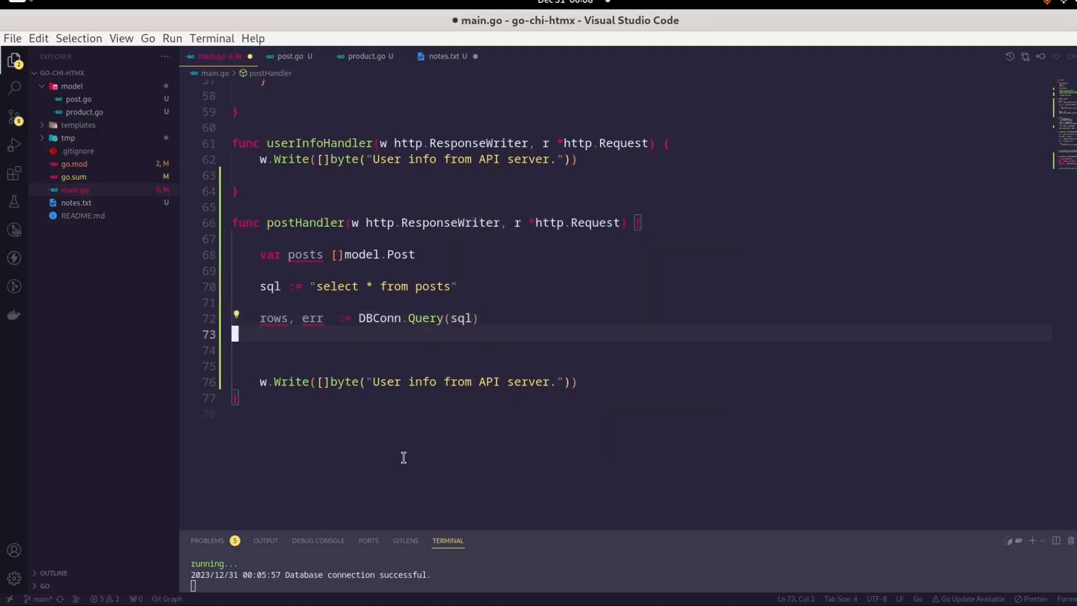
{"action": "key", "text": "Enter"}
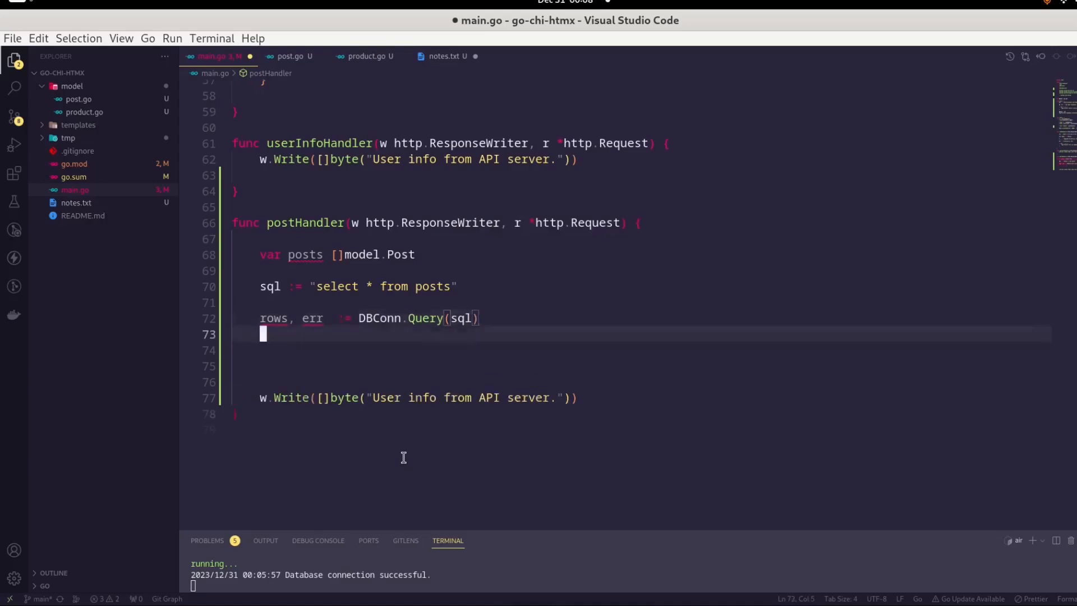
{"action": "key", "text": "Enter"}
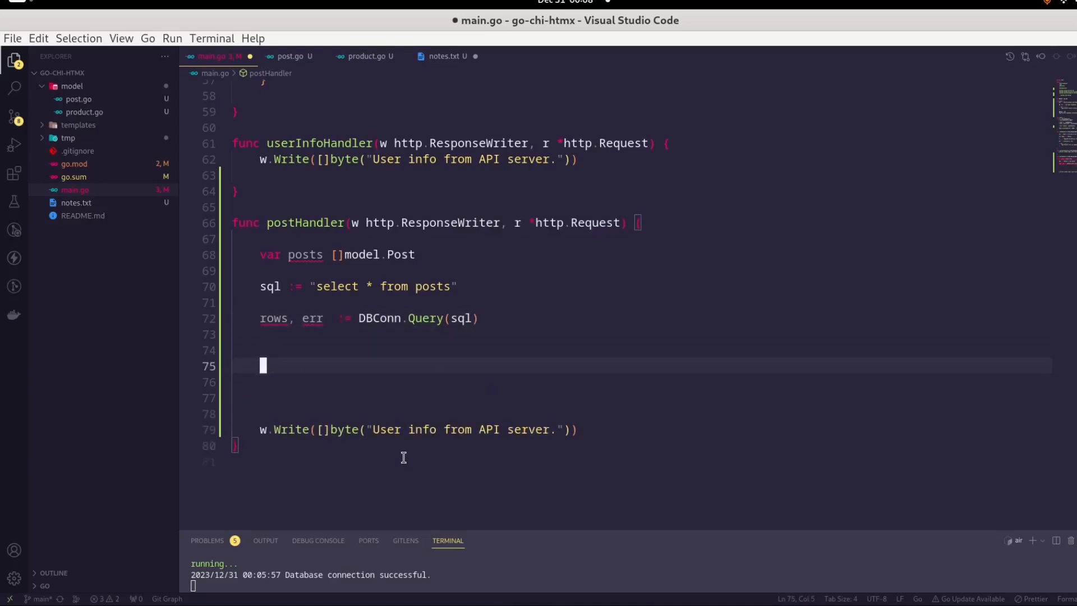
- Add if err != nil { log.Println("error in DB execution", err) } and begin a defer line
{"action": "type", "text": "if"}
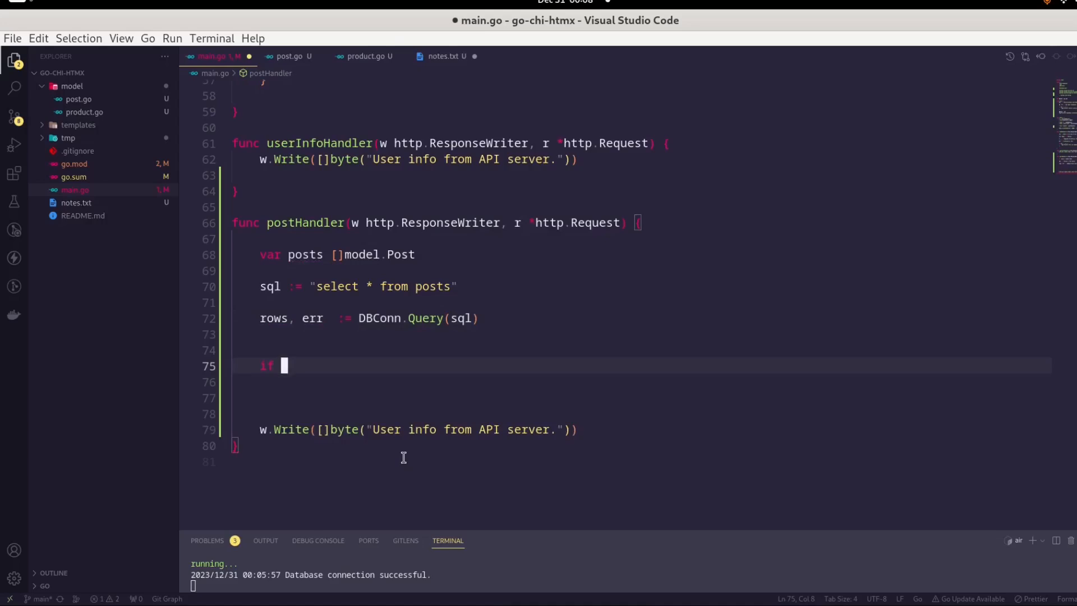
{"action": "type", "text": "err != nil {"}
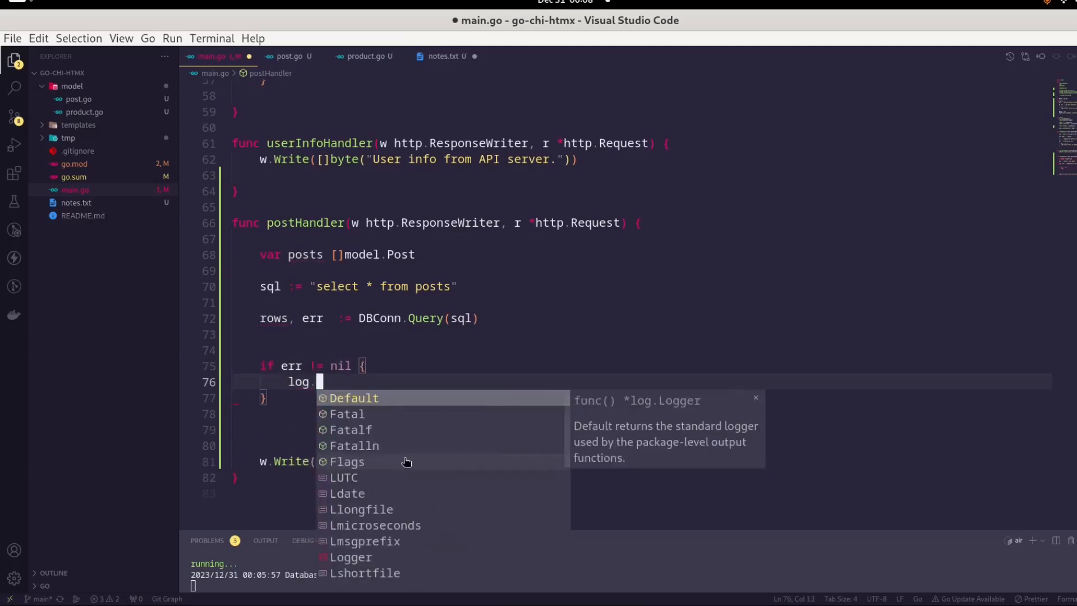
{"action": "type", "text": "Print"}
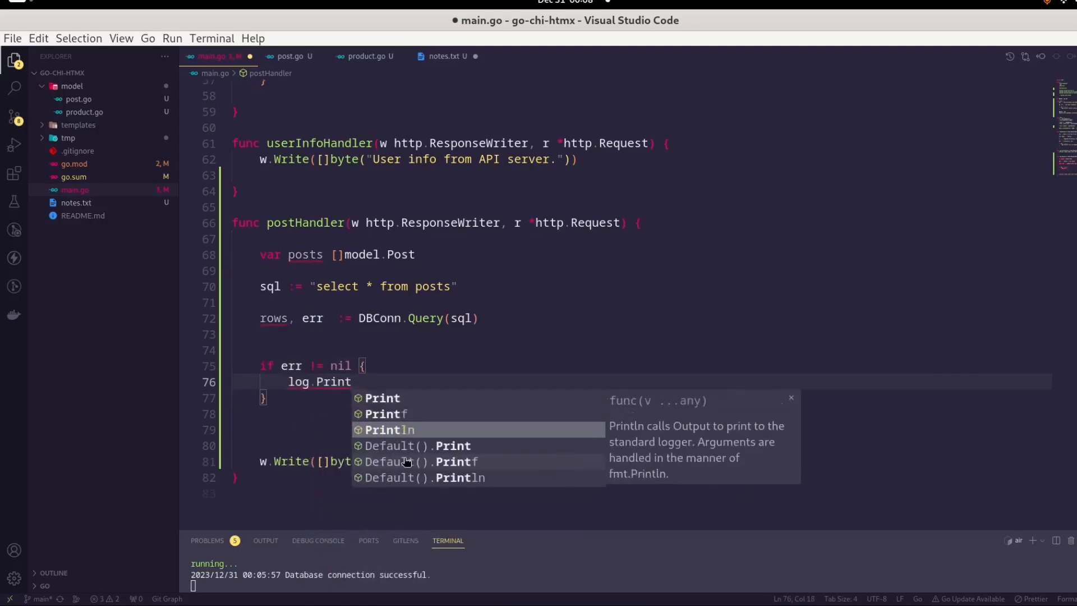
{"action": "left_click", "coordinate": [390, 430]}
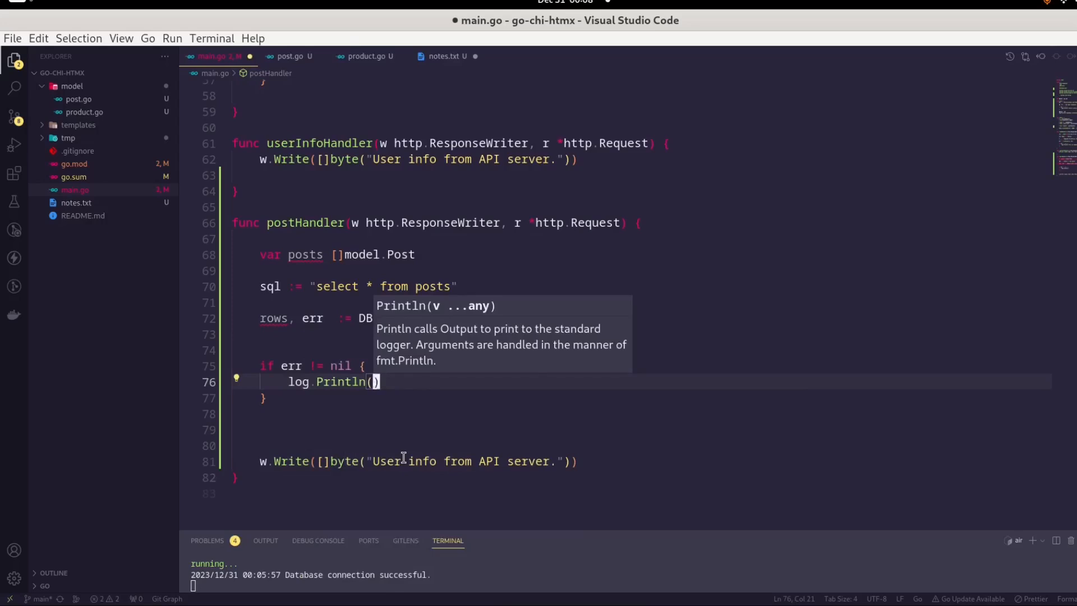
{"action": "type", "text": "\"e"}
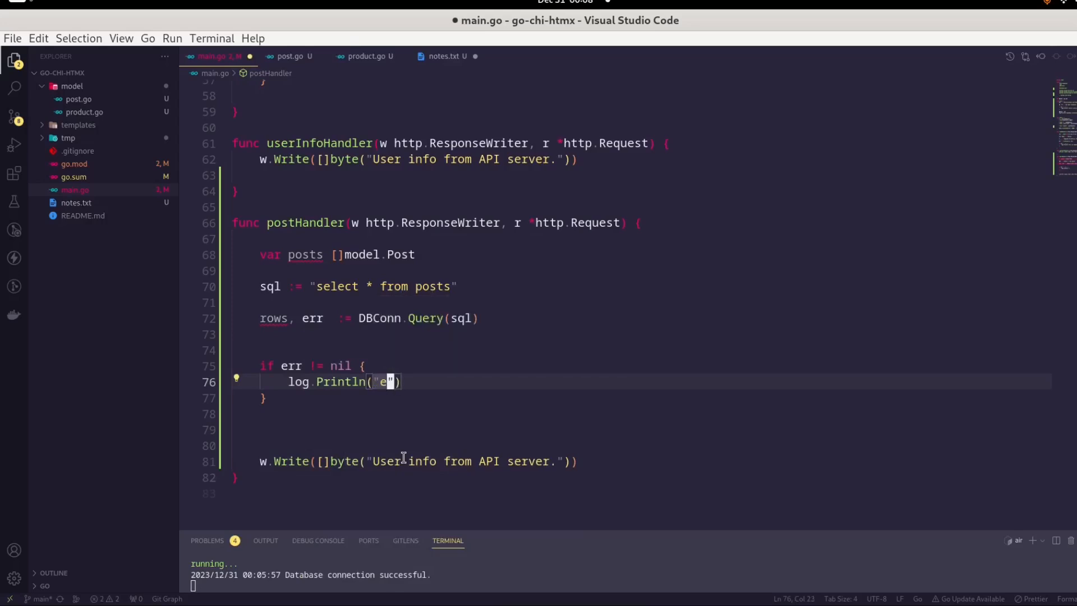
{"action": "type", "text": "rror in DB"}
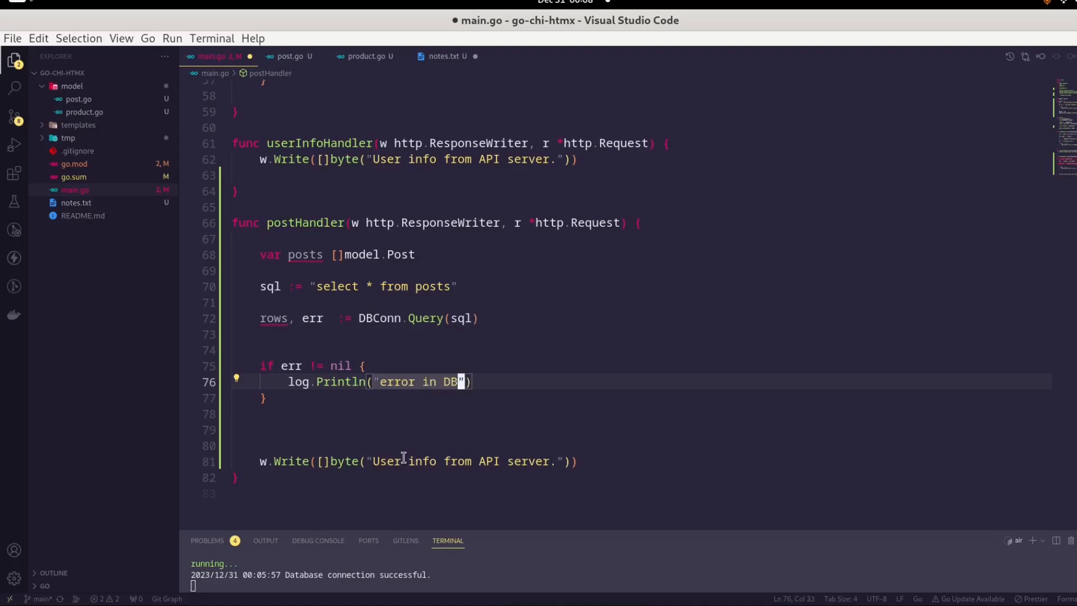
{"action": "type", "text": "execution"}
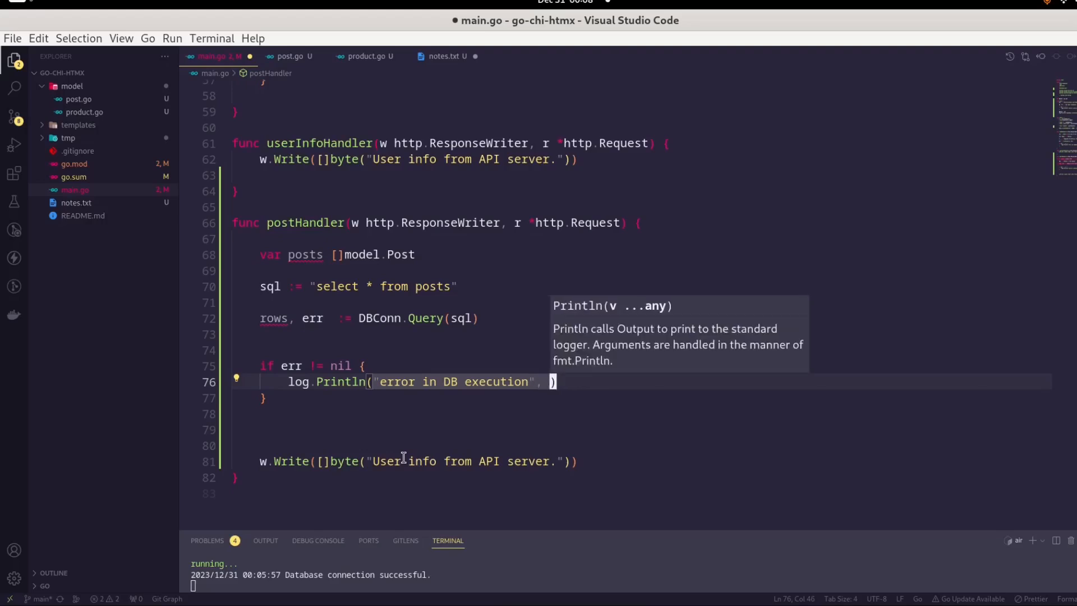
{"action": "type", "text": "err)"}
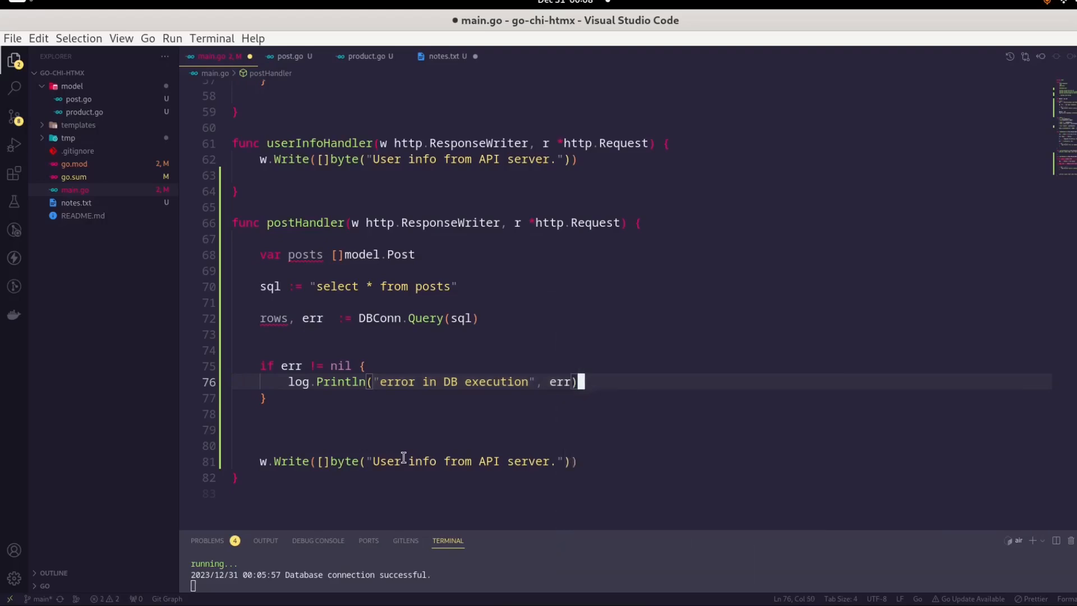
{"action": "type", "text": "defer"}
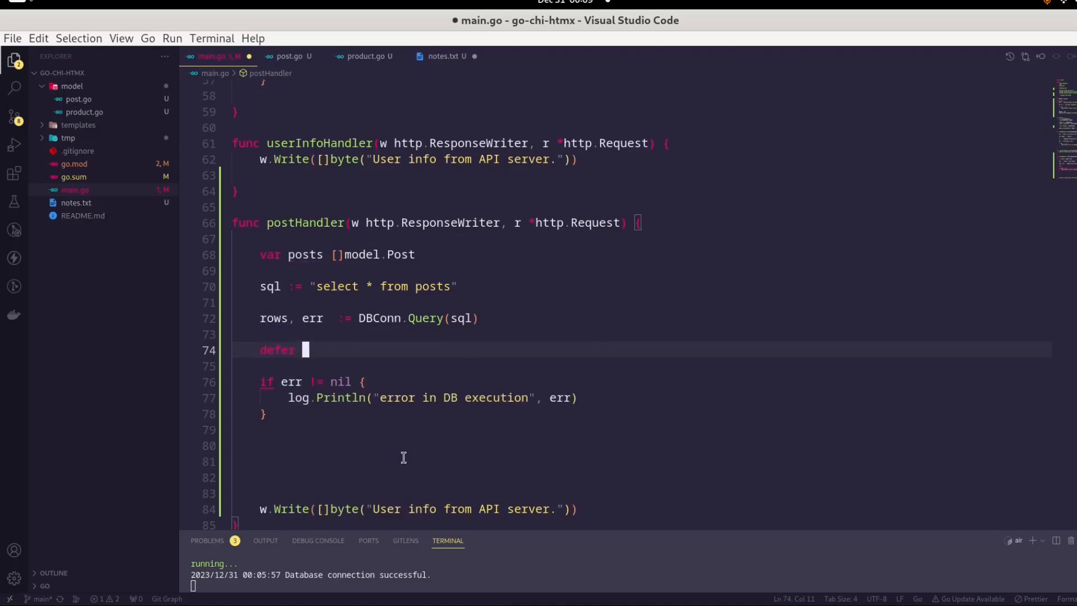
- Complete defer DBConn.Close() after the query, save main.go, and open space for the loop
{"action": "type", "text": "db"}
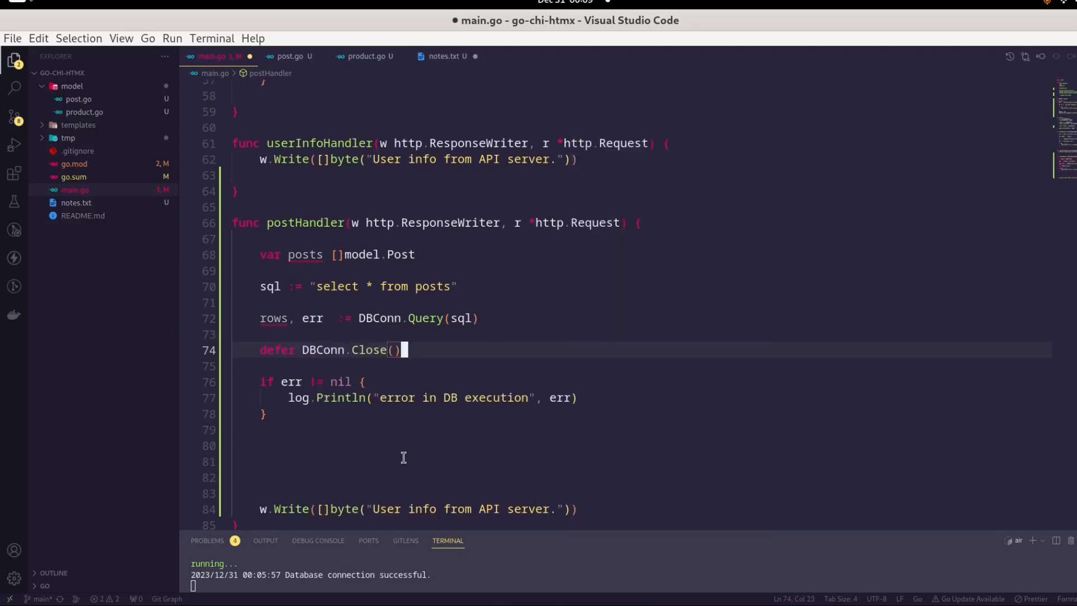
{"action": "key", "text": "ctrl+s"}
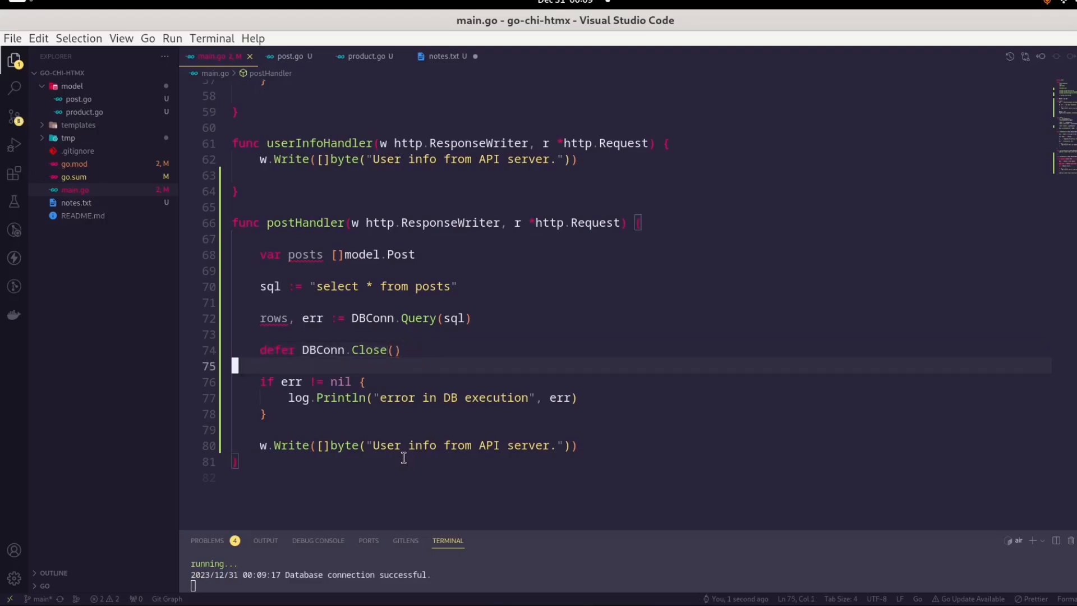
{"action": "key", "text": "Enter"}
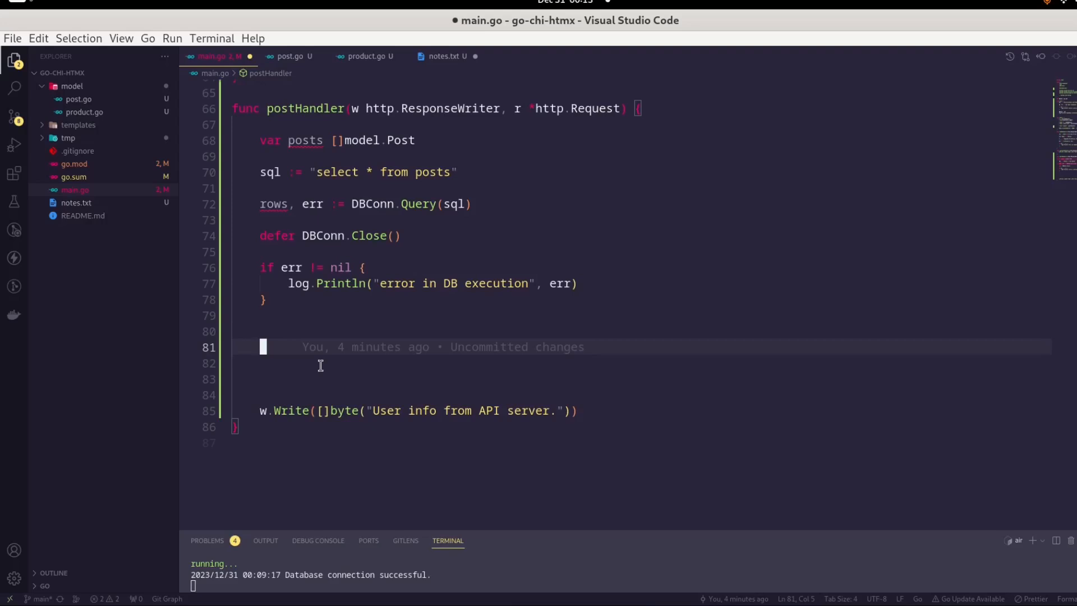
- Start a for rows.Next() loop that creates data := model.Post{}
{"action": "type", "text": "for"}
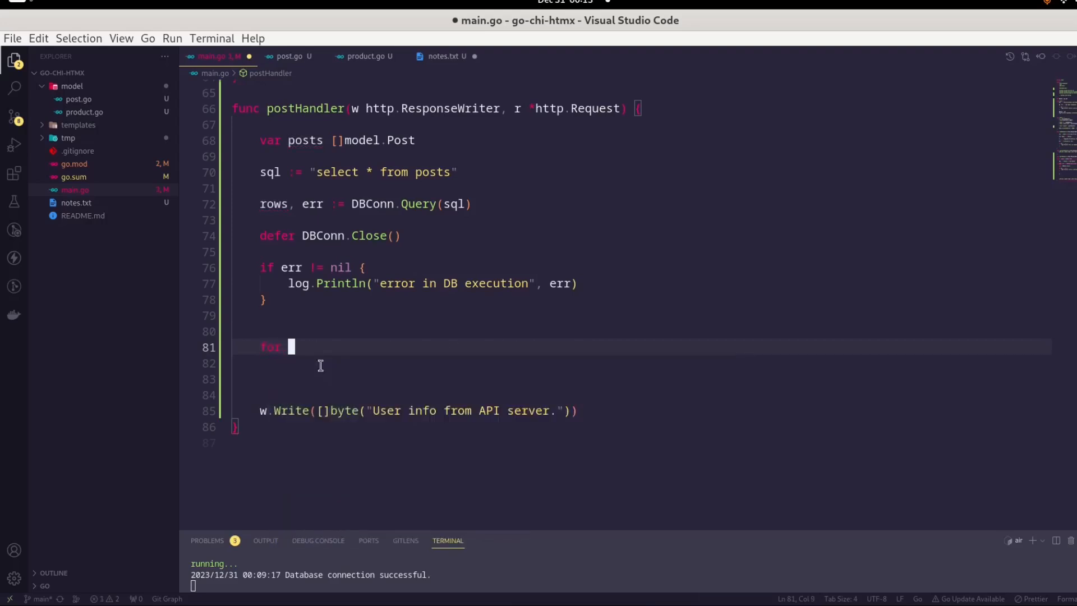
{"action": "type", "text": "rows"}
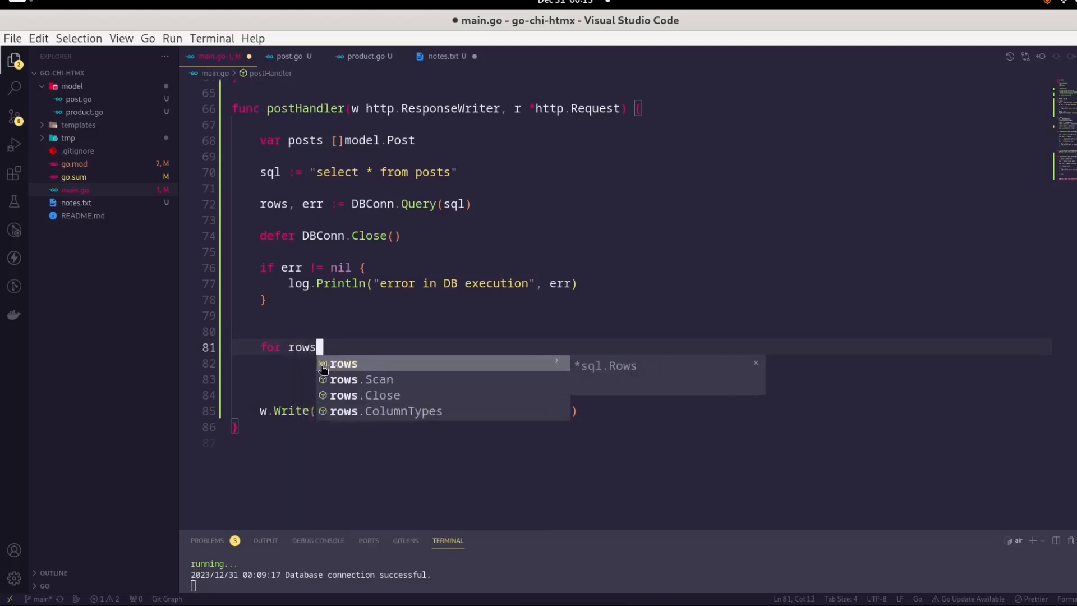
{"action": "type", "text": ".Next("}
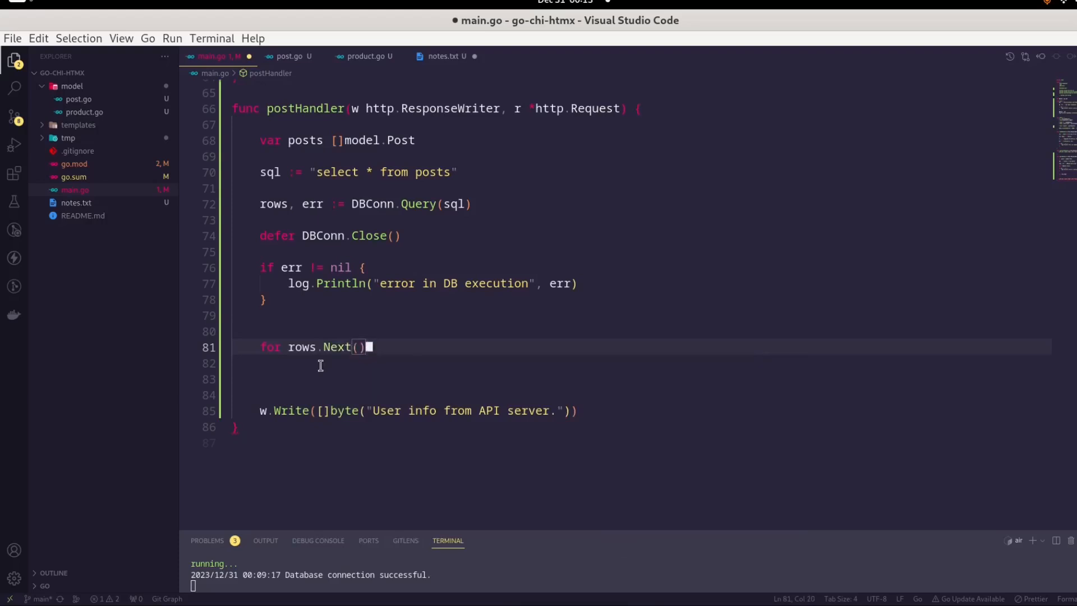
{"action": "type", "text": "{"}
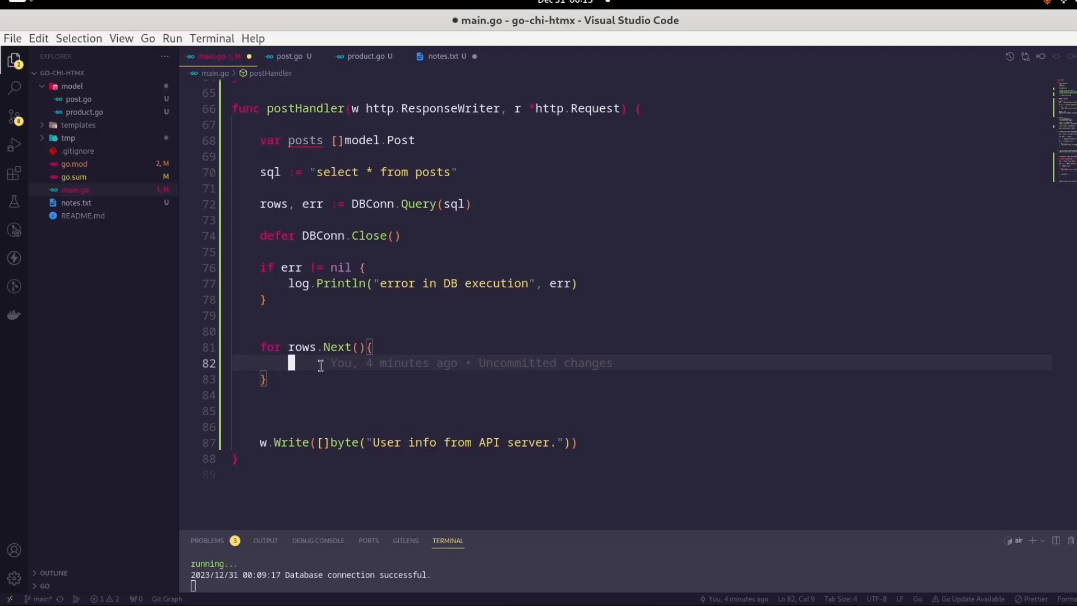
{"action": "mouse_move", "coordinate": [377, 236]}
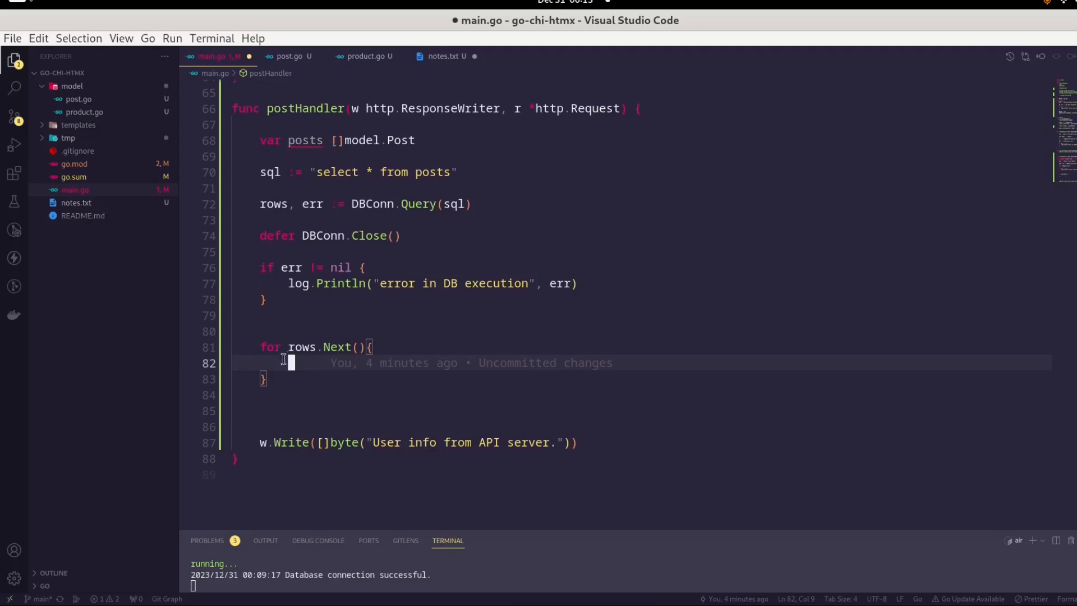
{"action": "type", "text": "data :="}
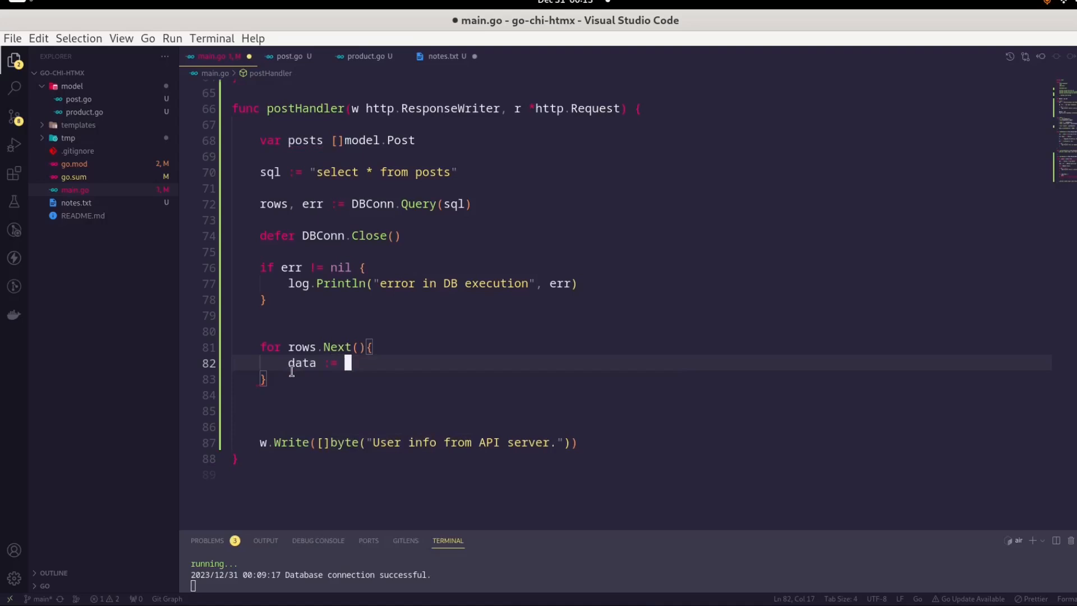
{"action": "type", "text": "model"}
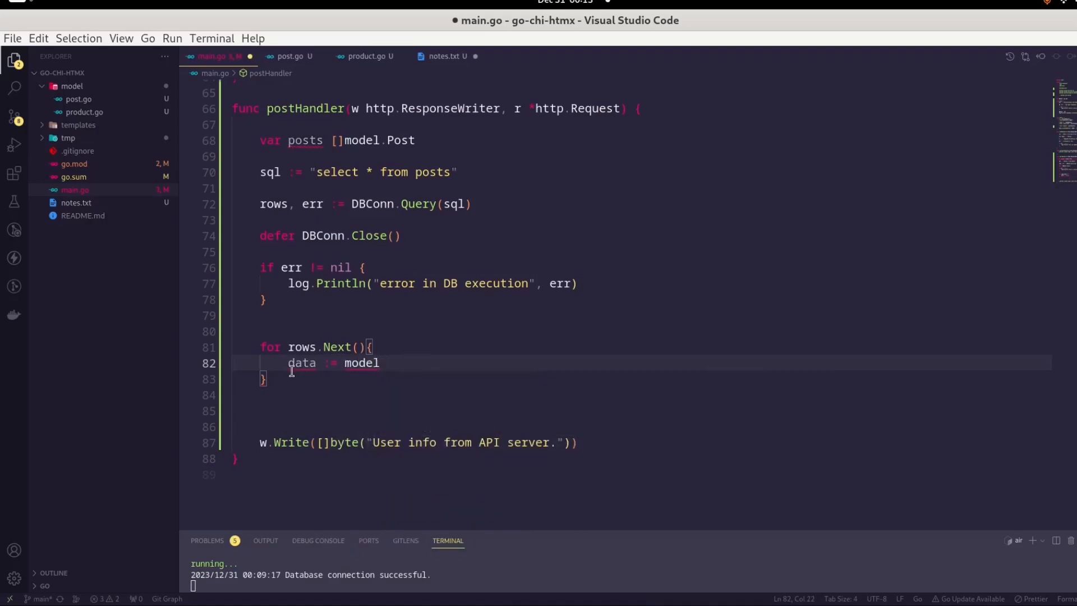
{"action": "type", "text": ".Post"}
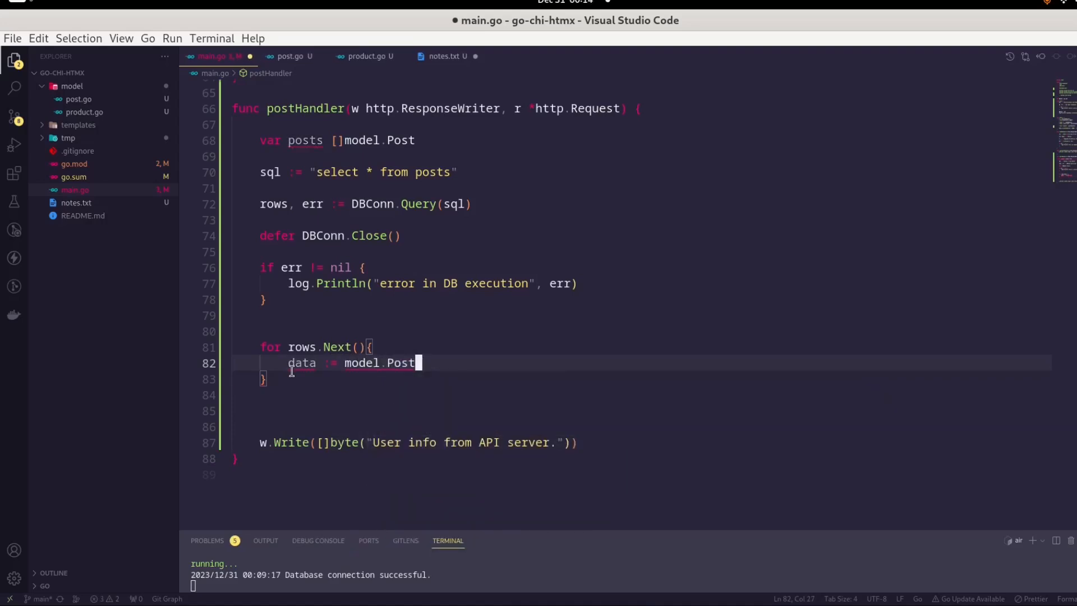
{"action": "type", "text": "{"}
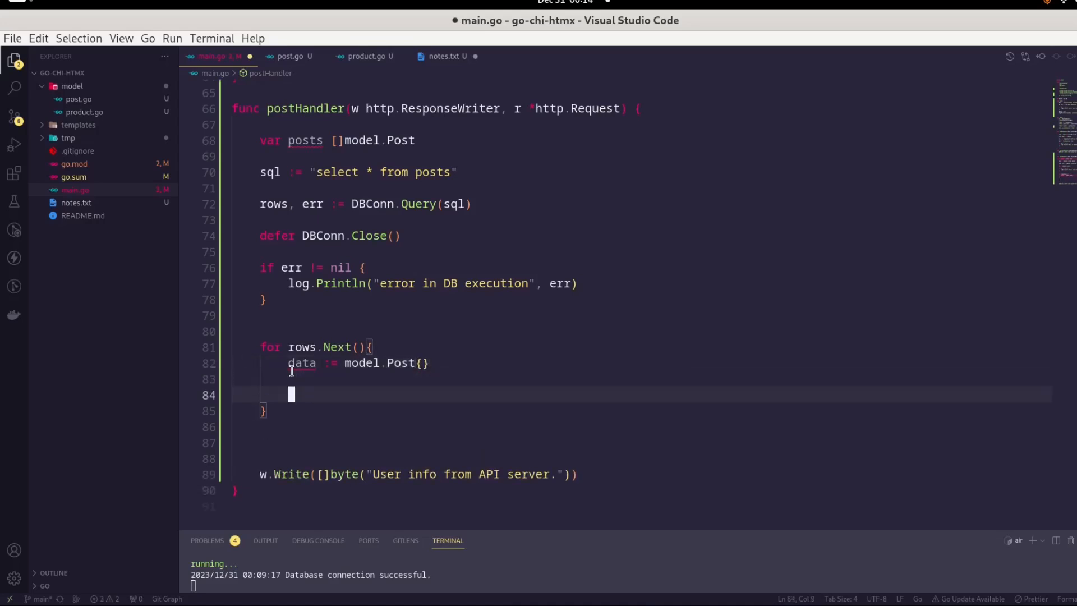
- Begin rows.Scan(&data.Id, &data inside the loop
{"action": "type", "text": "rows.Scan(&"}
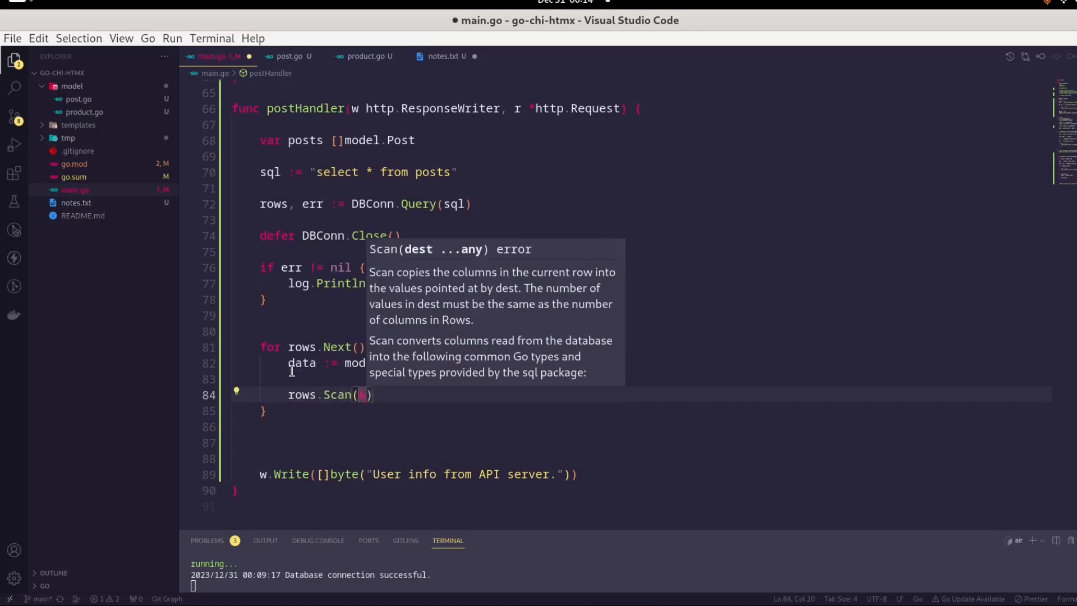
{"action": "type", "text": "data.Id"}
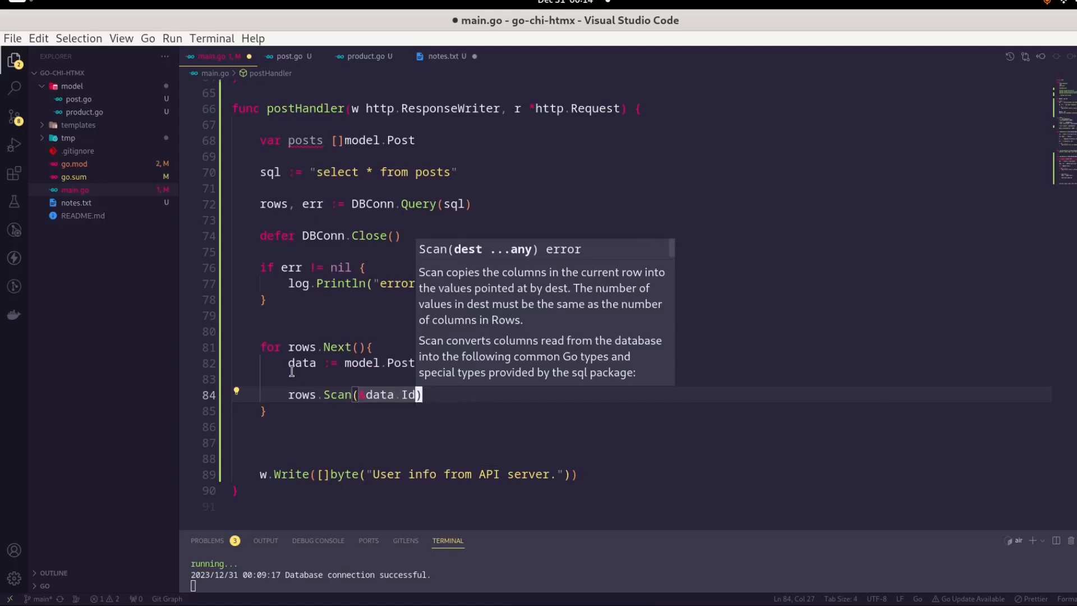
{"action": "type", "text": ","}
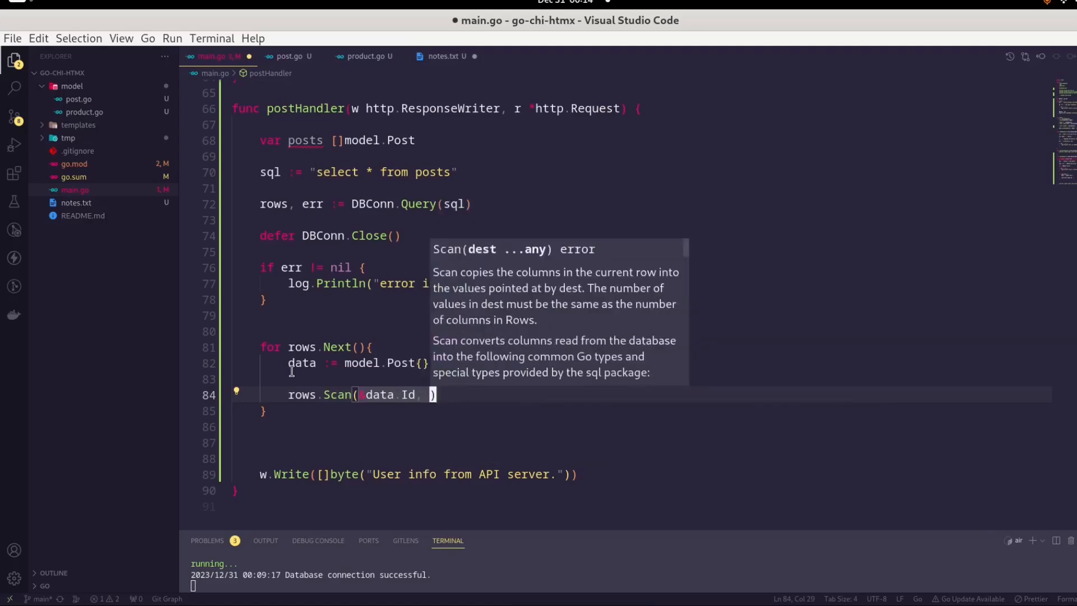
{"action": "type", "text": "&data.Titl"}
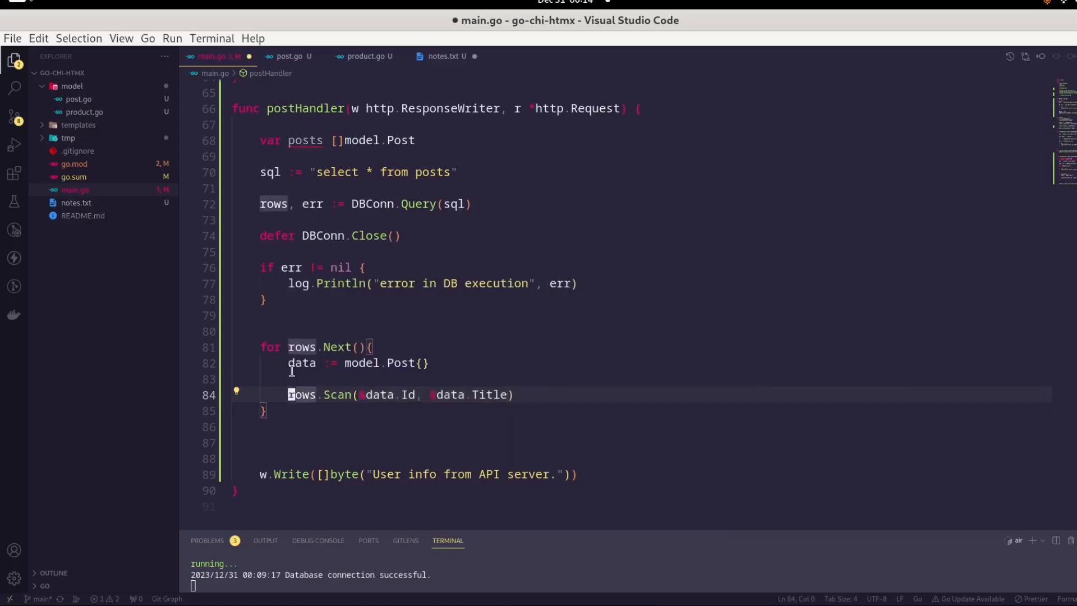
- Capture the Scan result as err, add if err != nil { log.Println(err) }, and start a posts line
{"action": "type", "text": "err :="}
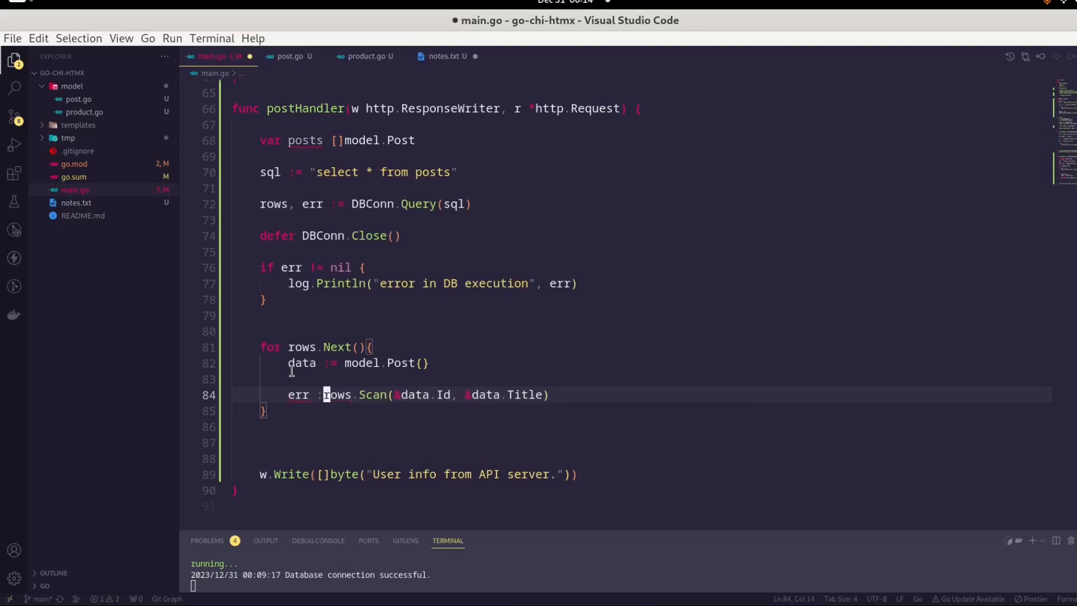
{"action": "key", "text": "enter"}
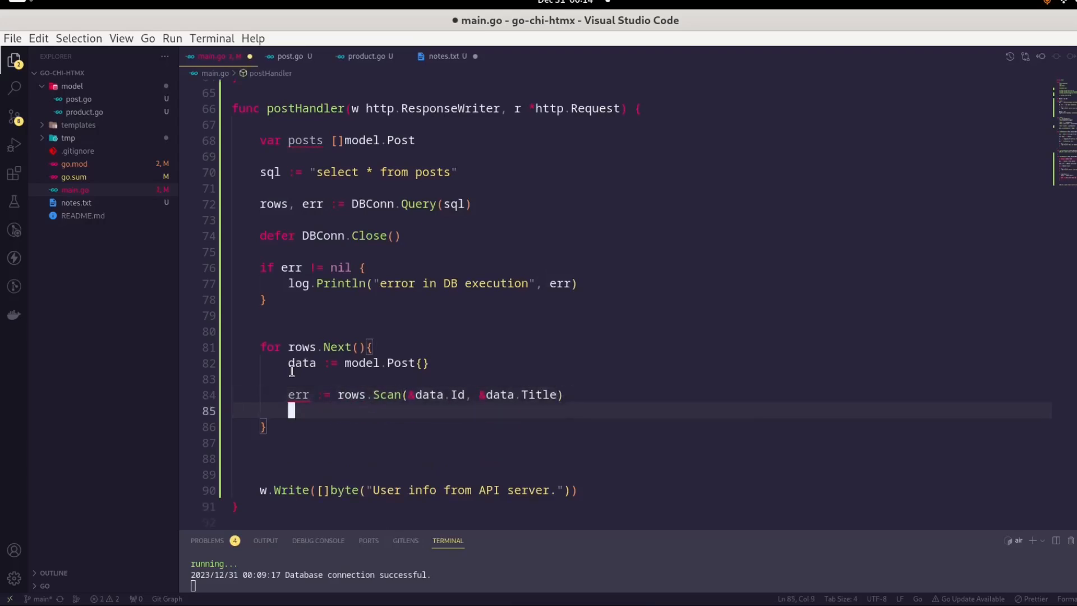
{"action": "type", "text": "if err"}
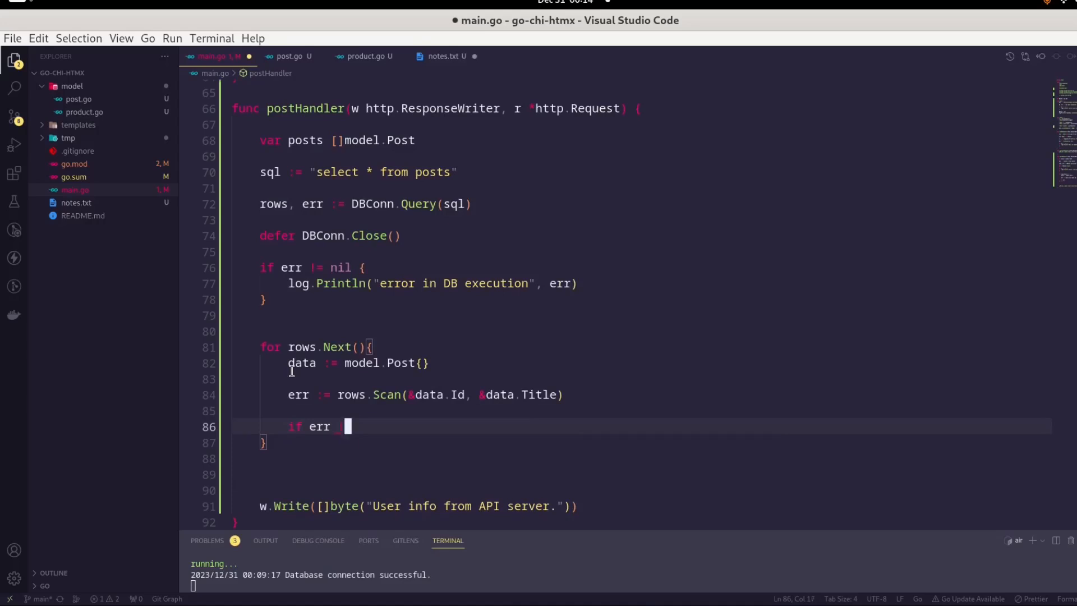
{"action": "type", "text": "!= nil"}
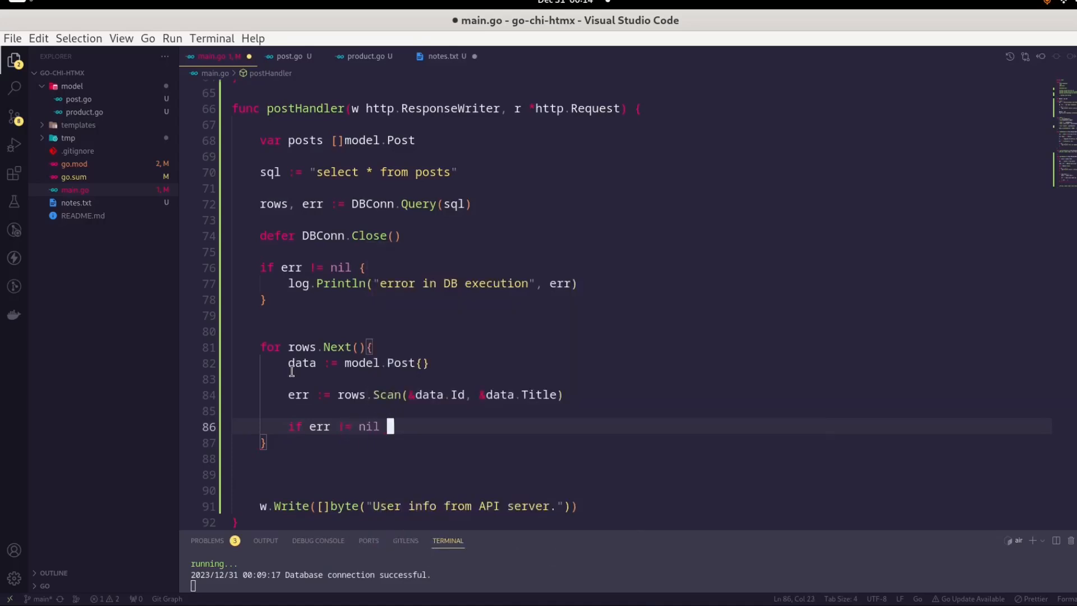
{"action": "type", "text": "{"}
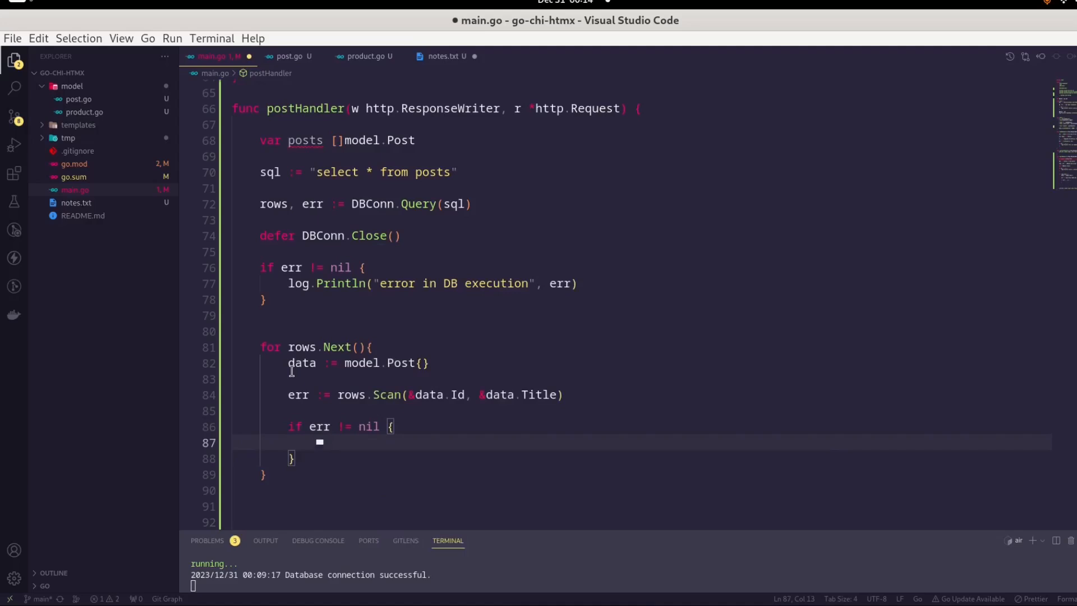
{"action": "type", "text": "log."}
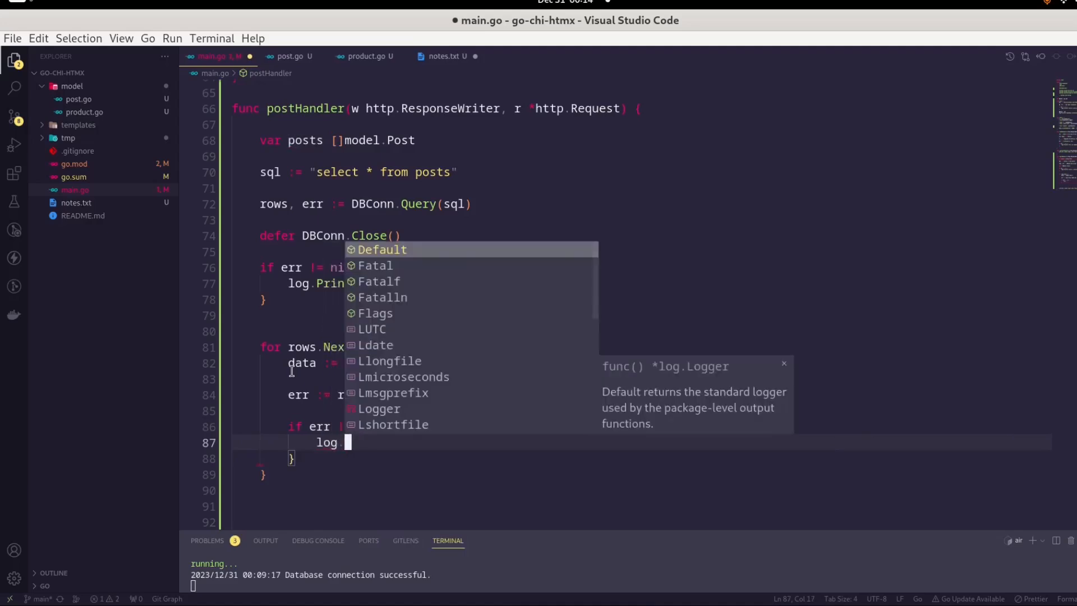
{"action": "type", "text": "Println(err"}
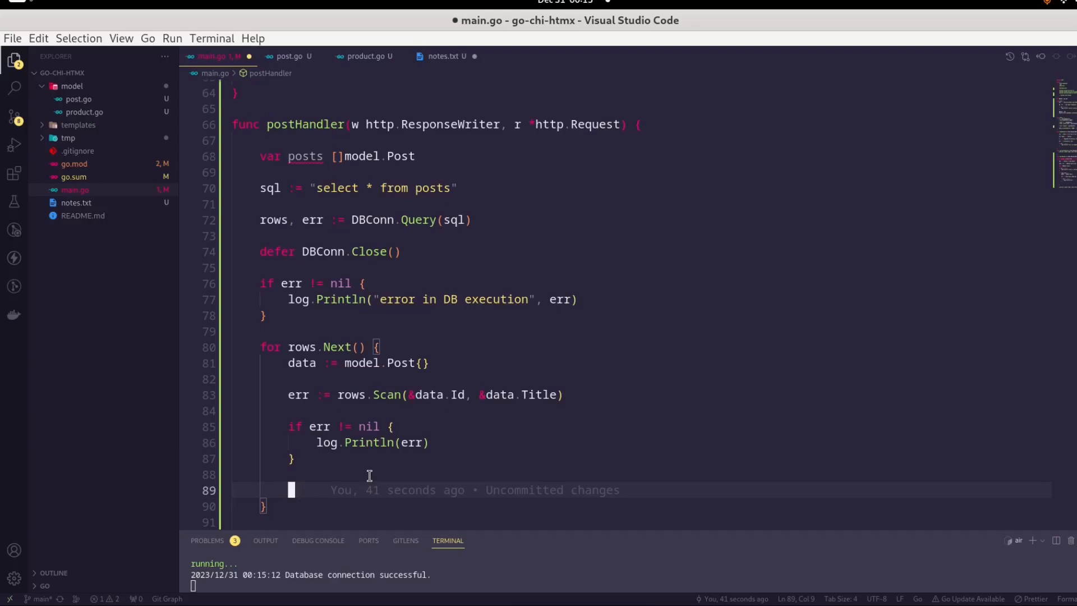
{"action": "type", "text": "post-"}
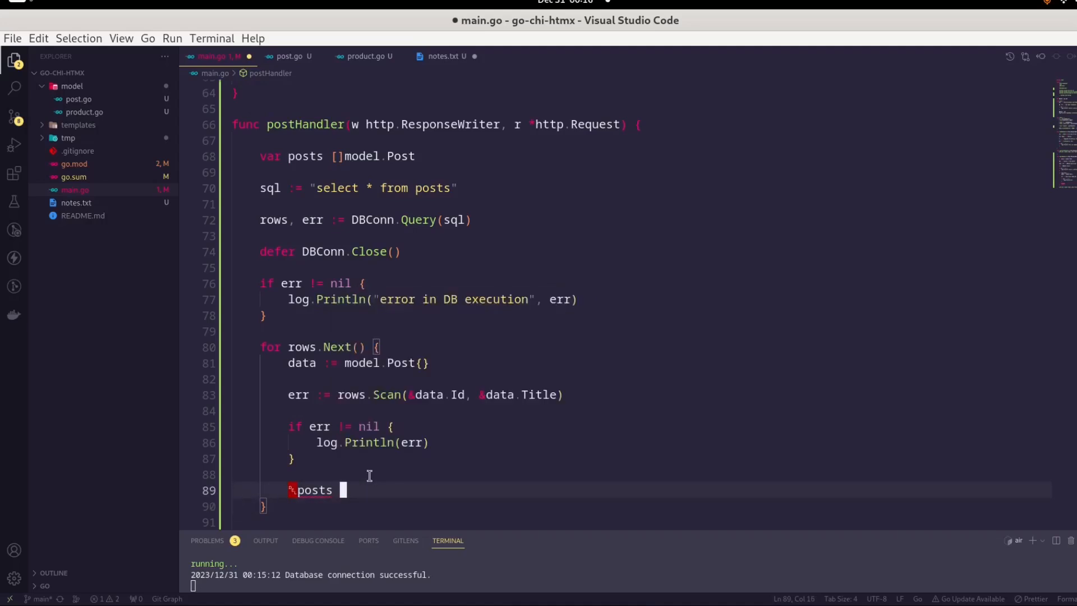
- Write posts = append(posts, data) after the error check in the loop
{"action": "type", "text": "= appe"}
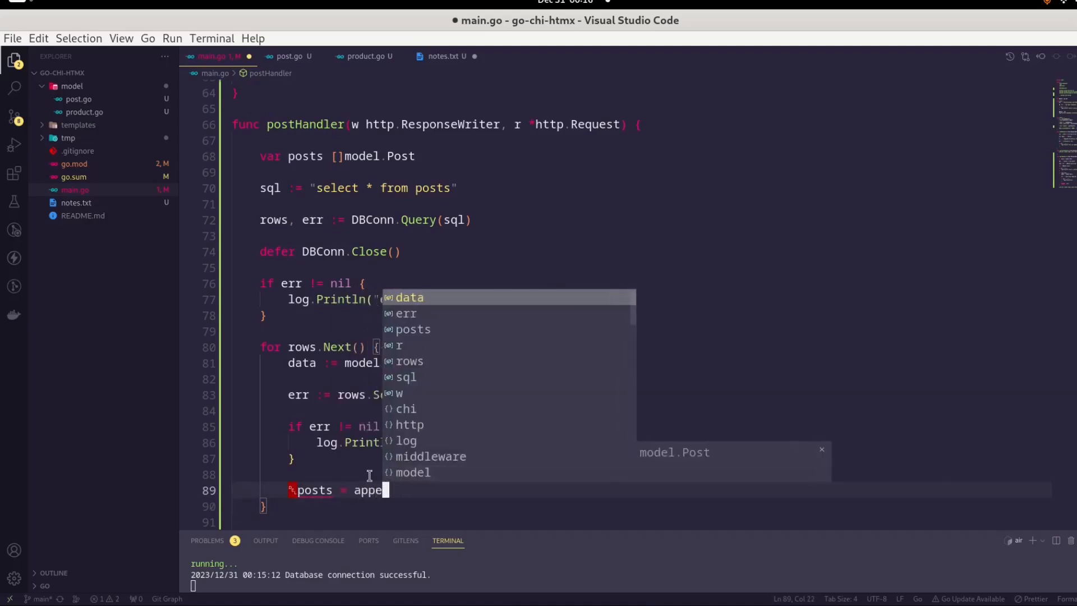
{"action": "type", "text": "nd("}
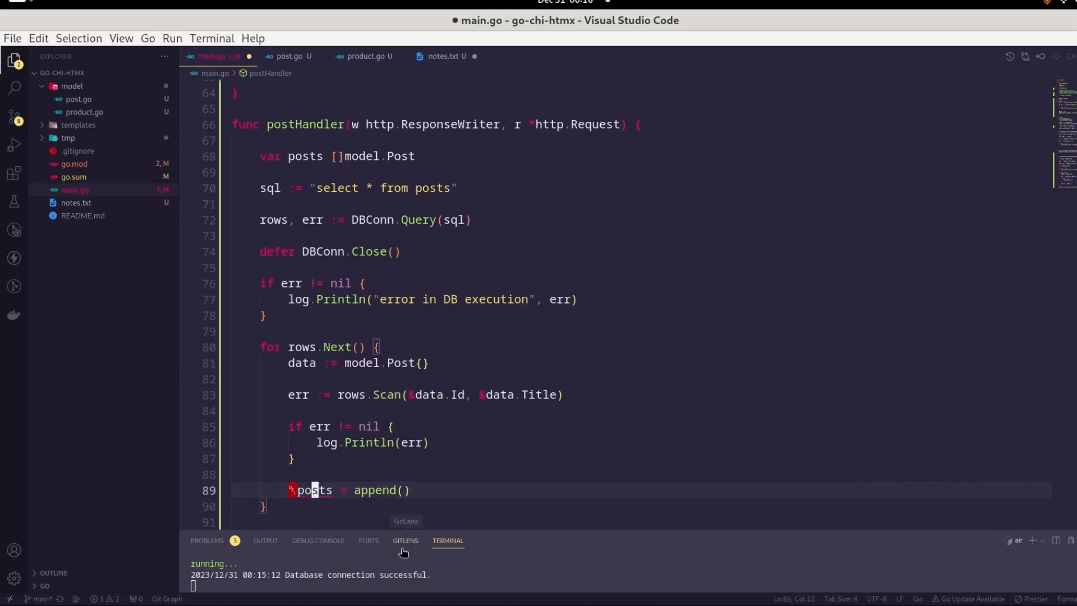
{"action": "key", "text": "Backspace"}
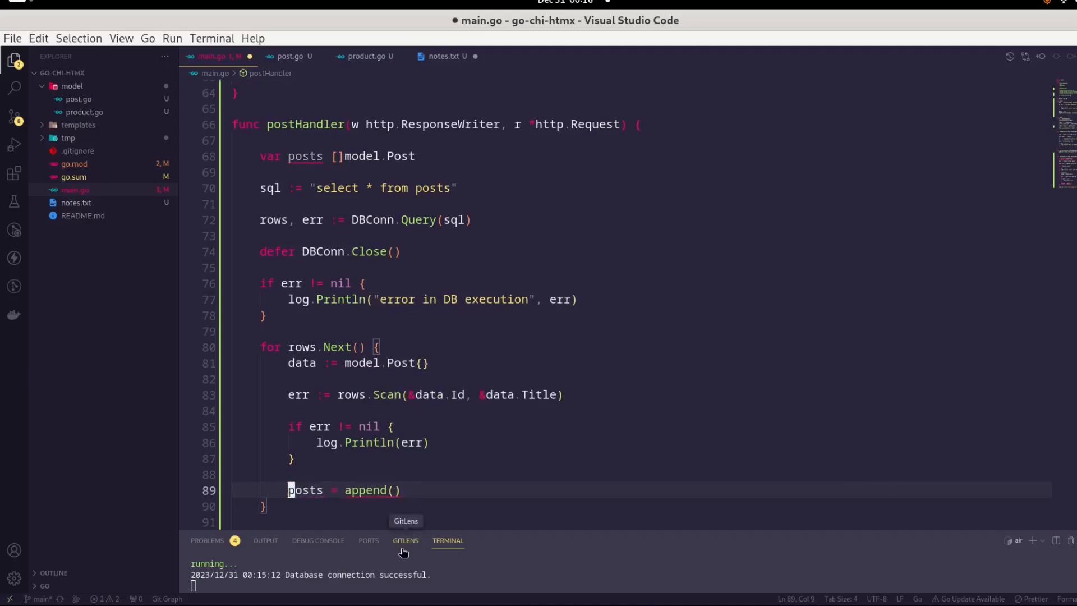
{"action": "left_click", "coordinate": [397, 490]}
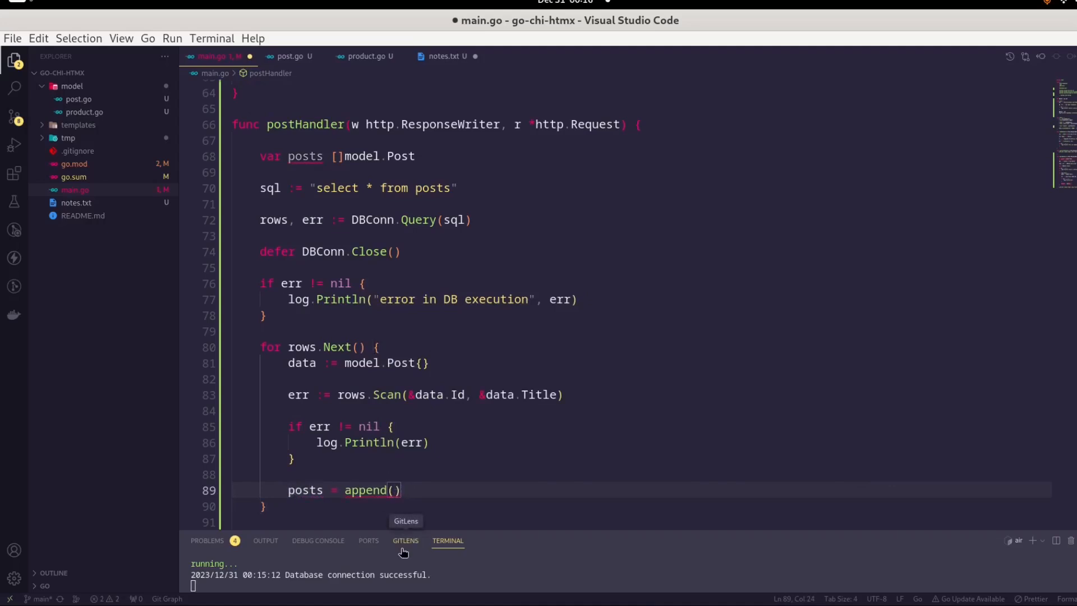
{"action": "type", "text": "posts"}
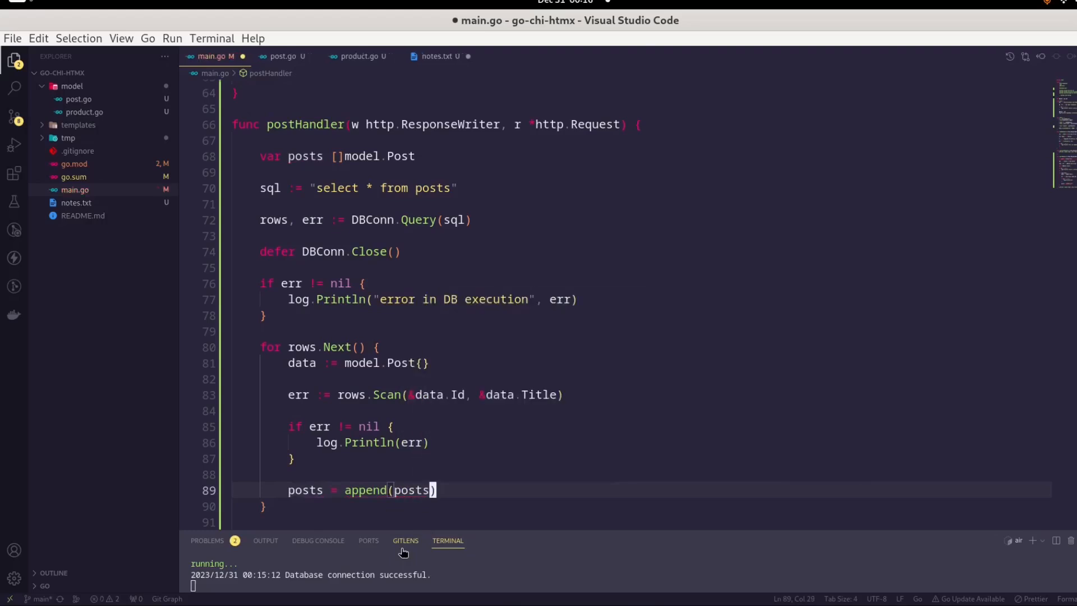
{"action": "type", "text": ", data"}
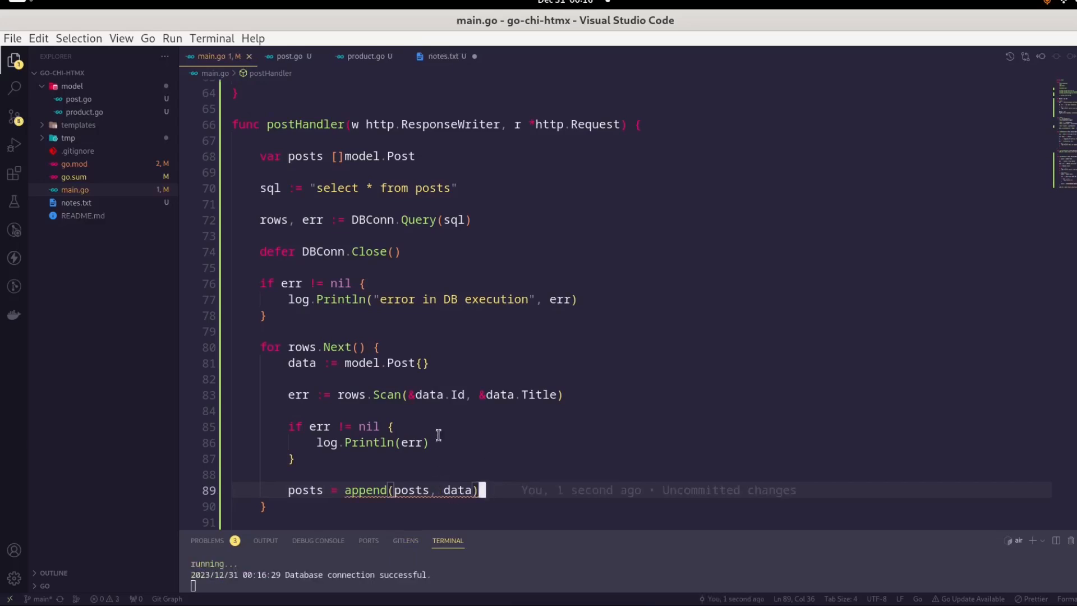
{"action": "scroll", "scroll_direction": "down", "scroll_amount": 3}
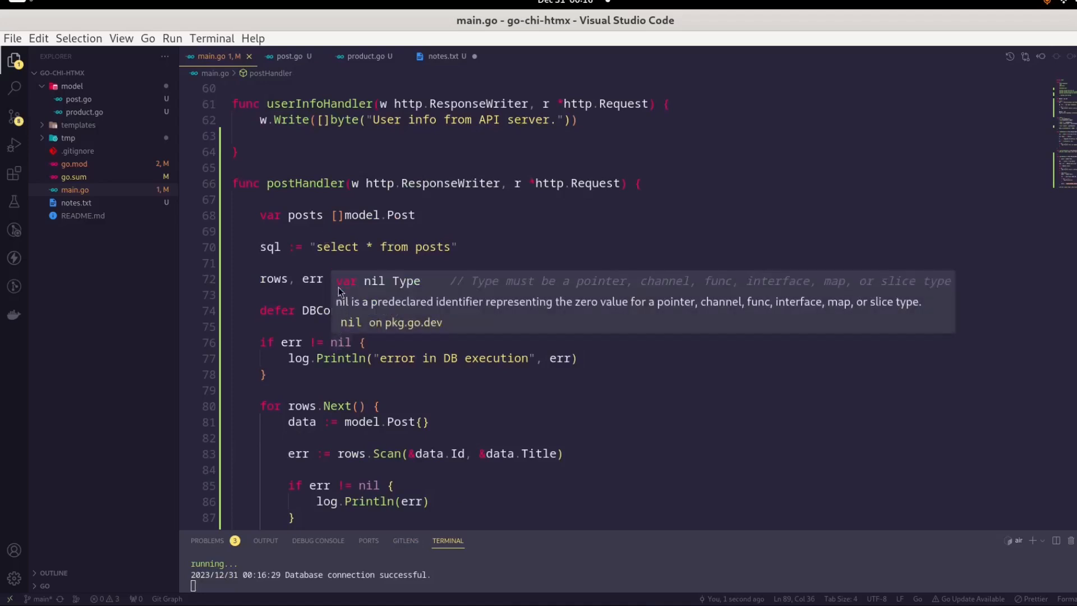
{"action": "scroll", "scroll_direction": "down", "scroll_amount": 3}
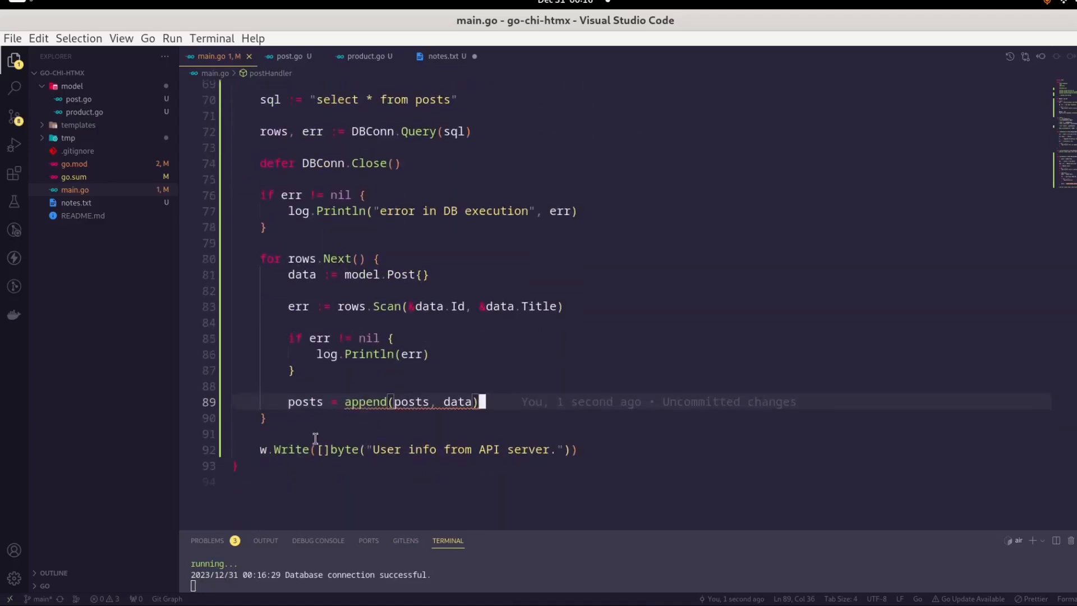
- Add log.Println(posts) after the row loop and save main.go
{"action": "key", "text": "enter"}
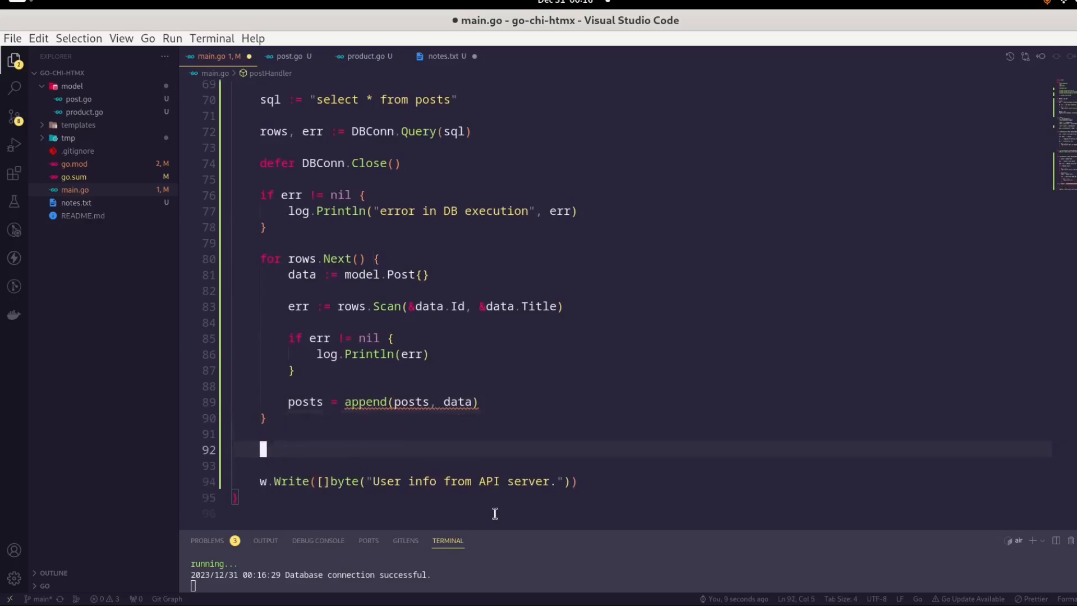
{"action": "type", "text": "log.Println("}
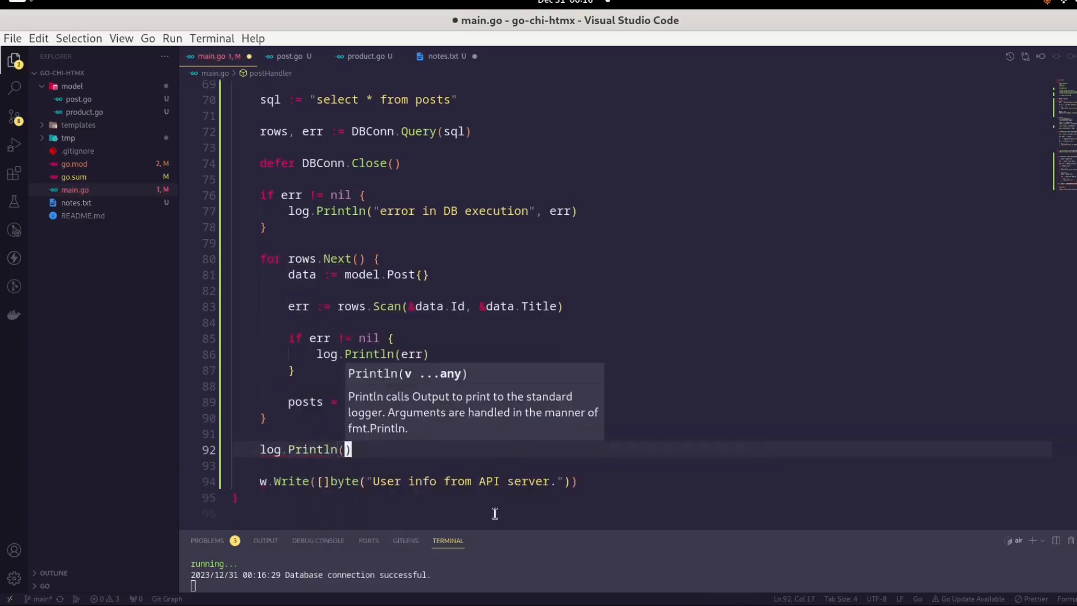
{"action": "type", "text": "posts"}
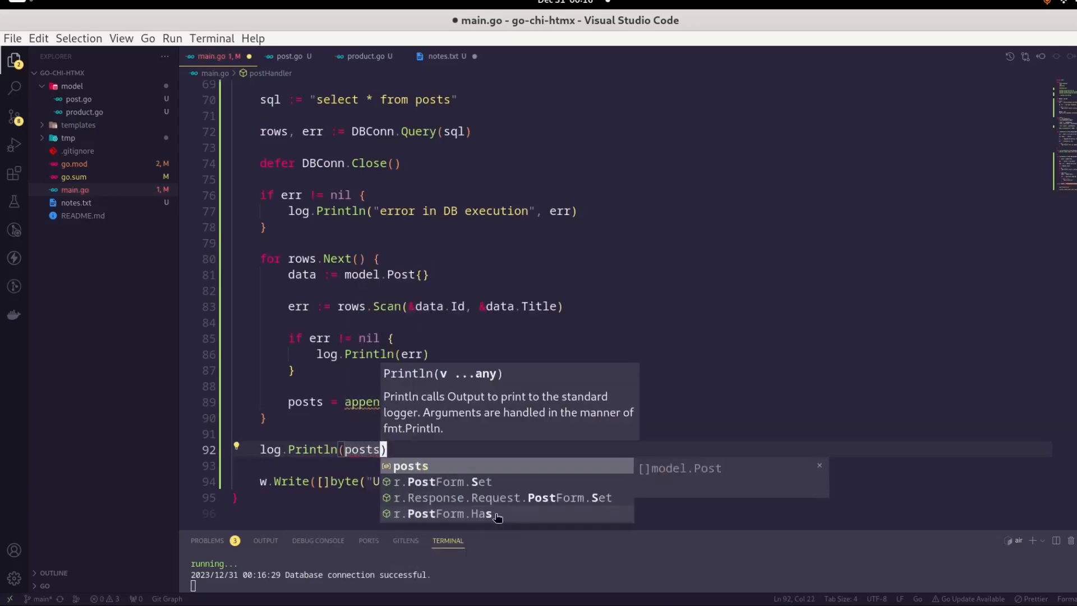
{"action": "key", "text": "ctrl+s"}
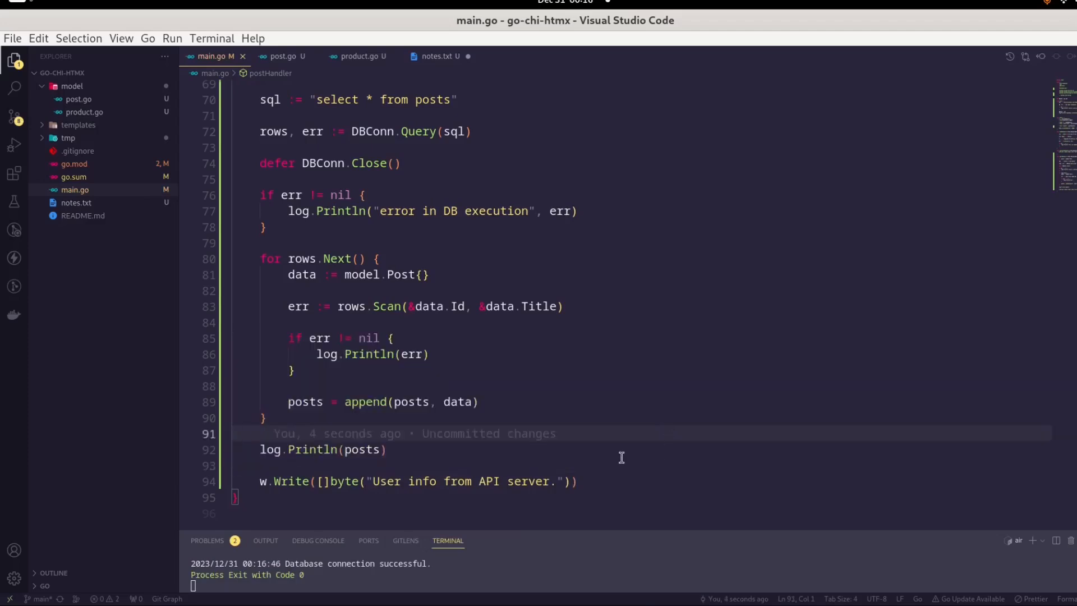
{"action": "mouse_move", "coordinate": [602, 454]}
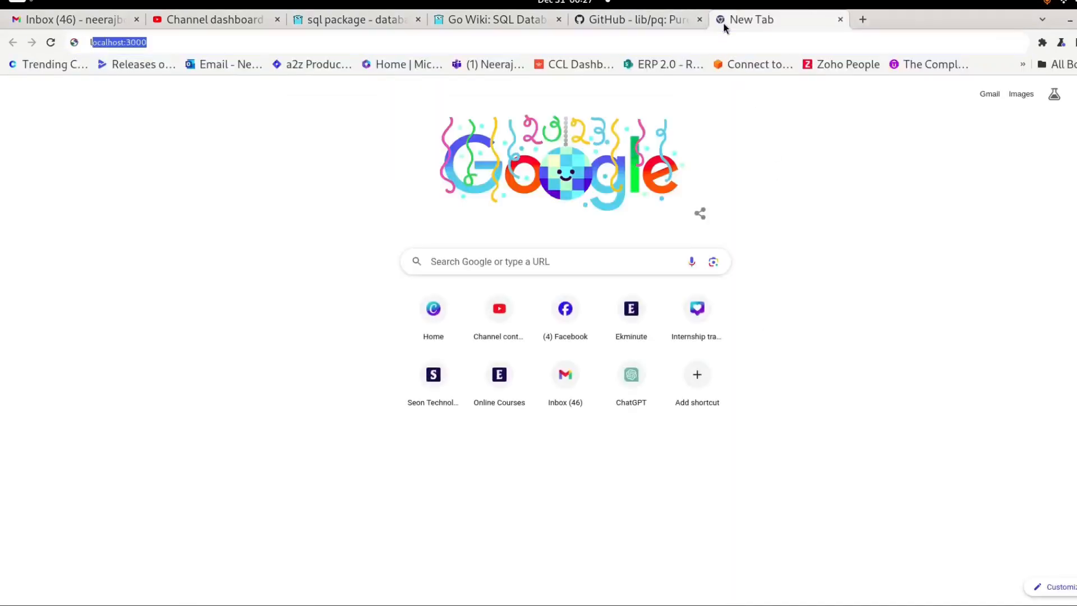
- Load localhost:3000 in the new tab via the CHI HTMX Demo suggestion
{"action": "left_click", "coordinate": [117, 42]}
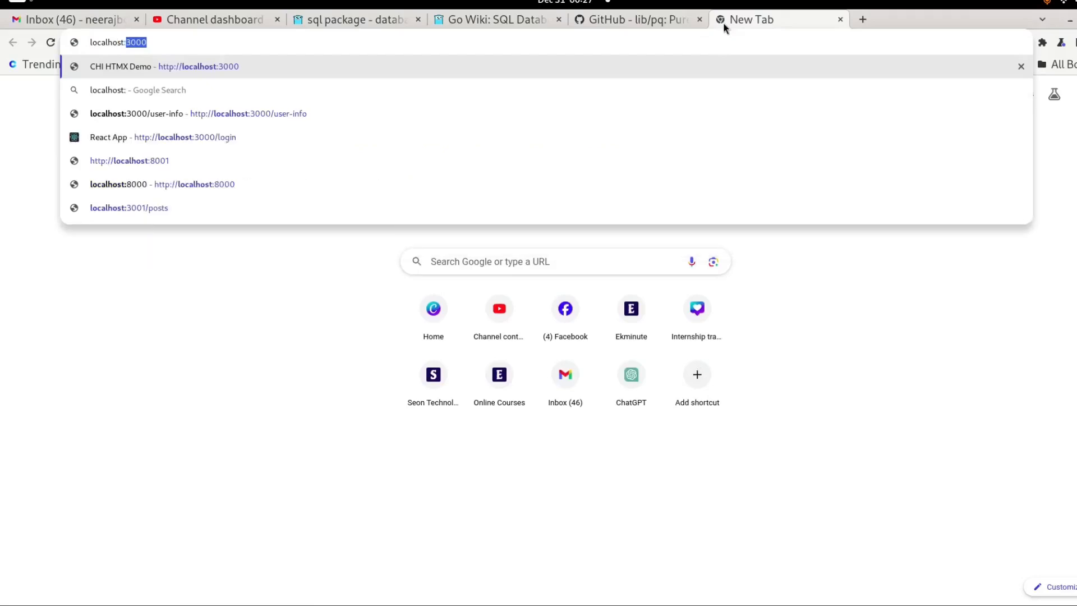
{"action": "left_click", "coordinate": [165, 66]}
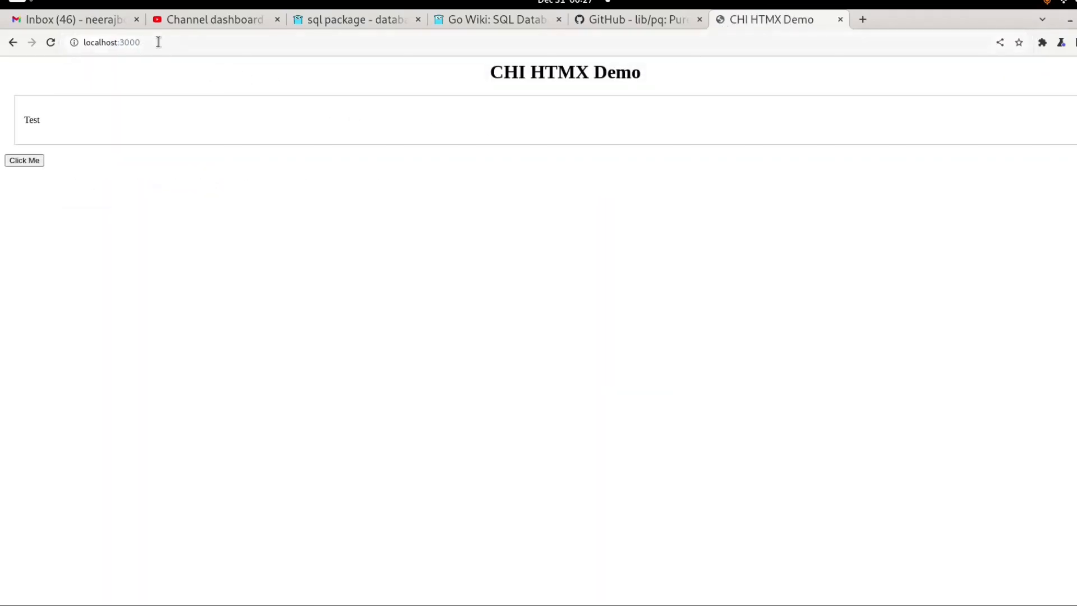
{"action": "left_click", "coordinate": [109, 41]}
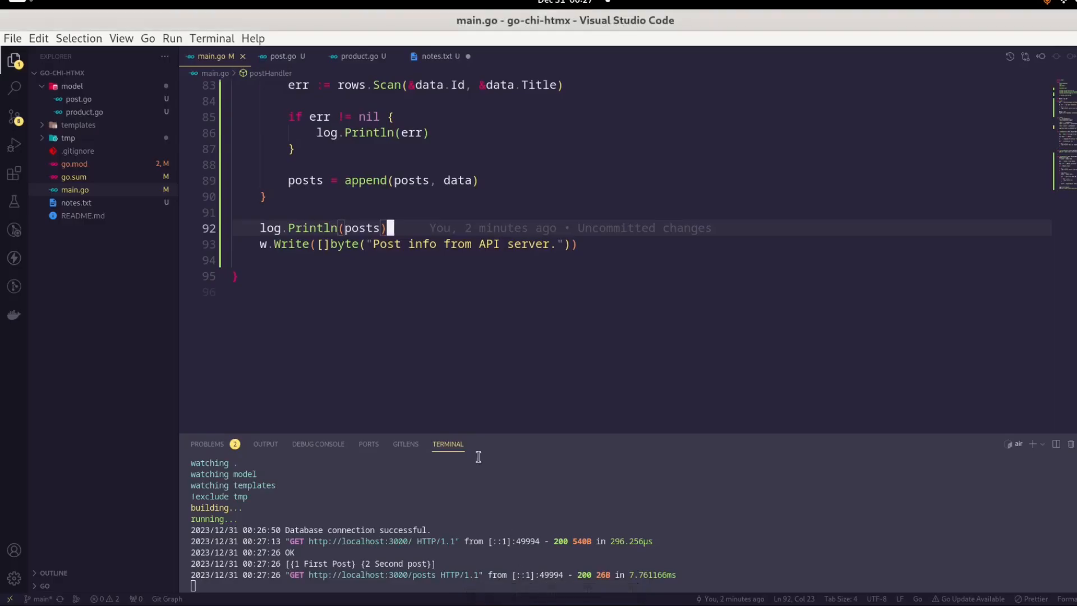
{"action": "mouse_move", "coordinate": [479, 456]}
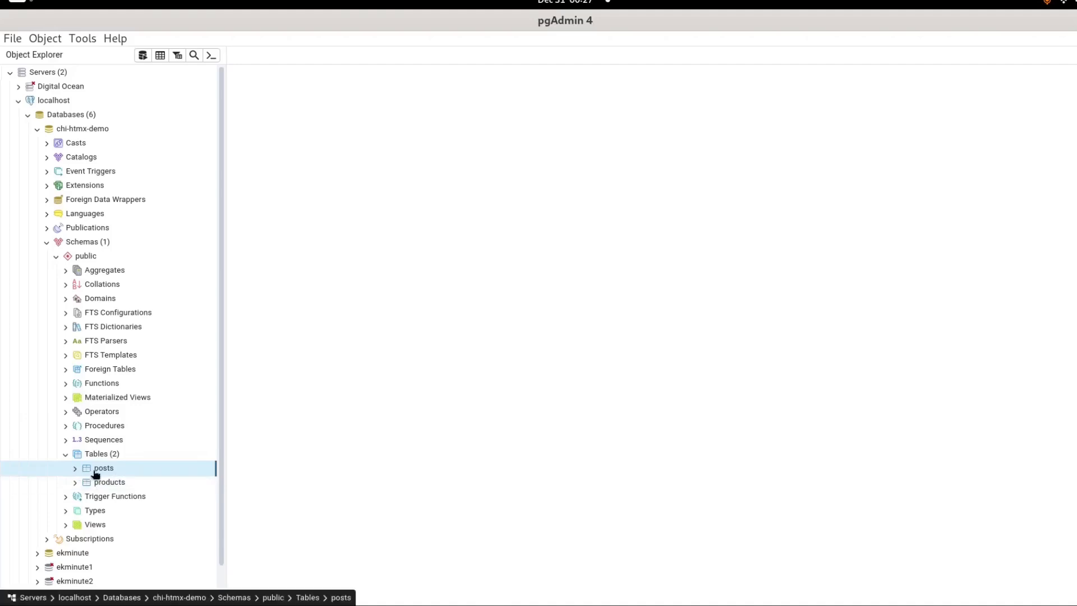
- View all rows of the posts table via View/Edit Data, then return to VS Code
{"action": "right_click", "coordinate": [104, 468]}
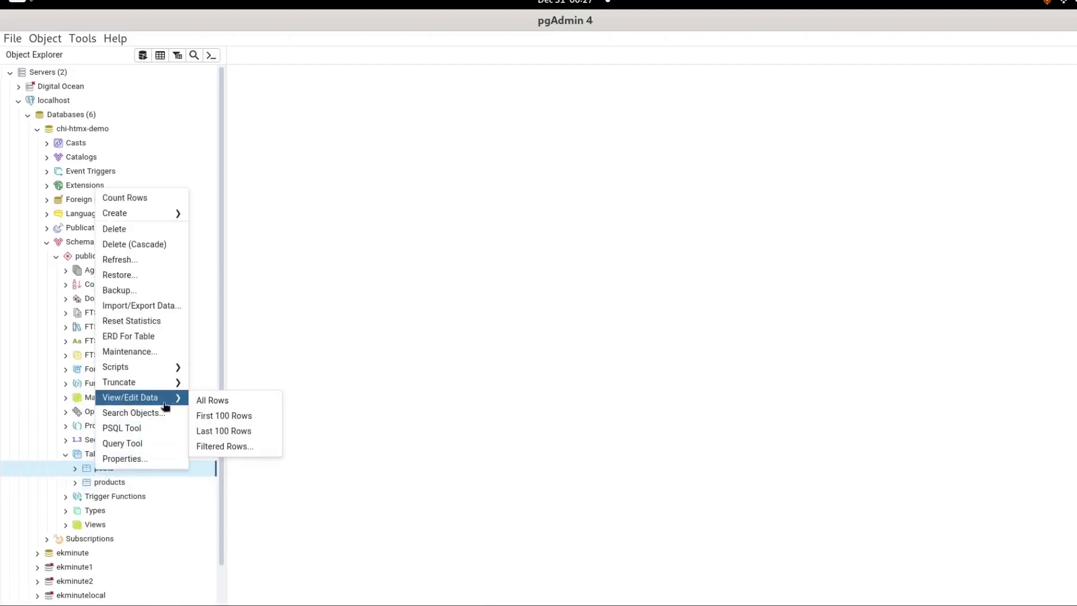
{"action": "left_click", "coordinate": [212, 399]}
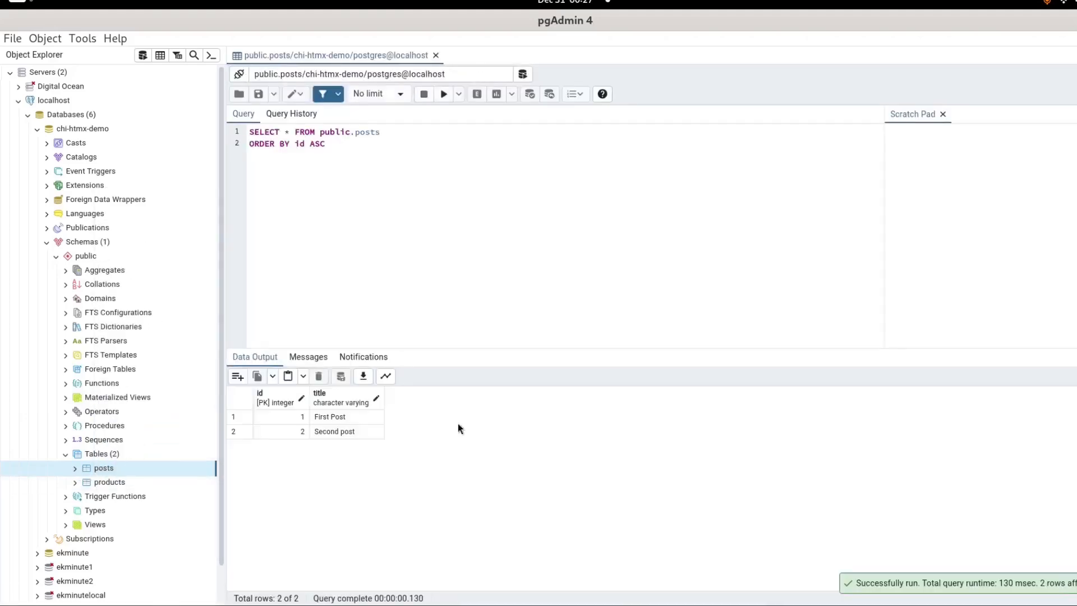
{"action": "mouse_move", "coordinate": [346, 479]}
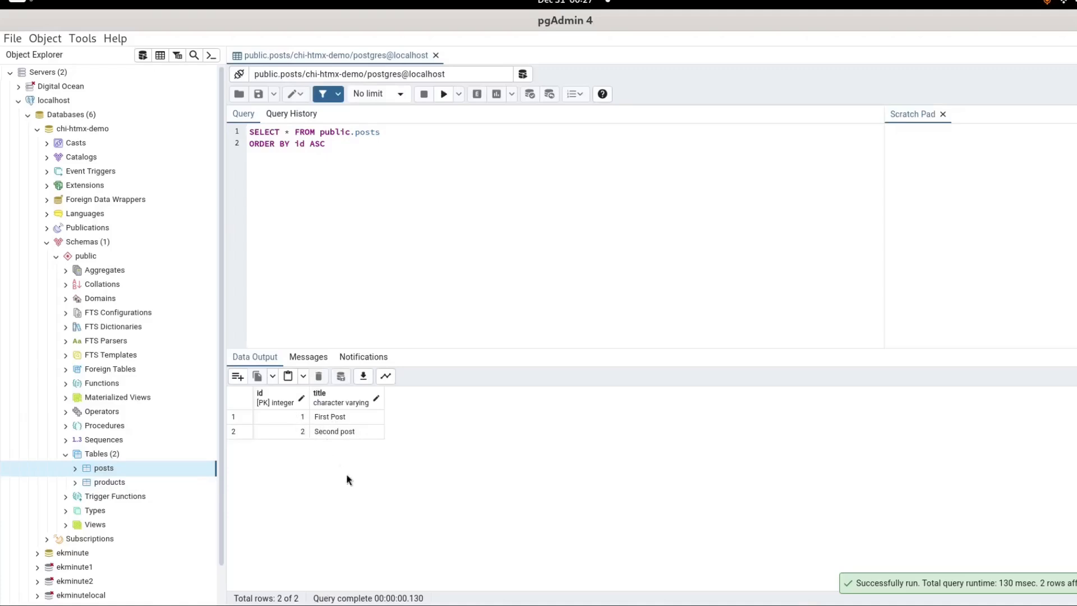
{"action": "mouse_move", "coordinate": [353, 455]}
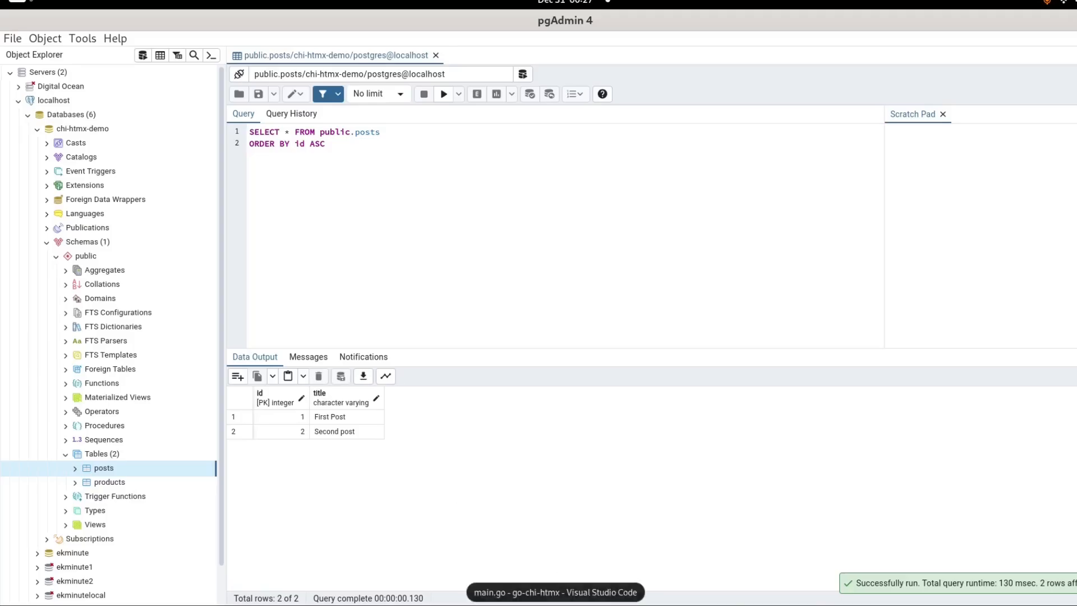
{"action": "left_click", "coordinate": [554, 591]}
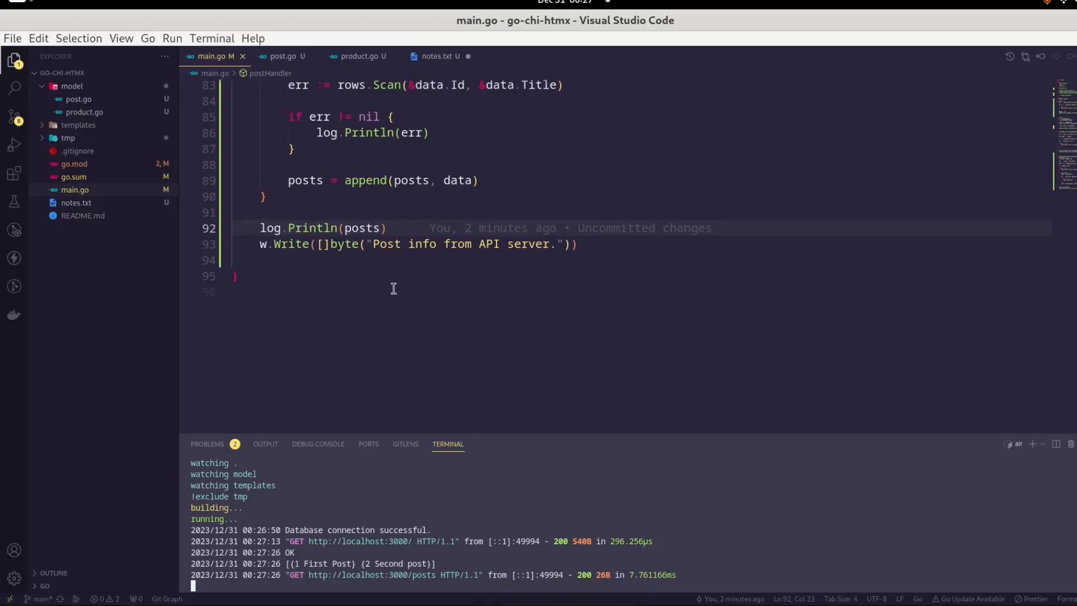
{"action": "scroll", "scroll_direction": "up", "scroll_amount": 3}
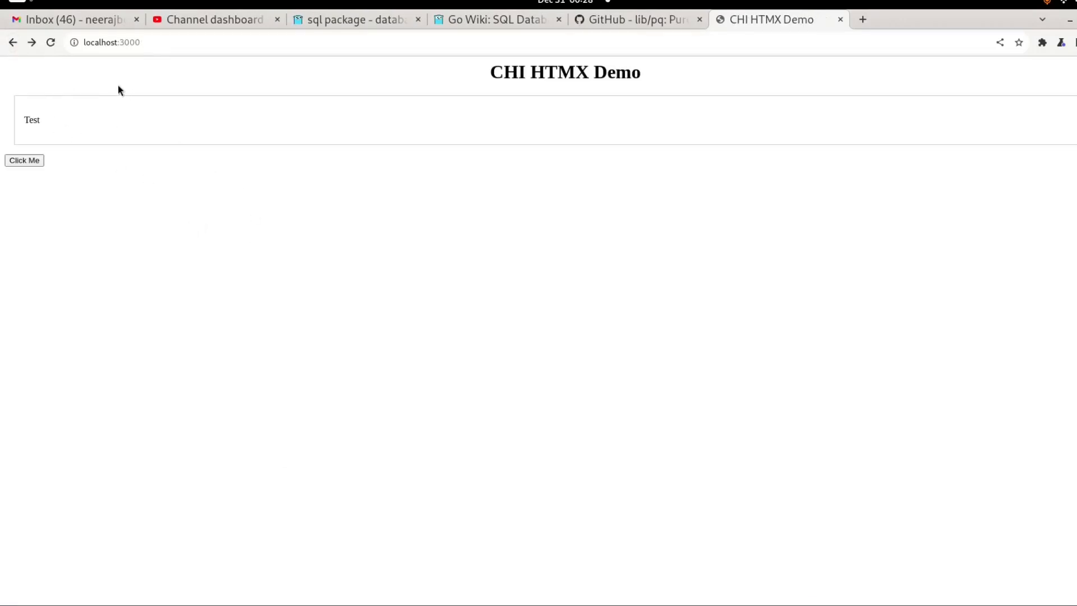
{"action": "mouse_move", "coordinate": [82, 83]}
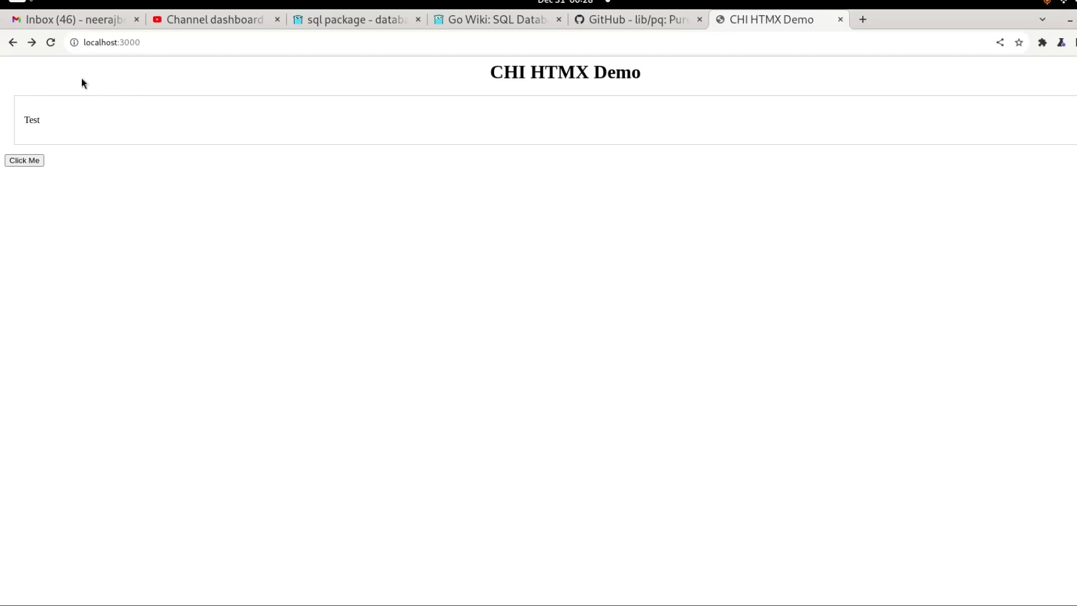
{"action": "mouse_move", "coordinate": [129, 84]}
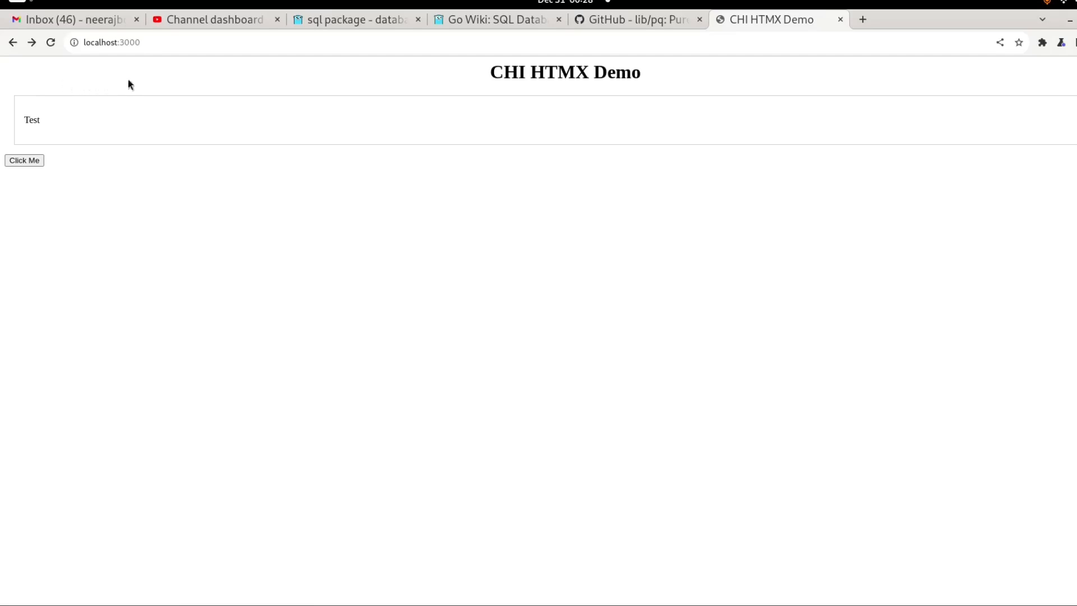
{"action": "mouse_move", "coordinate": [460, 94]}
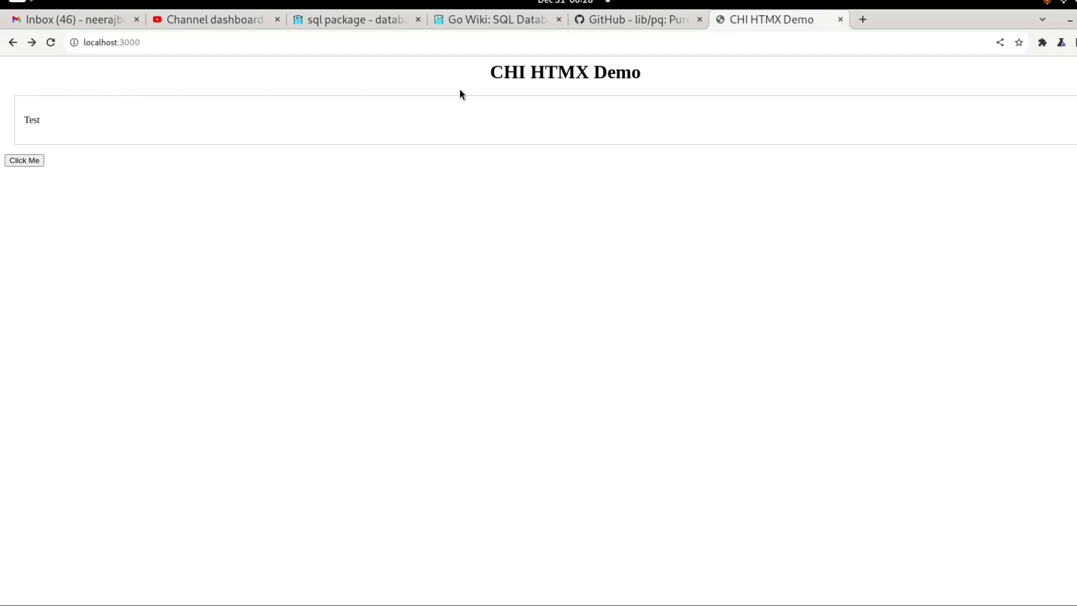
{"action": "mouse_move", "coordinate": [75, 90]}
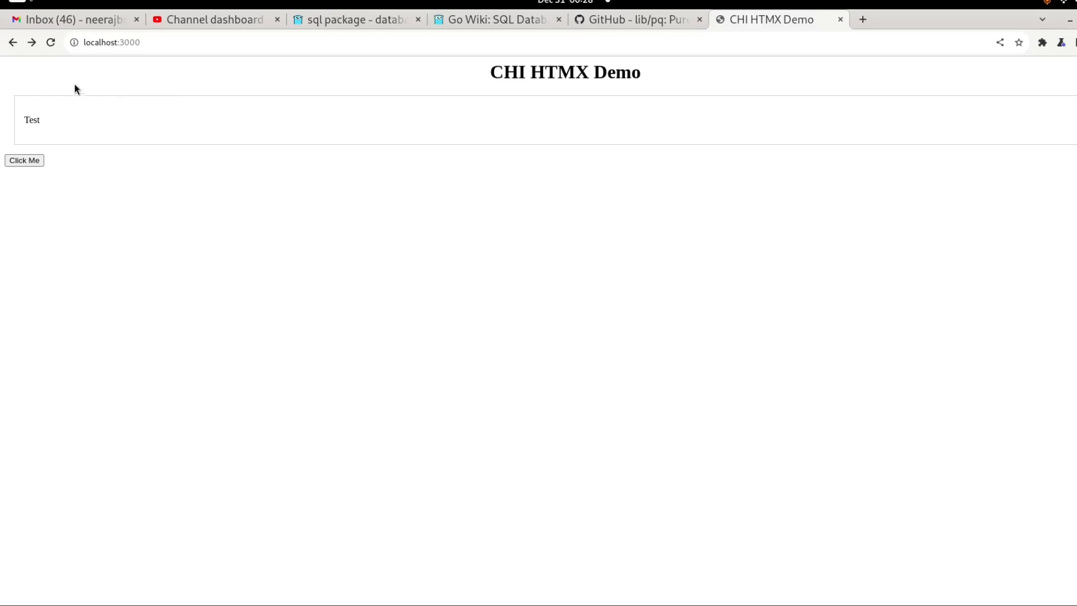
{"action": "mouse_move", "coordinate": [20, 110]}
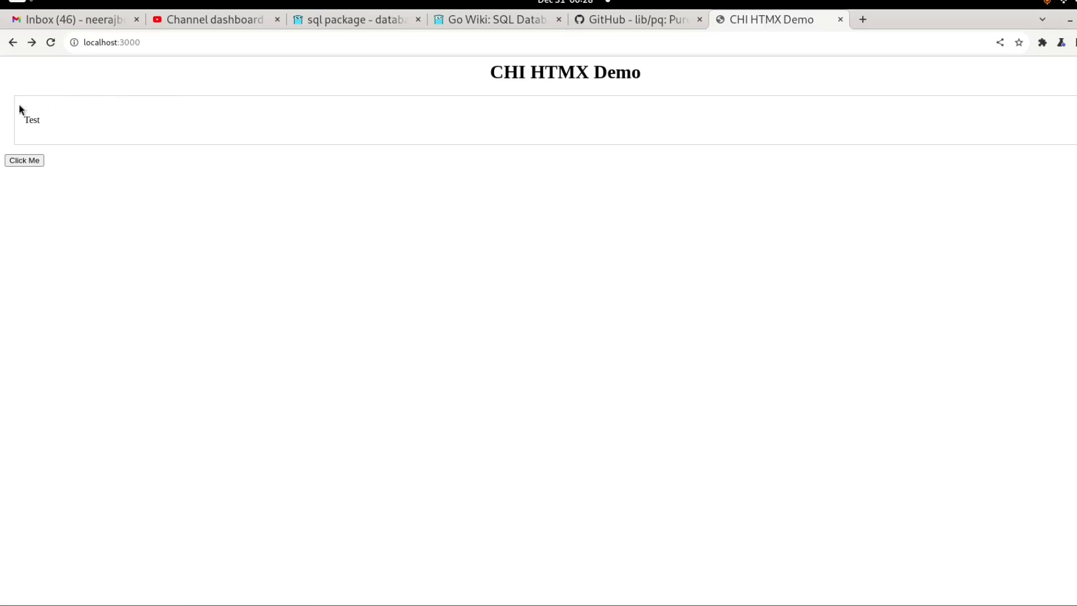
{"action": "mouse_move", "coordinate": [17, 105]}
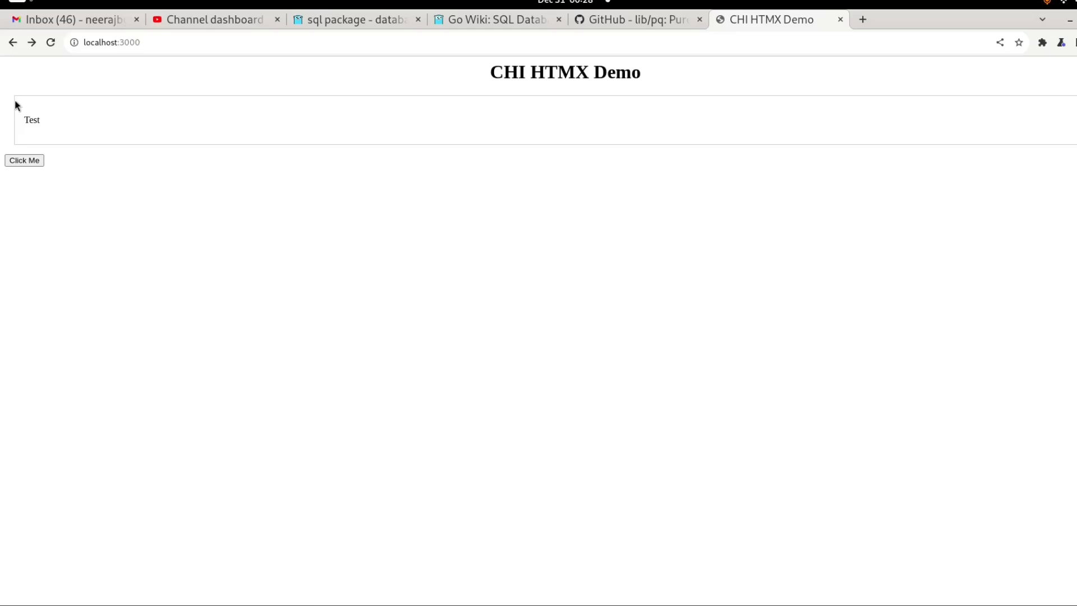
{"action": "mouse_move", "coordinate": [192, 144]}
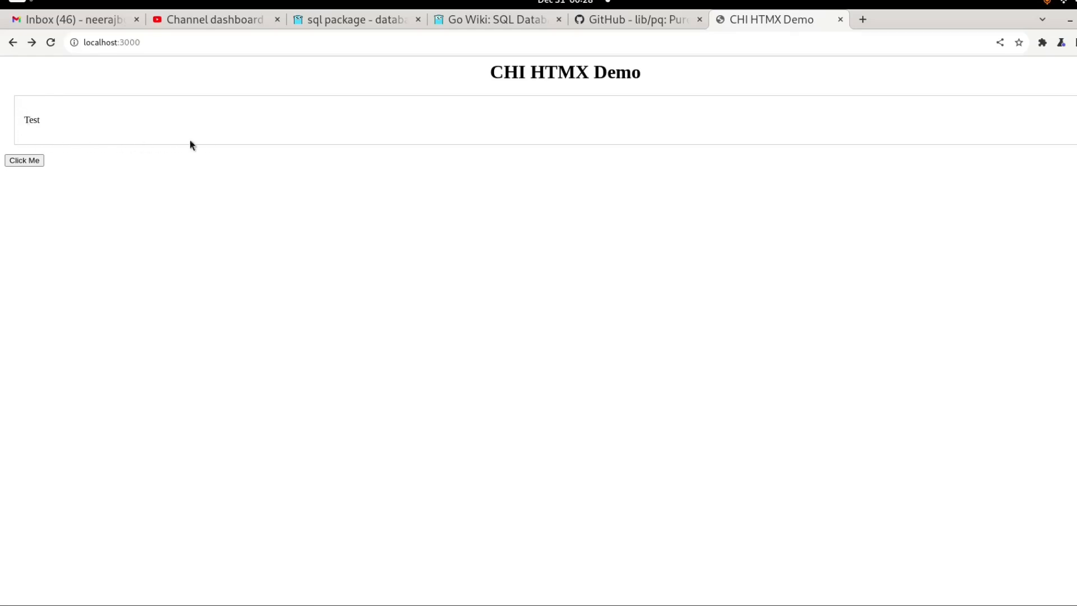
{"action": "mouse_move", "coordinate": [496, 493]}
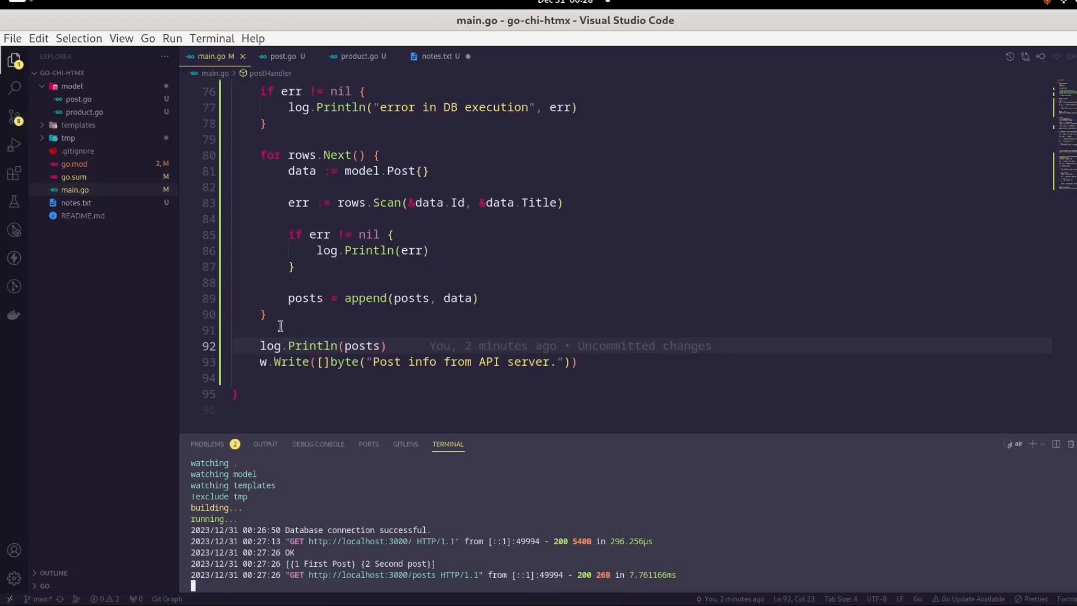
{"action": "mouse_move", "coordinate": [311, 345]}
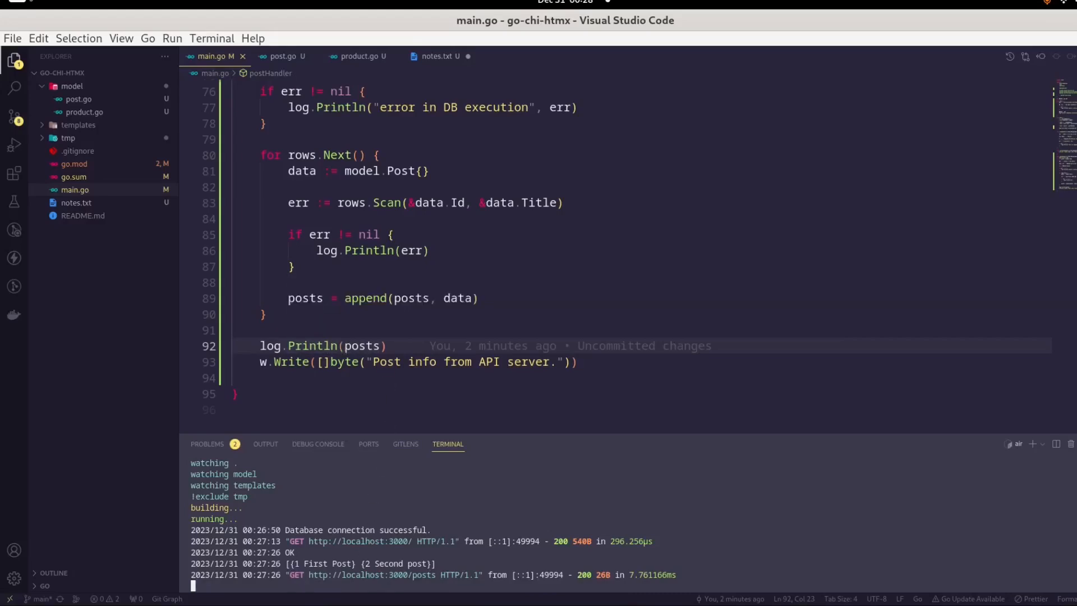
{"action": "left_click", "coordinate": [769, 19]}
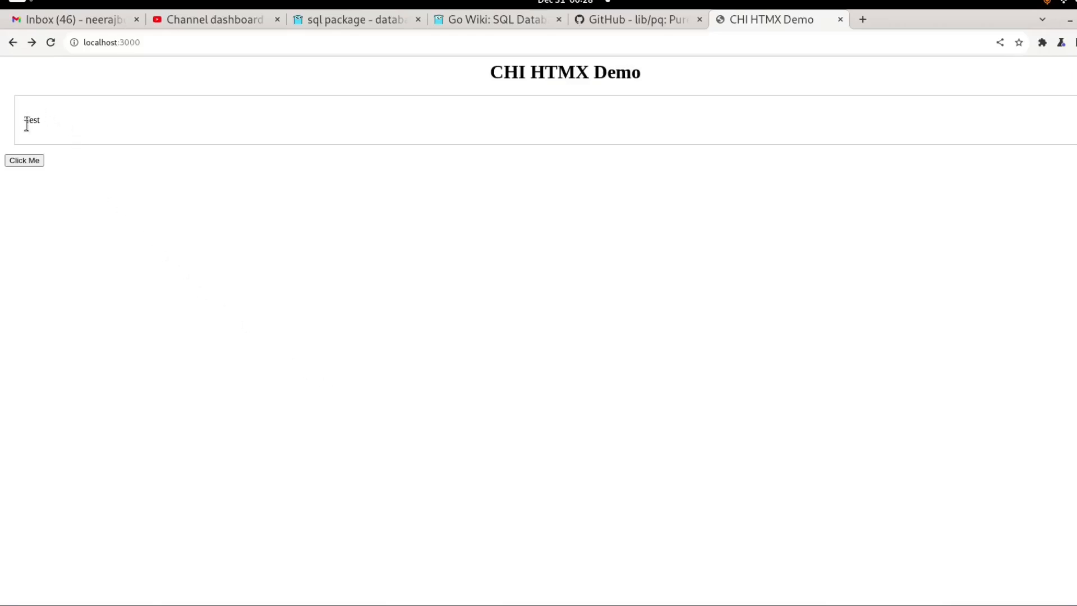
{"action": "mouse_move", "coordinate": [536, 339]}
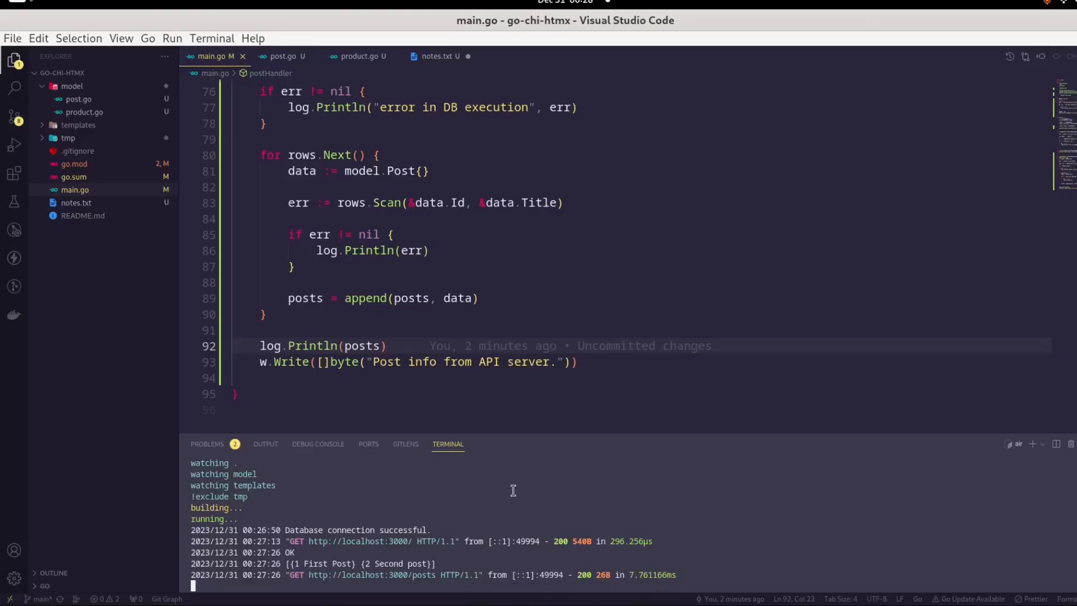
{"action": "mouse_move", "coordinate": [405, 392]}
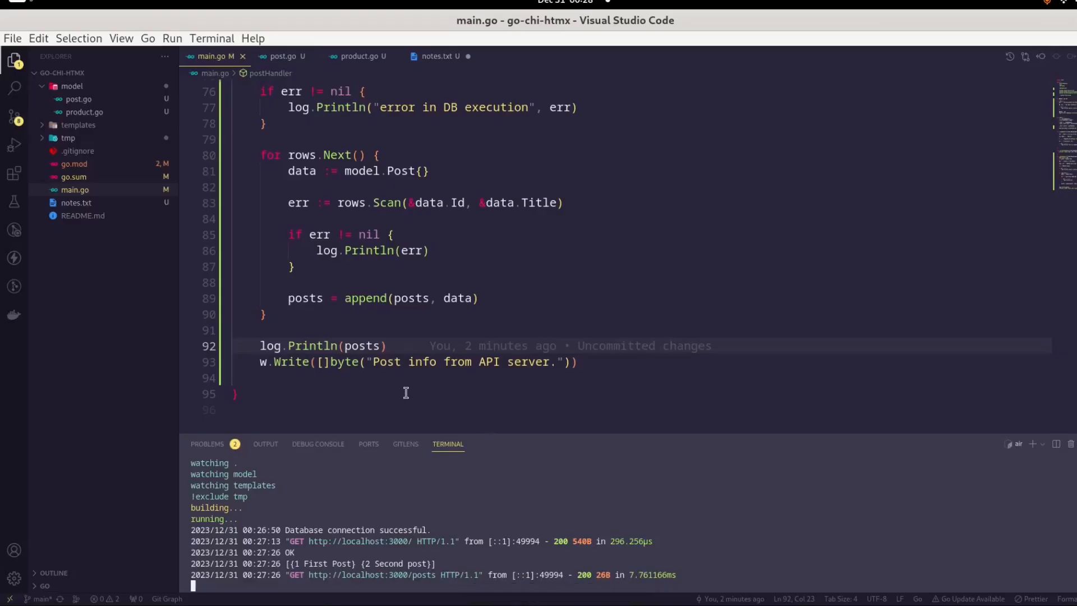